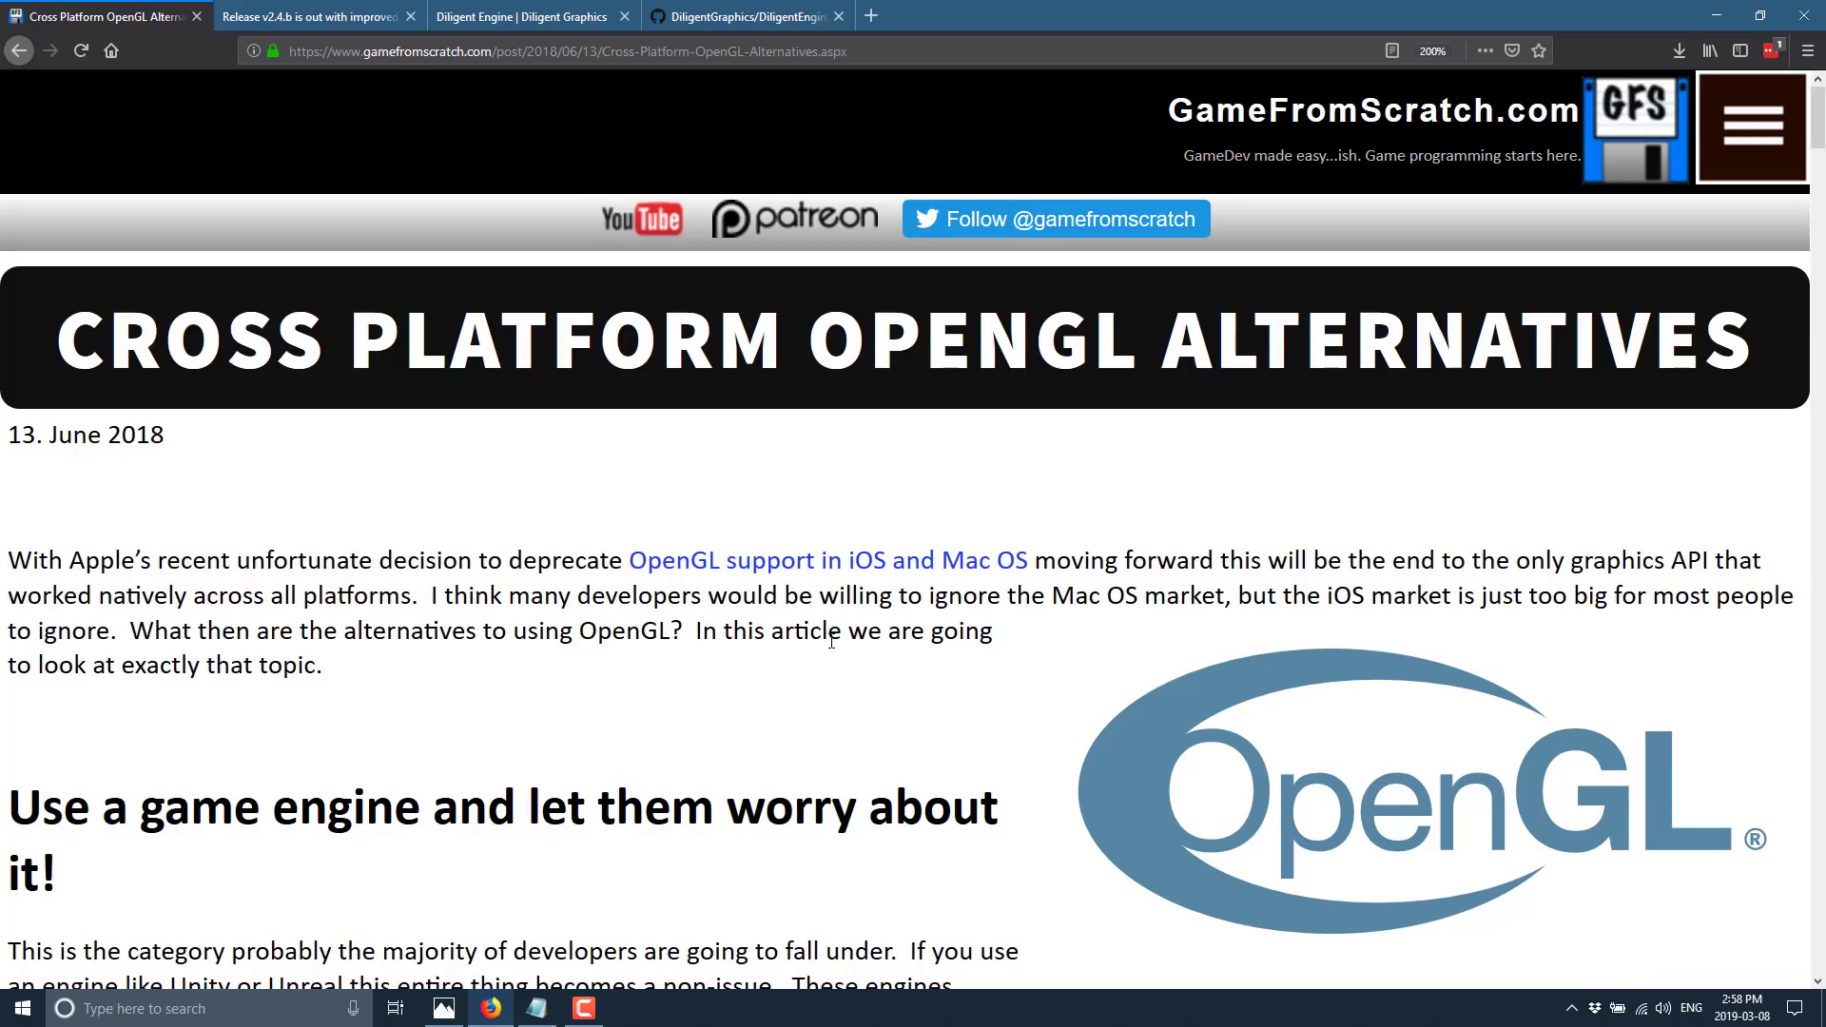
Scroll the Diligent Engine overview, then switch to the Release v2.4.b post and browse its notes
scroll("down", 3)
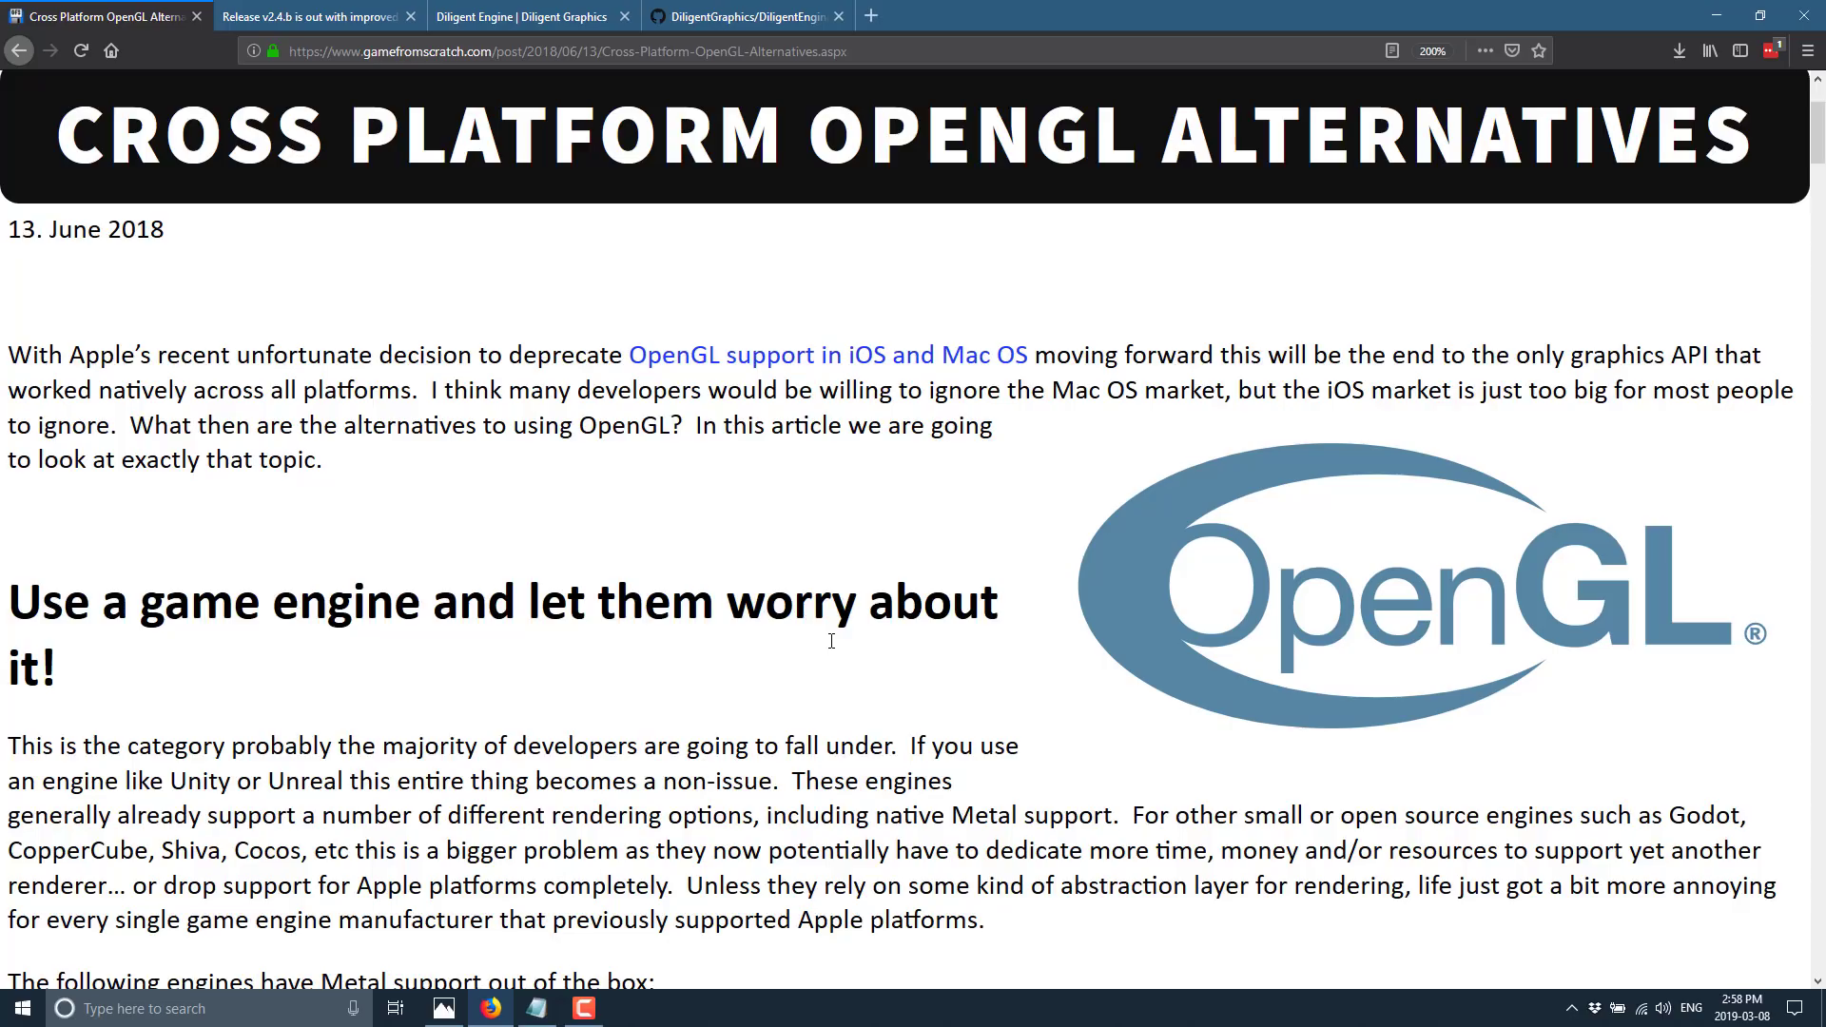
scroll("down", 3)
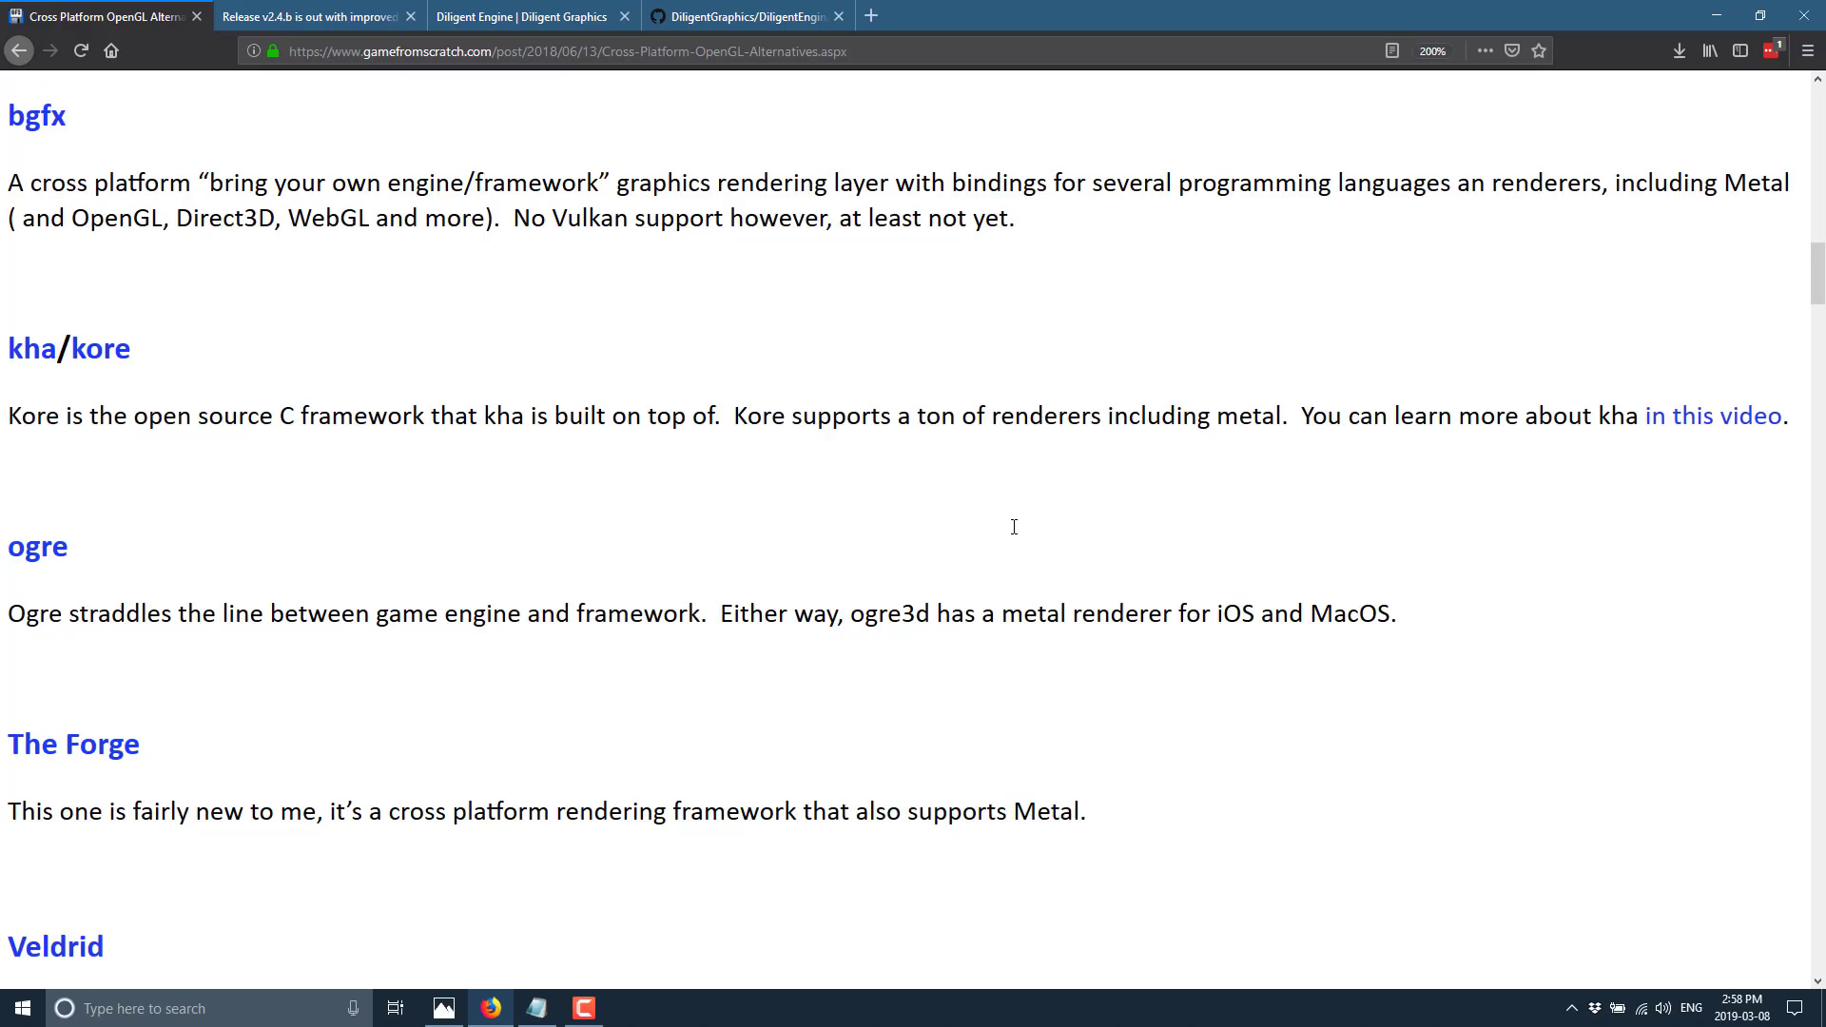
scroll("down", 3)
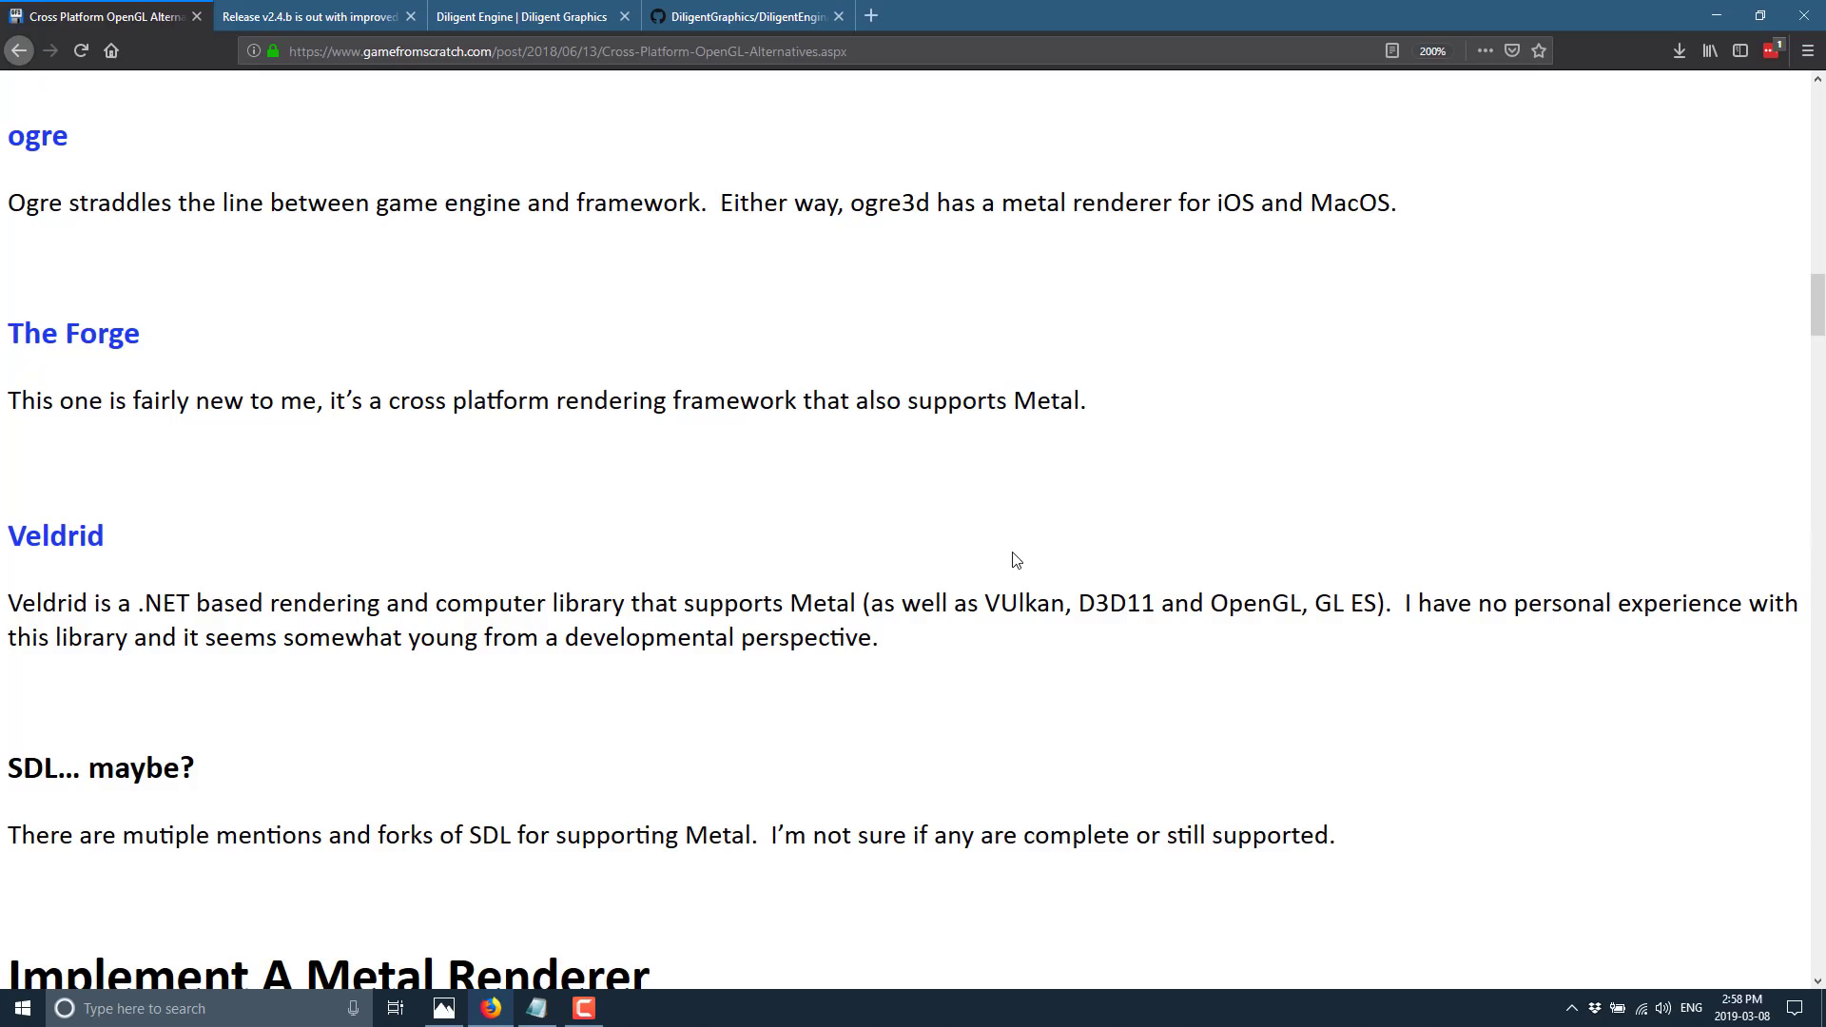
key("alt+tab")
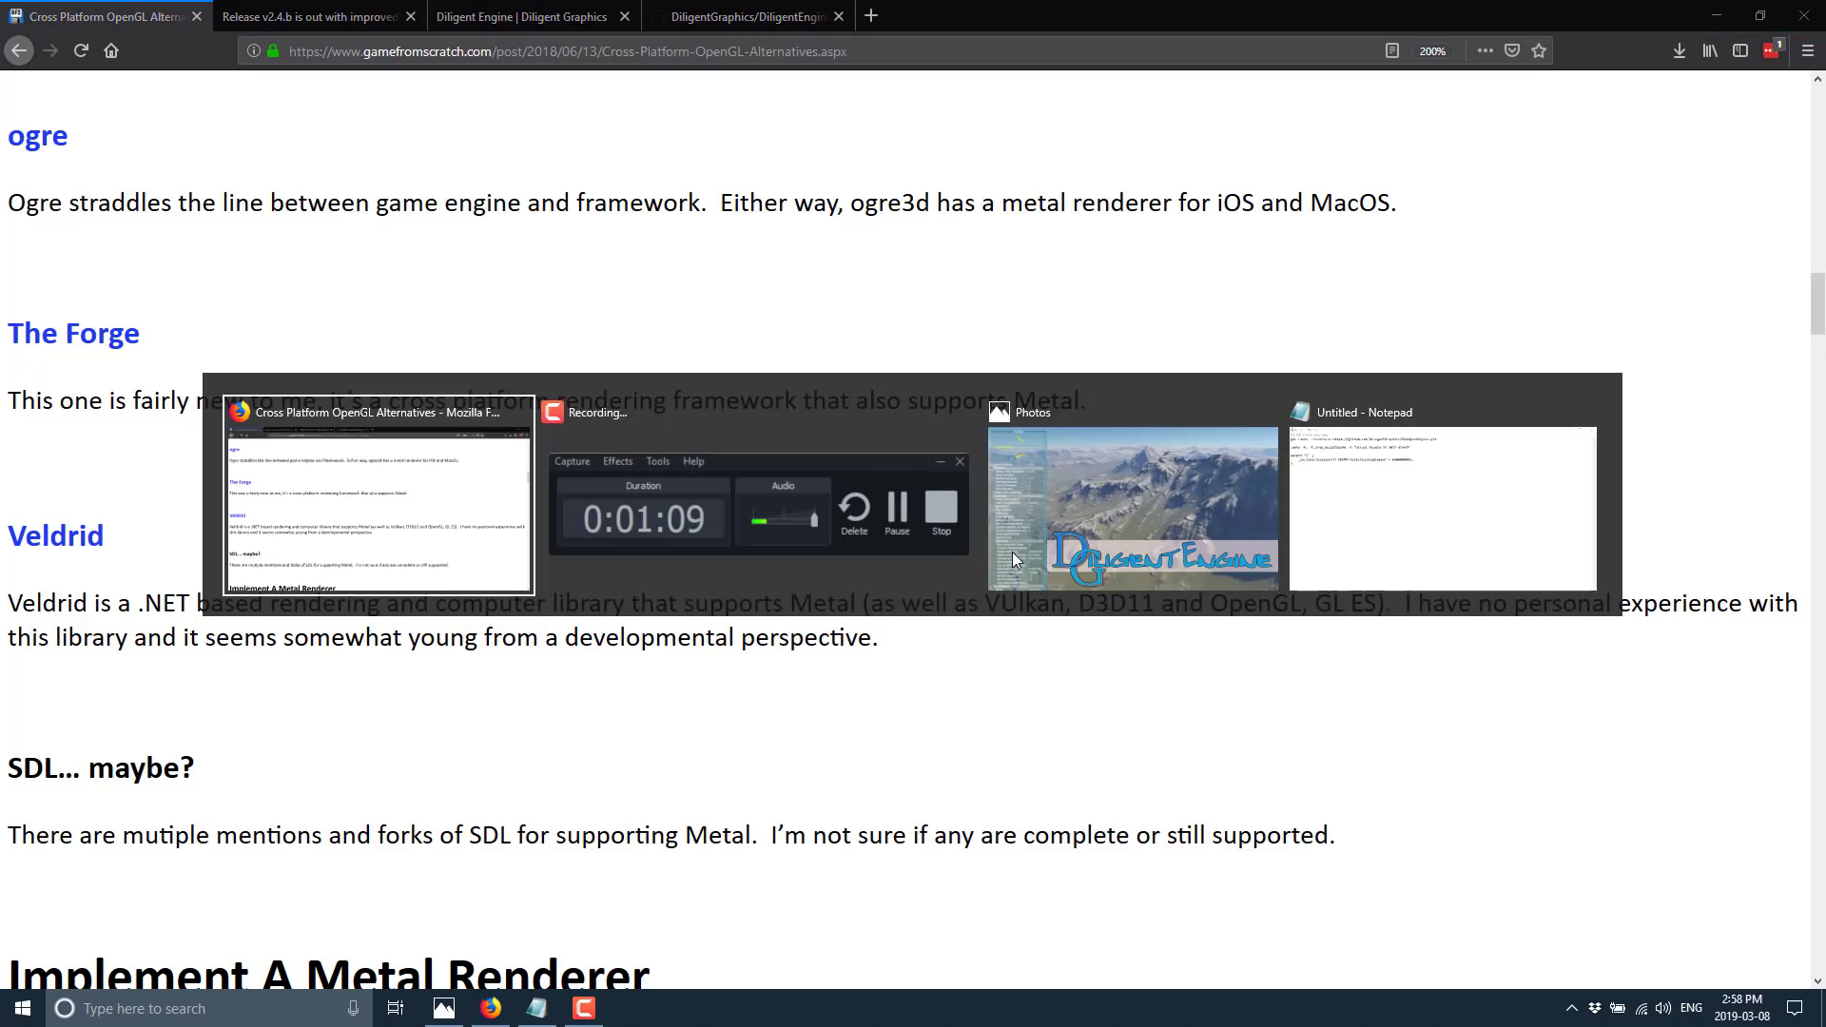
left_click(315, 16)
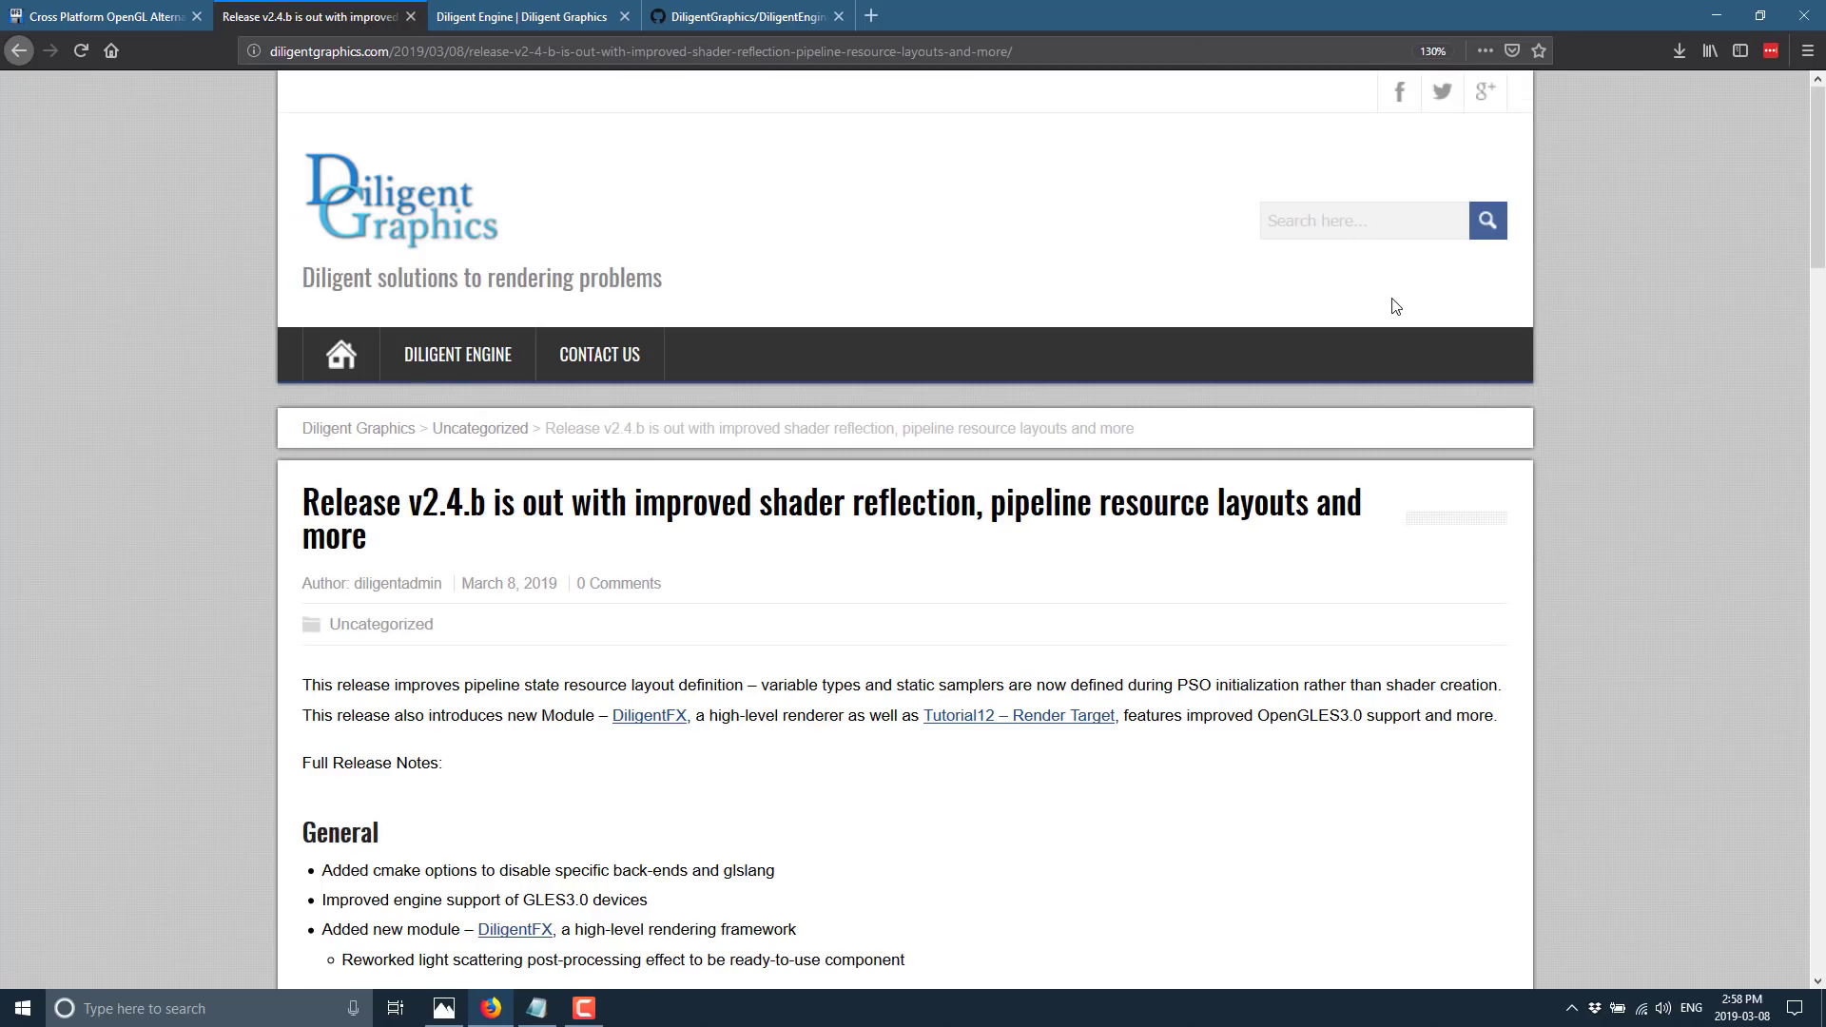
scroll("down", 3)
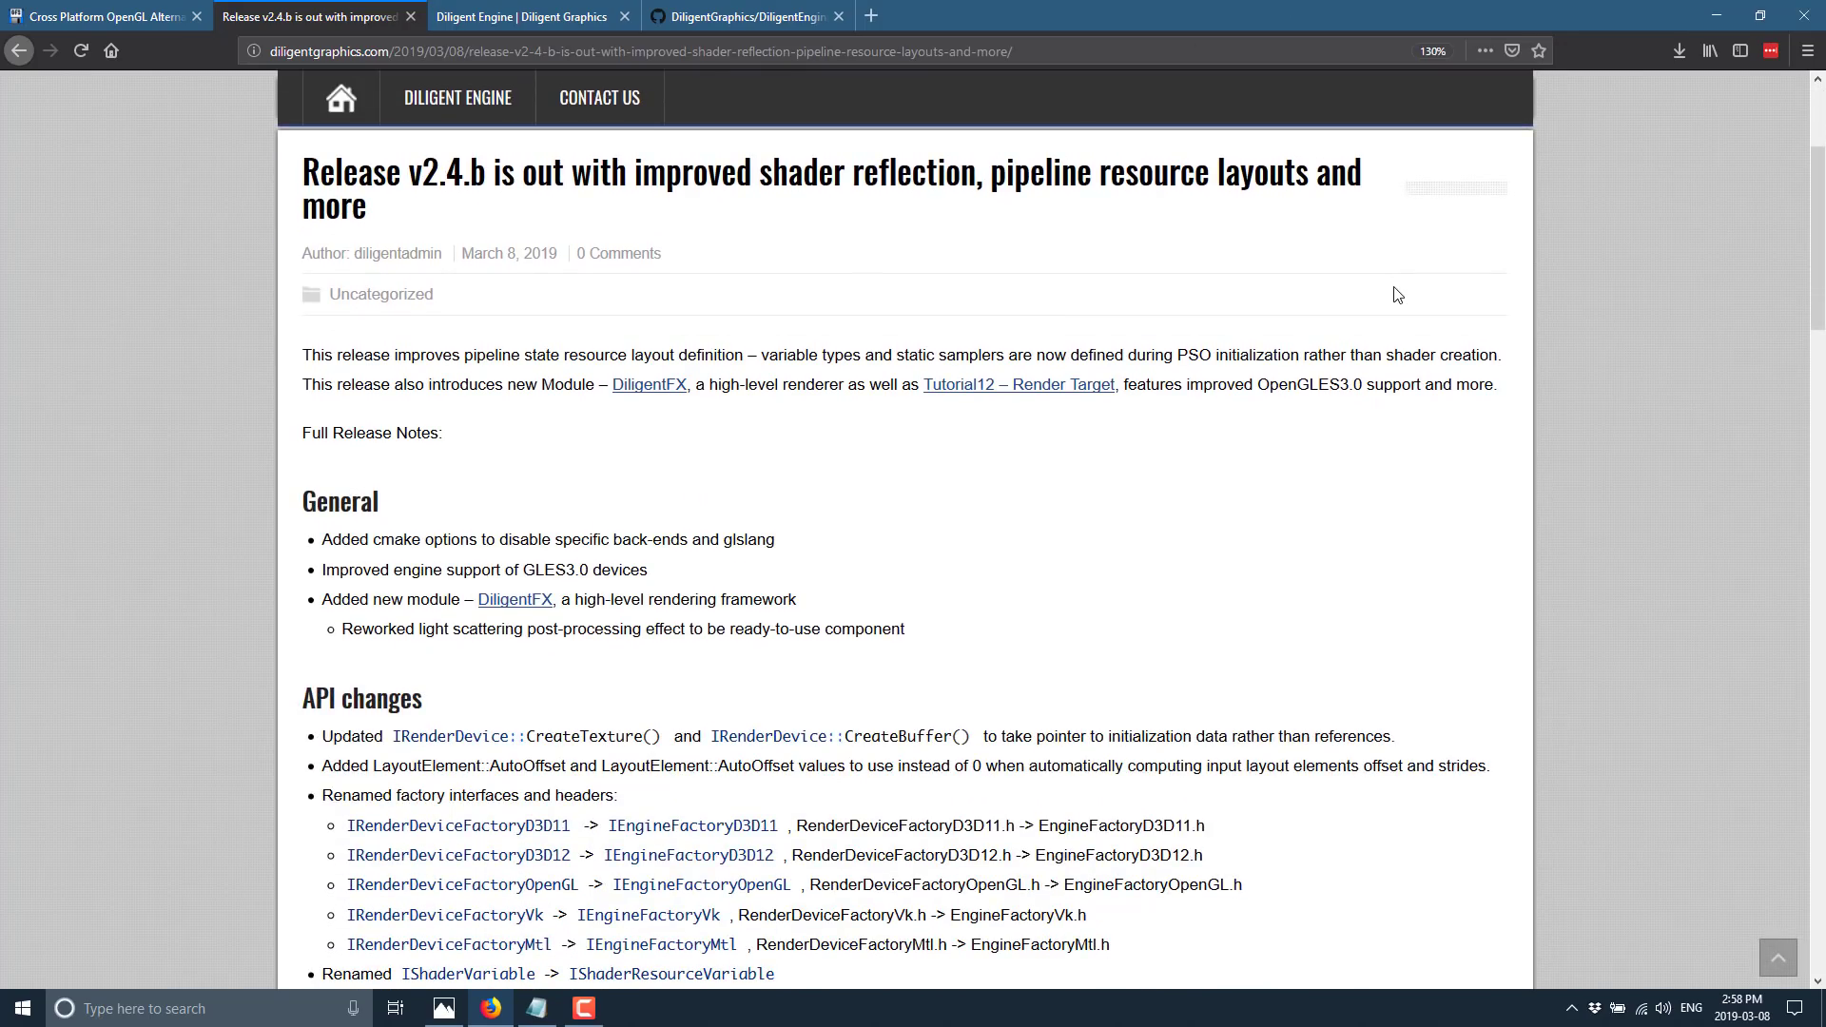
mouse_move(996, 187)
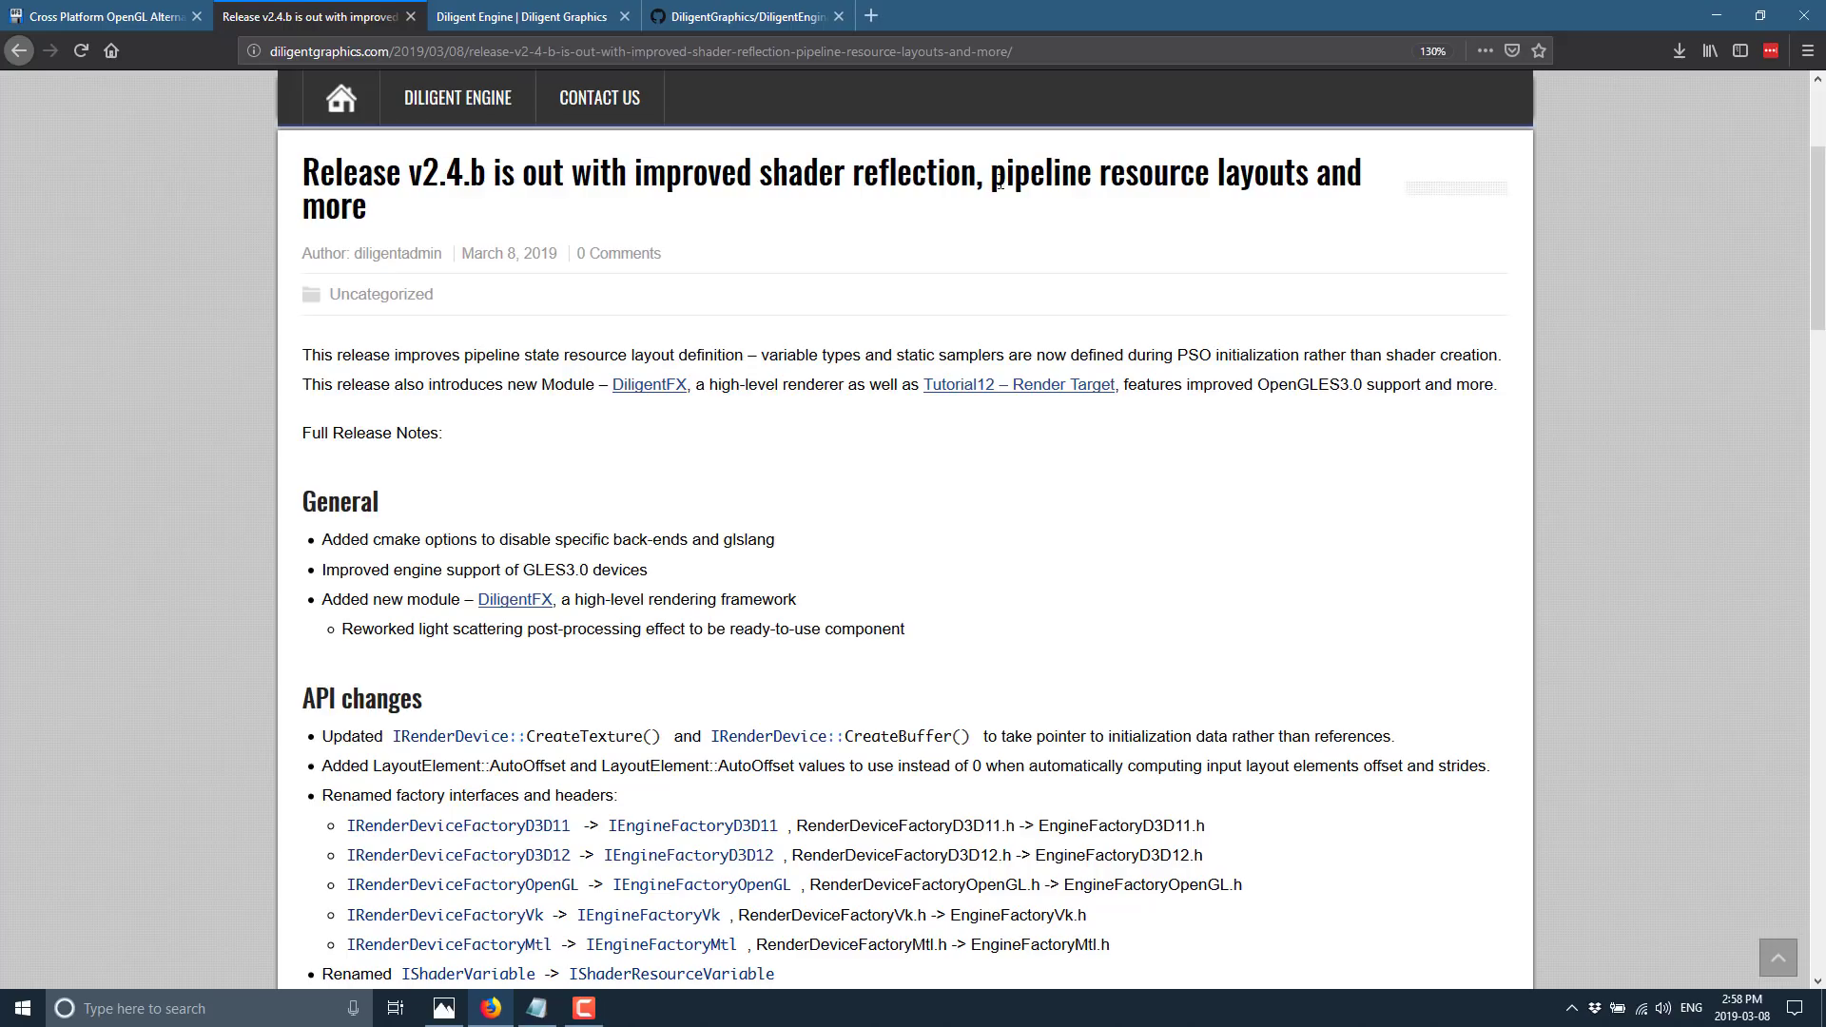
mouse_move(634, 393)
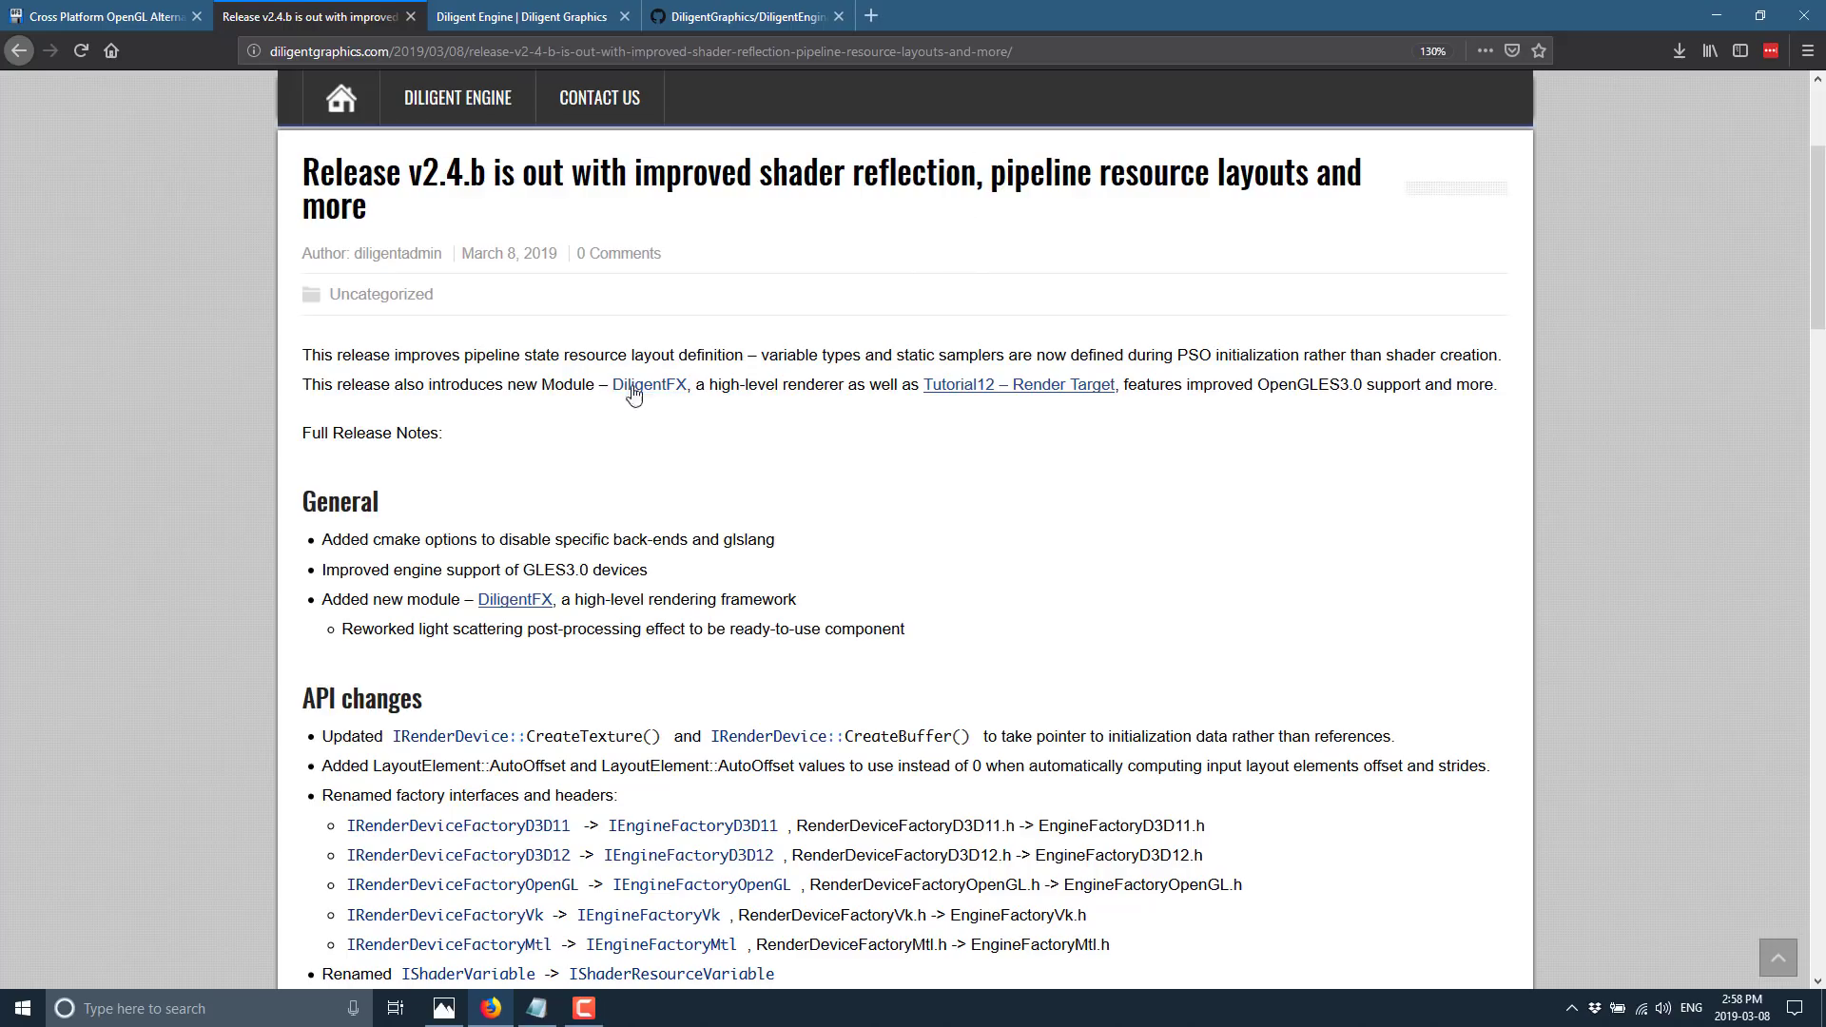
mouse_move(648, 384)
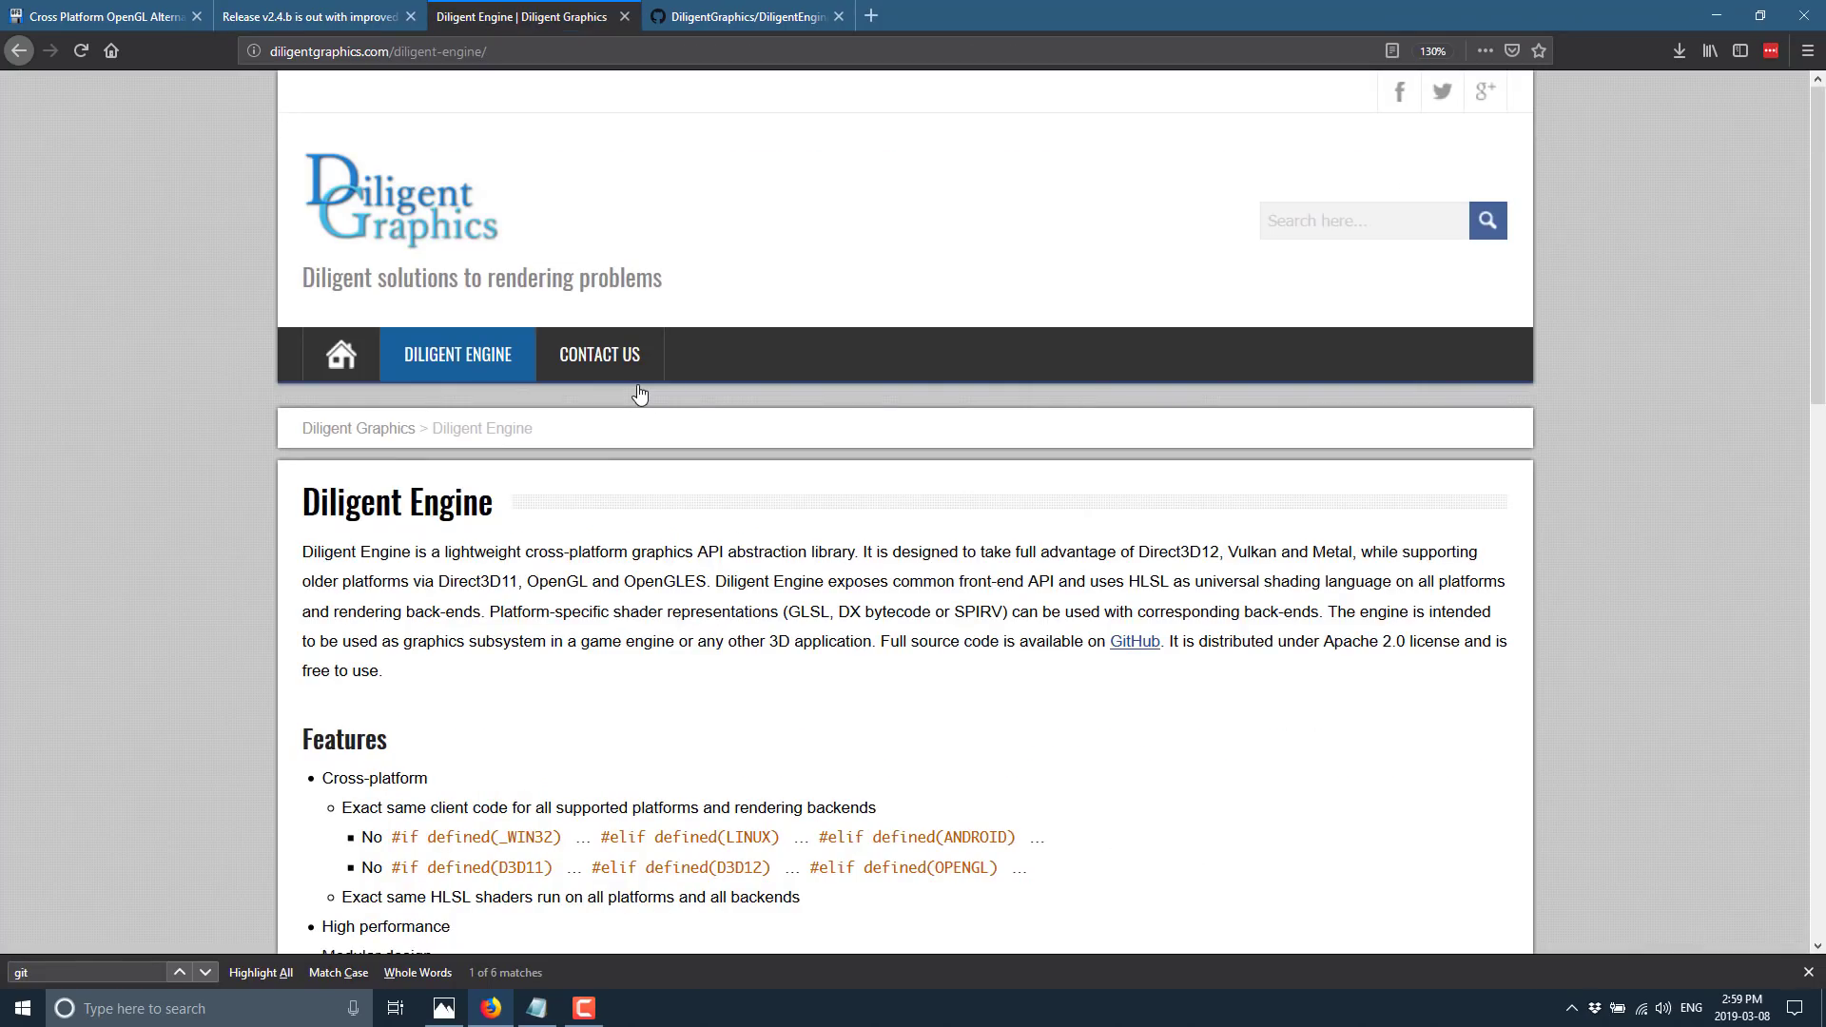
scroll("down", 3)
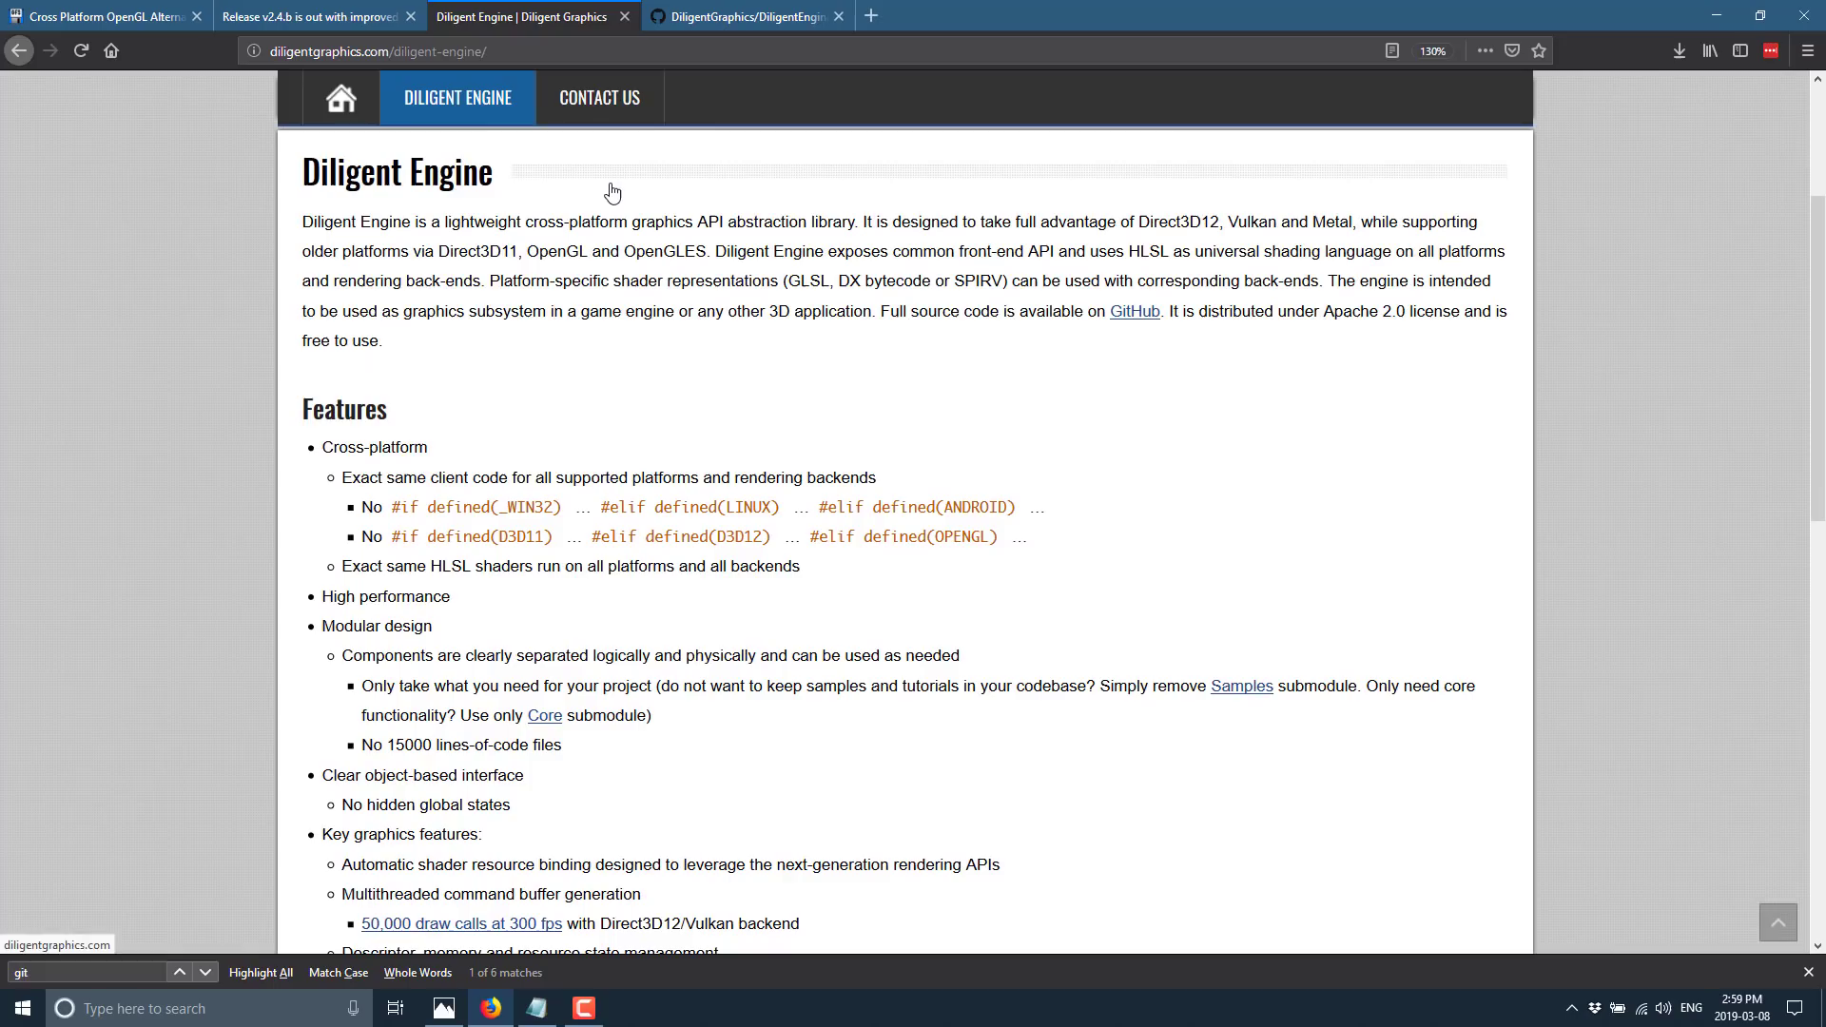
mouse_move(1229, 436)
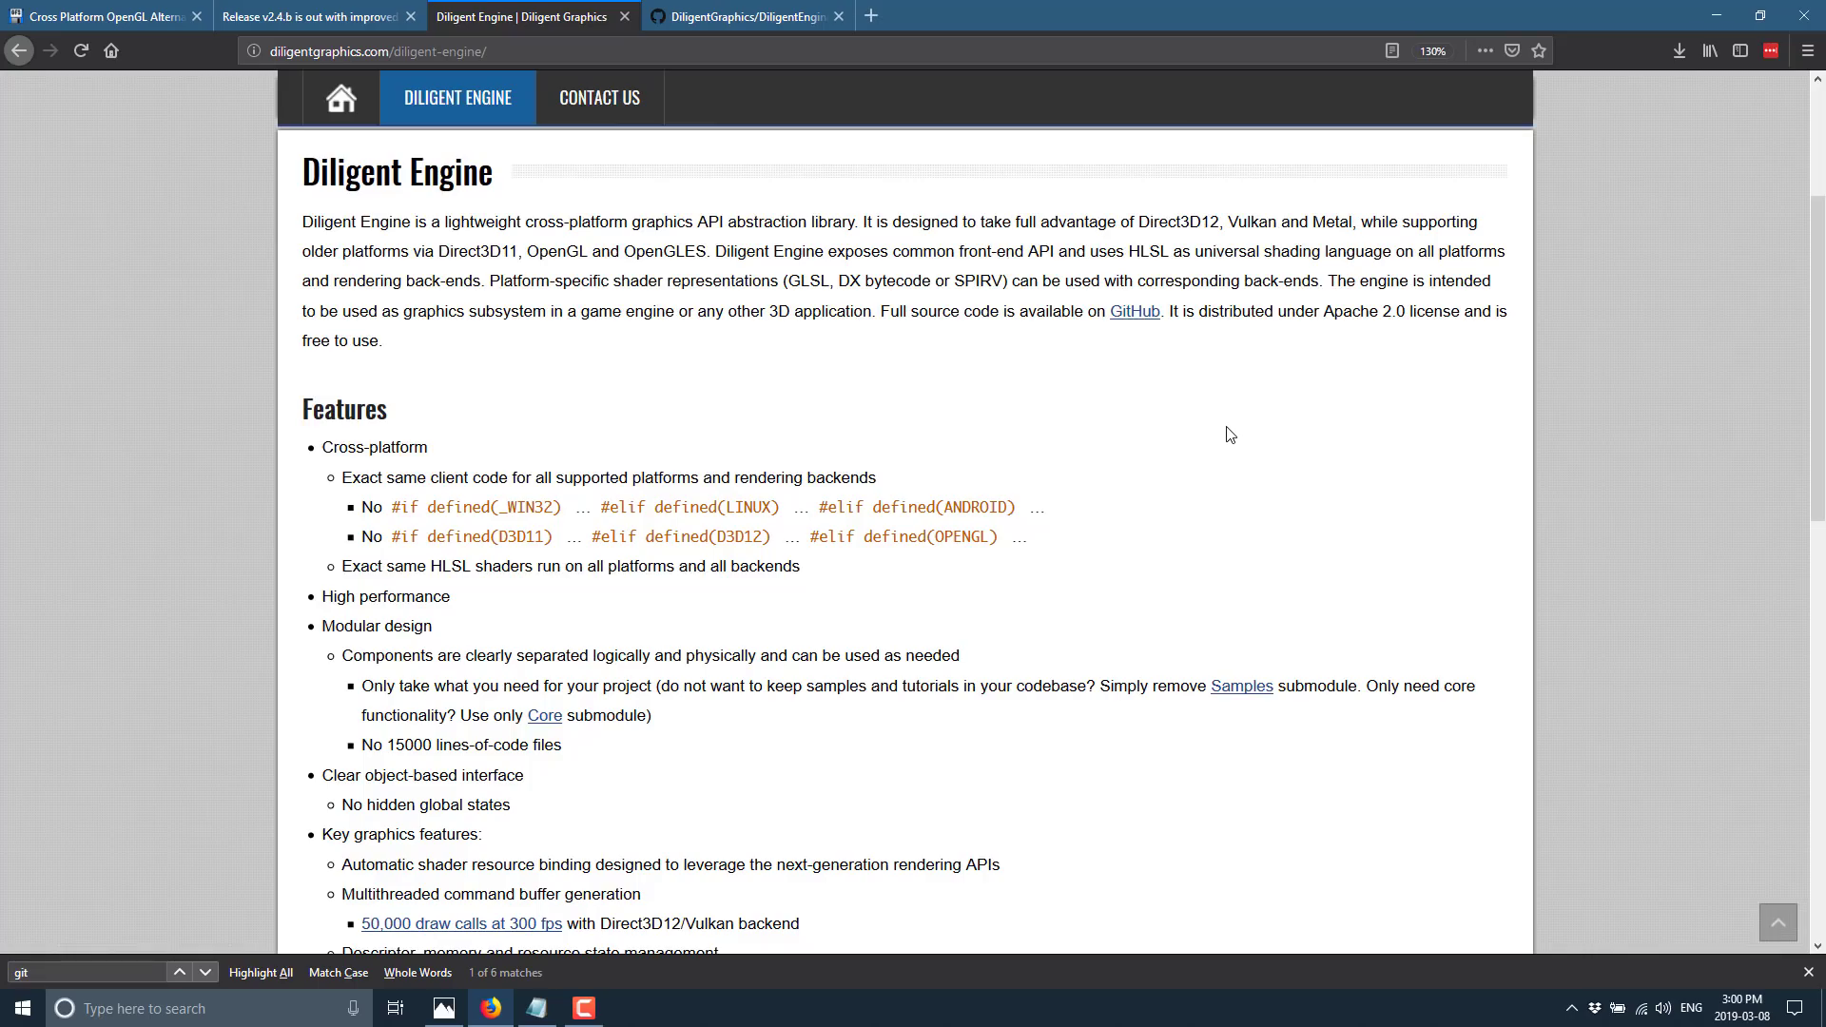
scroll("down", 3)
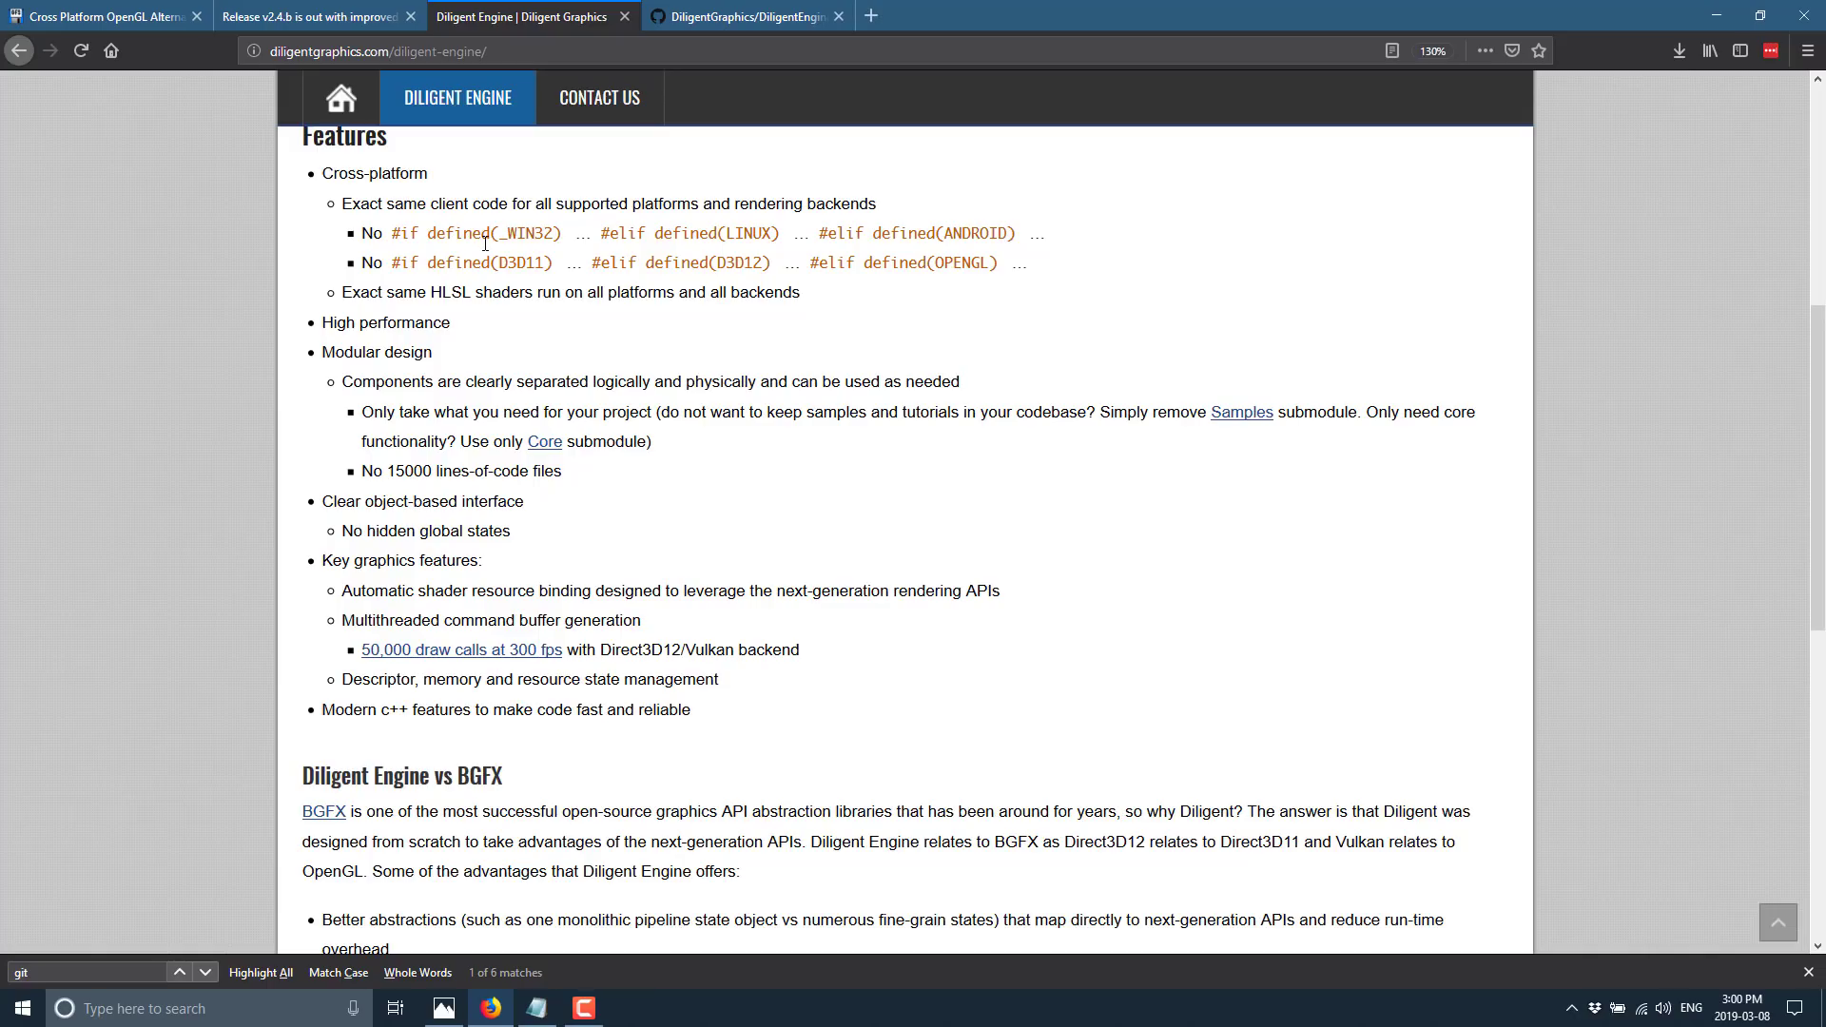
mouse_move(510, 342)
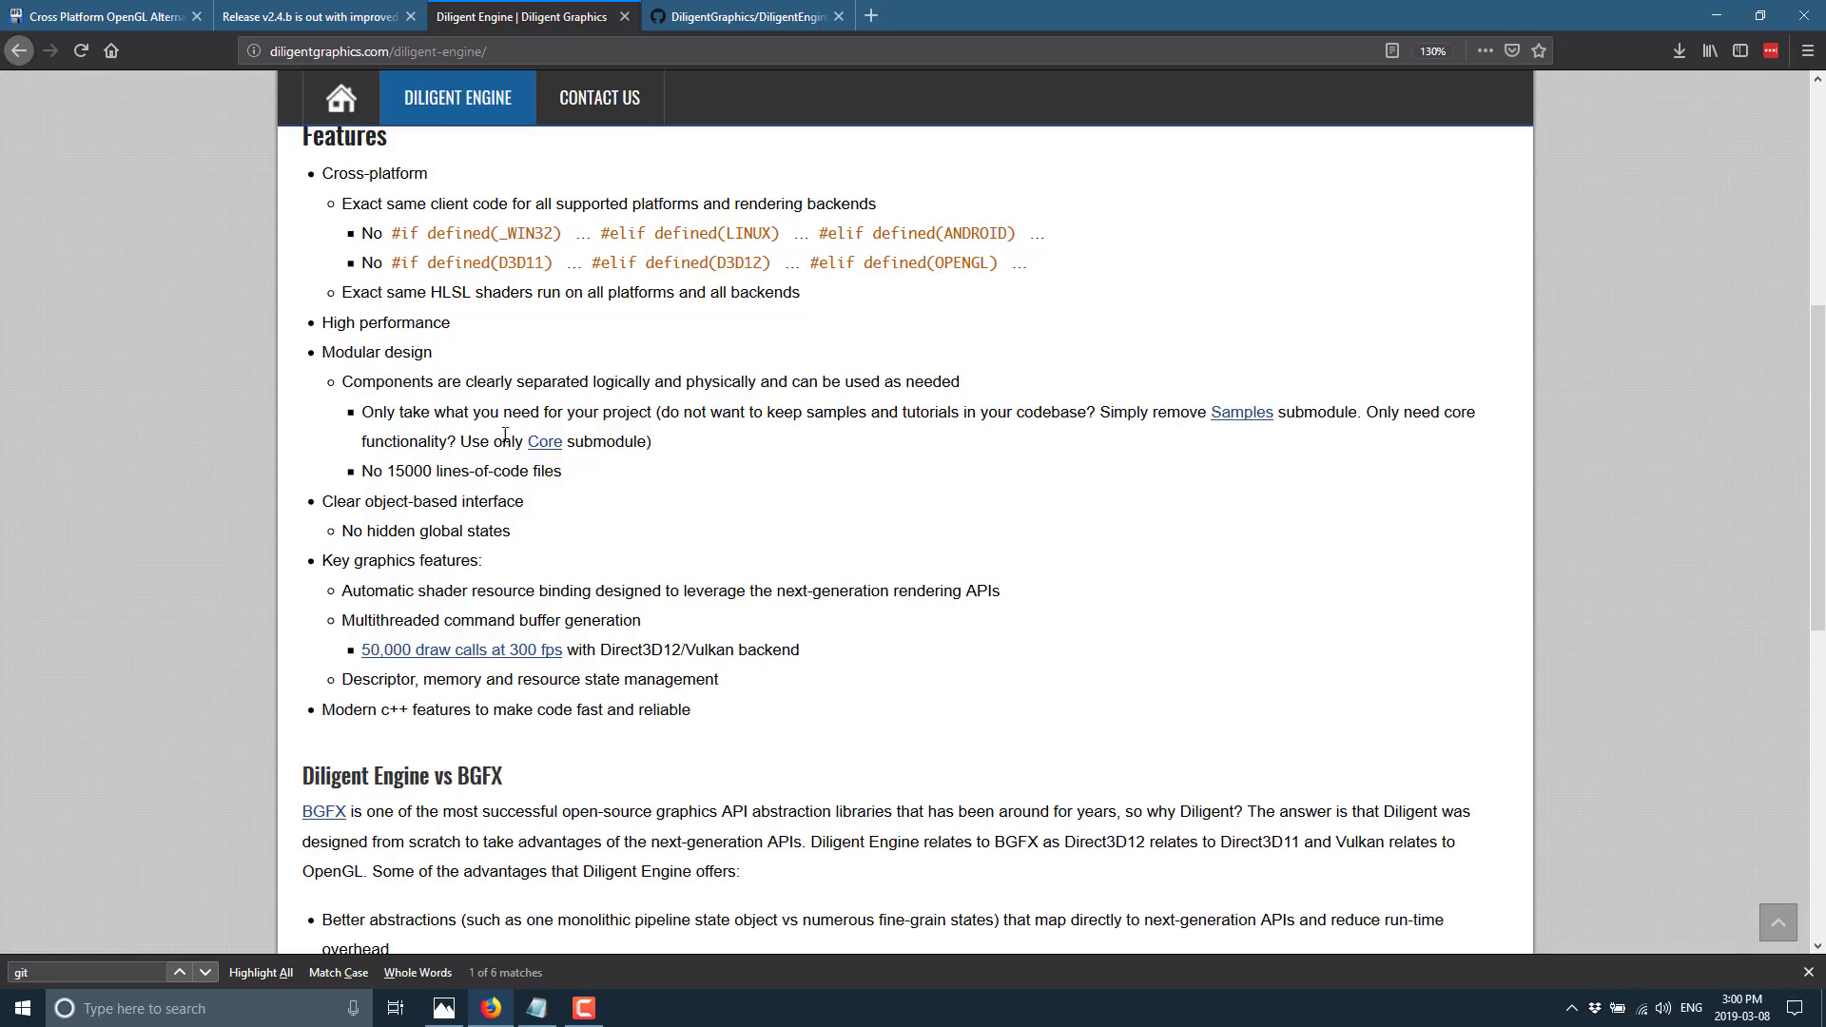
scroll("down", 3)
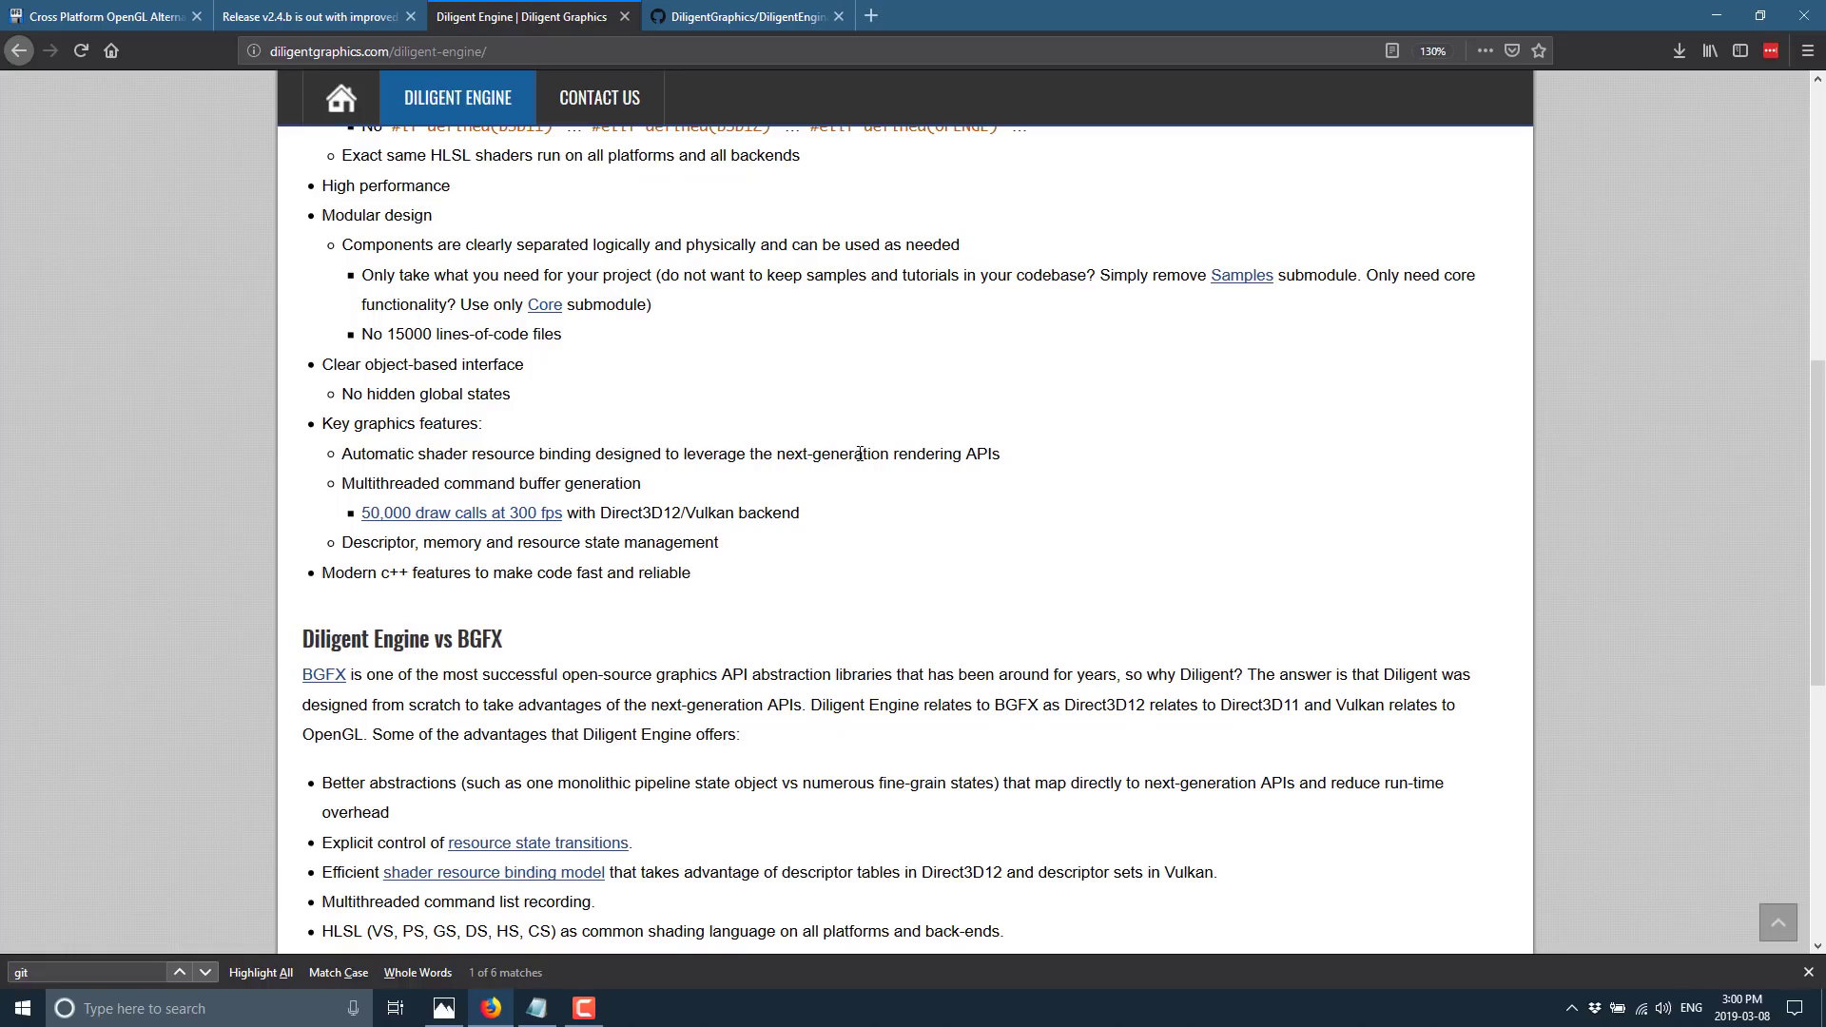
mouse_move(613, 489)
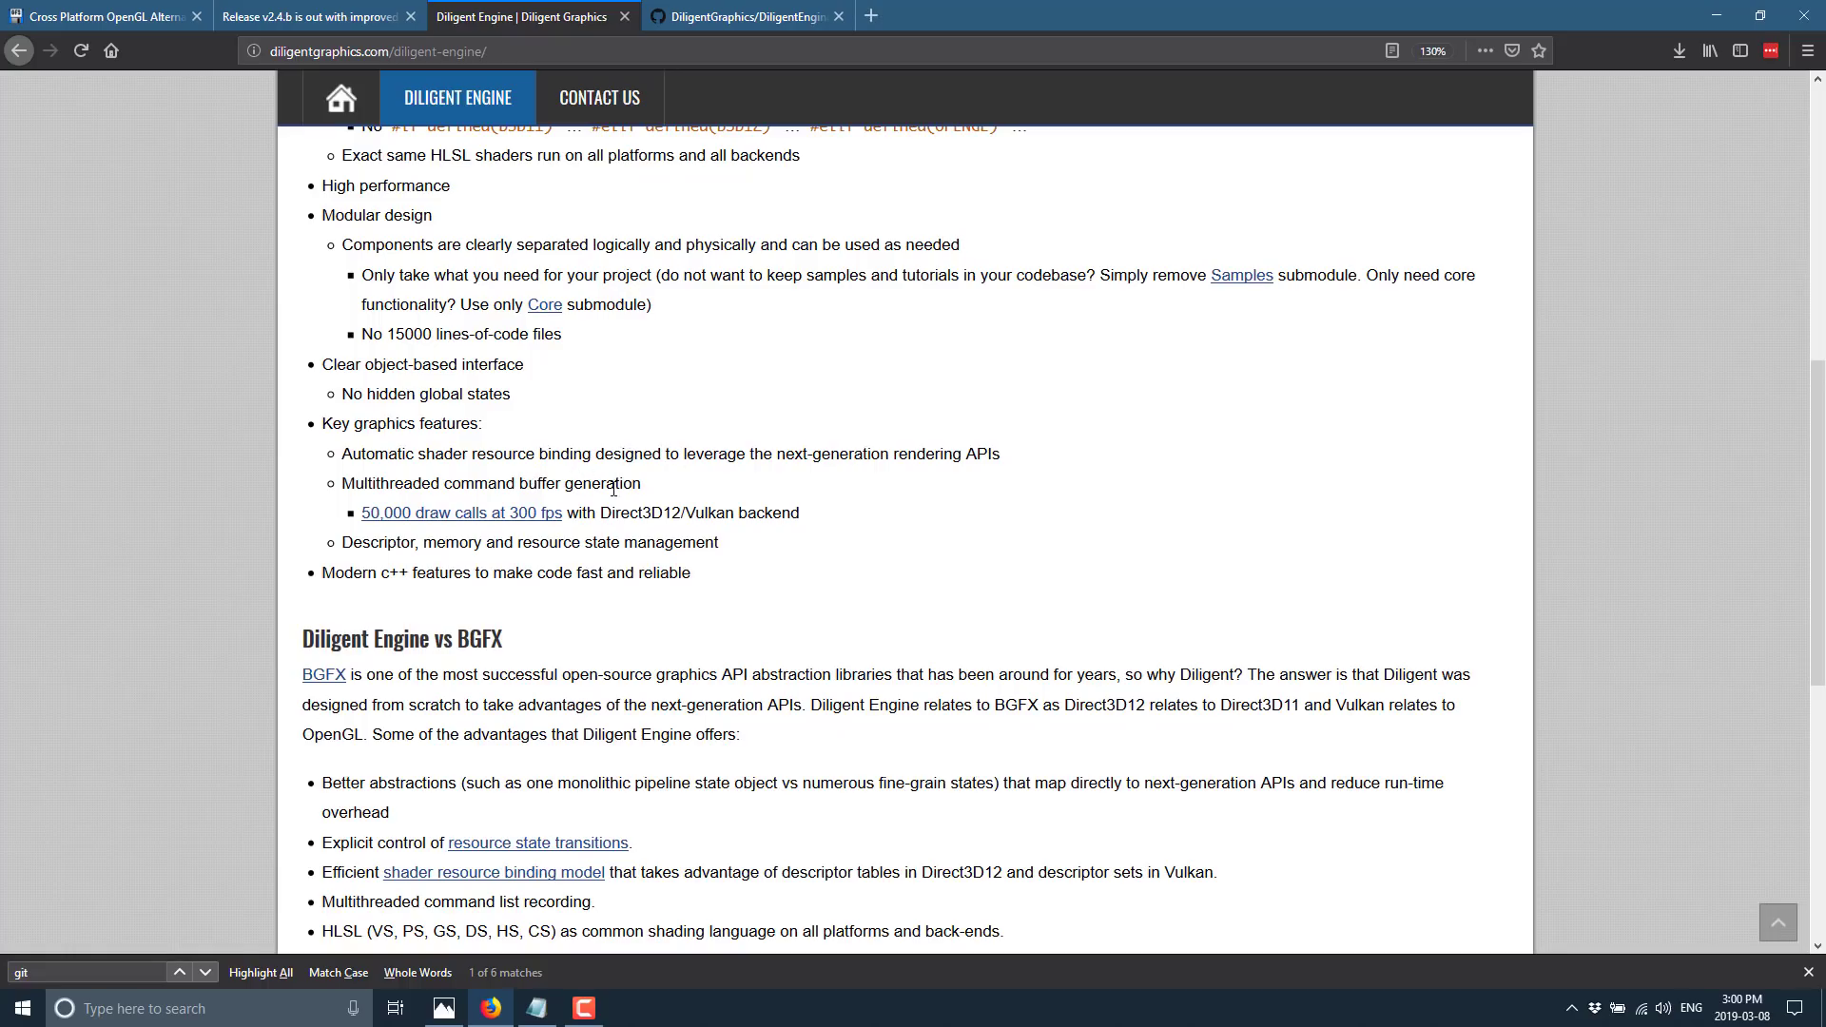
mouse_move(751, 580)
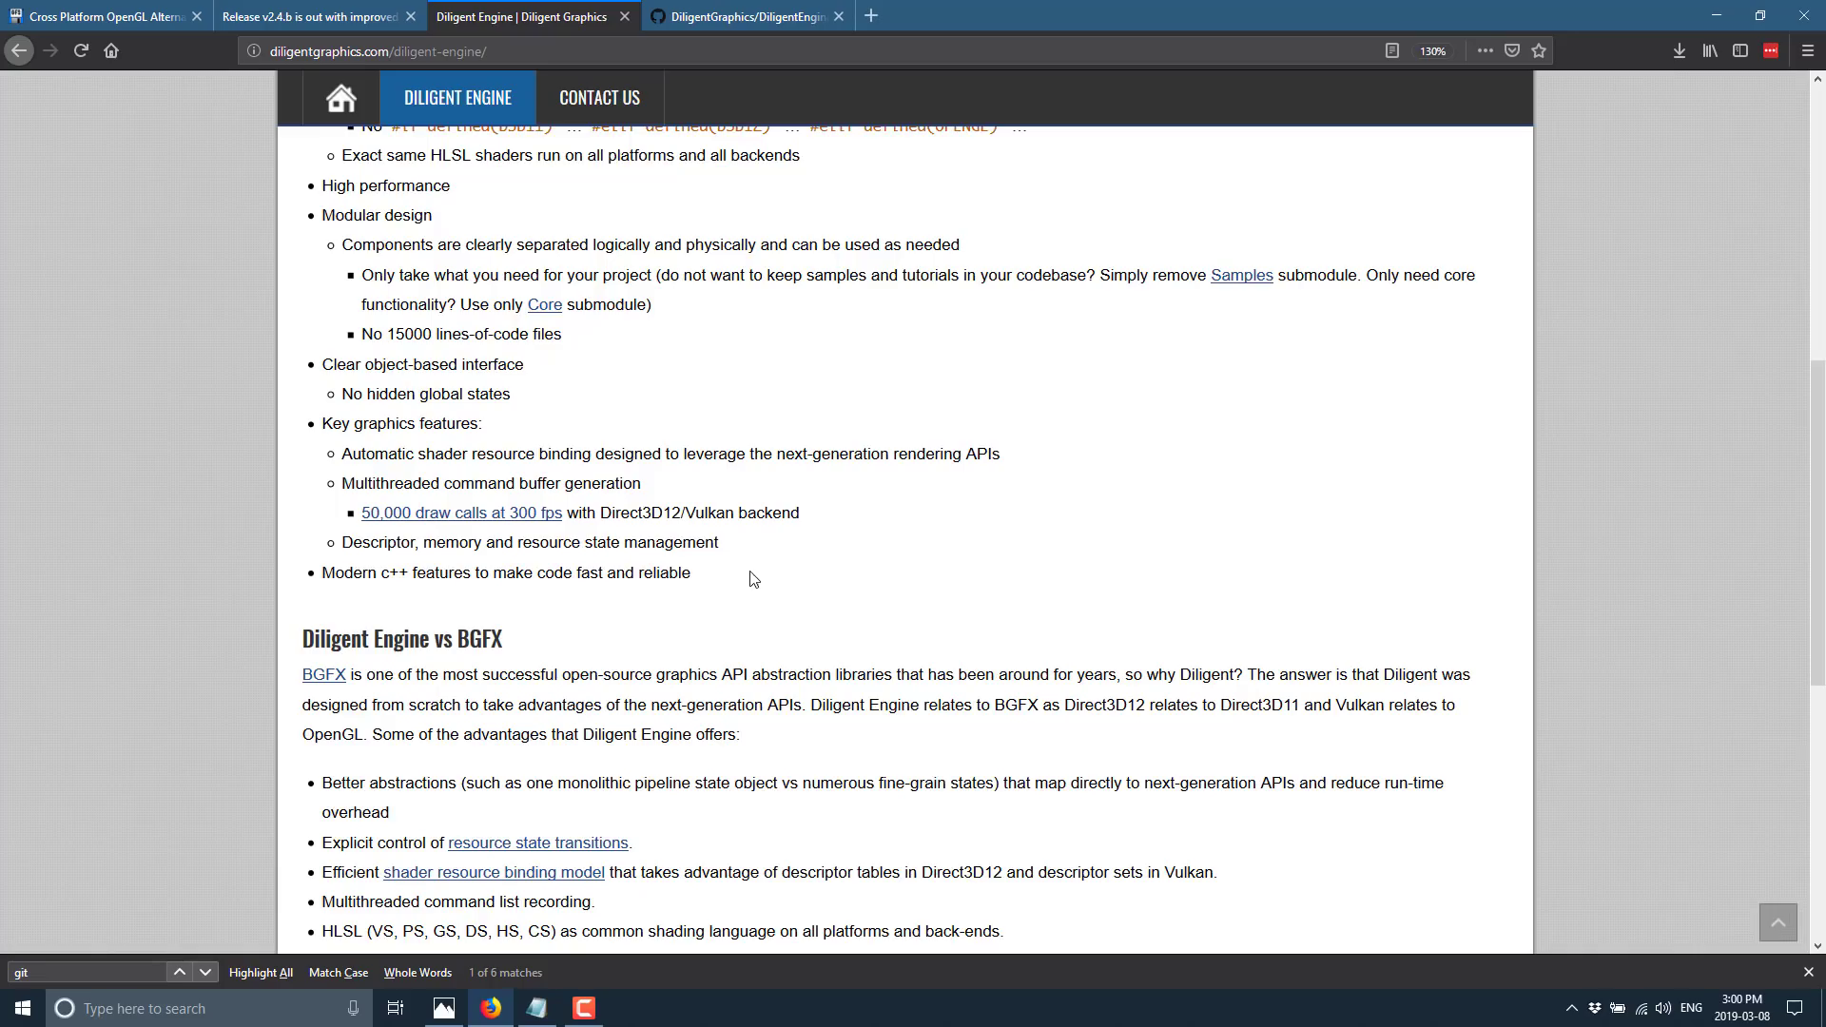
scroll("down", 3)
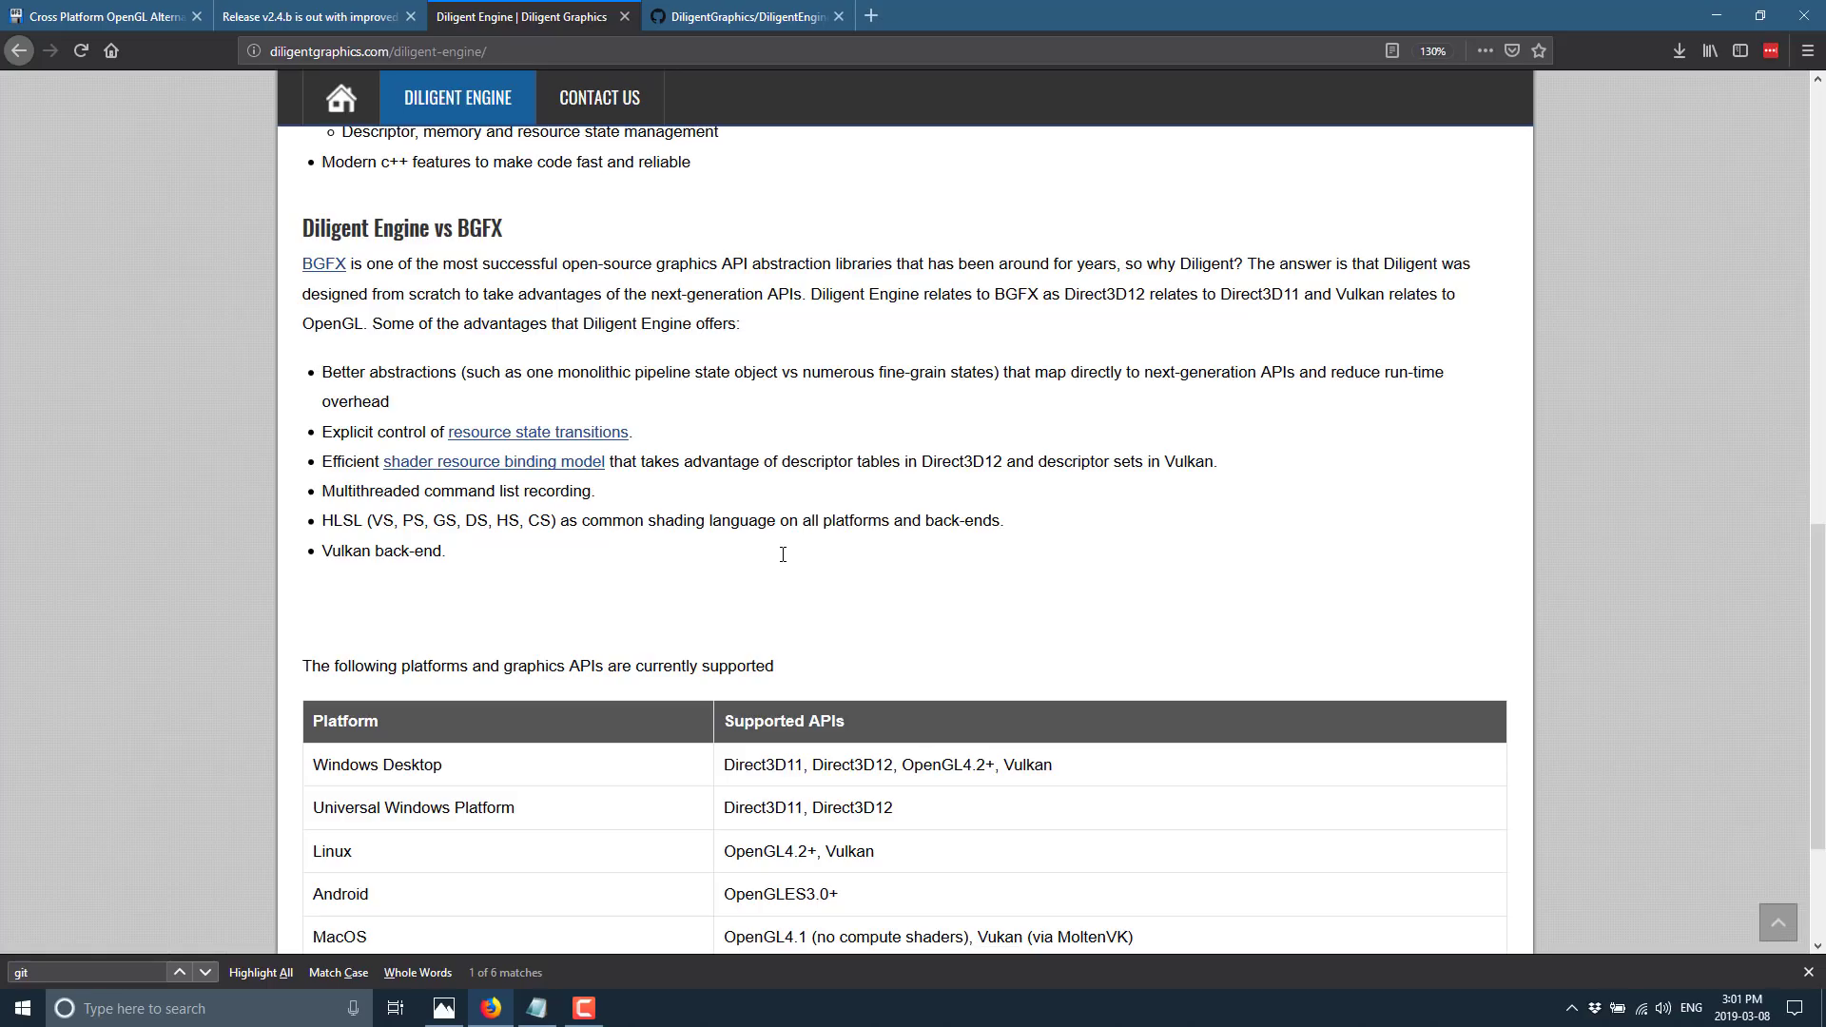
mouse_move(782, 562)
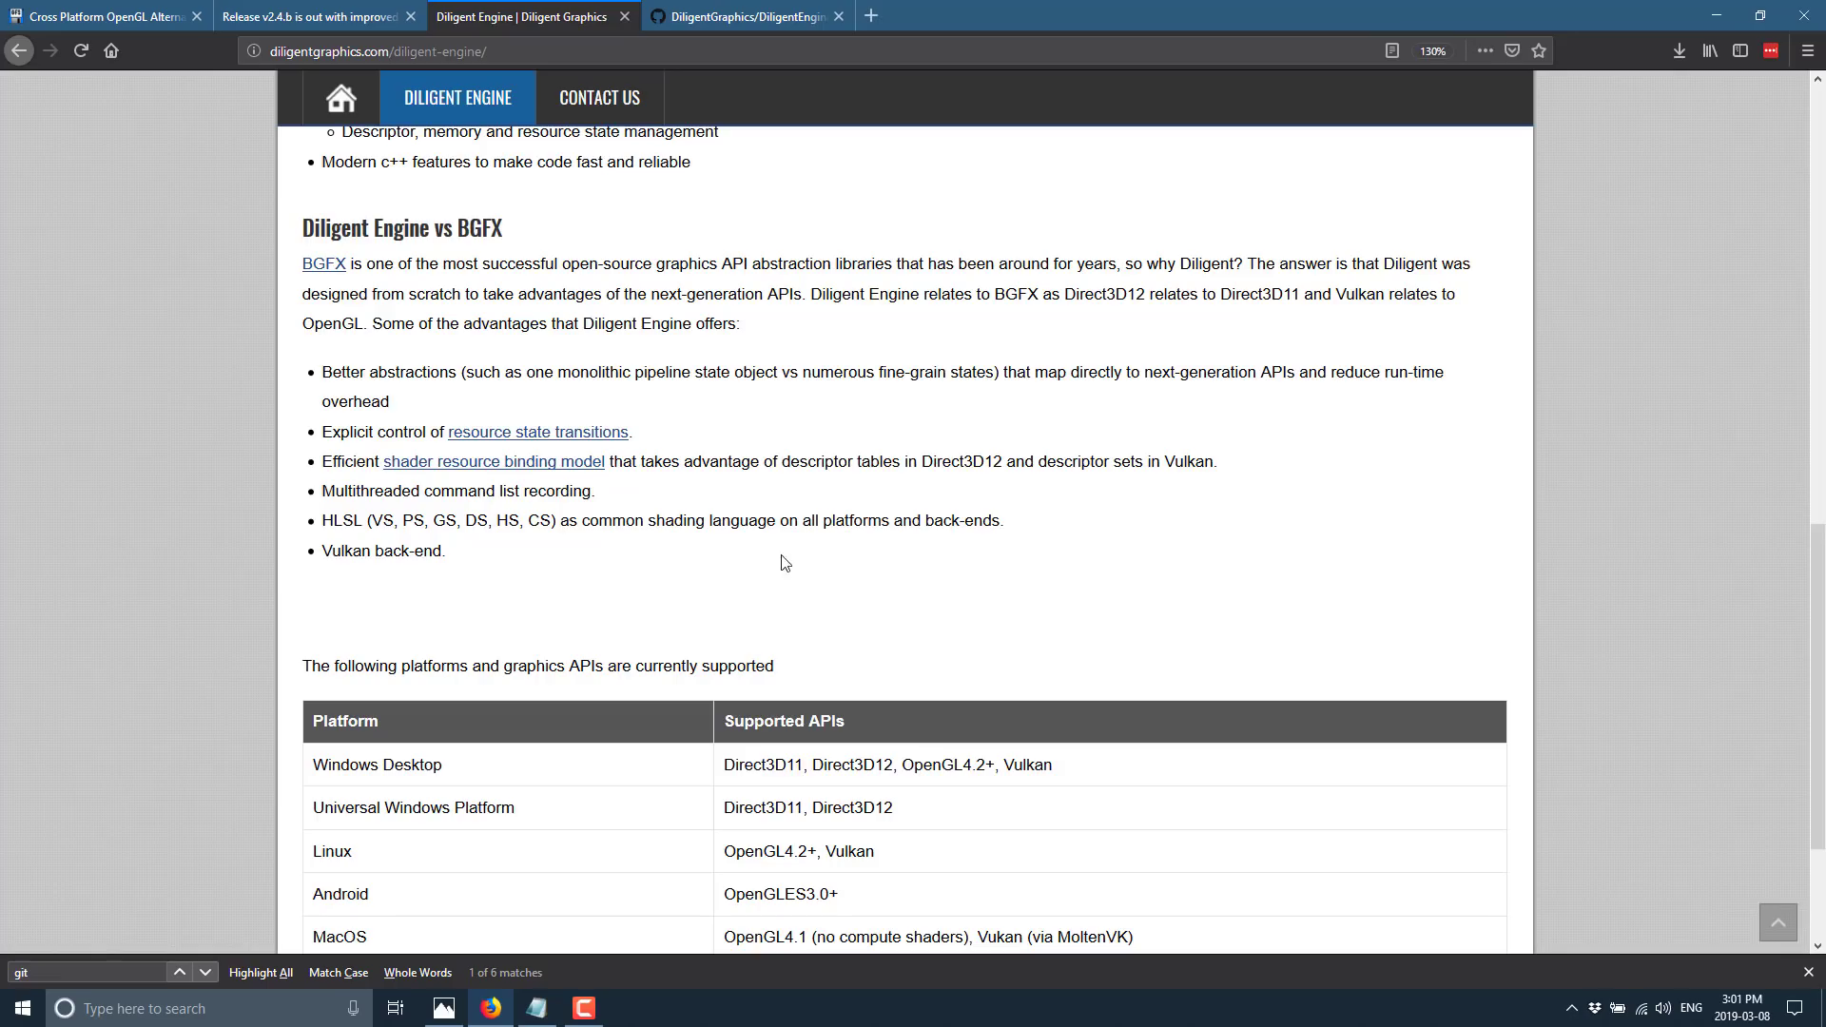
scroll("down", 3)
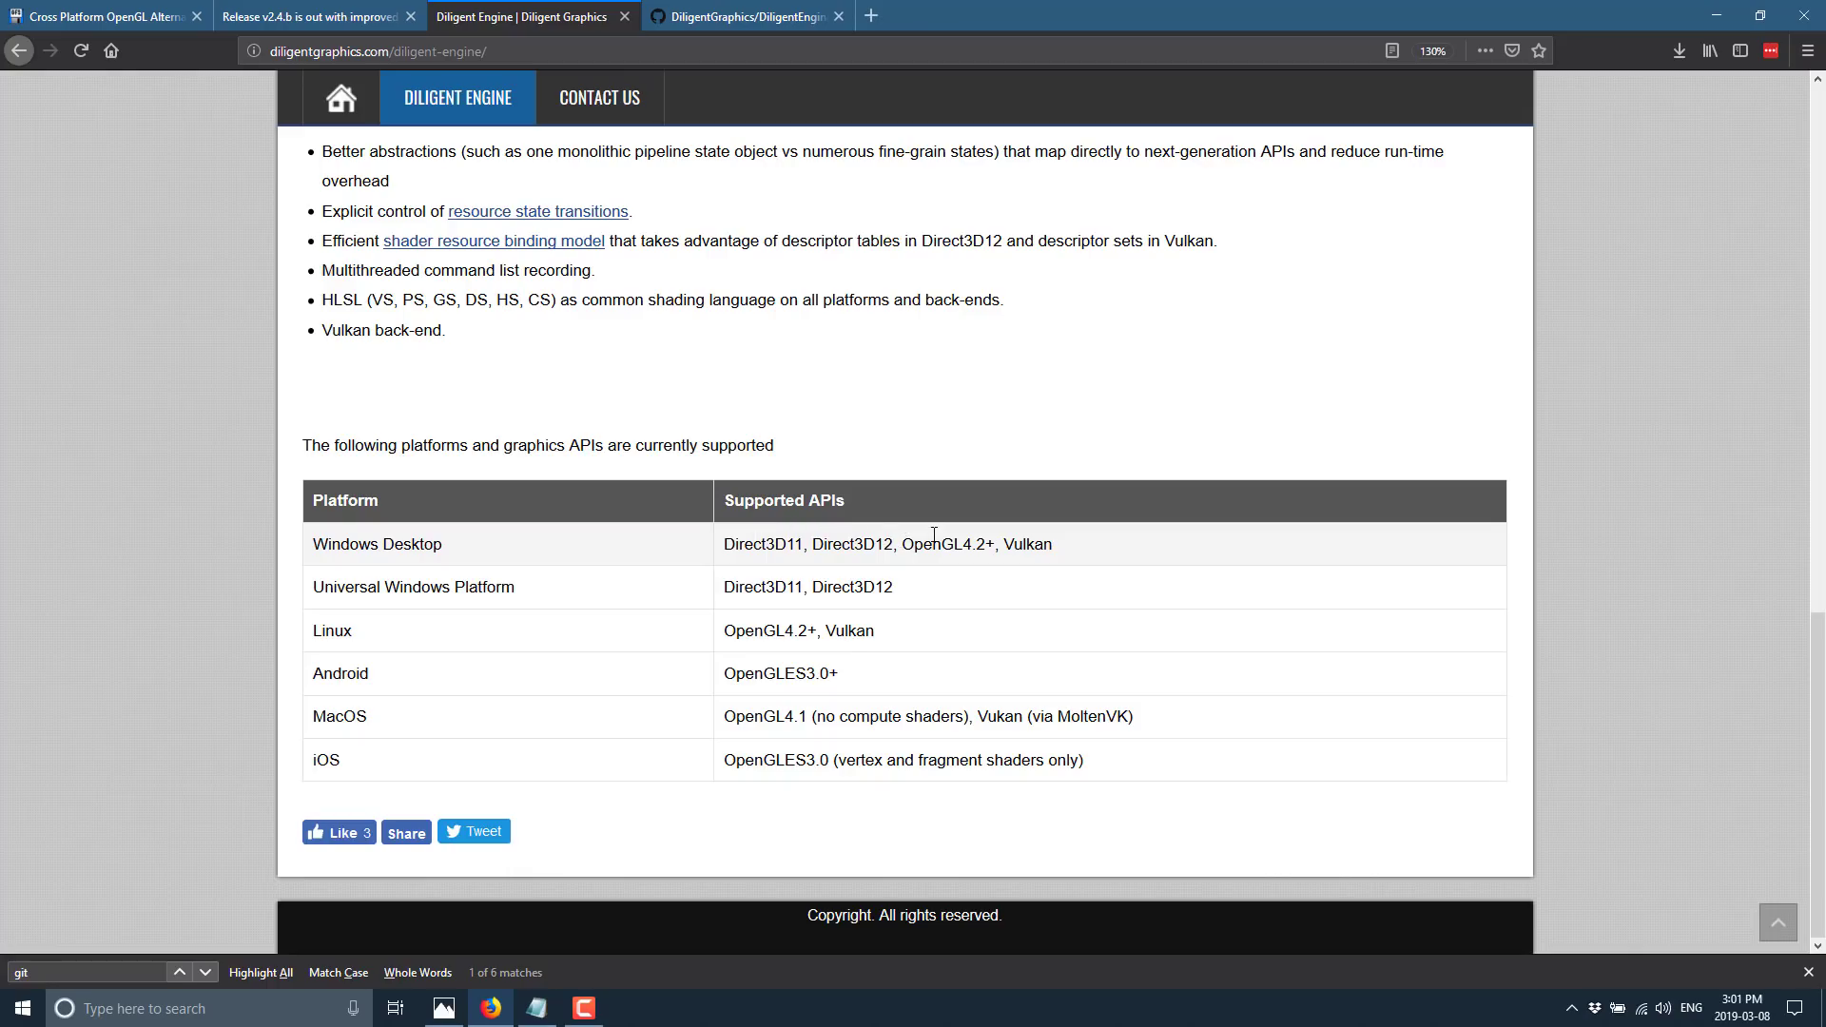
mouse_move(779, 587)
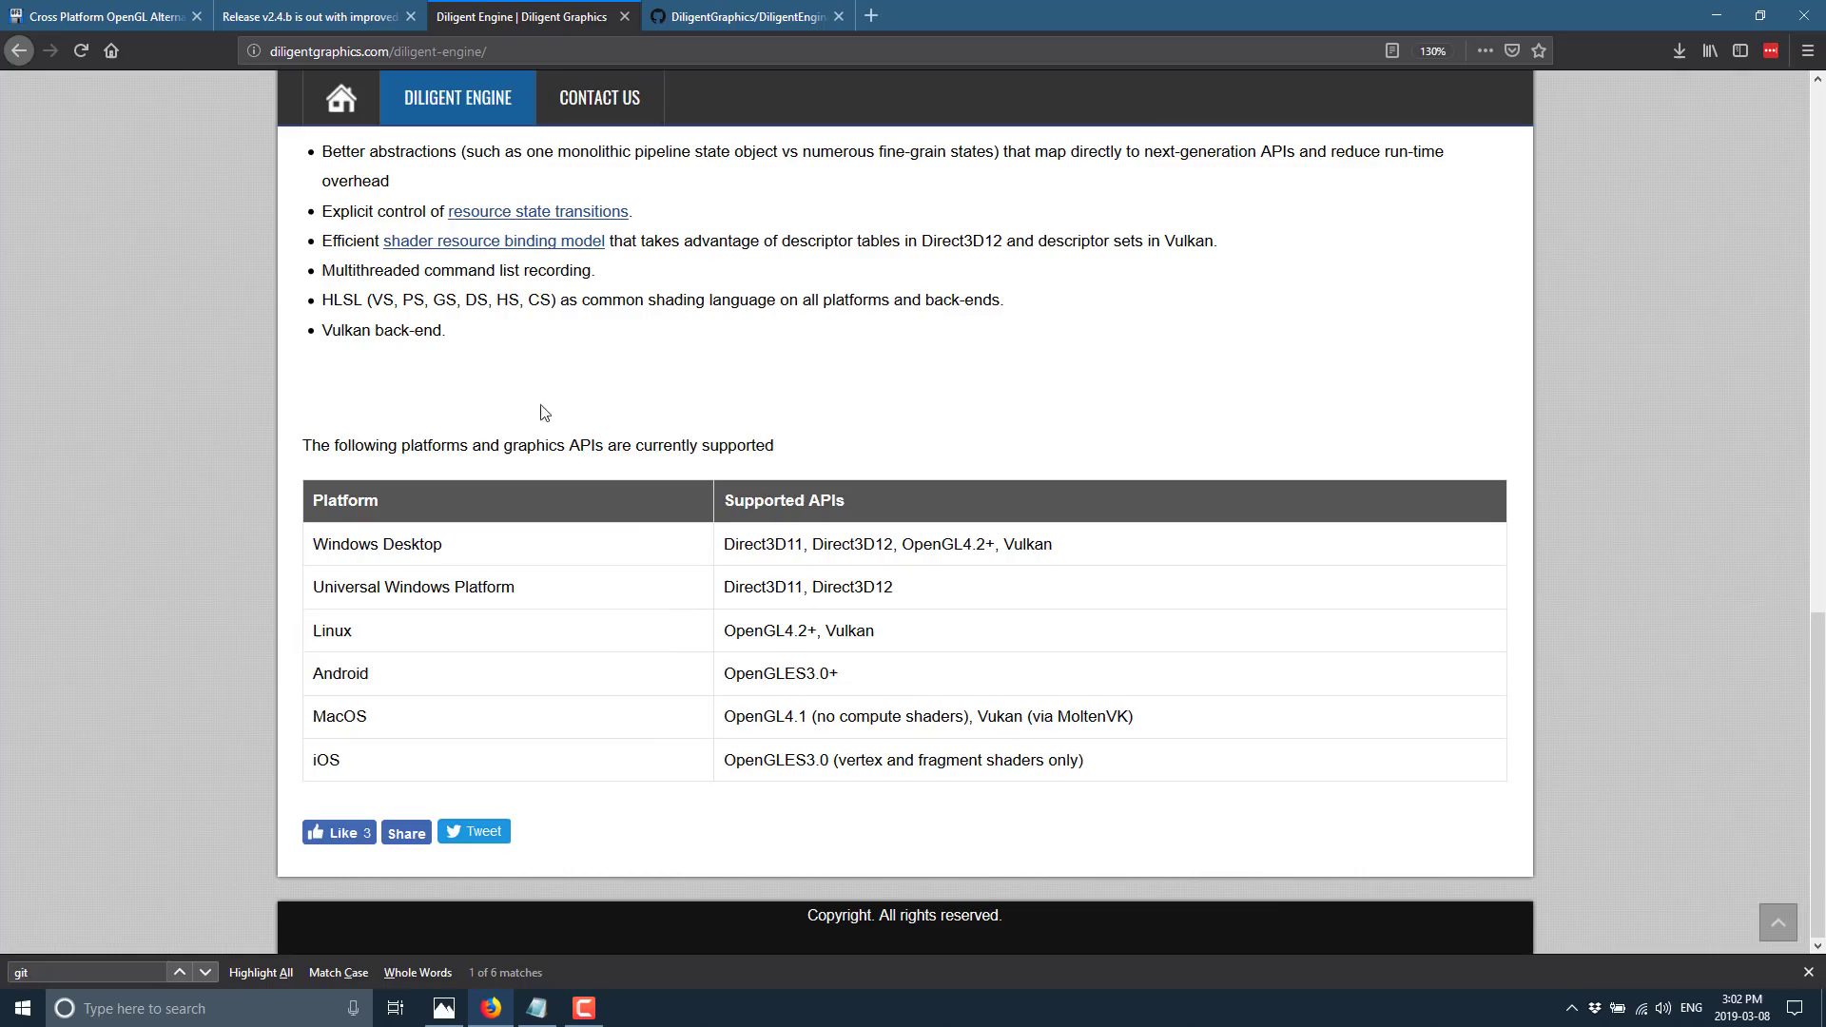
Browse the DiligentGraphics/DiligentEngine repository files and README, then launch Command Prompt with cmd
left_click(745, 16)
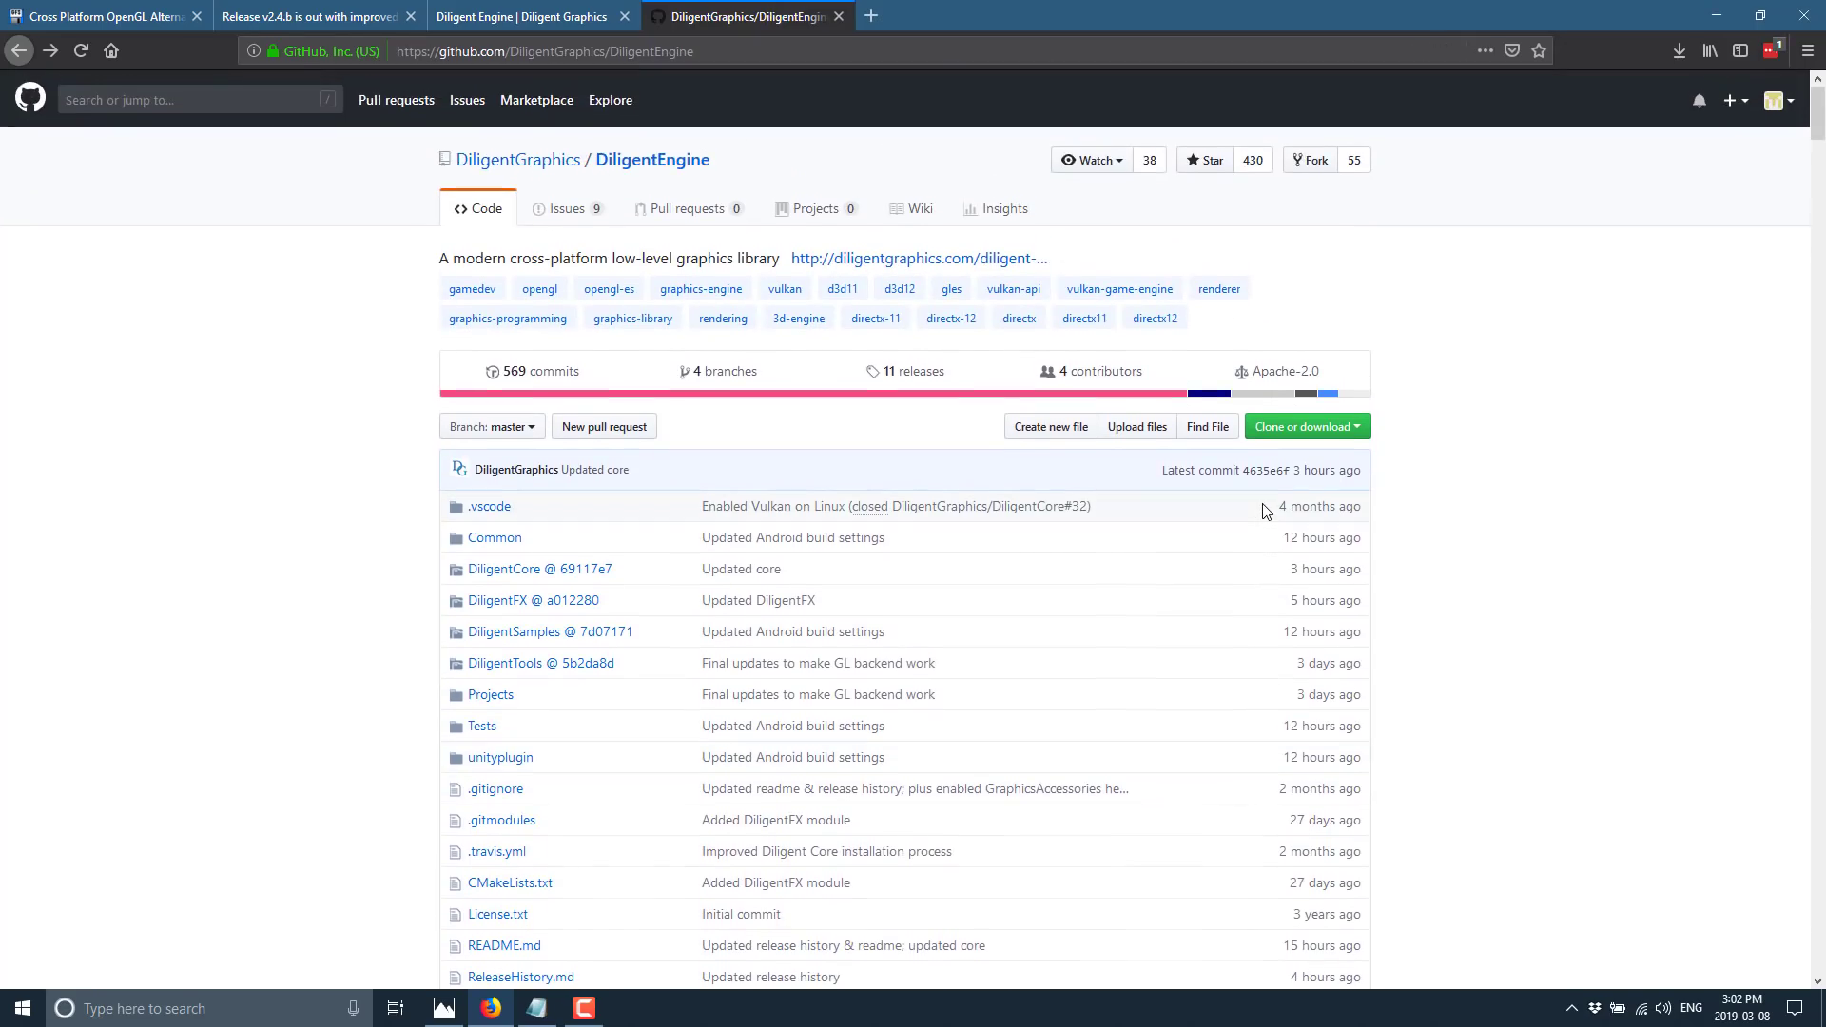
mouse_move(1238, 503)
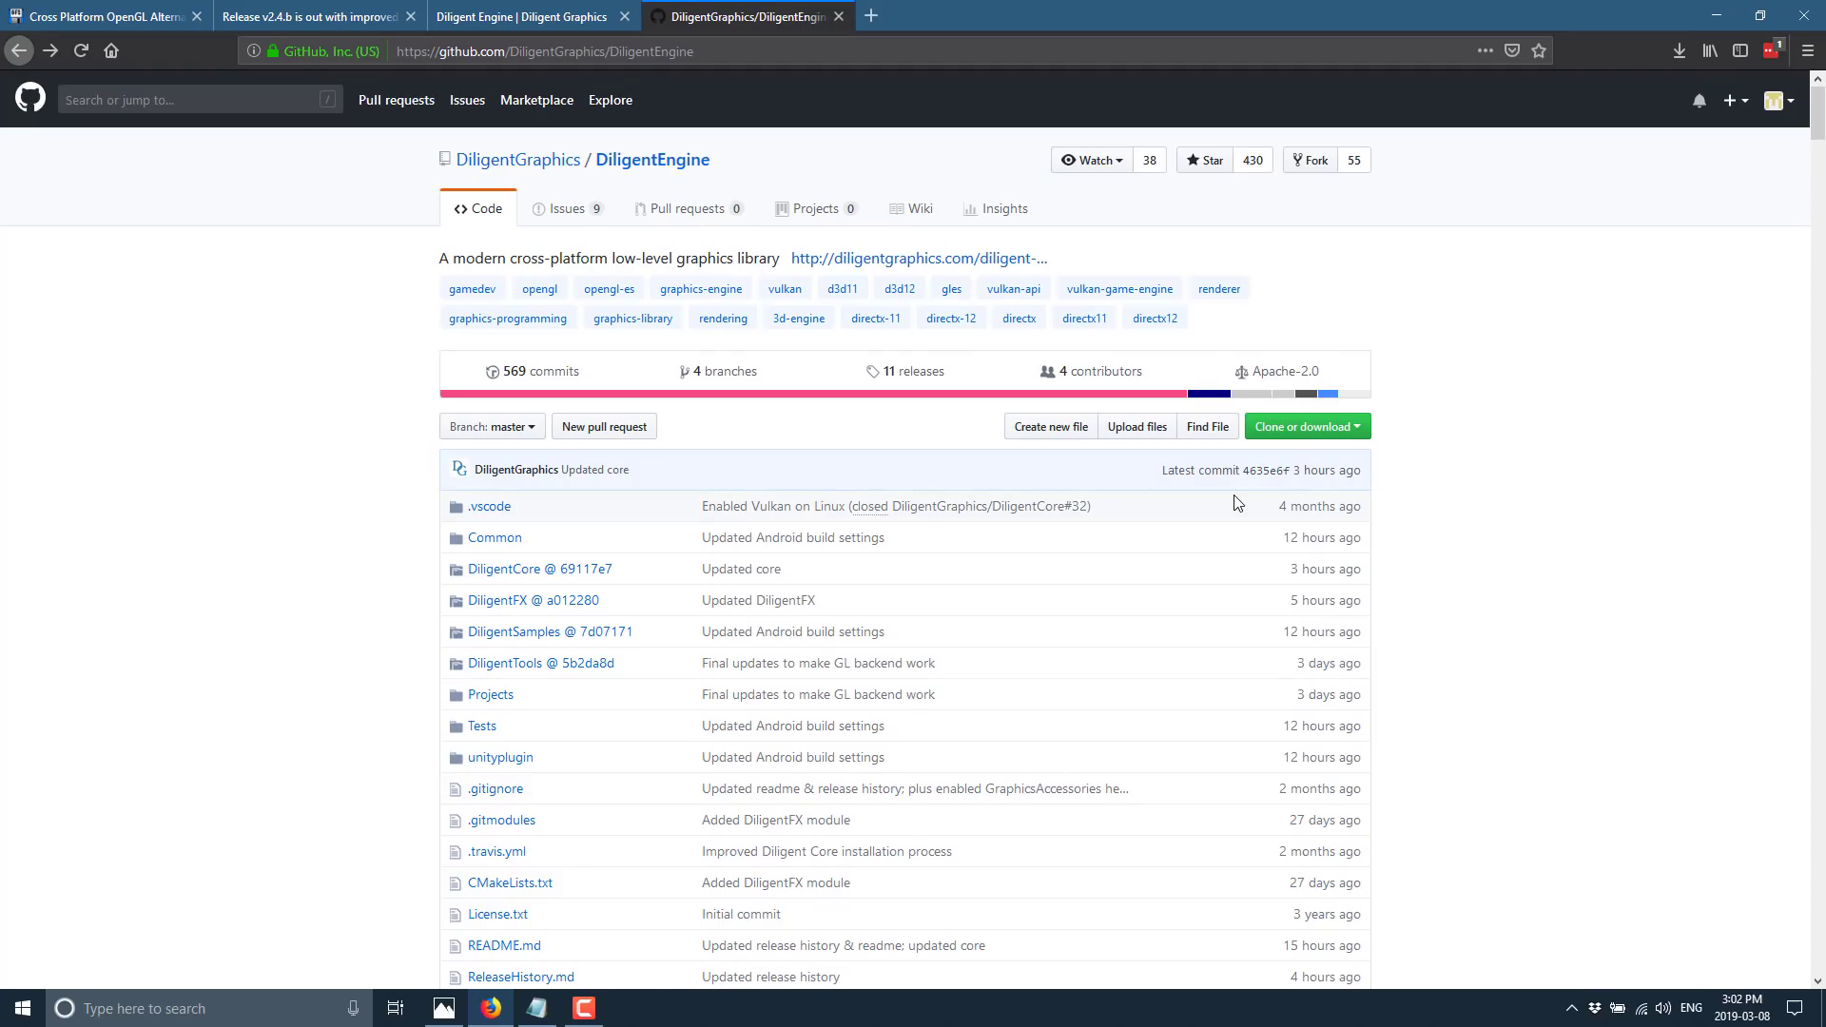
scroll("down", 3)
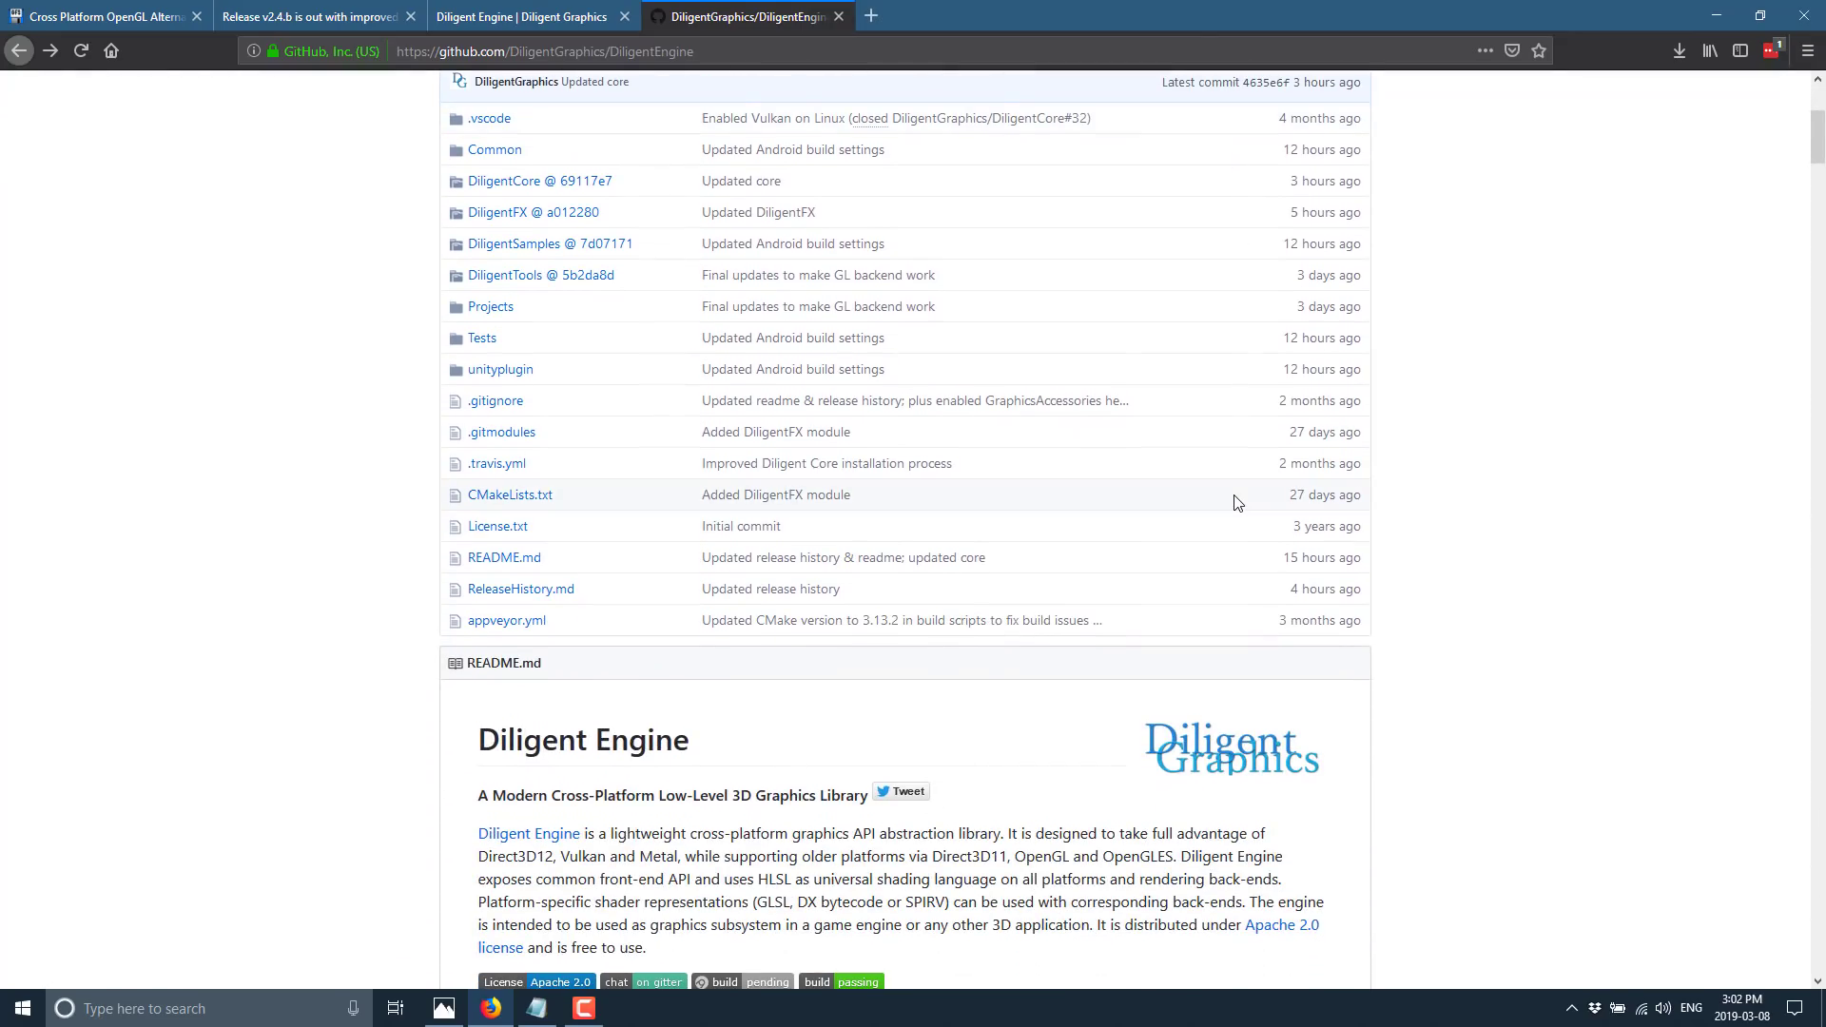
scroll("down", 3)
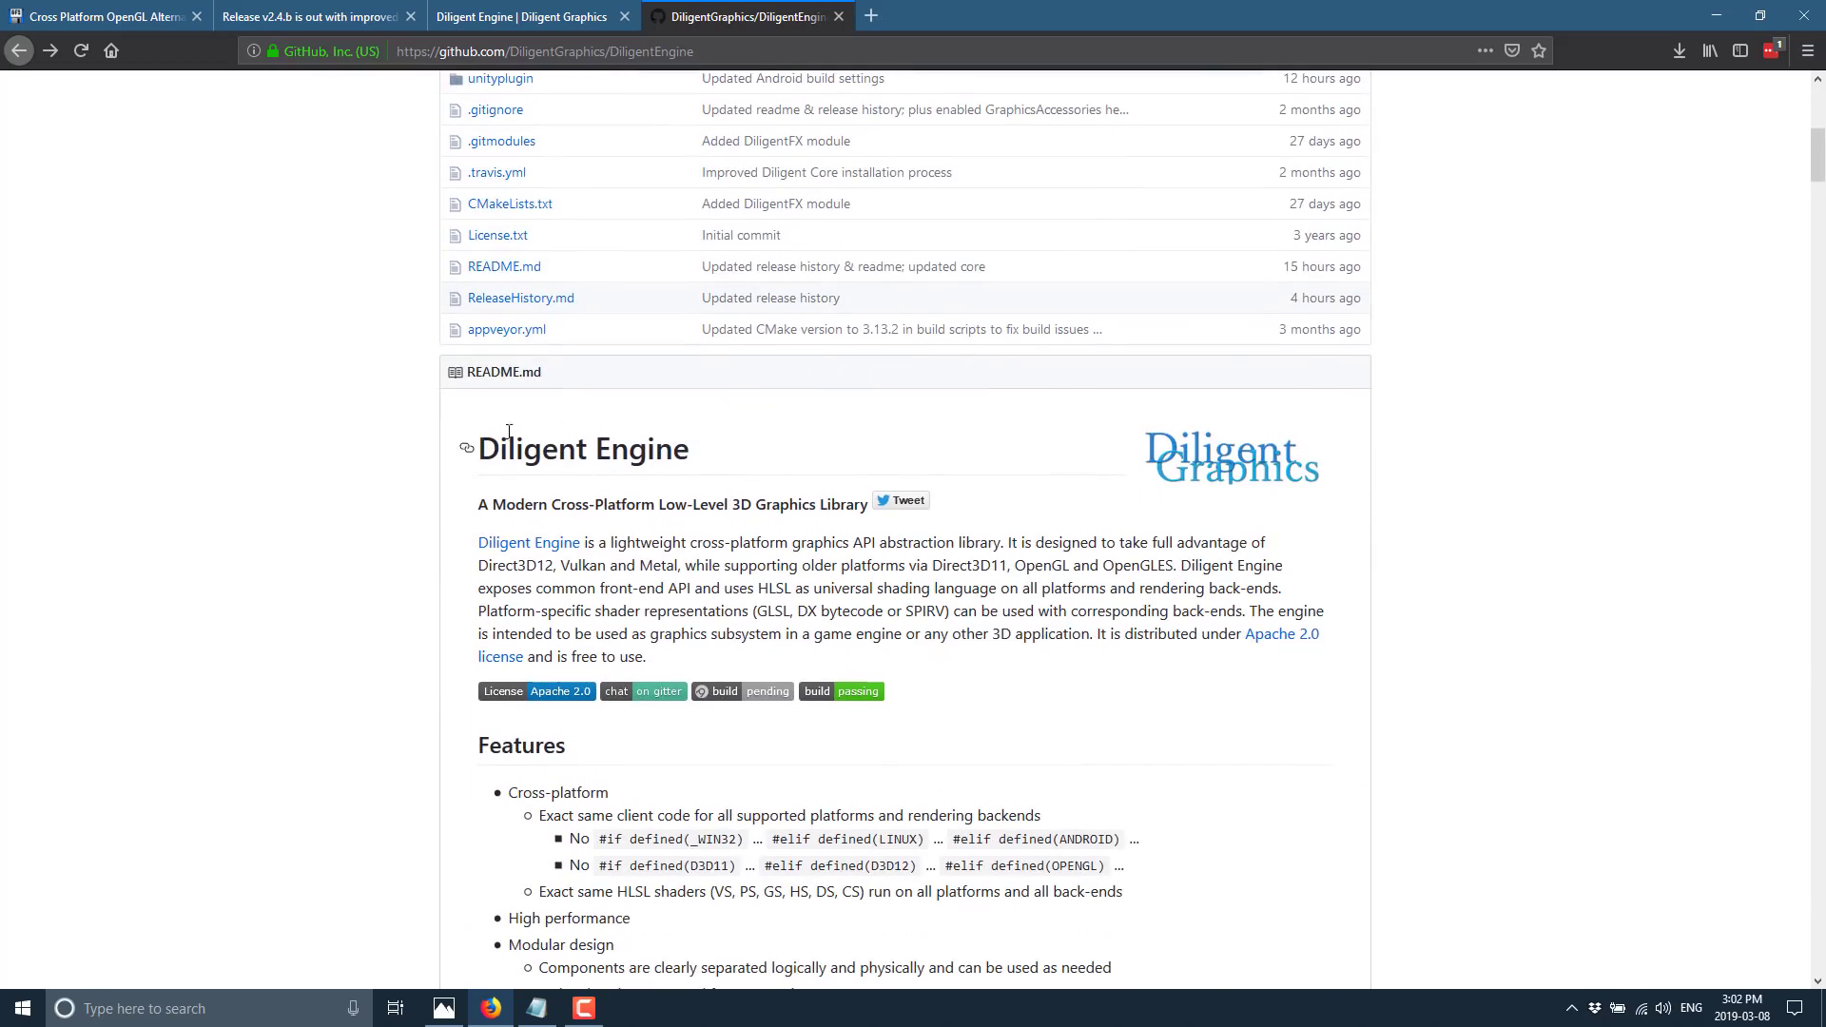
scroll("up", 3)
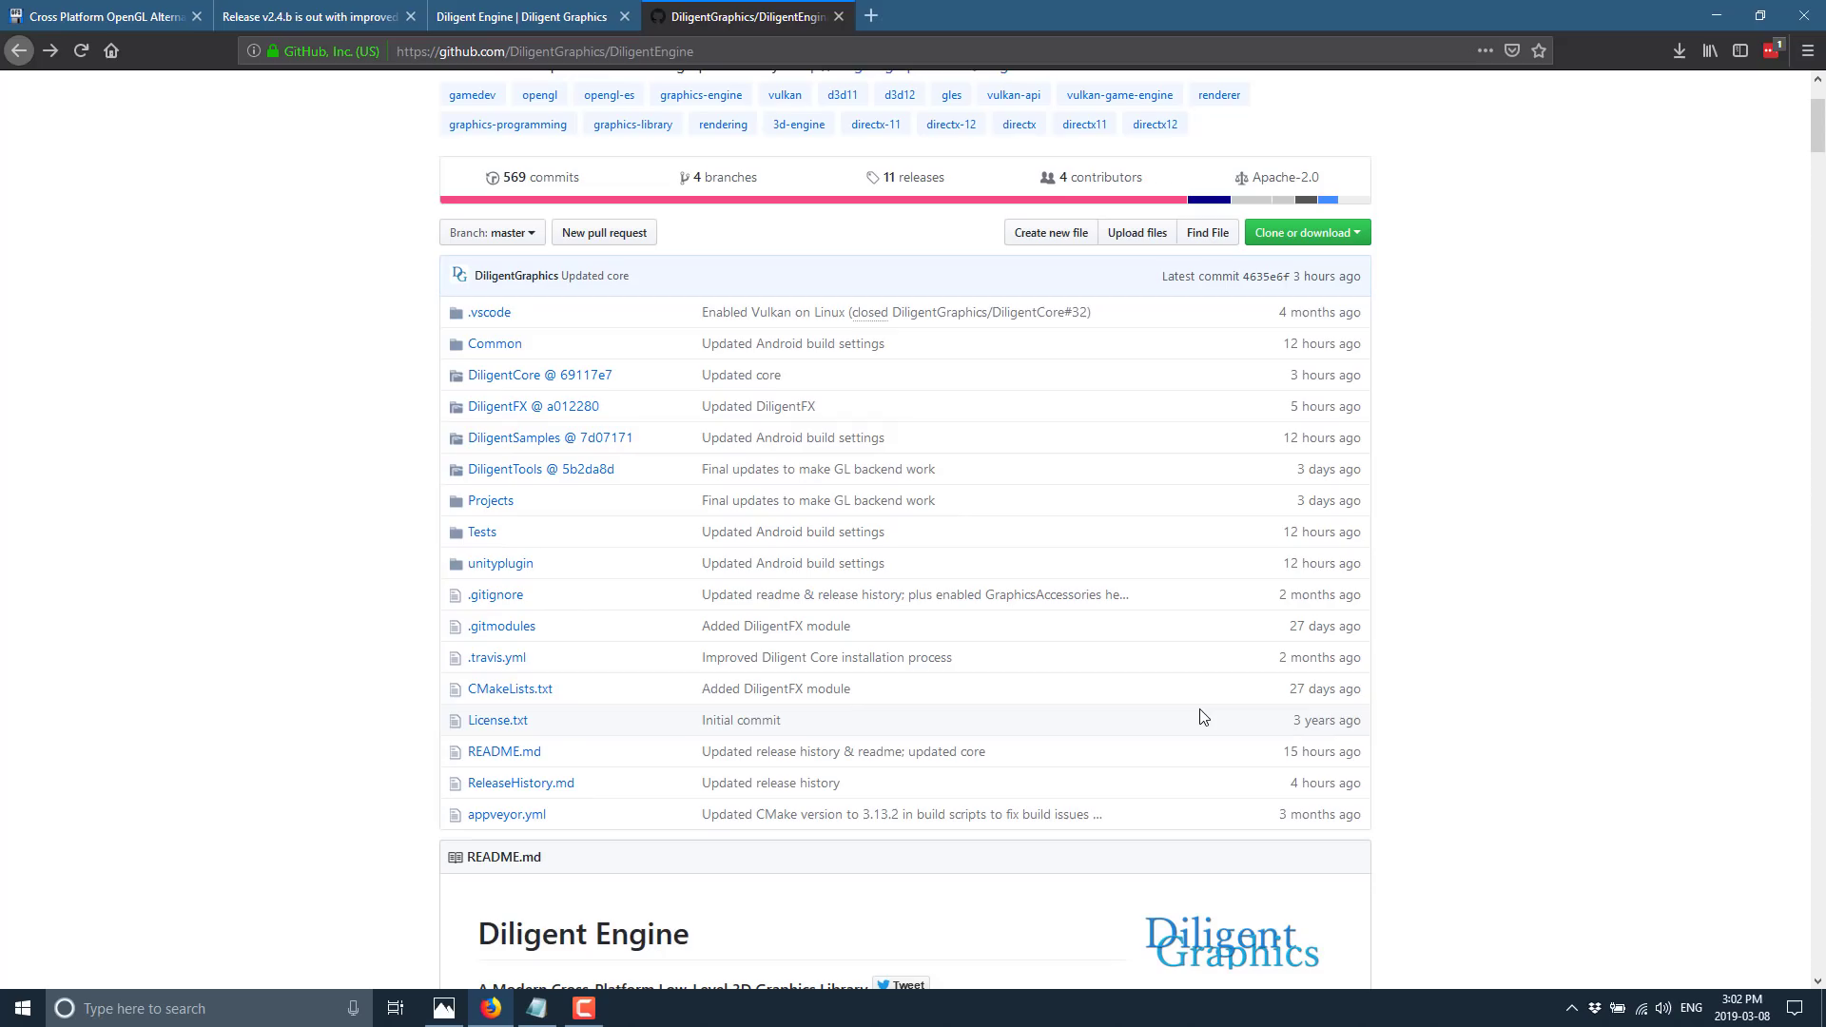
type("cmd")
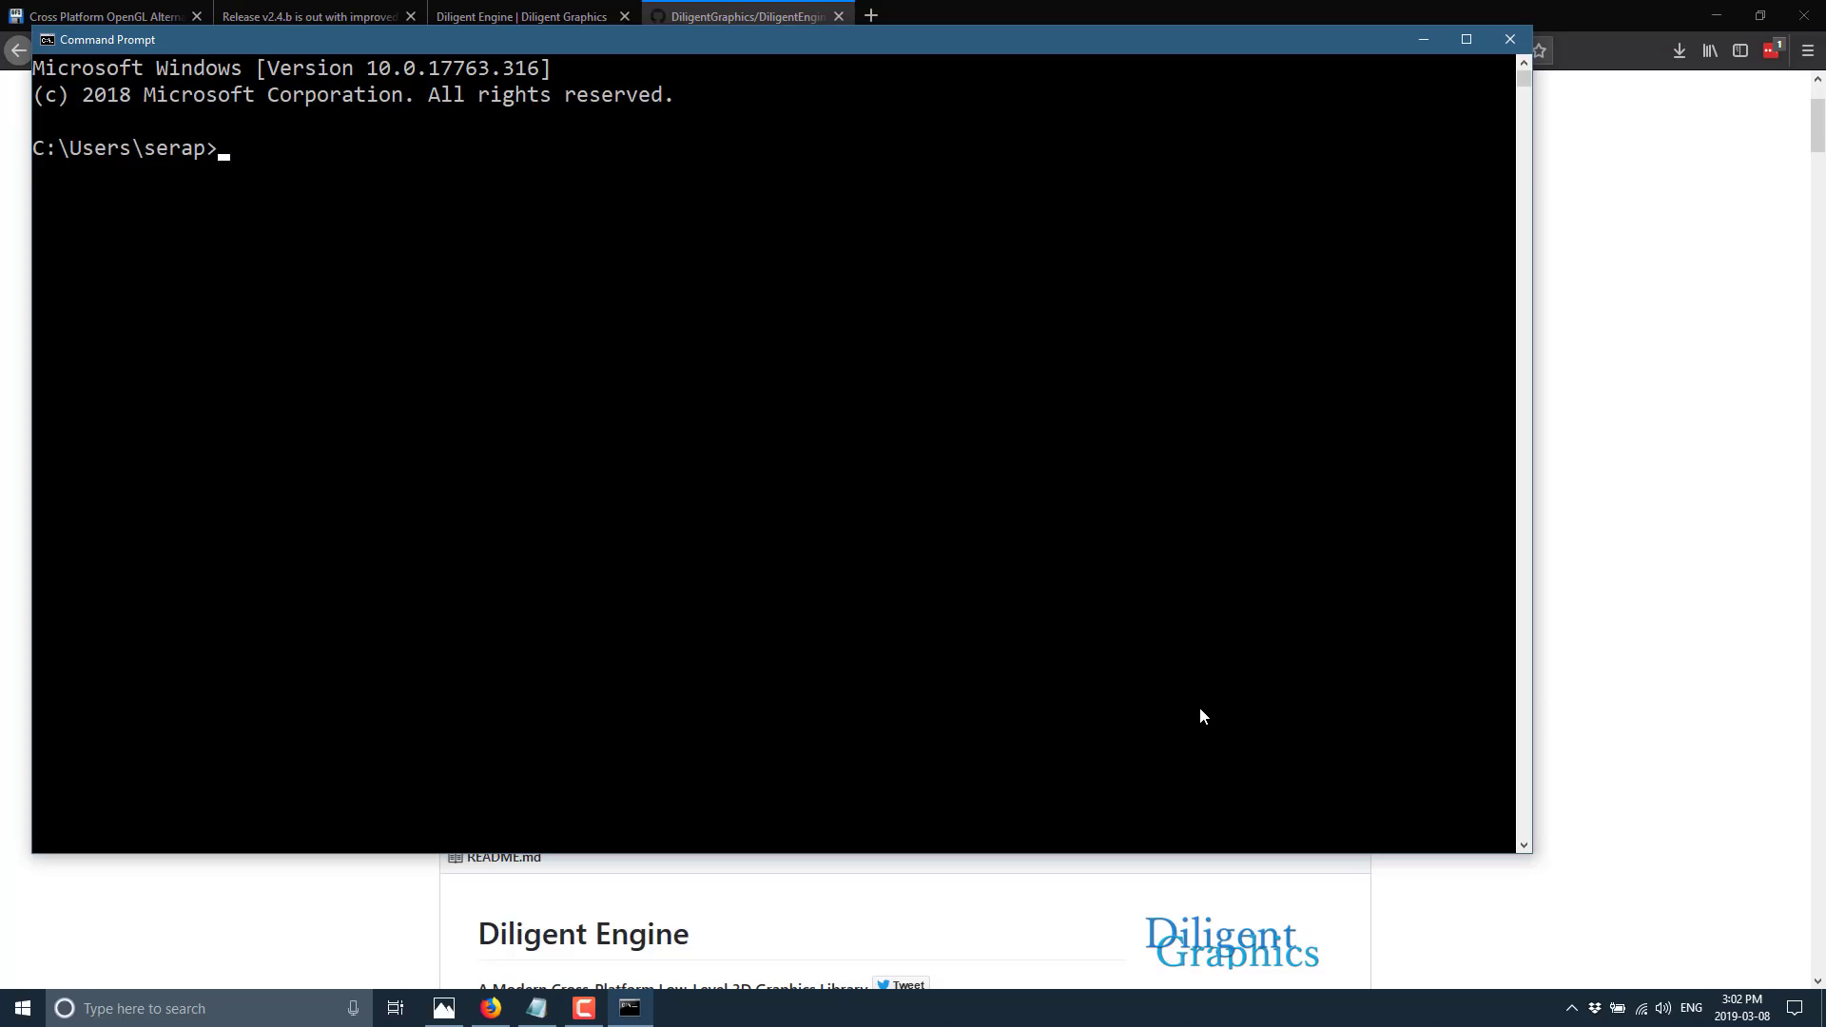
Change to C:\temp and run git clone --recursive of the DiligentEngine repository
type("cd \\temp")
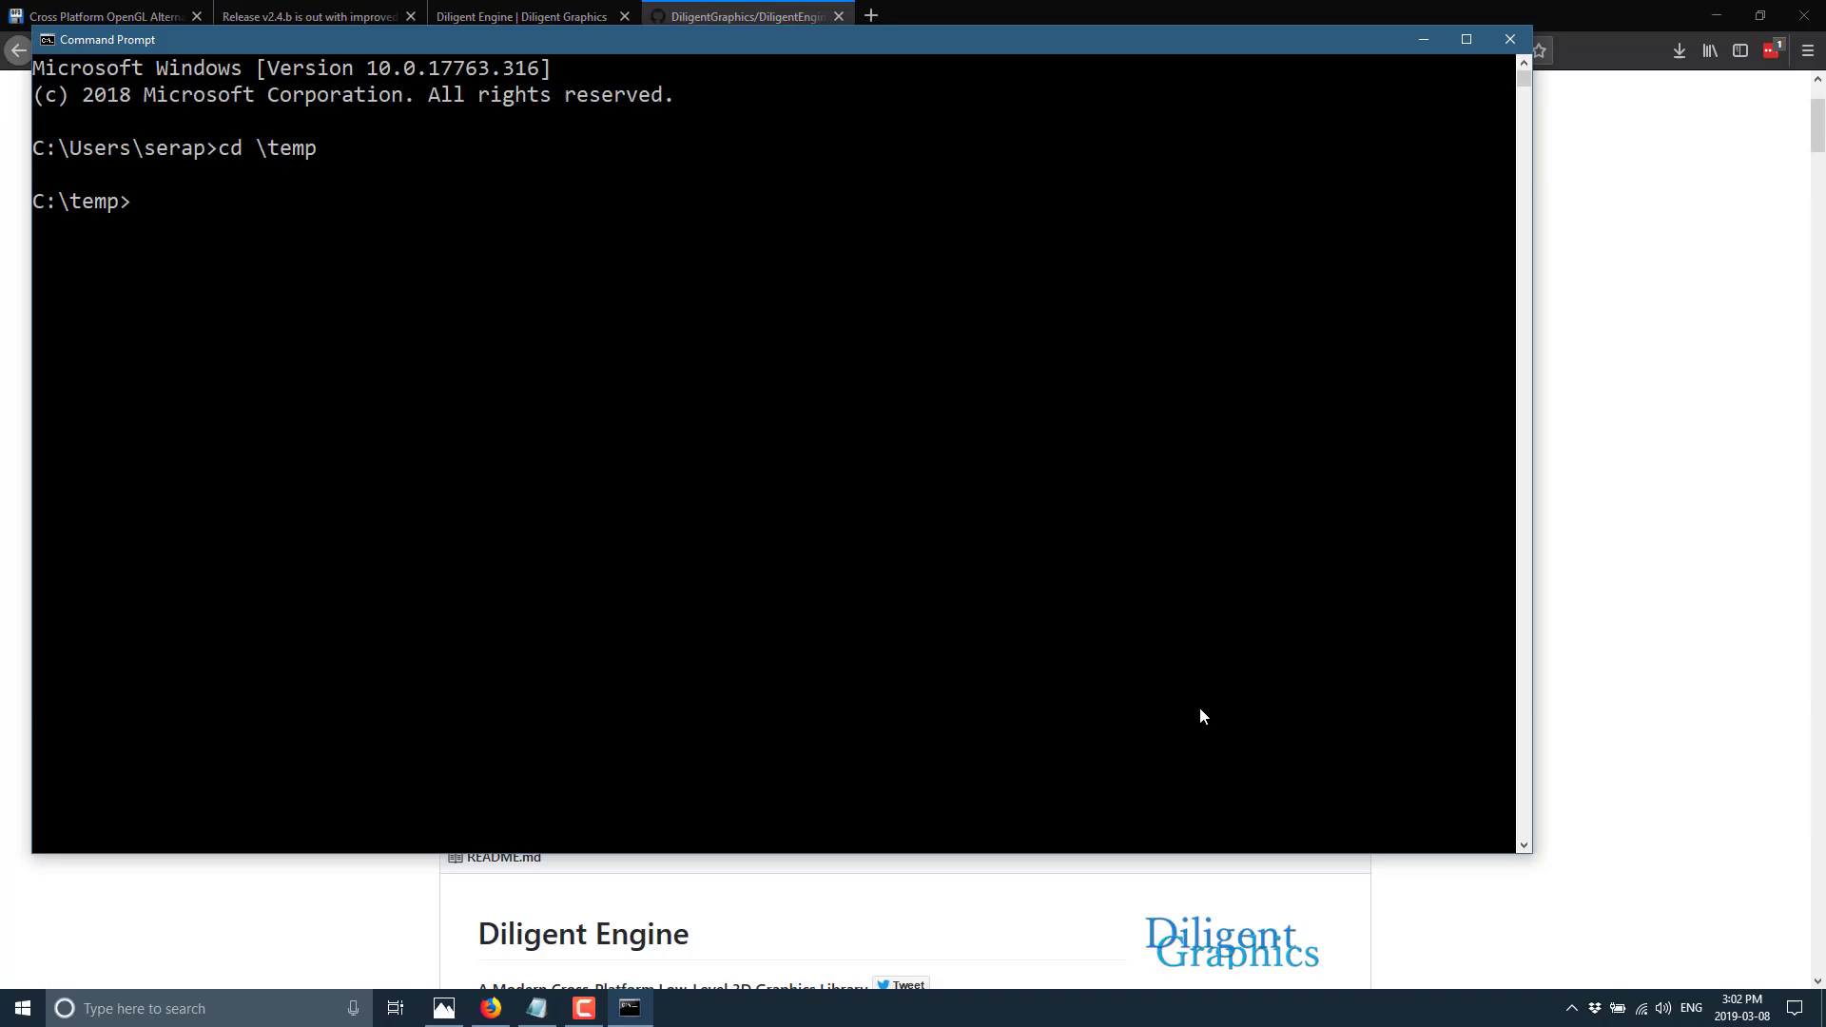
type("g")
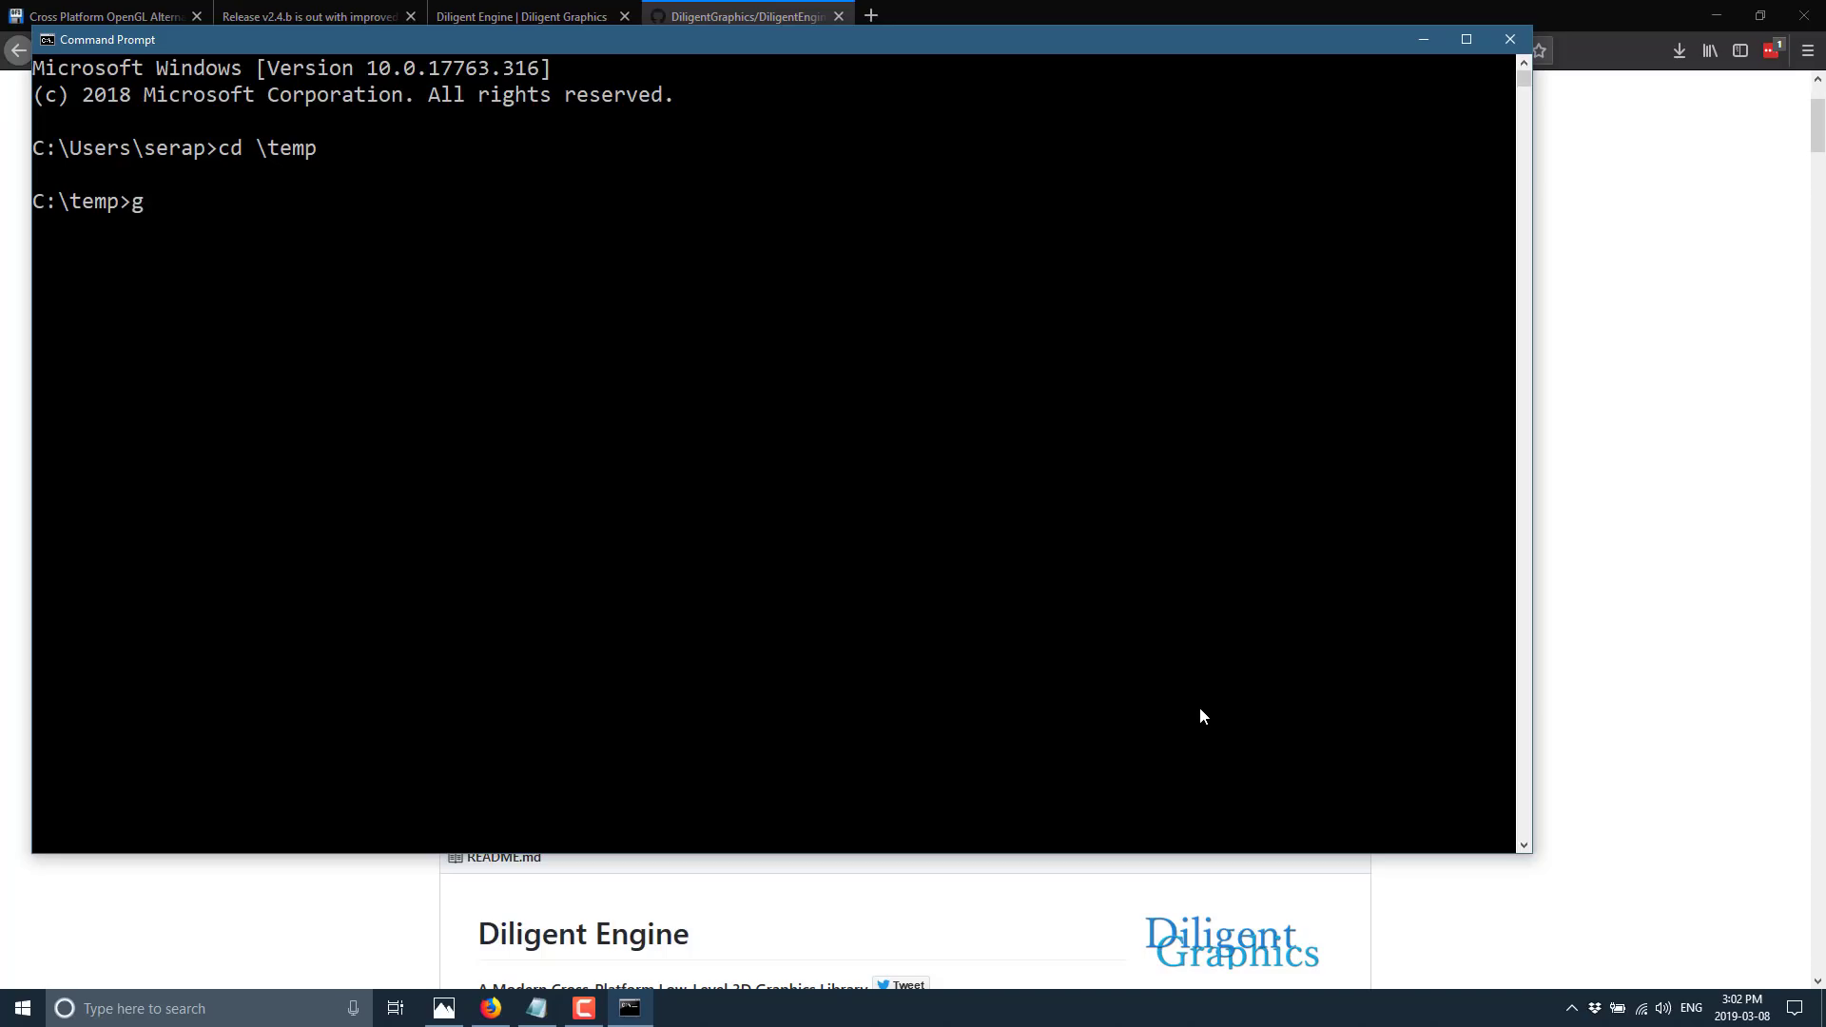
type("it")
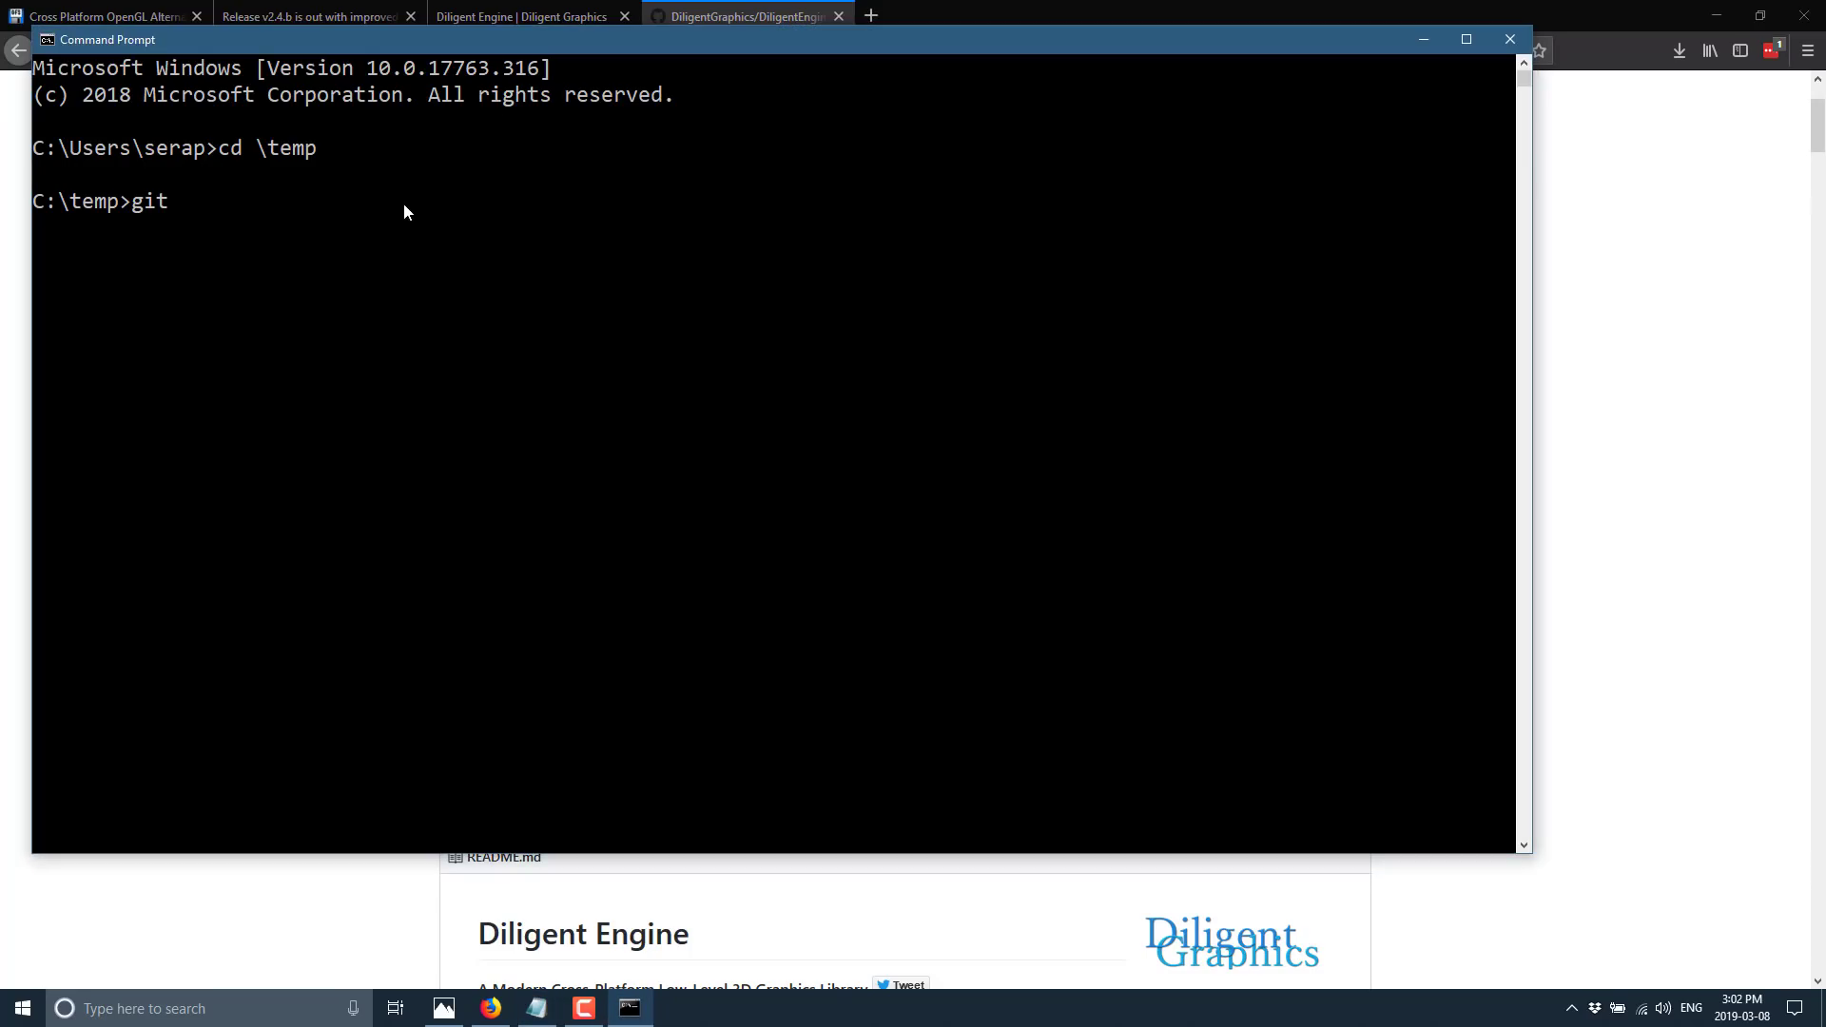
type("git clone --recursive https://github.com/DiligentGraphics/DiligentEngine.git")
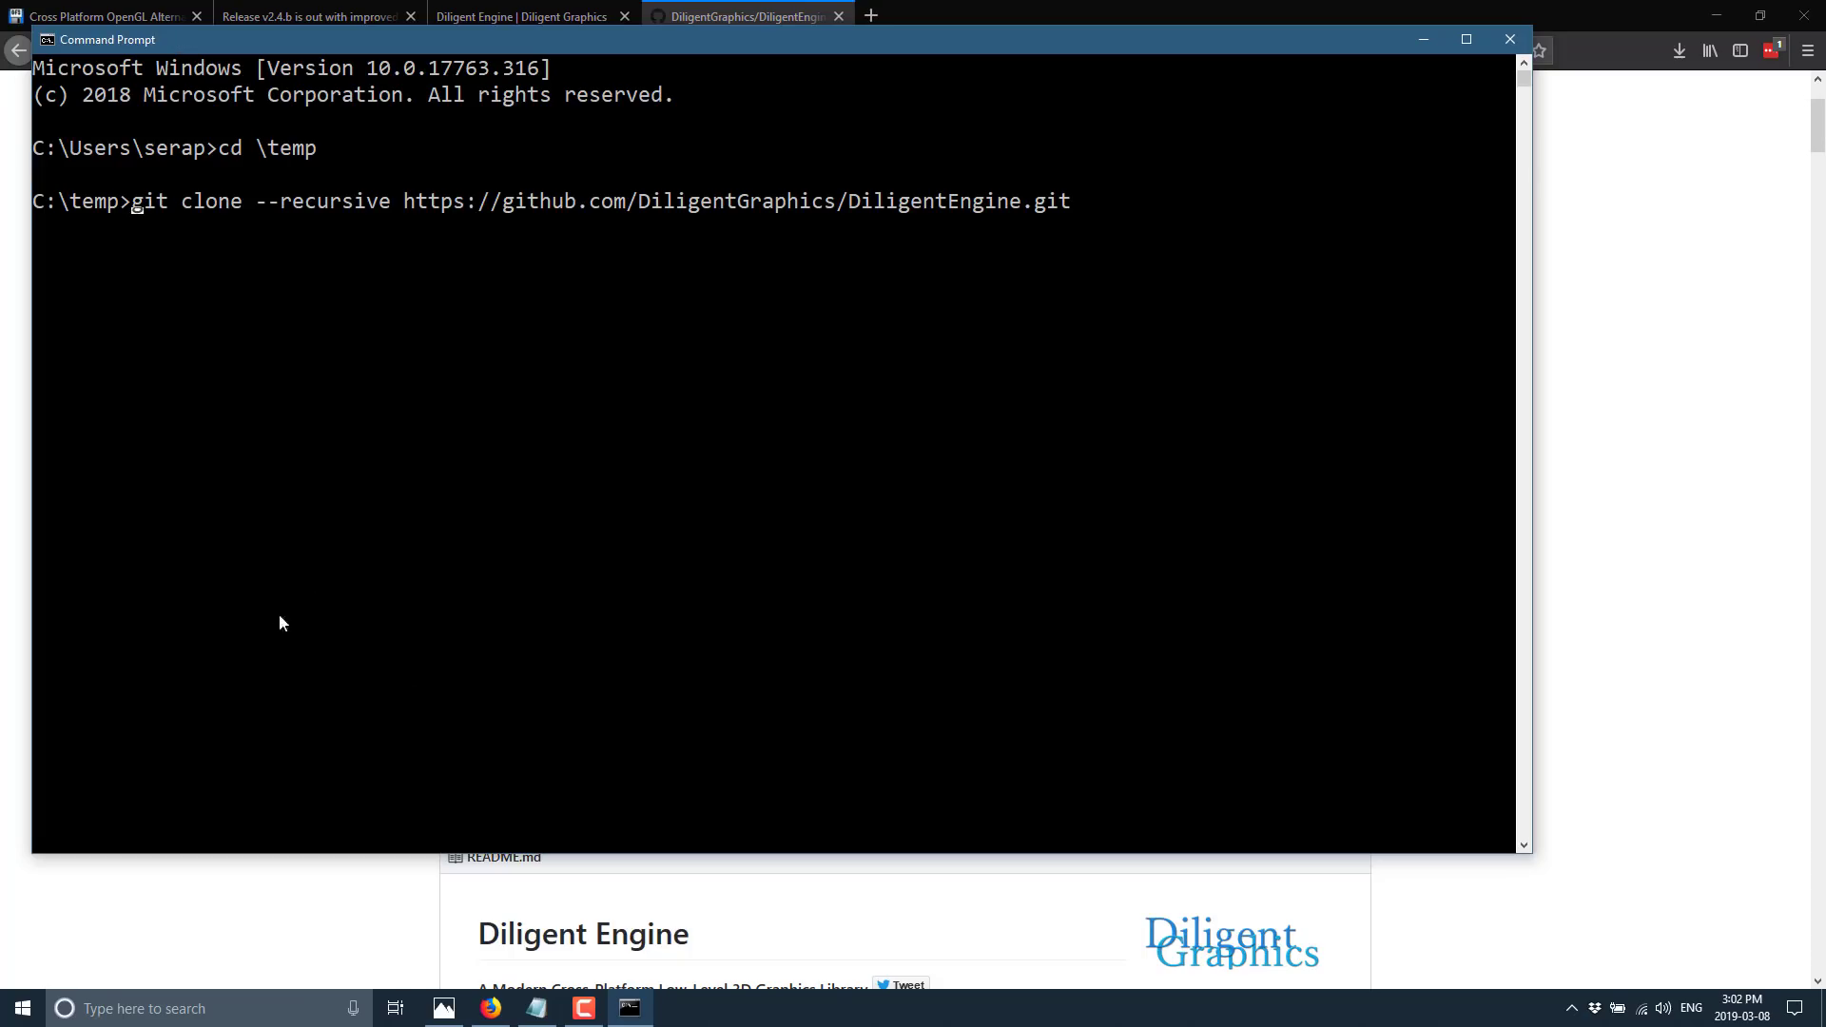
mouse_move(424, 593)
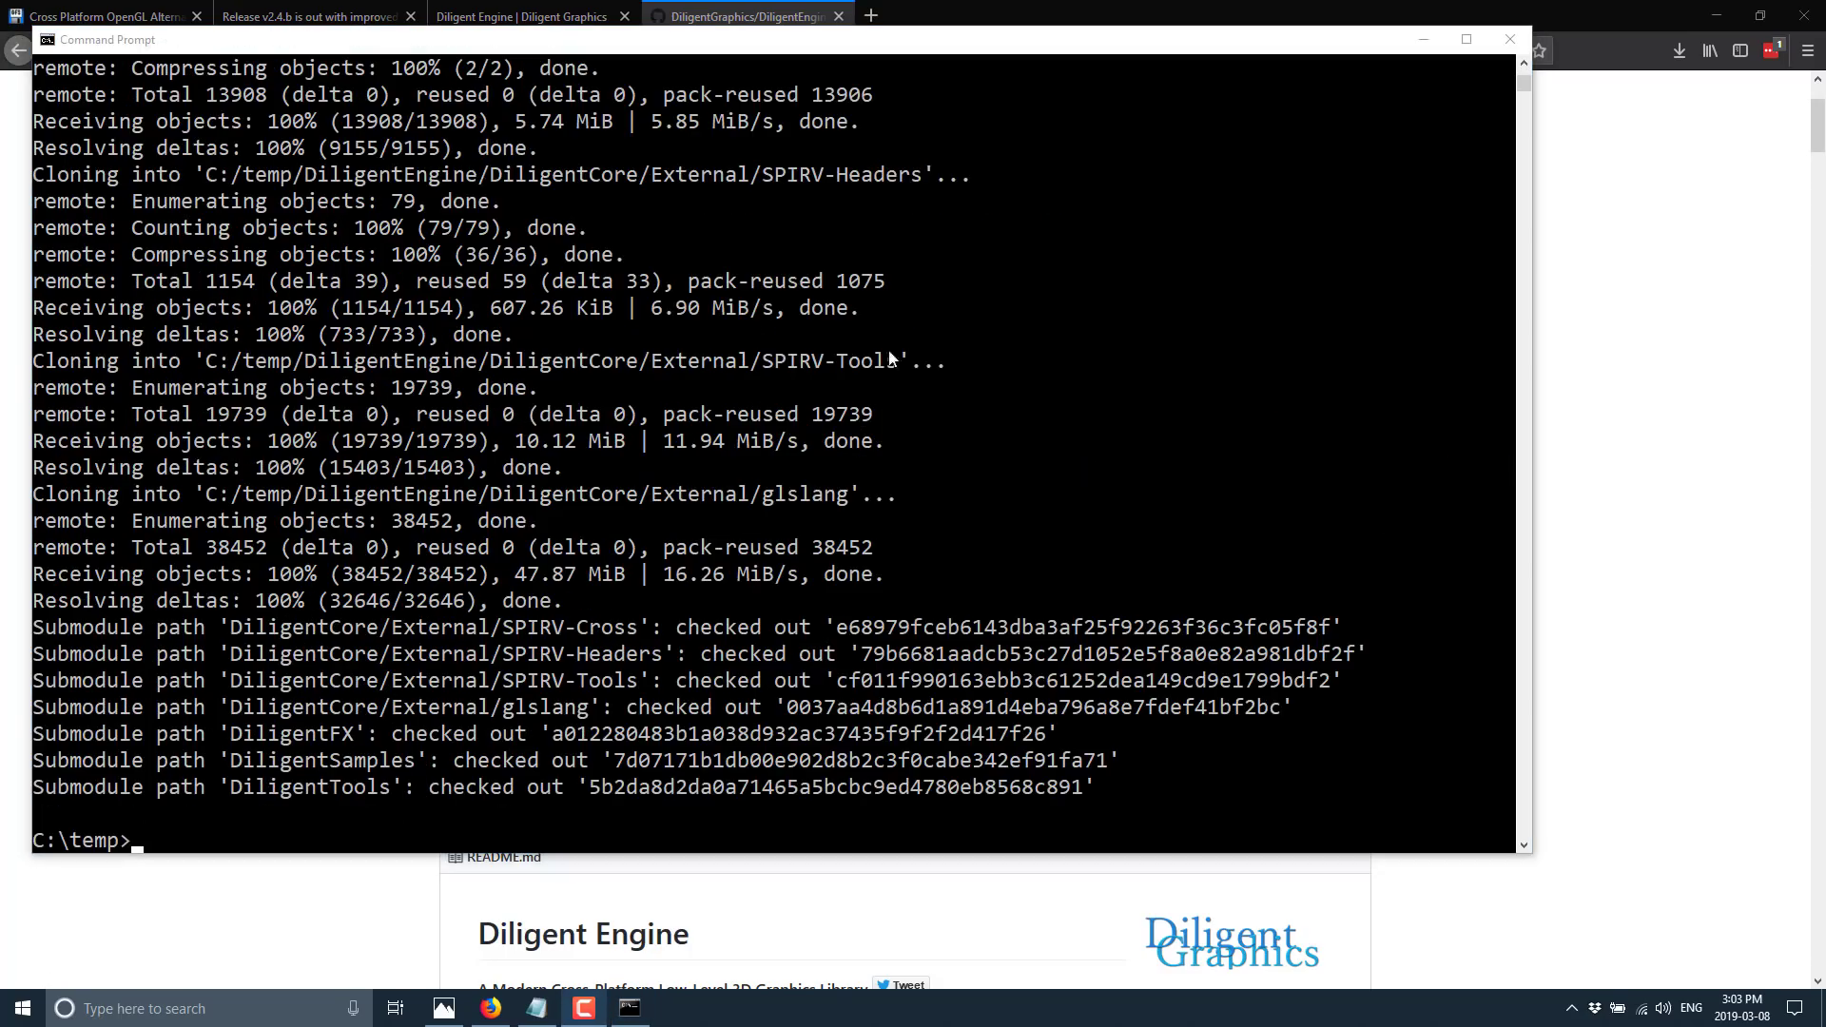
mouse_move(349, 831)
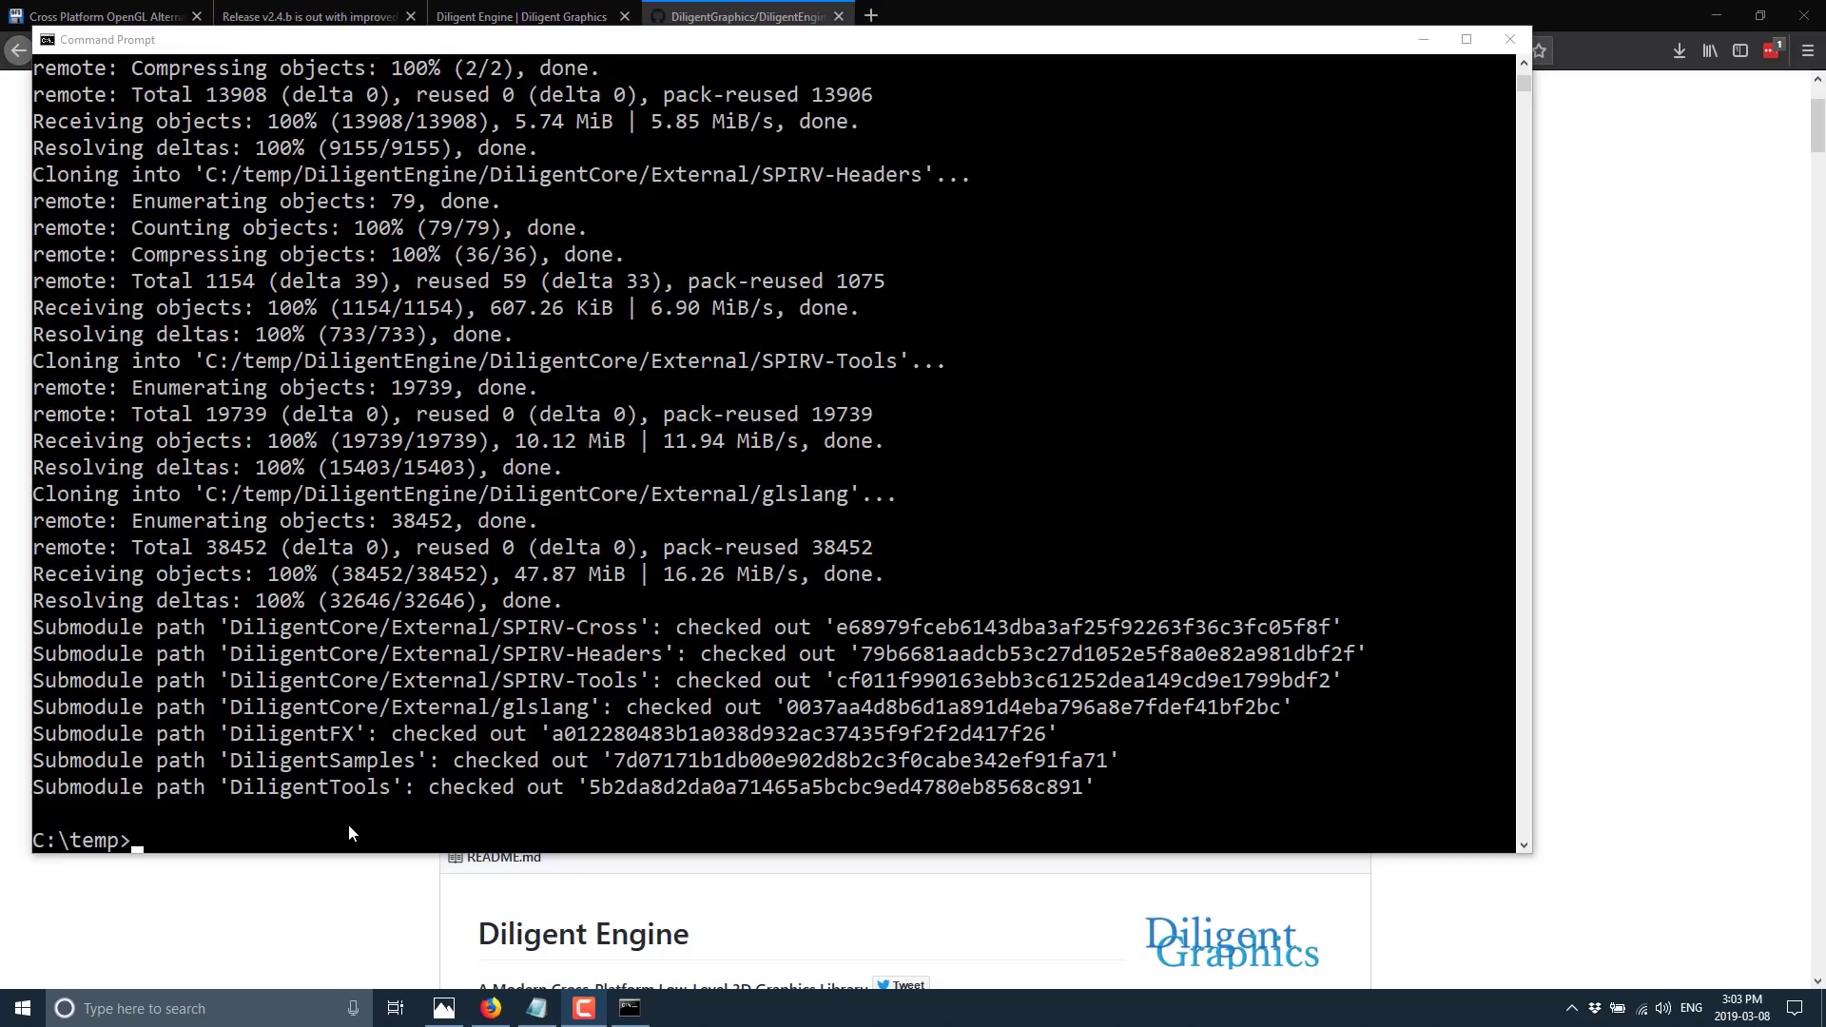
Generate 'Visual Studio 15 2017 Win64' build files with CMake into cmk_build/Win64
type("cd d")
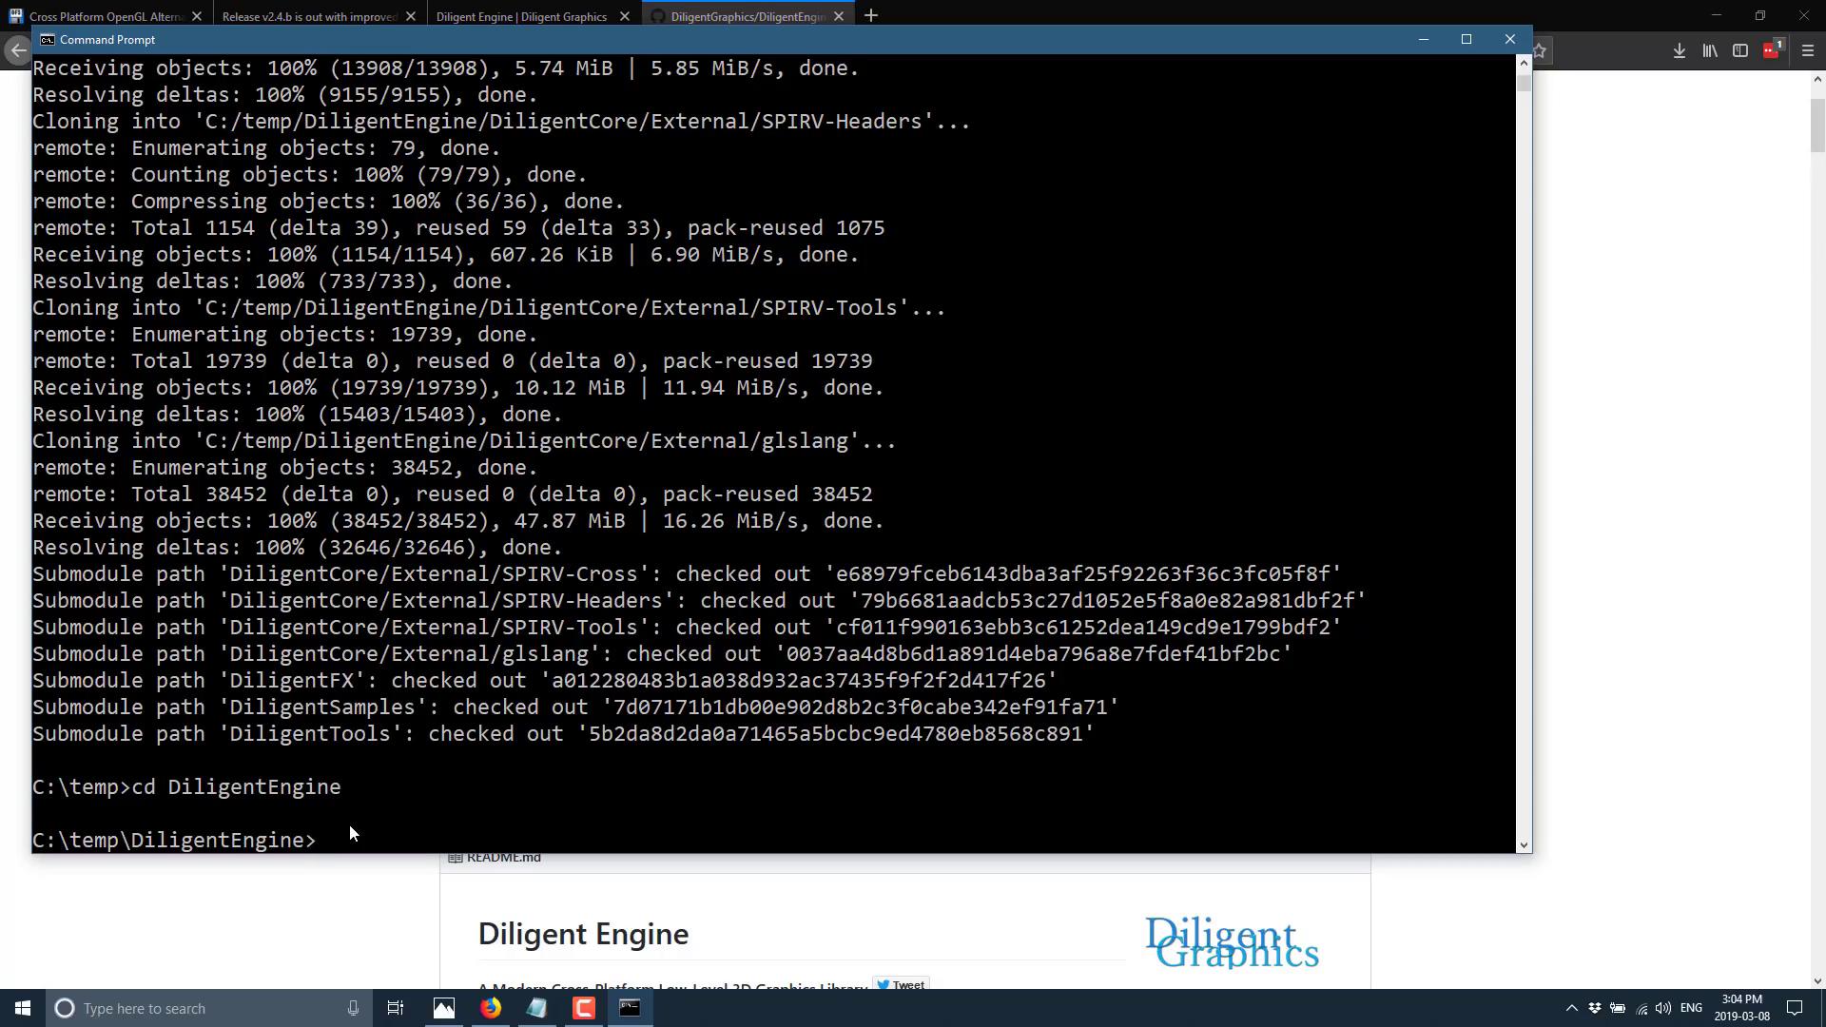
type("cmake -H. -B./cmk_build/Win64 -G \"Visual Studio 15 2017 Win64\"")
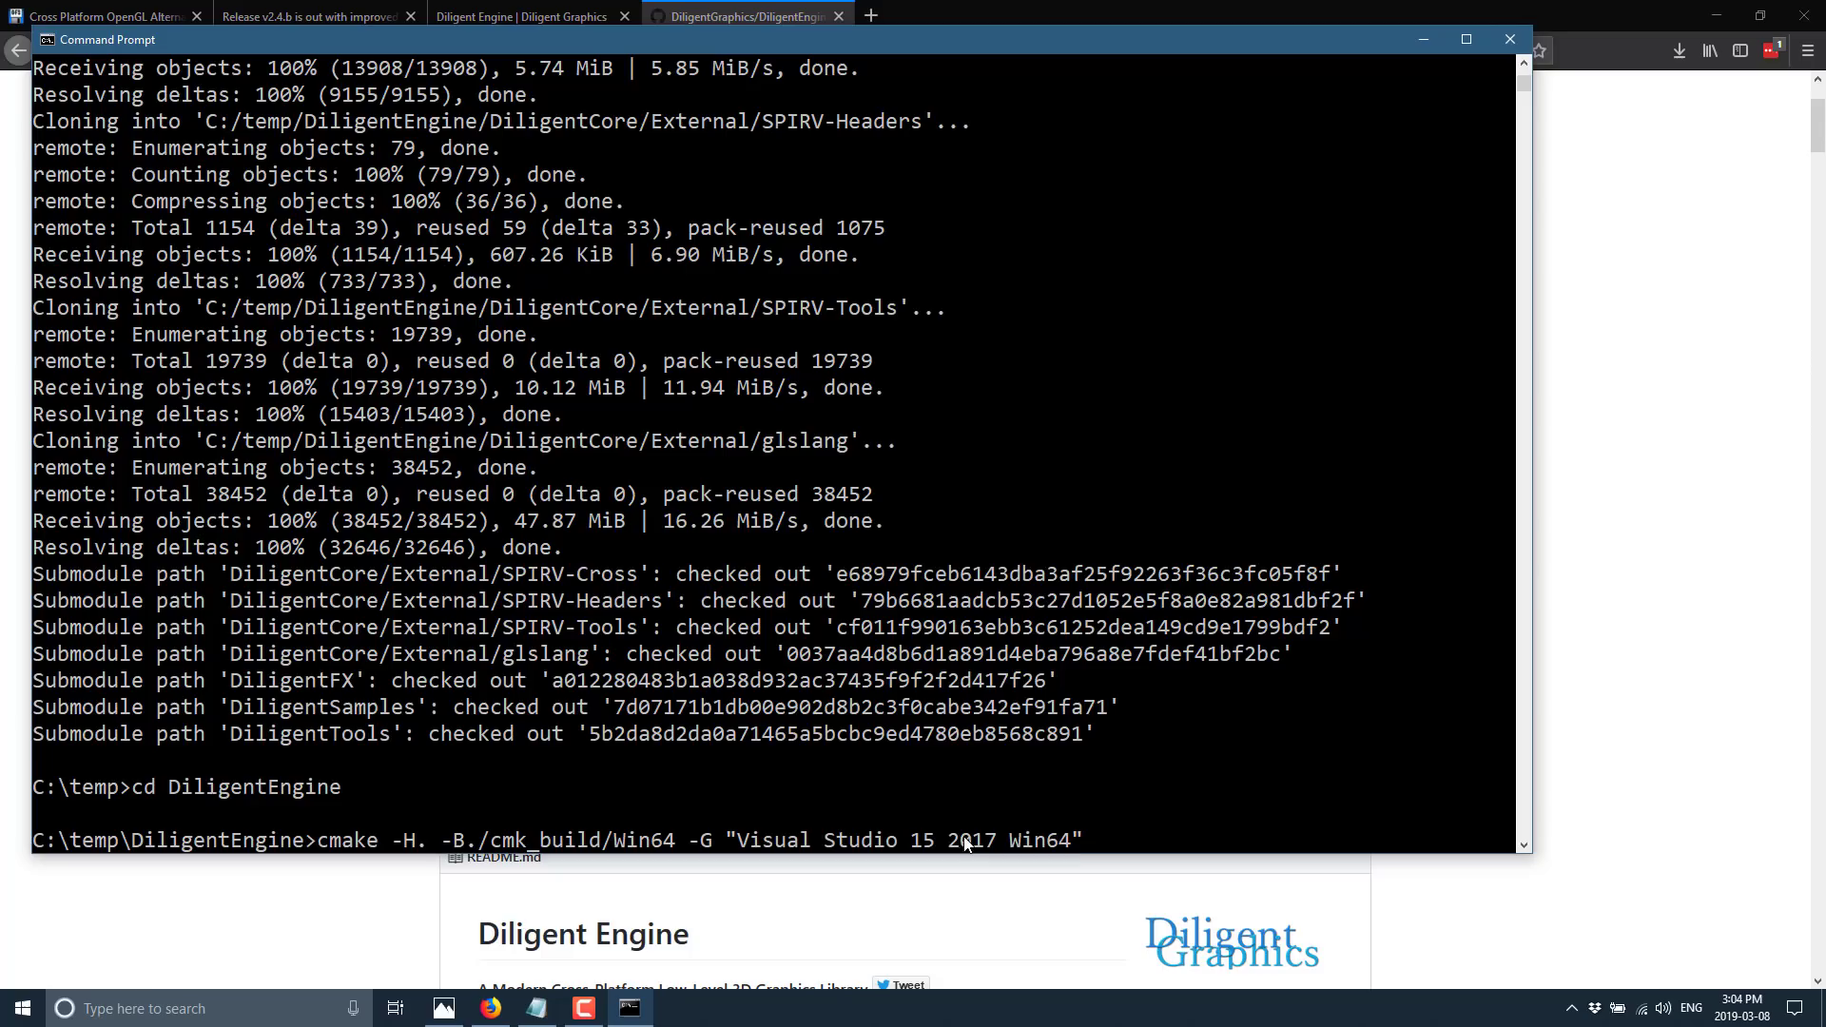
mouse_move(1135, 811)
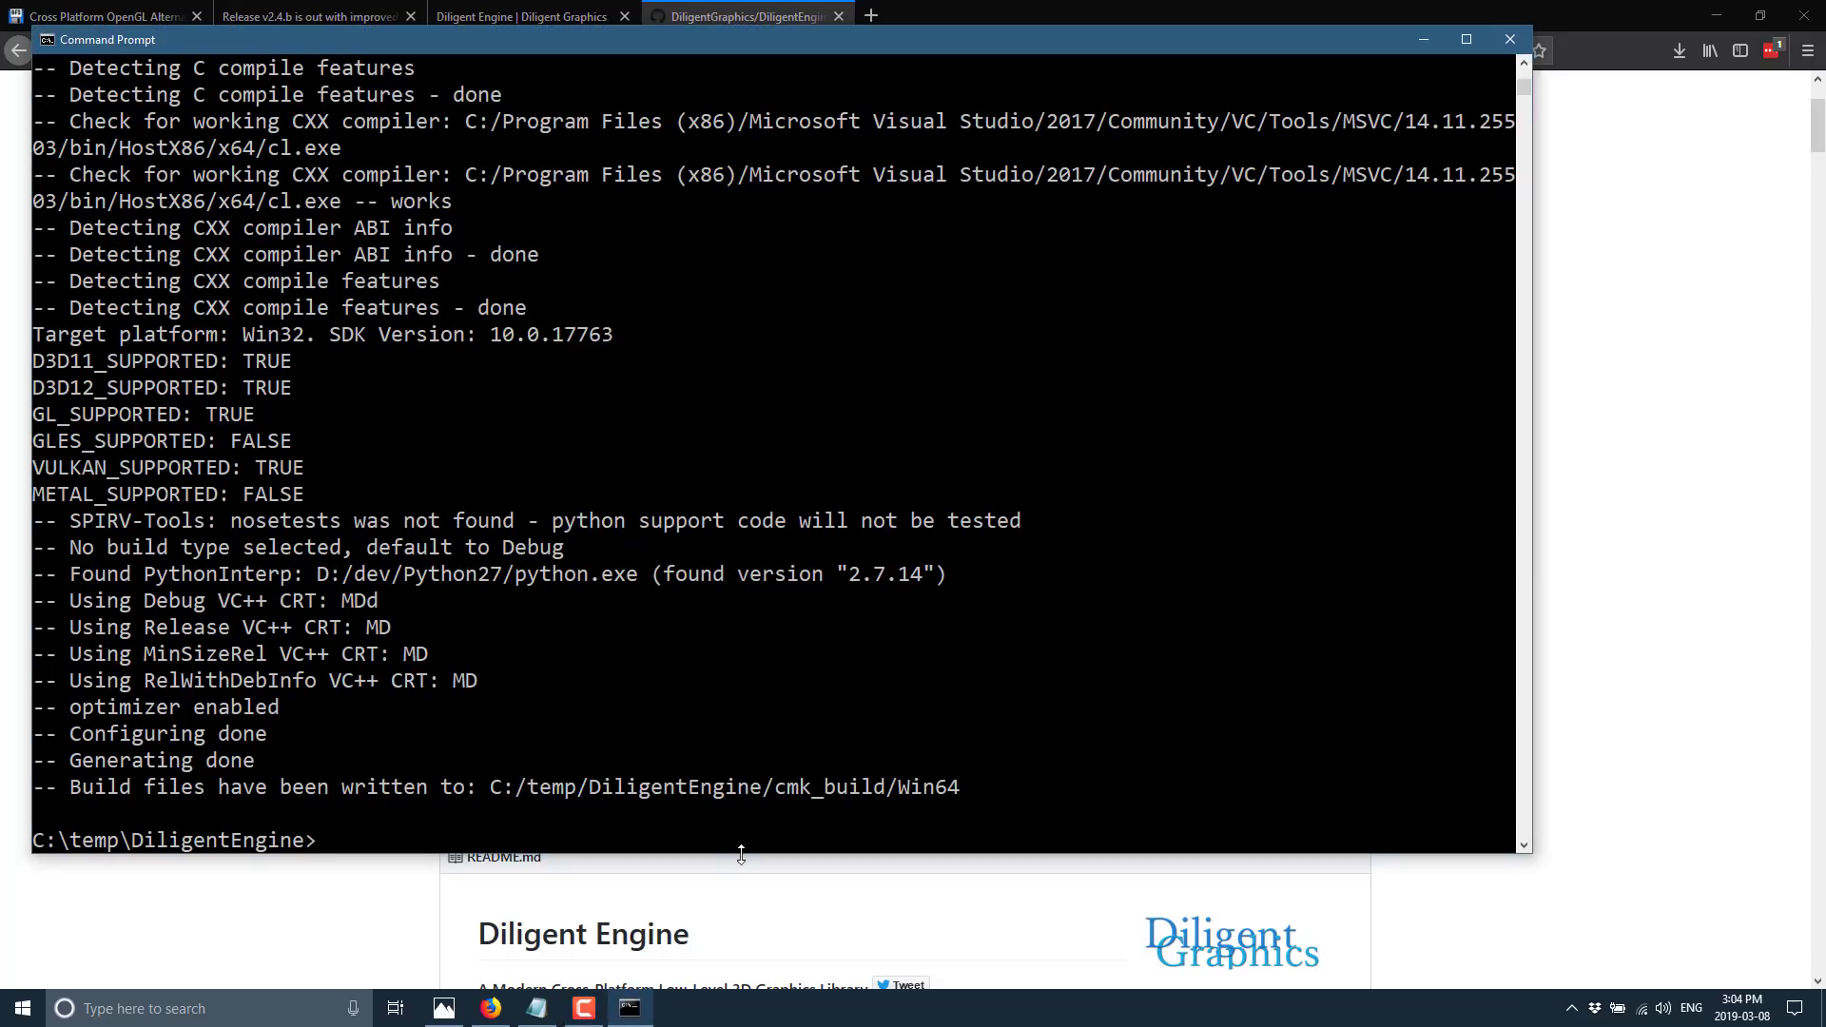
mouse_move(1192, 802)
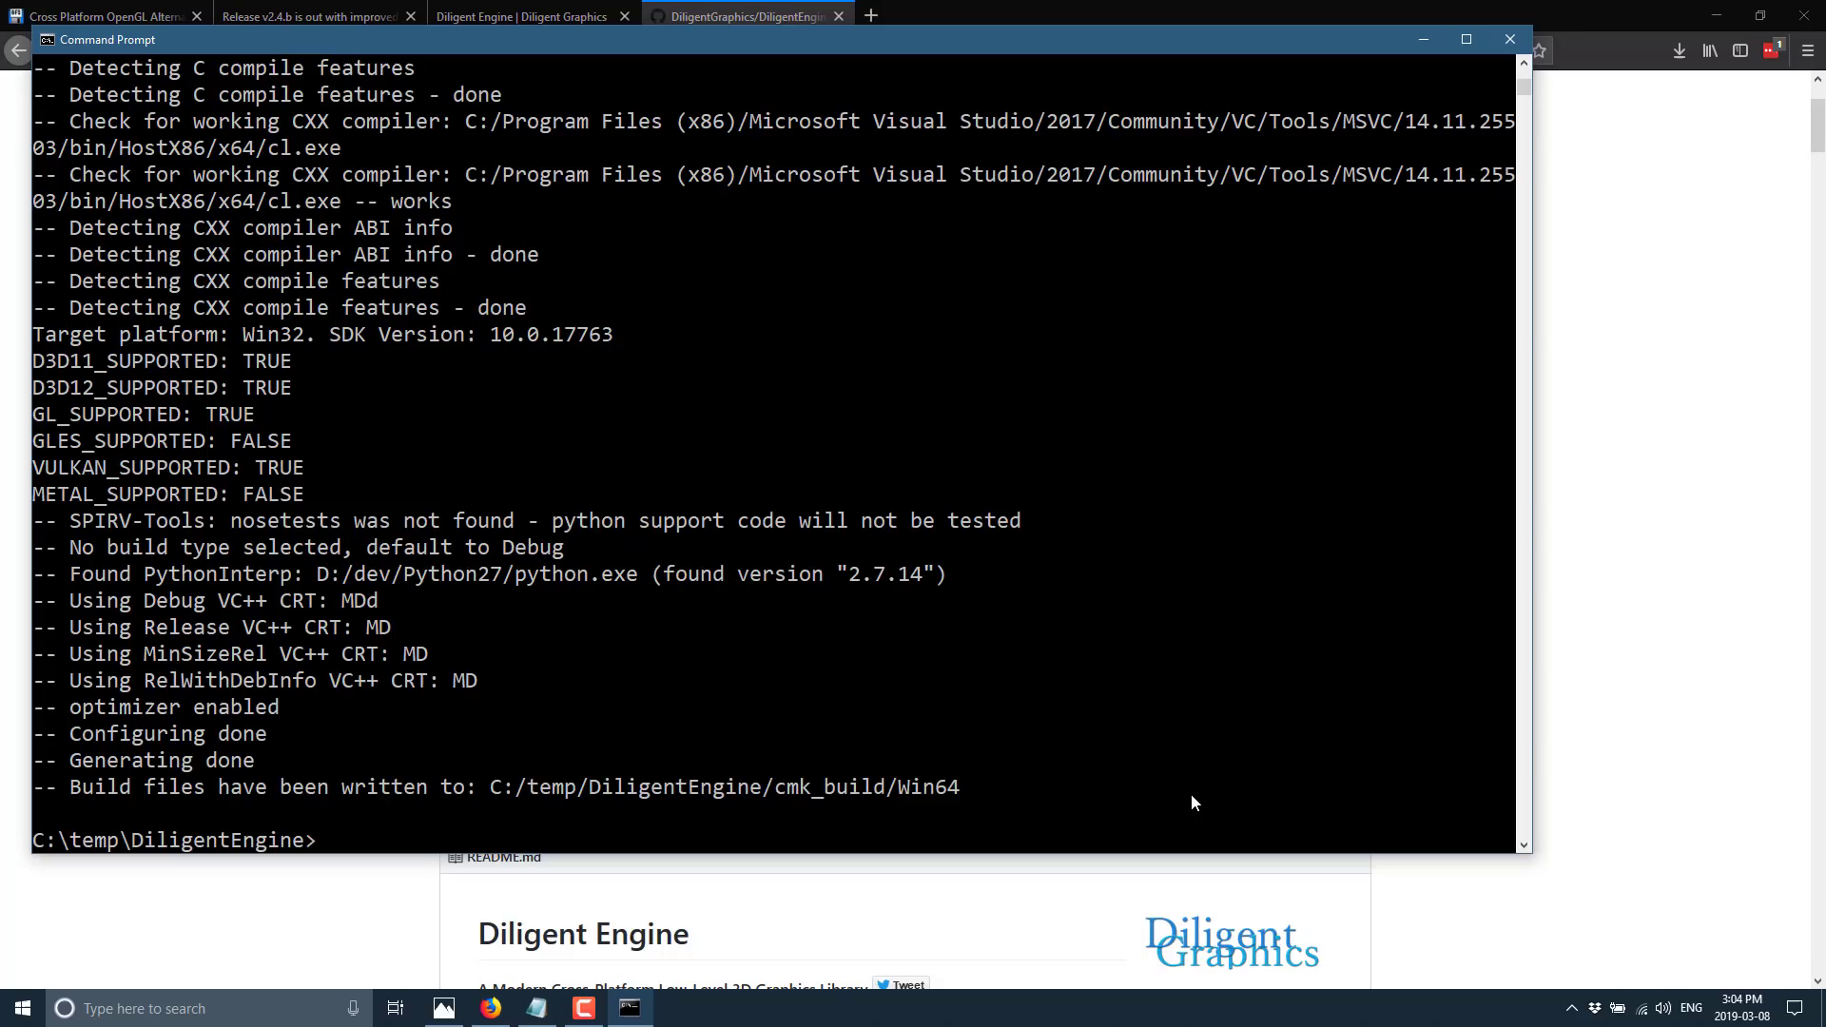
type("cd cmk_build")
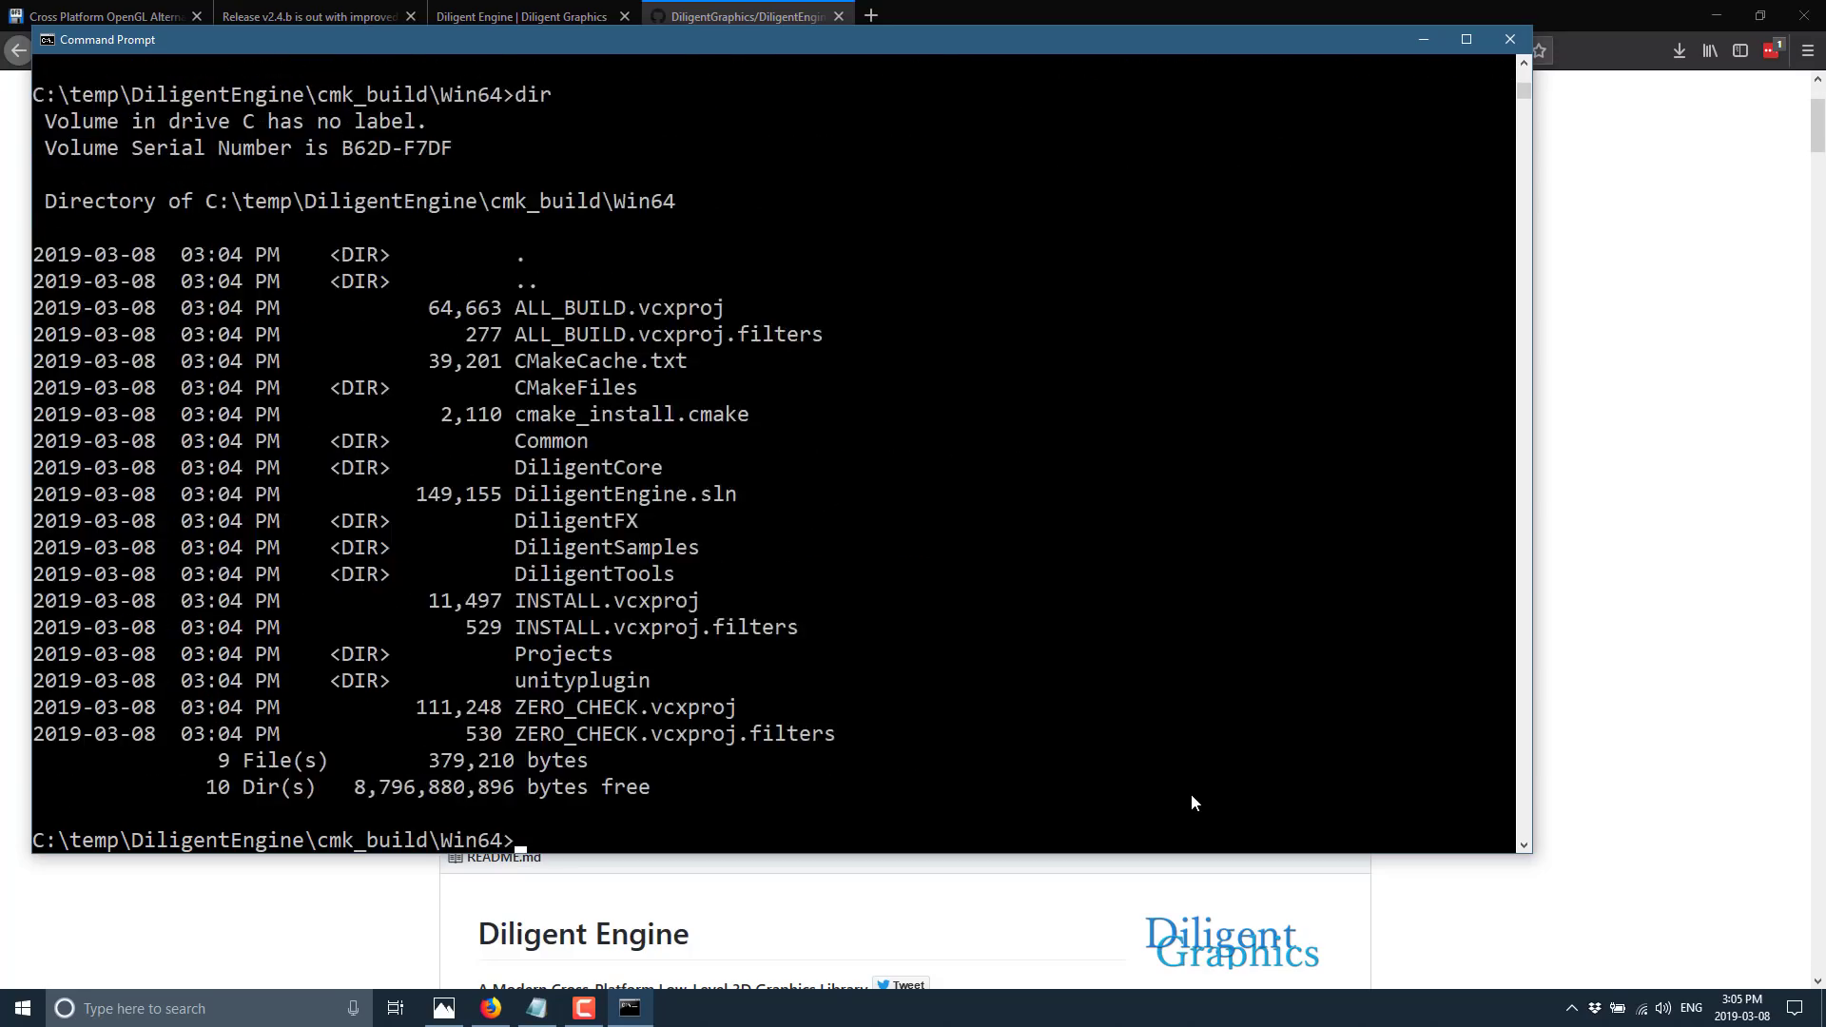
List the solution files in cmk_build\Win64 and launch DiligentEngine.sln
type("dir *.cln")
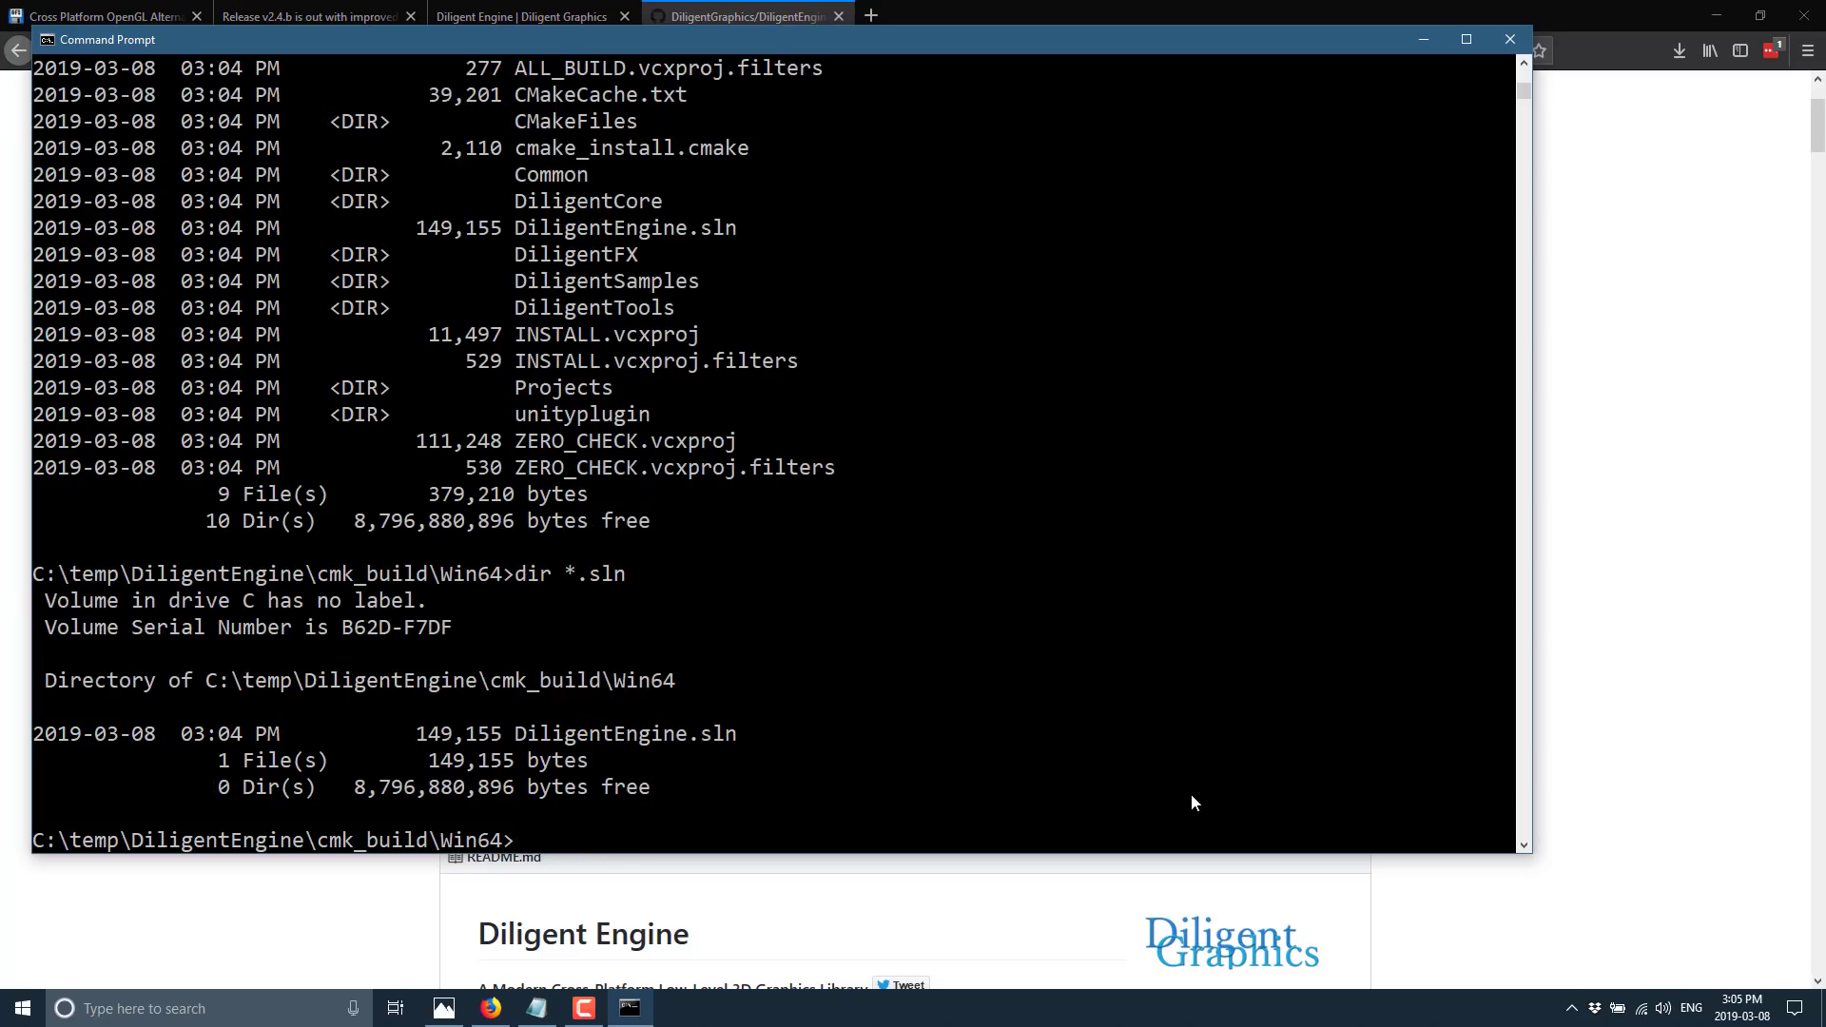
type("Dig")
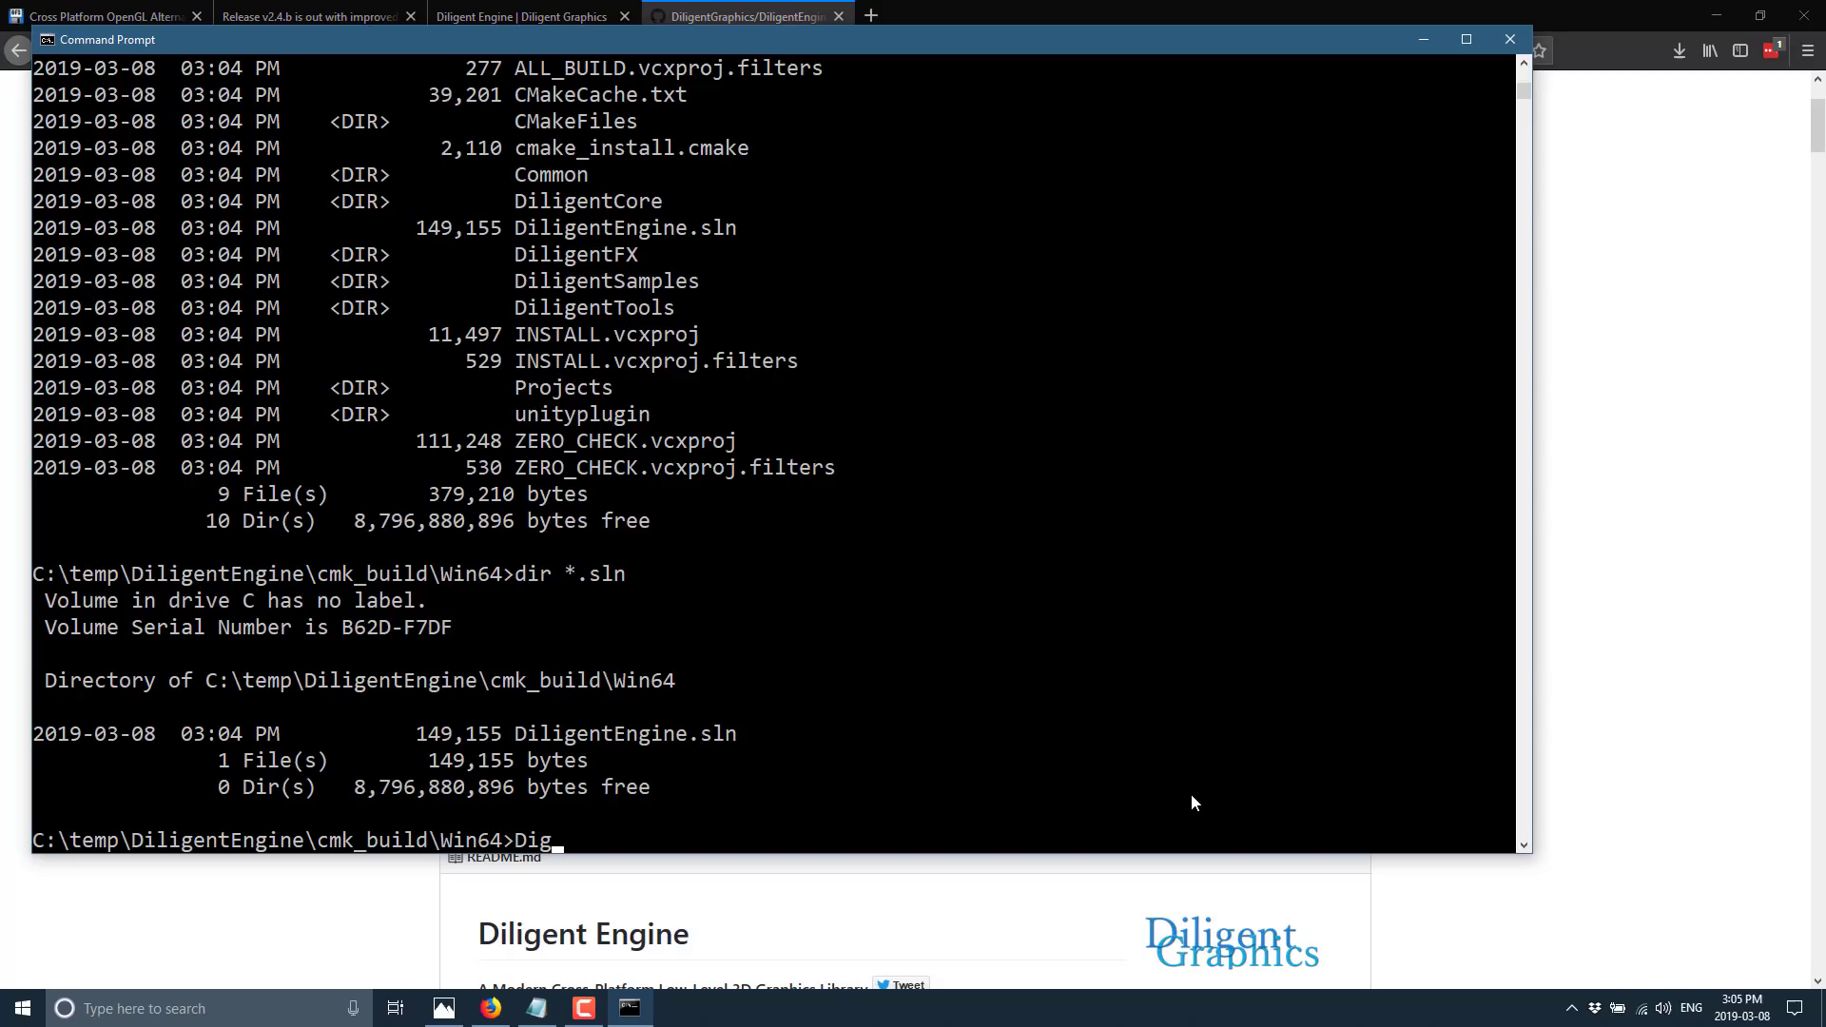
type("l")
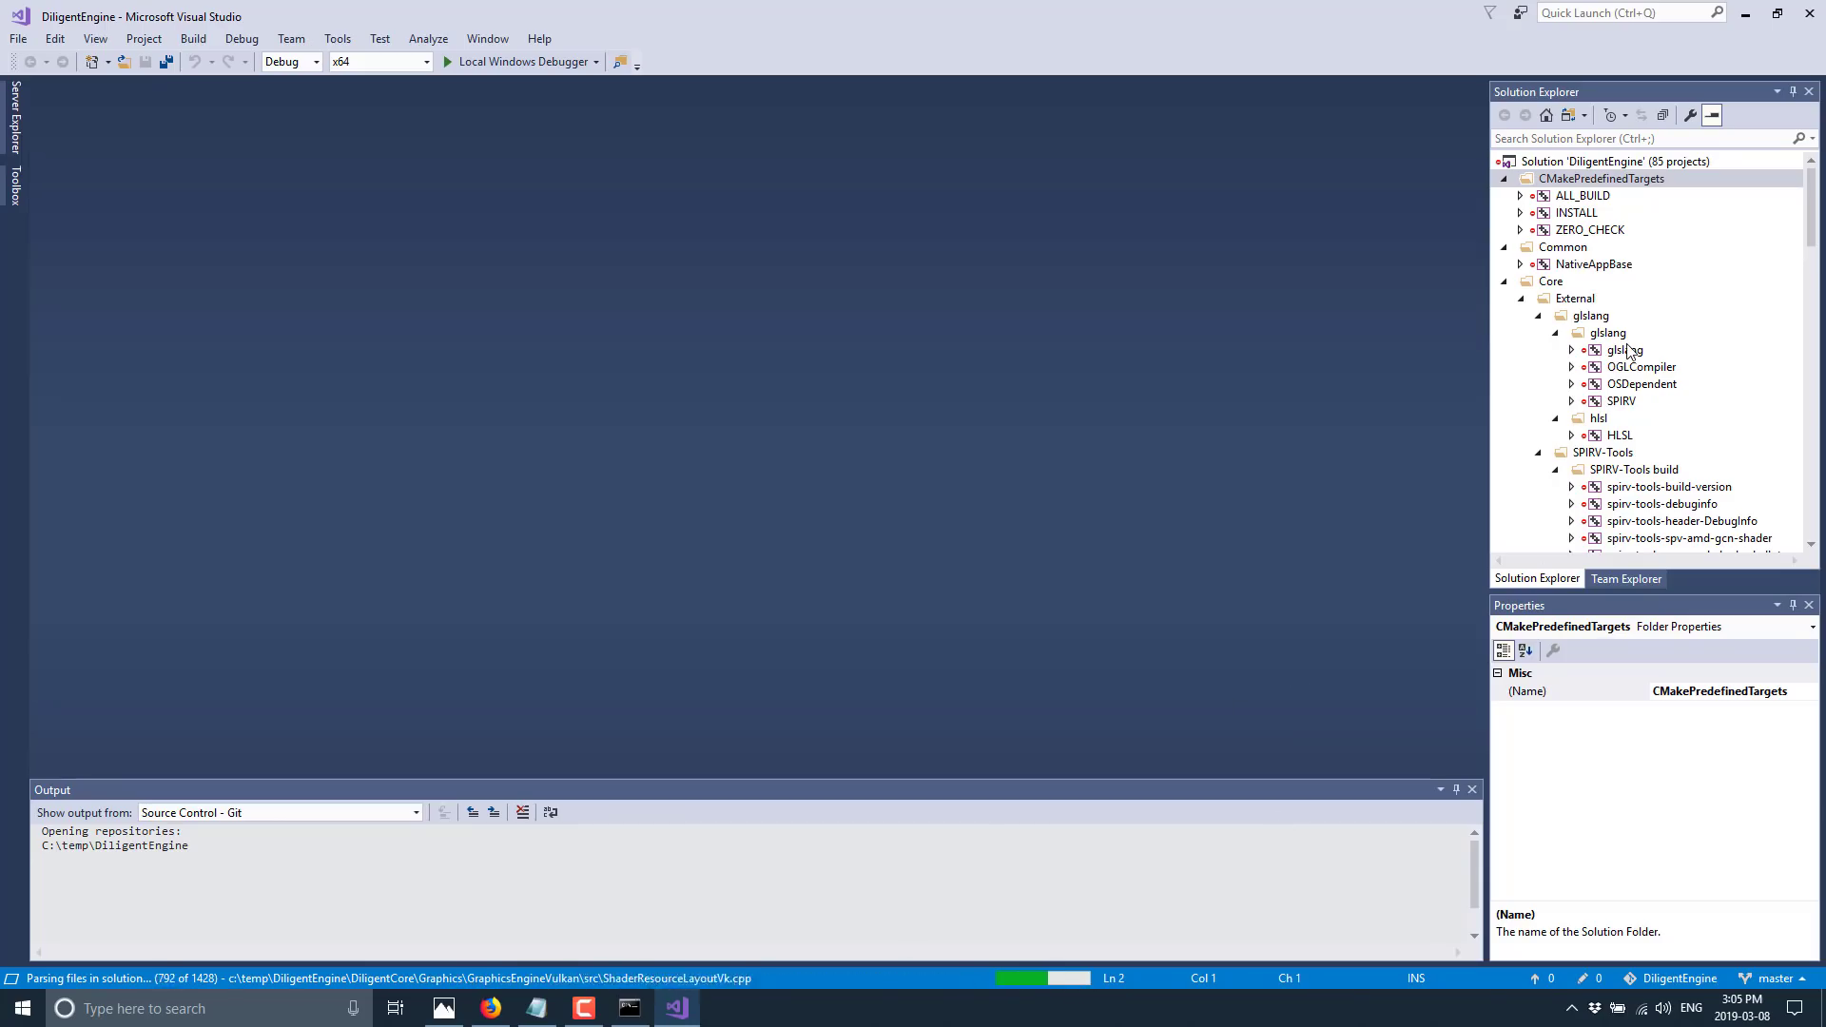
mouse_move(1255, 503)
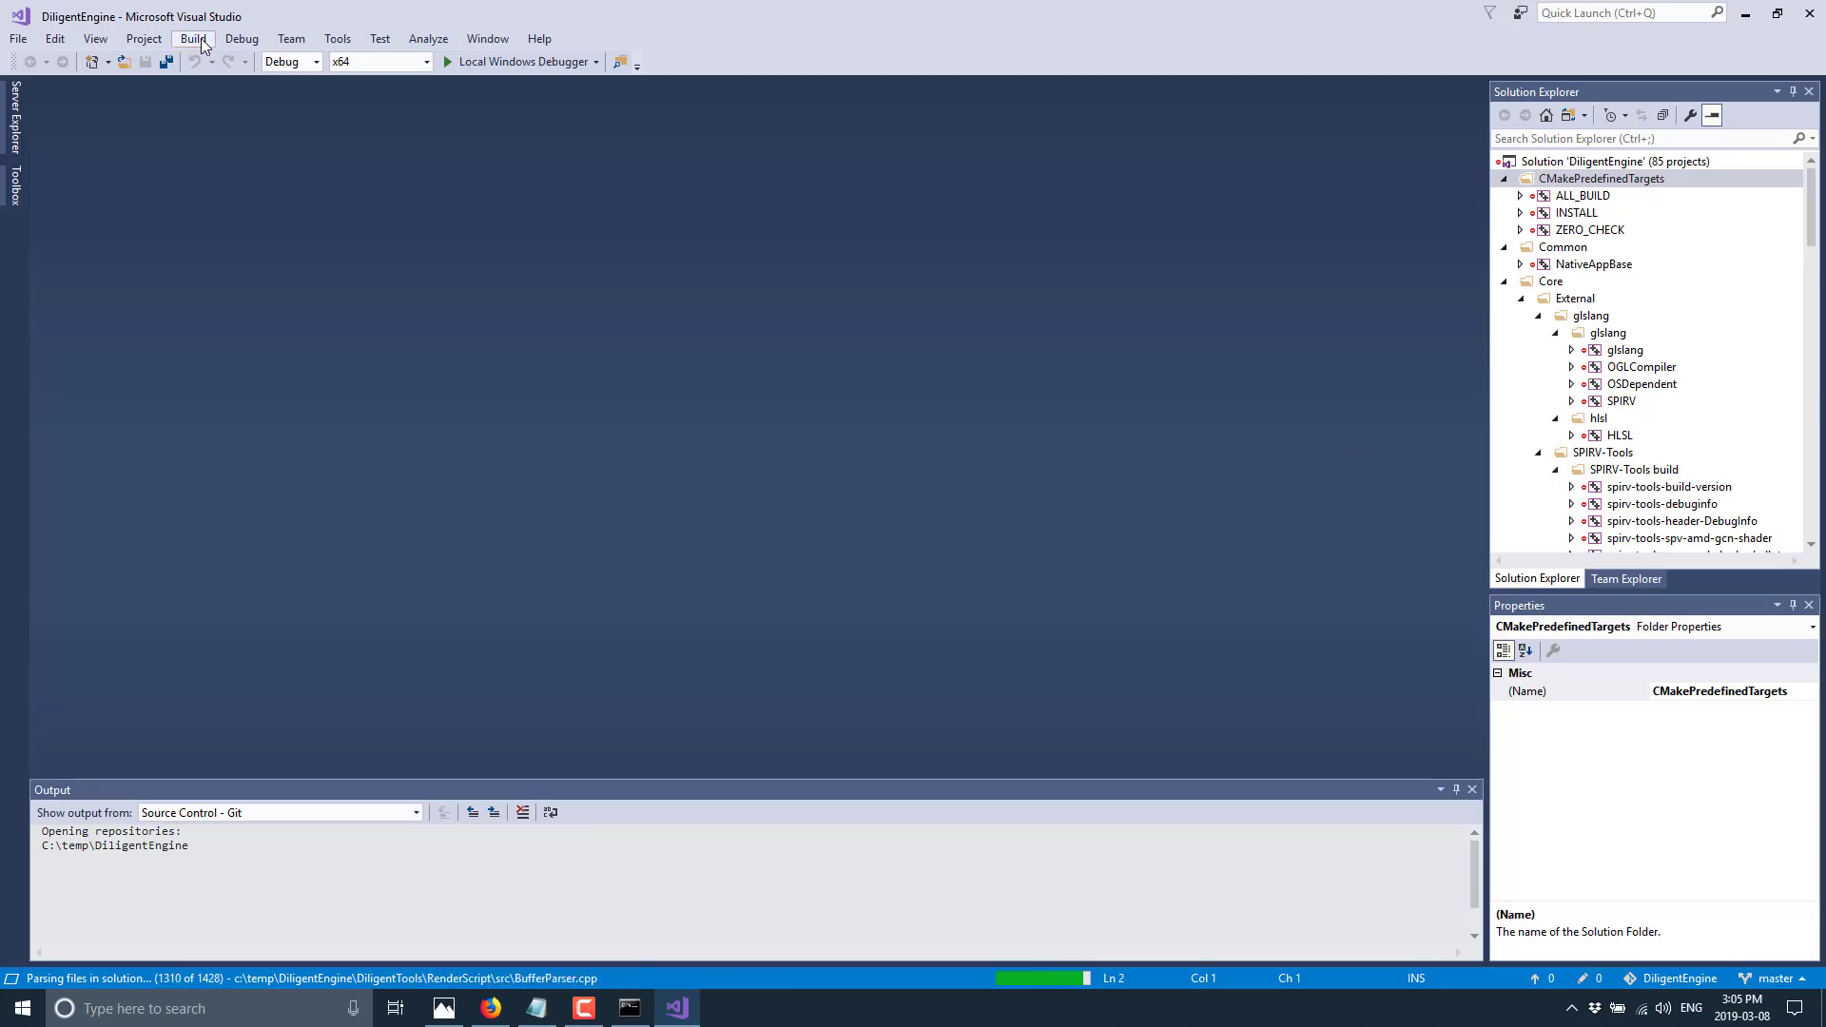
Build the entire 85-project DiligentEngine solution from the Build menu
left_click(193, 38)
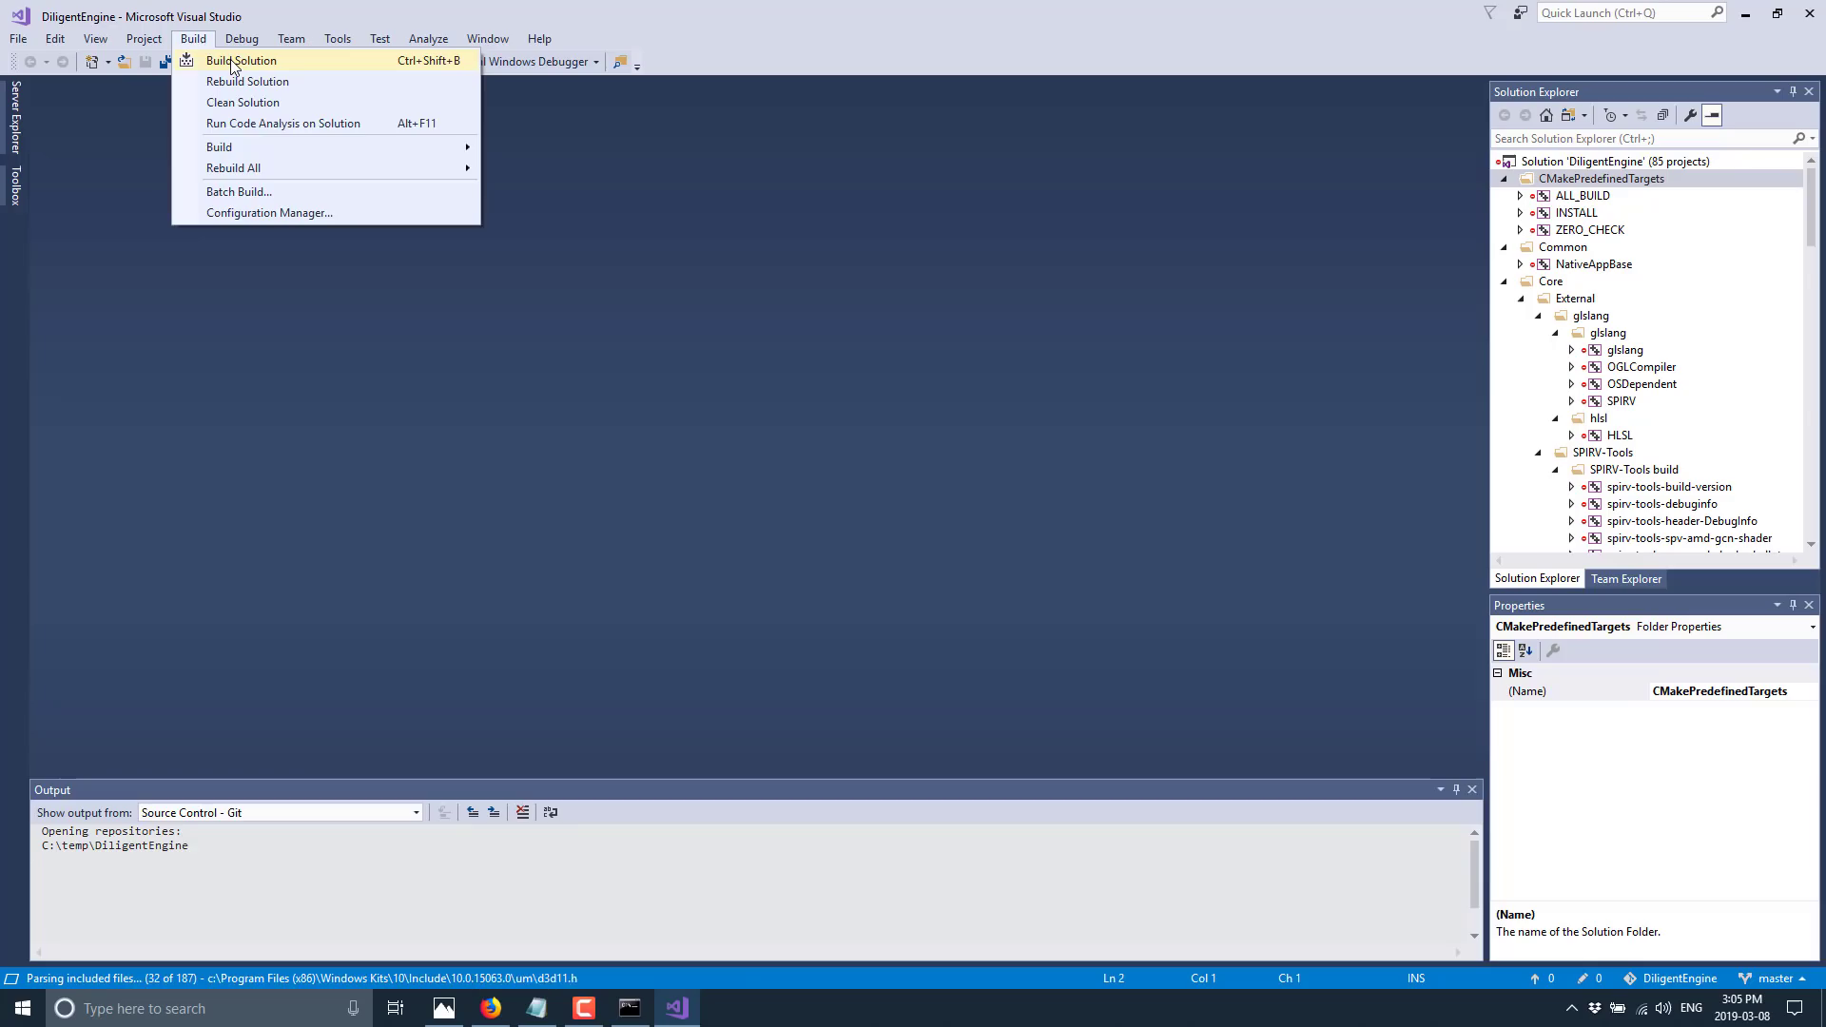
left_click(240, 59)
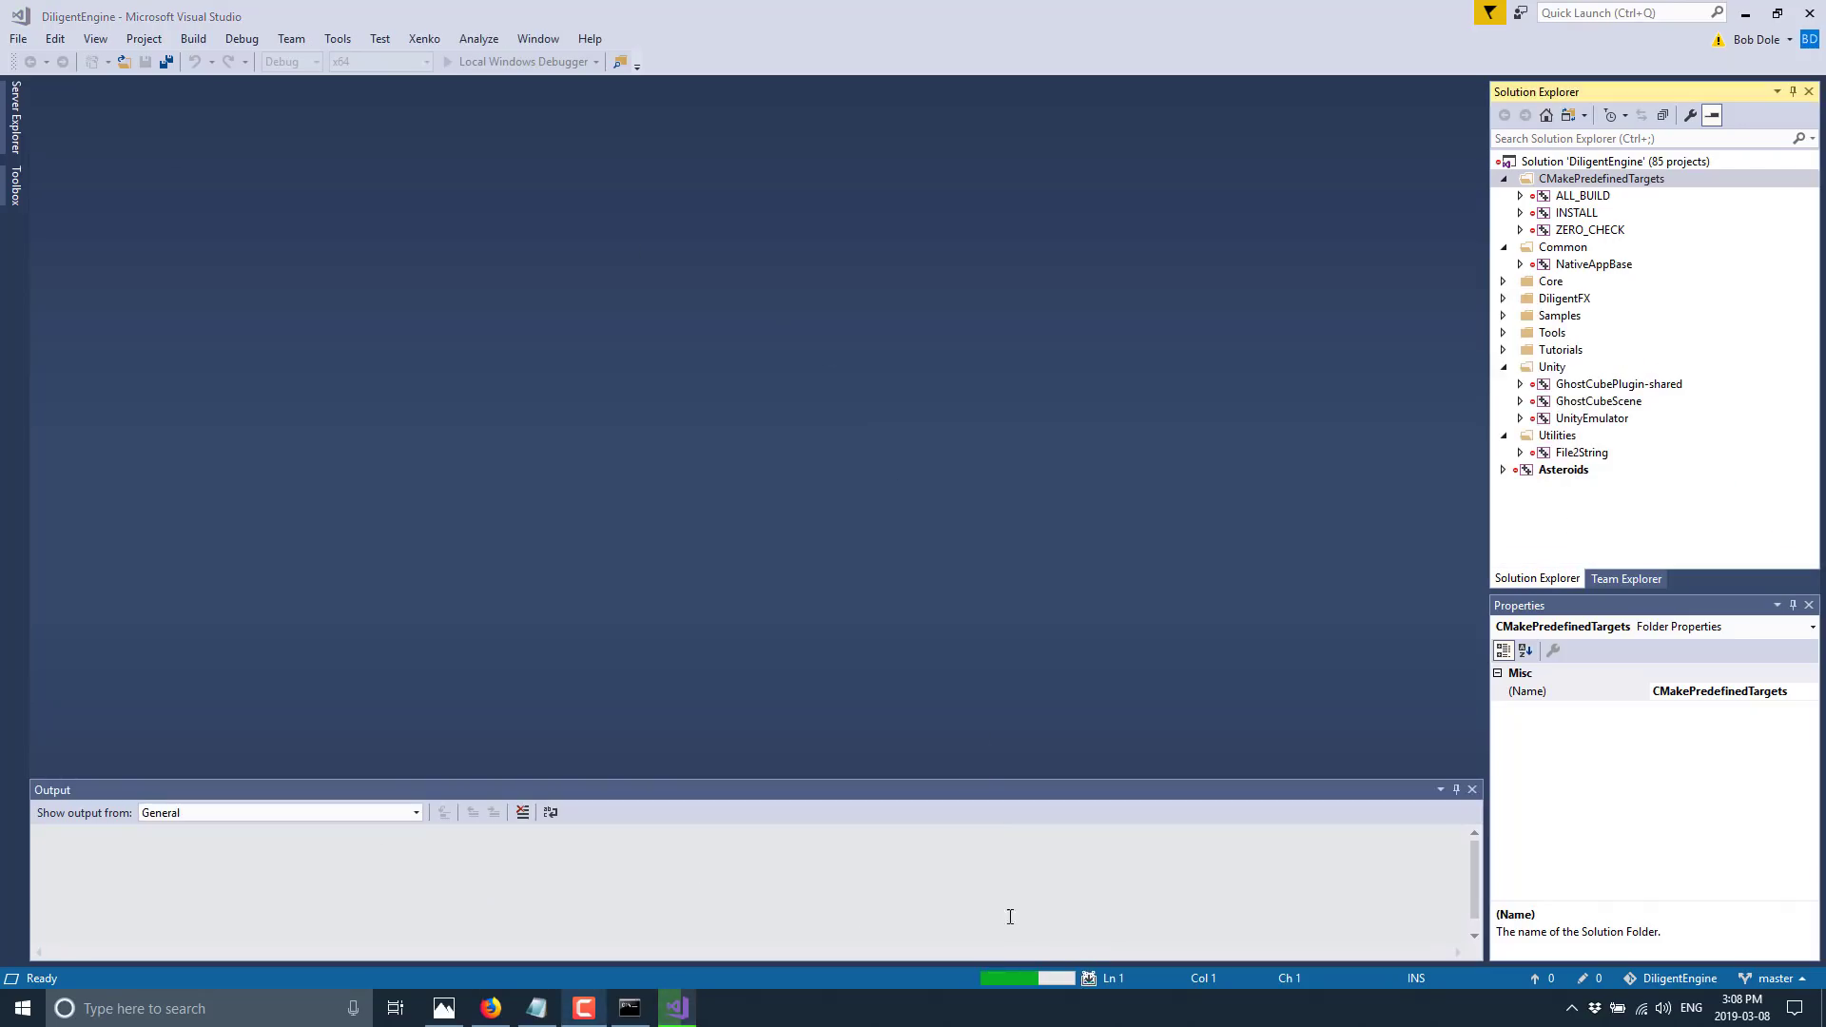
mouse_move(1681, 230)
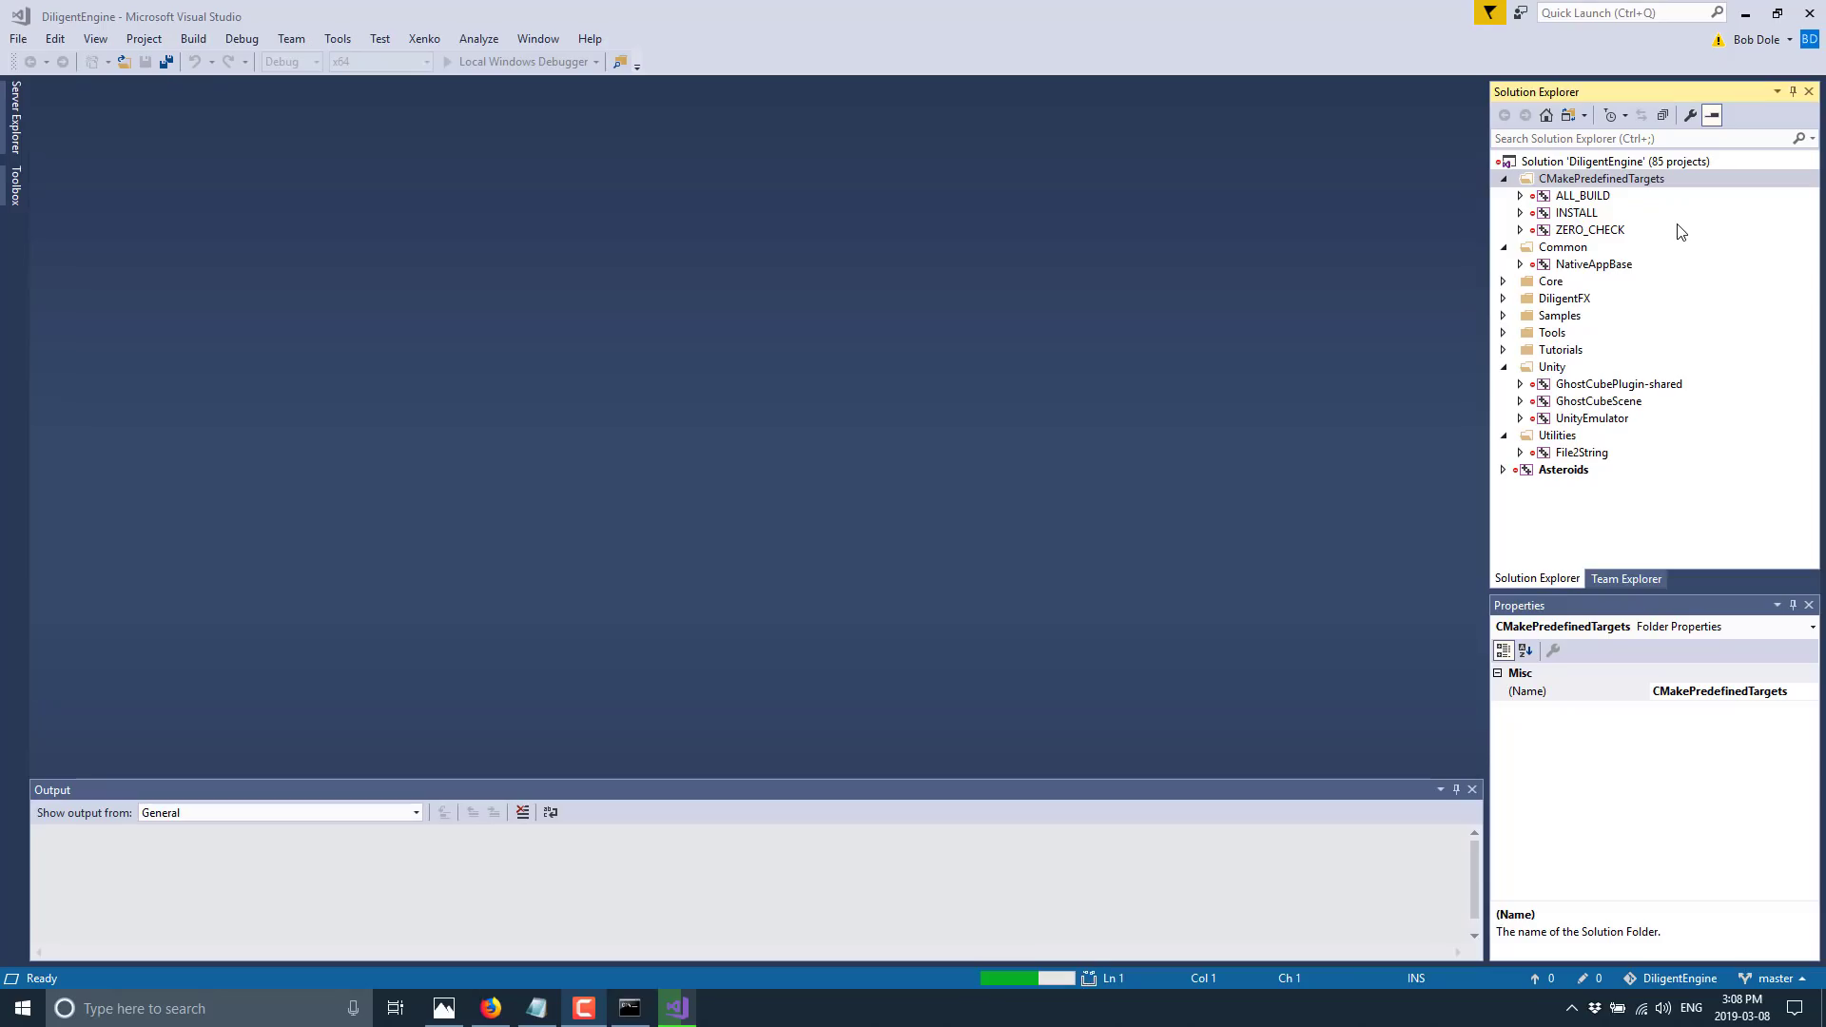
mouse_move(1566, 280)
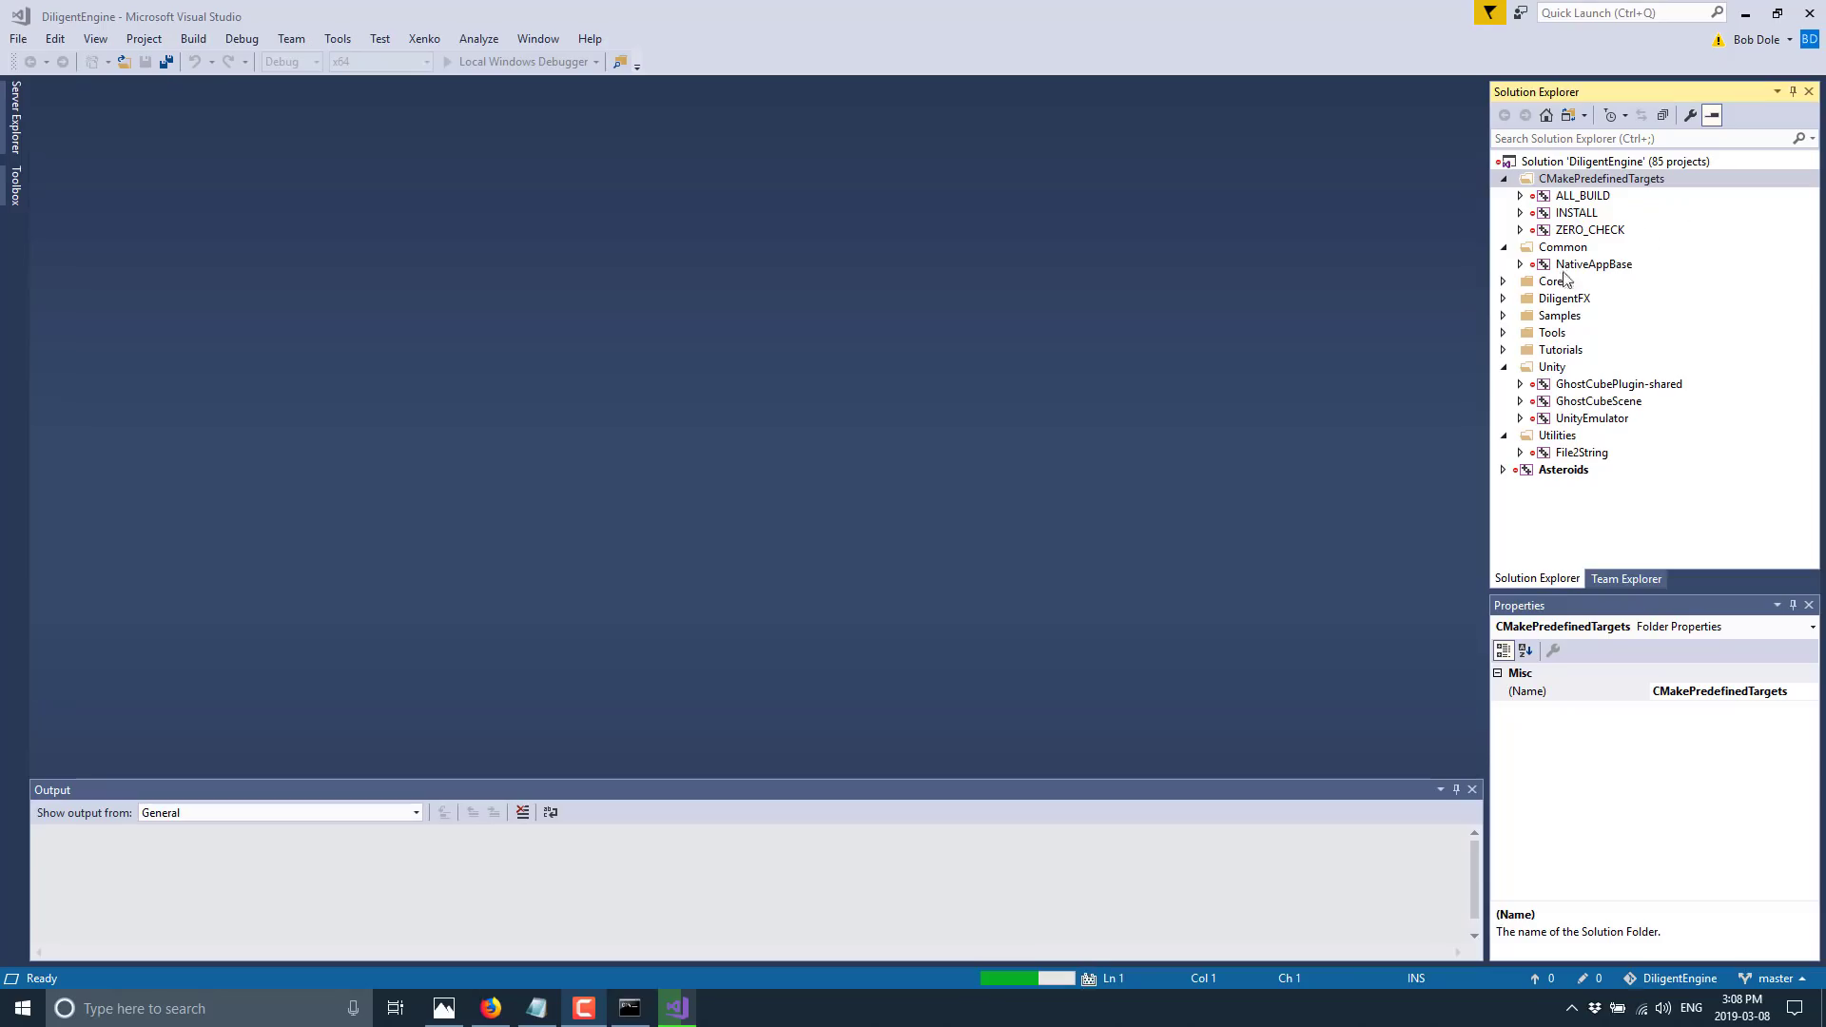
Collapse CMakePredefinedTargets and expand the Tutorial00_HelloWin32 project in Solution Explorer
left_click(1602, 178)
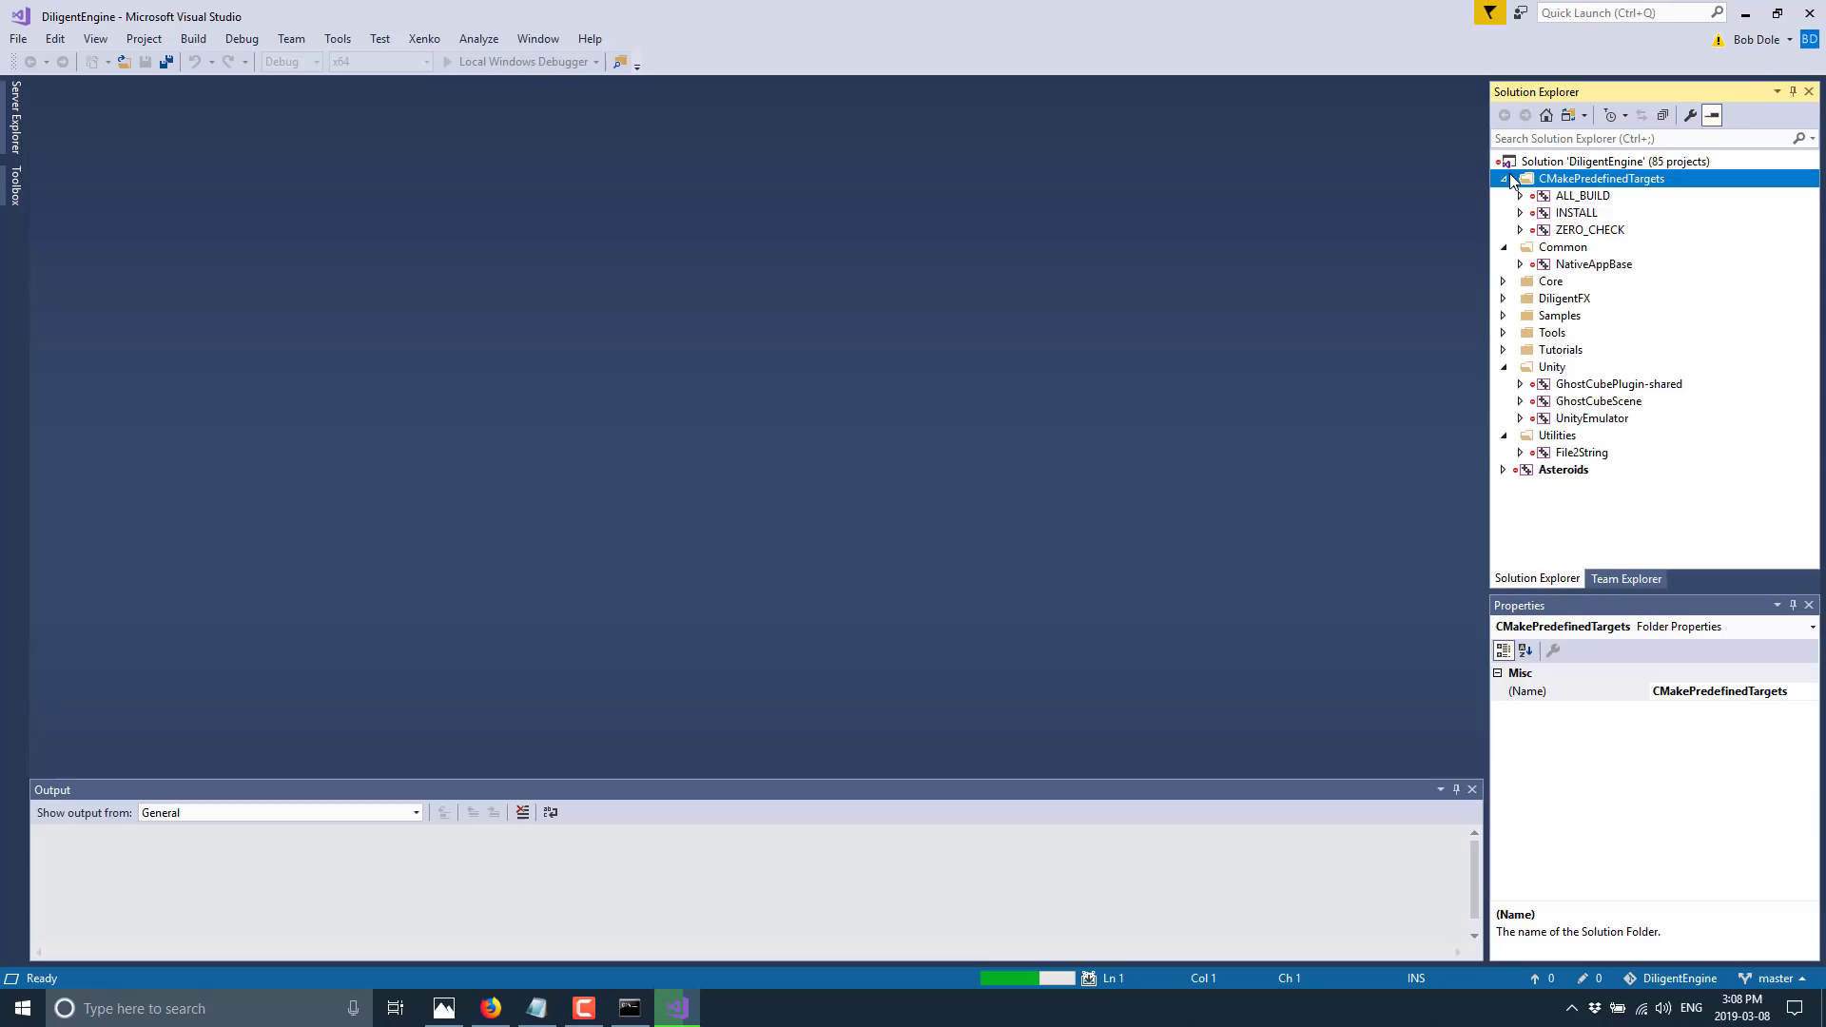
left_click(1503, 177)
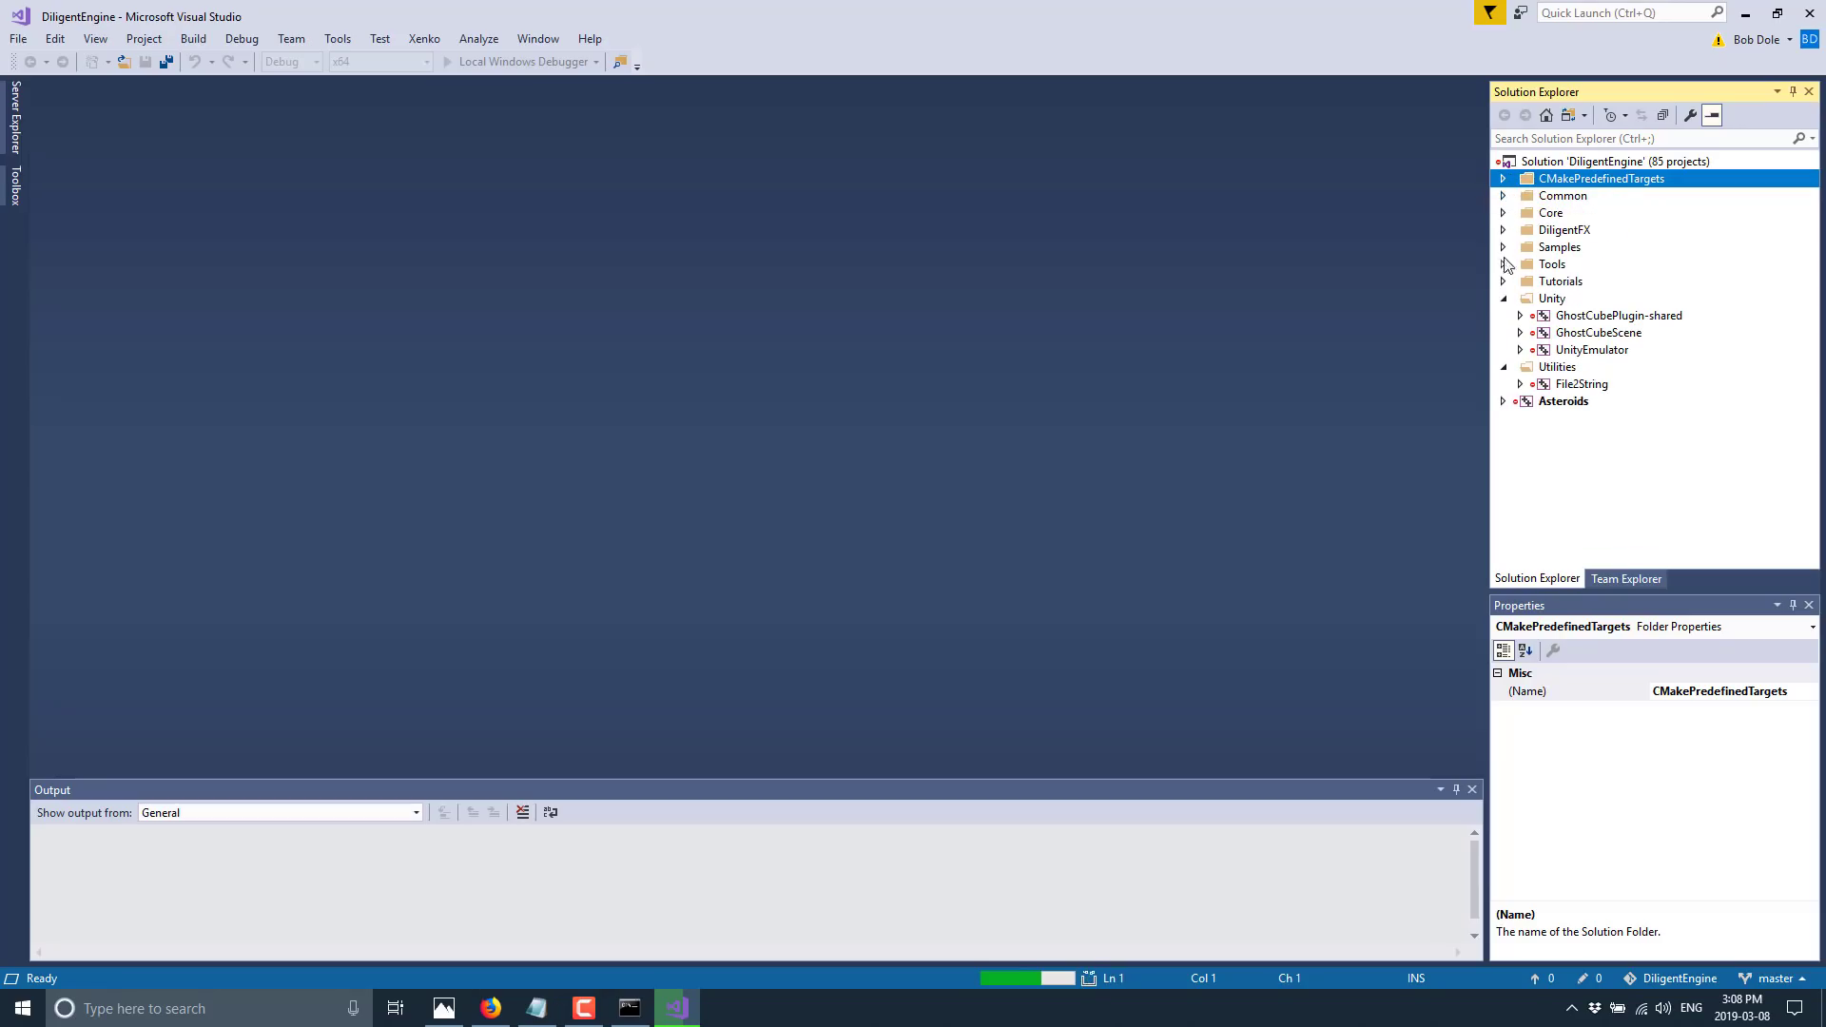
mouse_move(1498, 287)
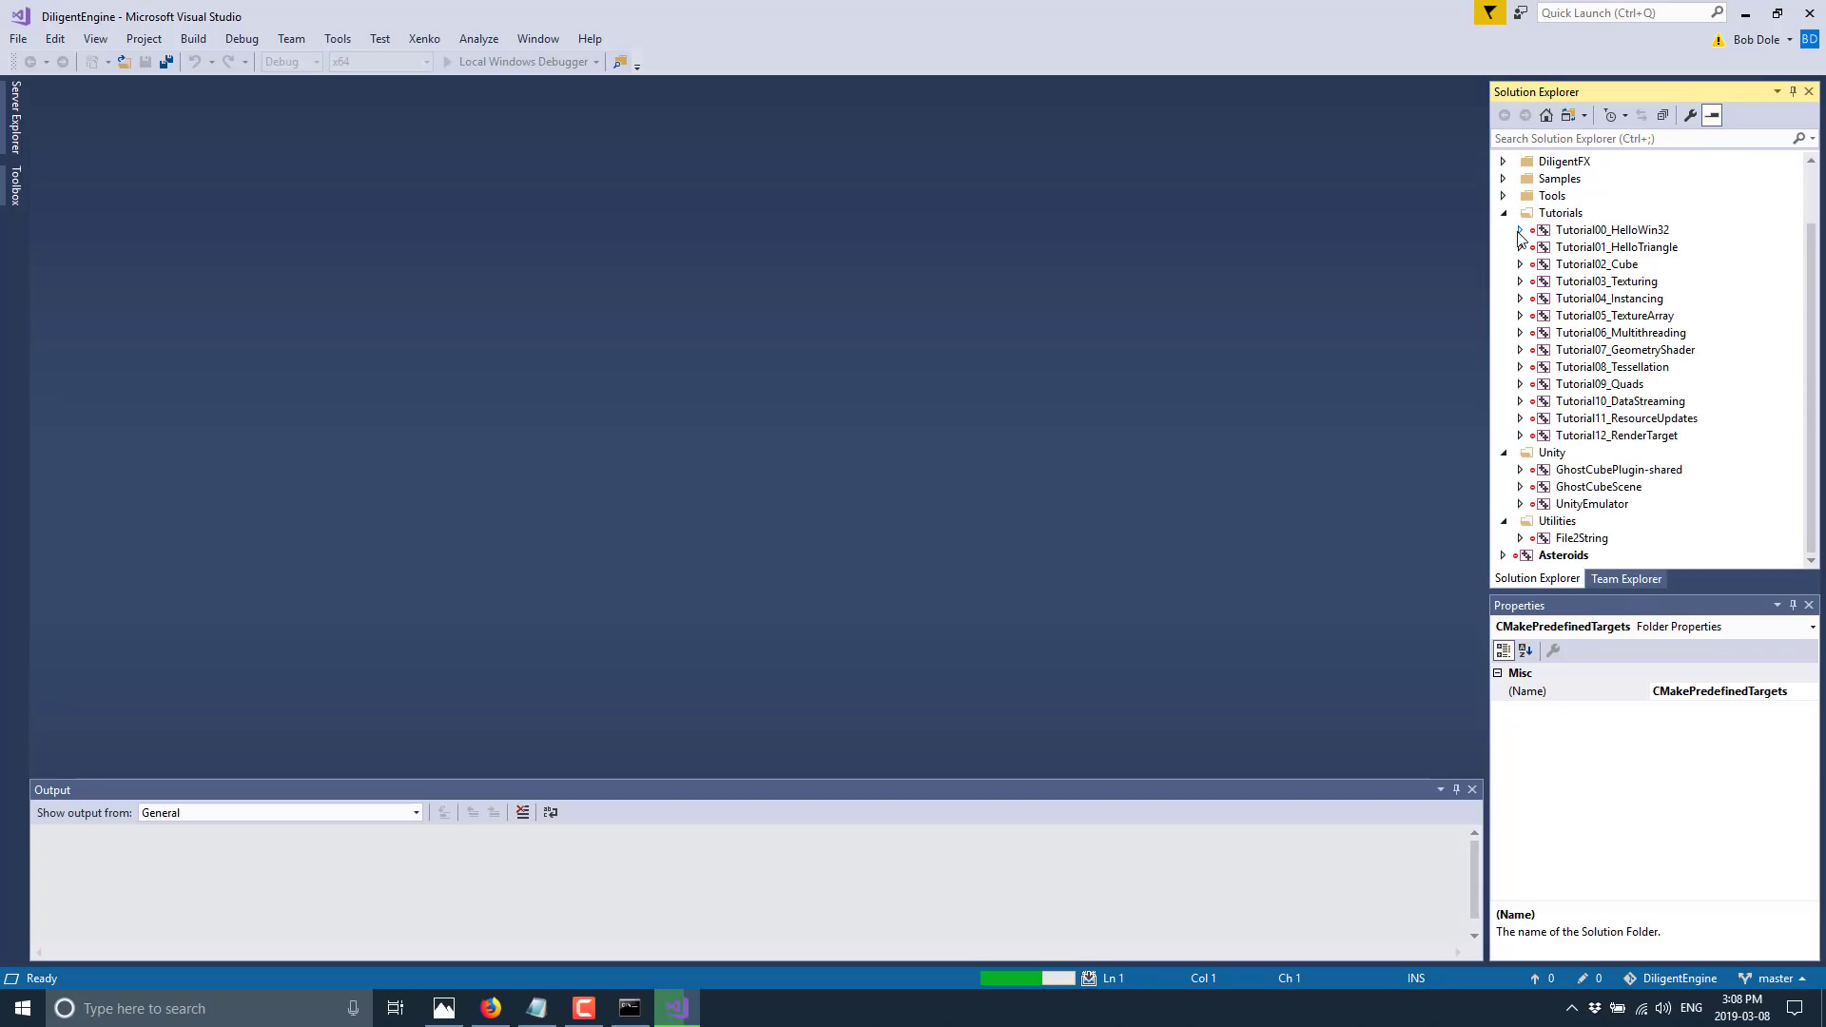
left_click(1519, 229)
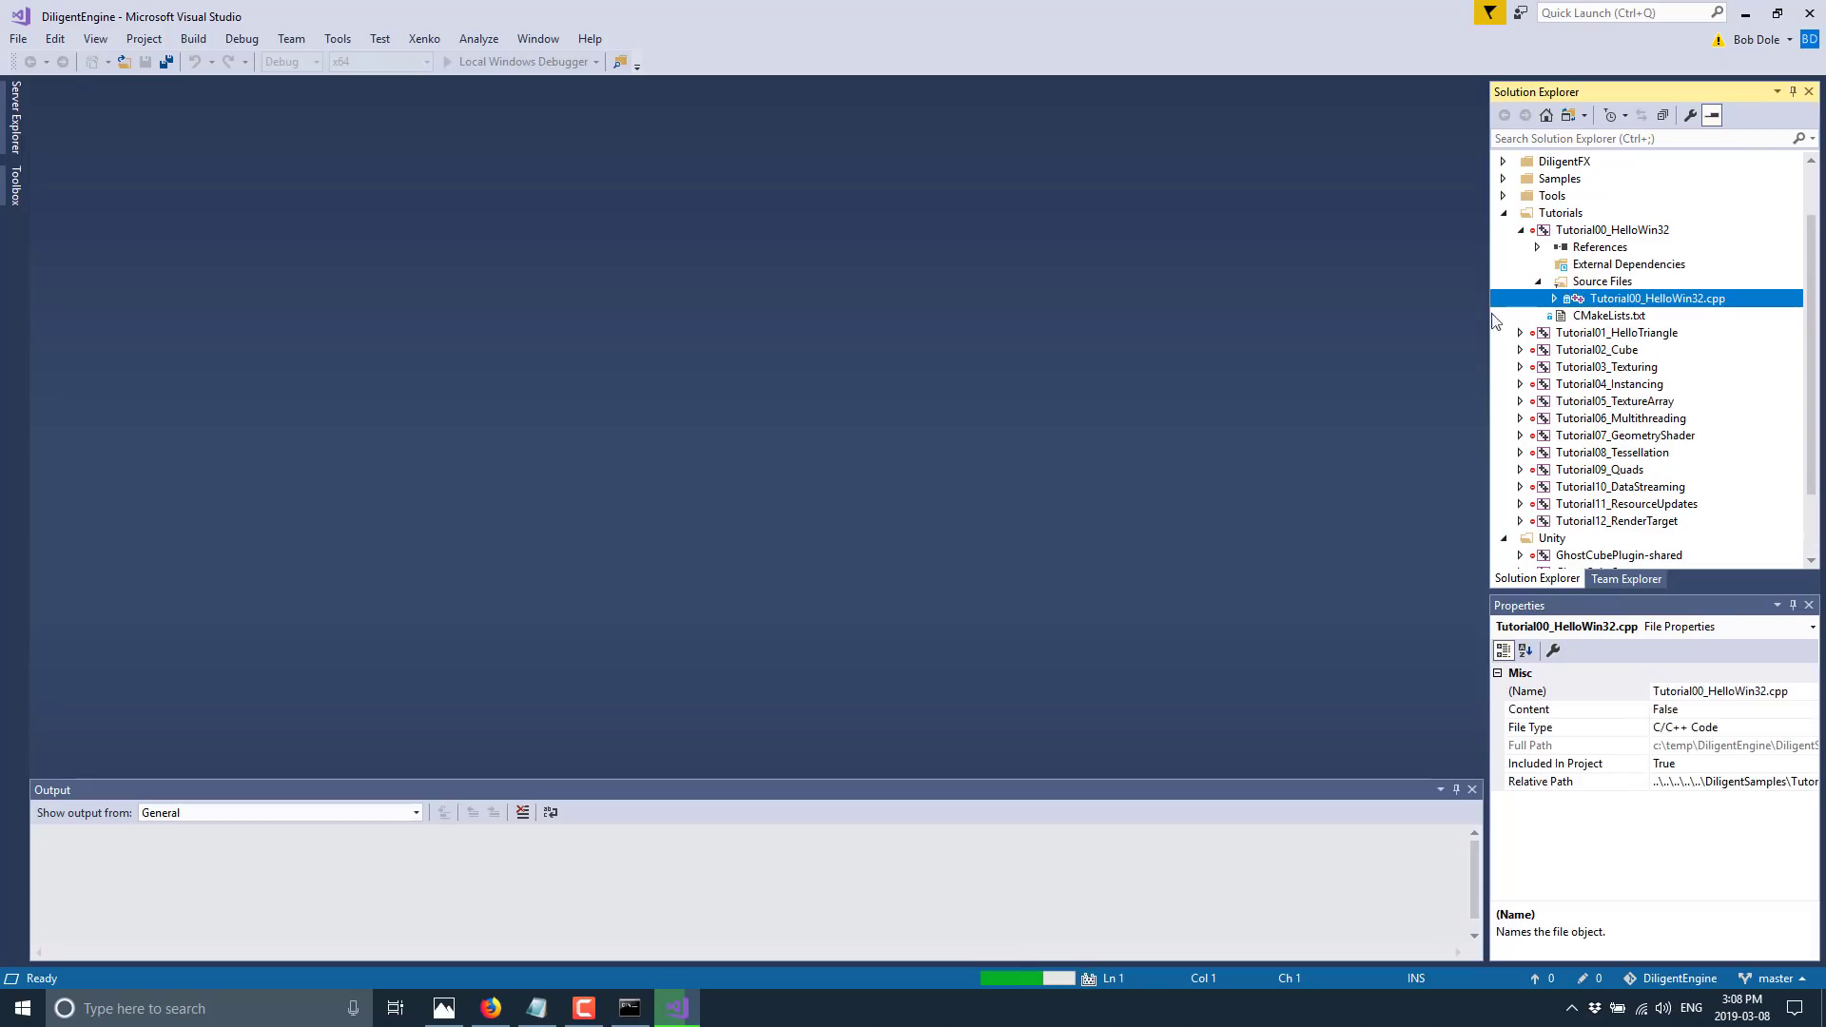
double_click(1655, 298)
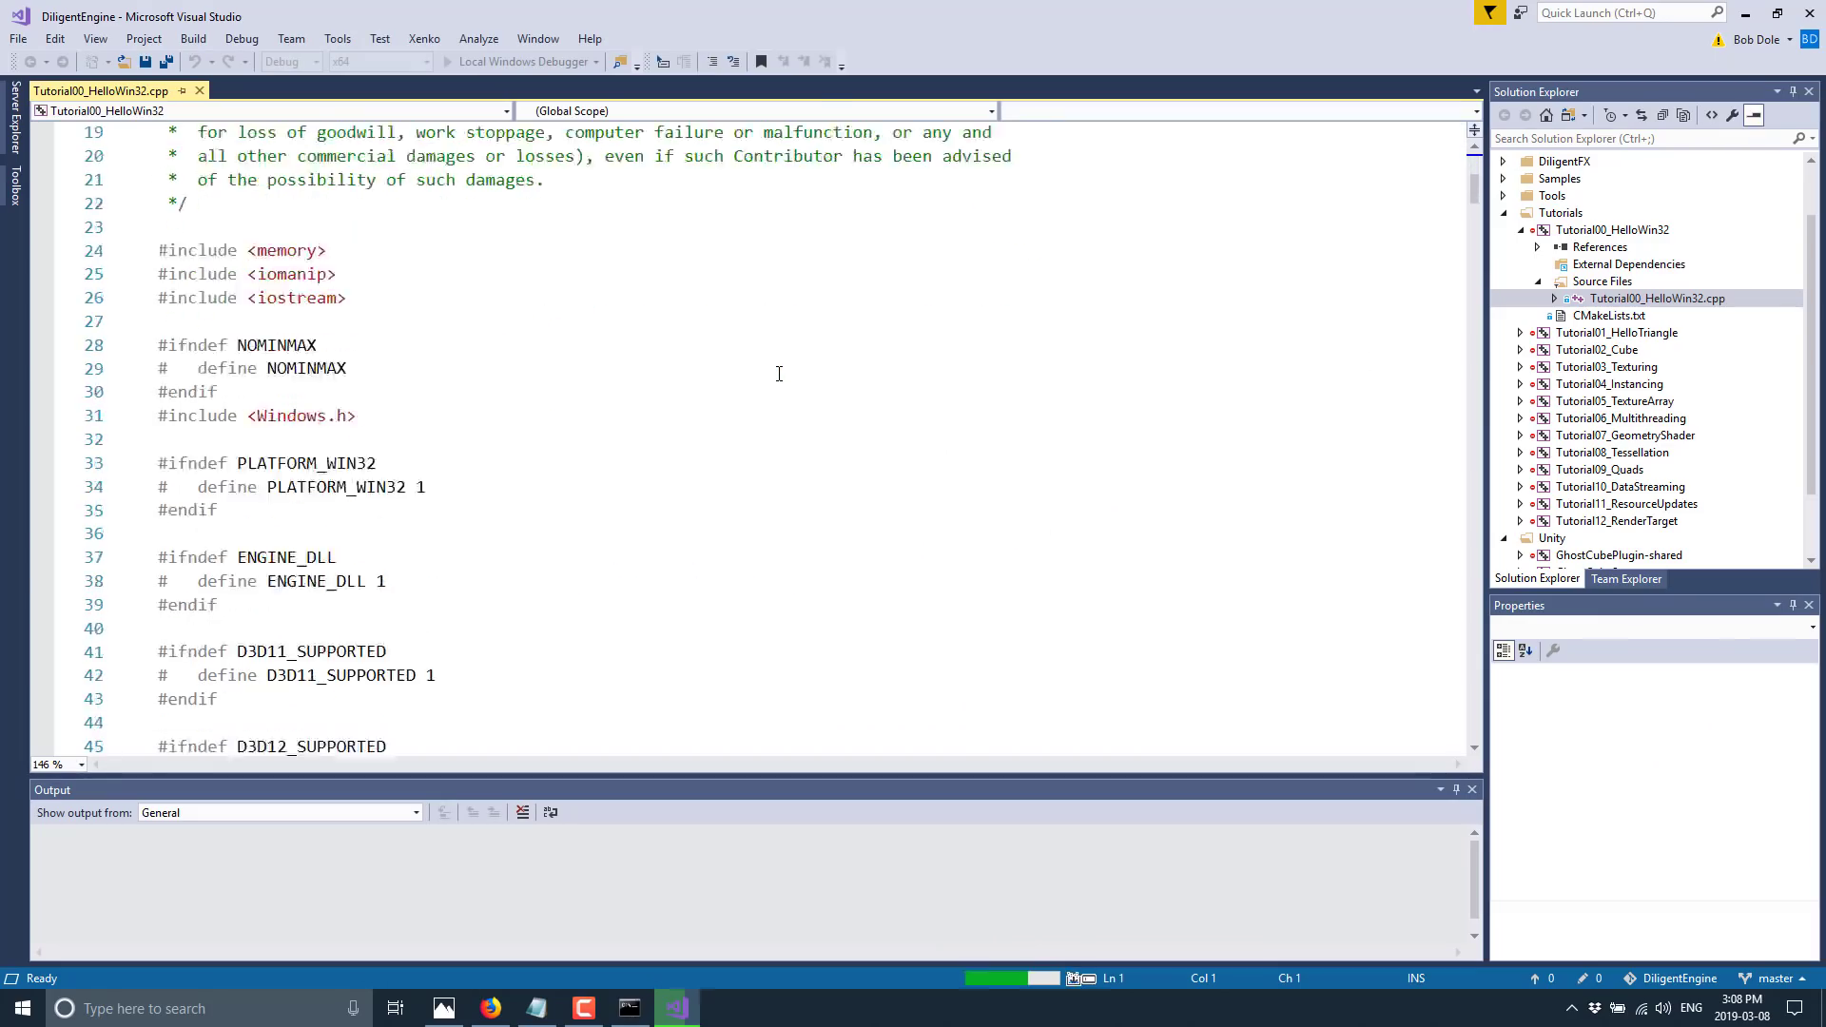
scroll("down", 3)
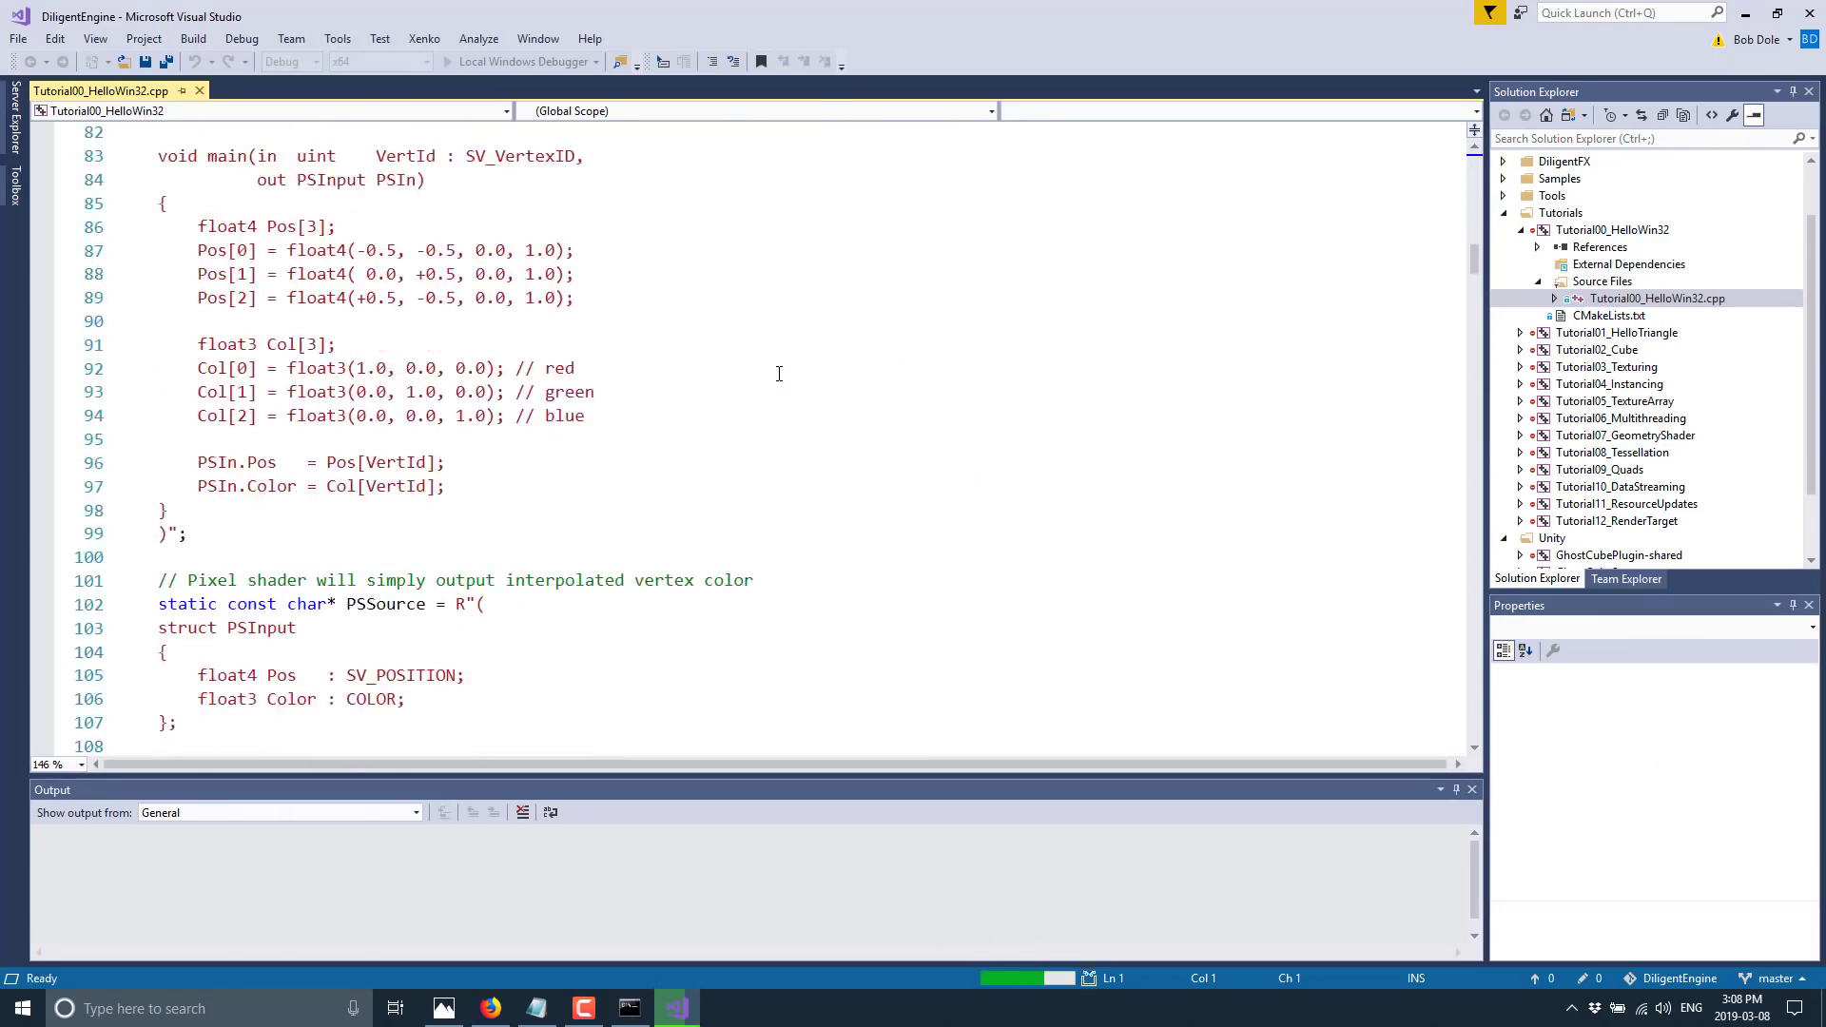
scroll("down", 3)
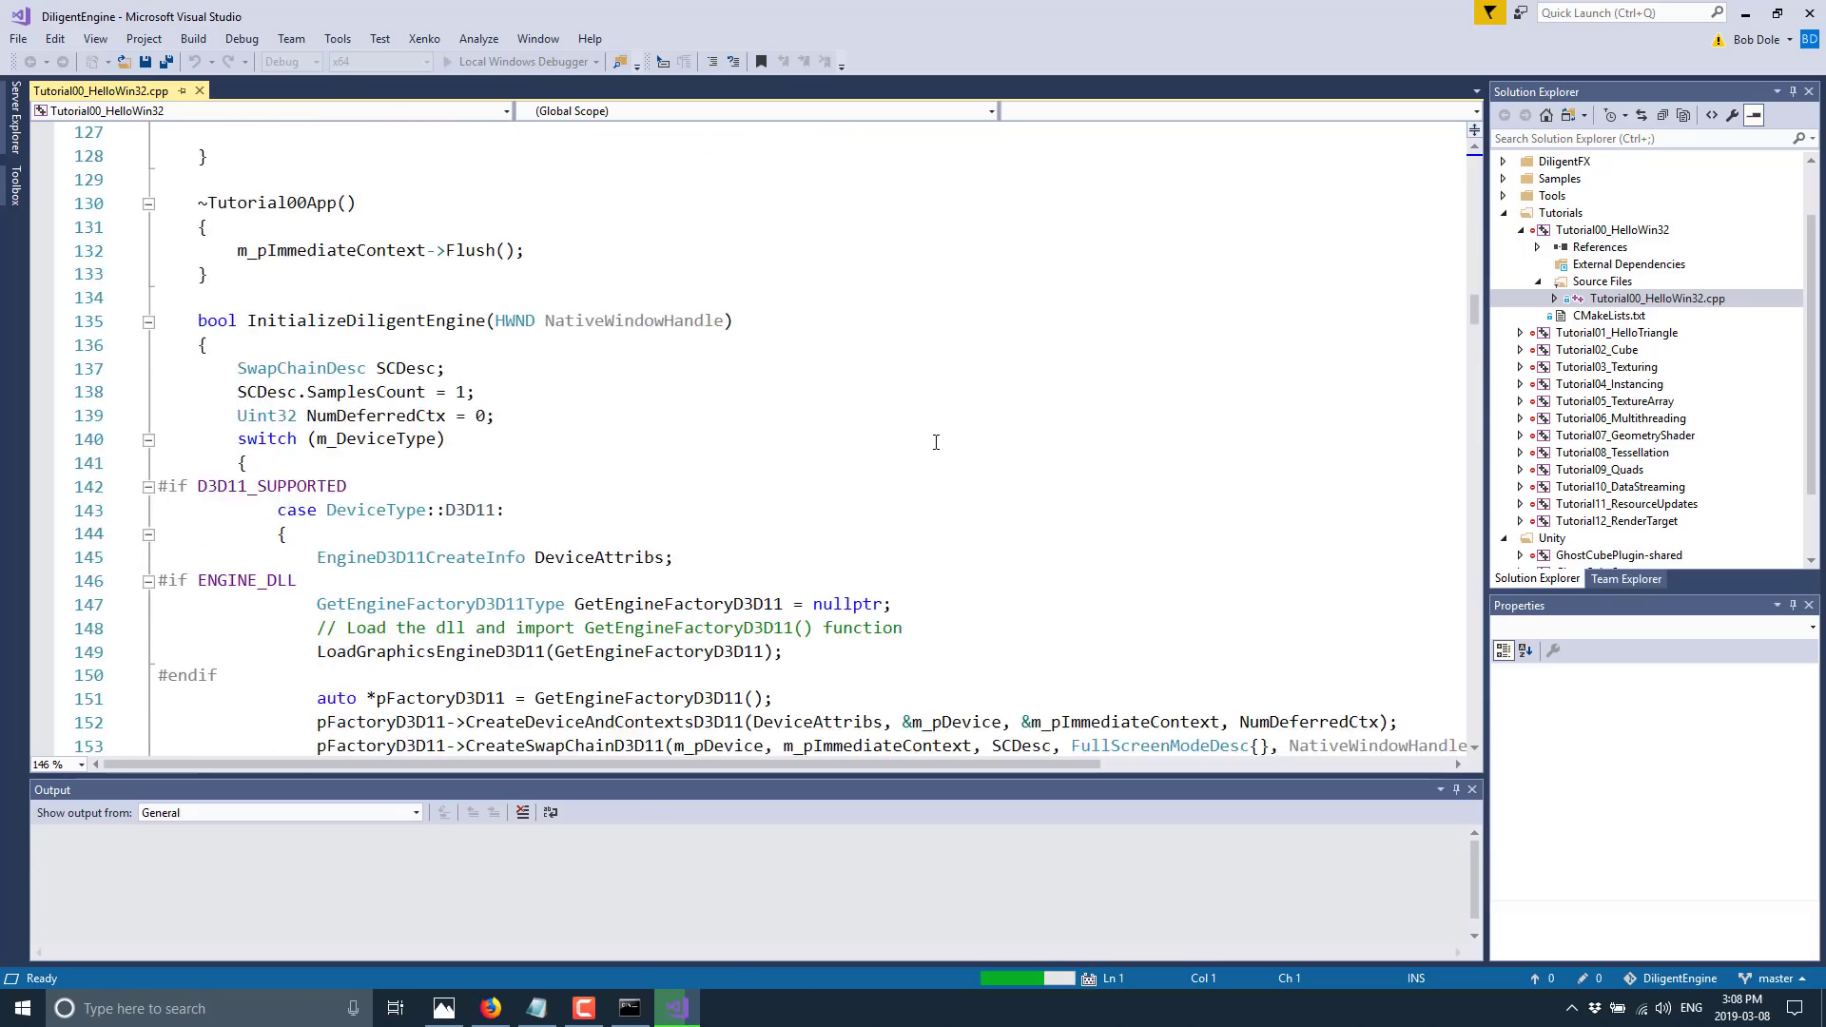
scroll("down", 3)
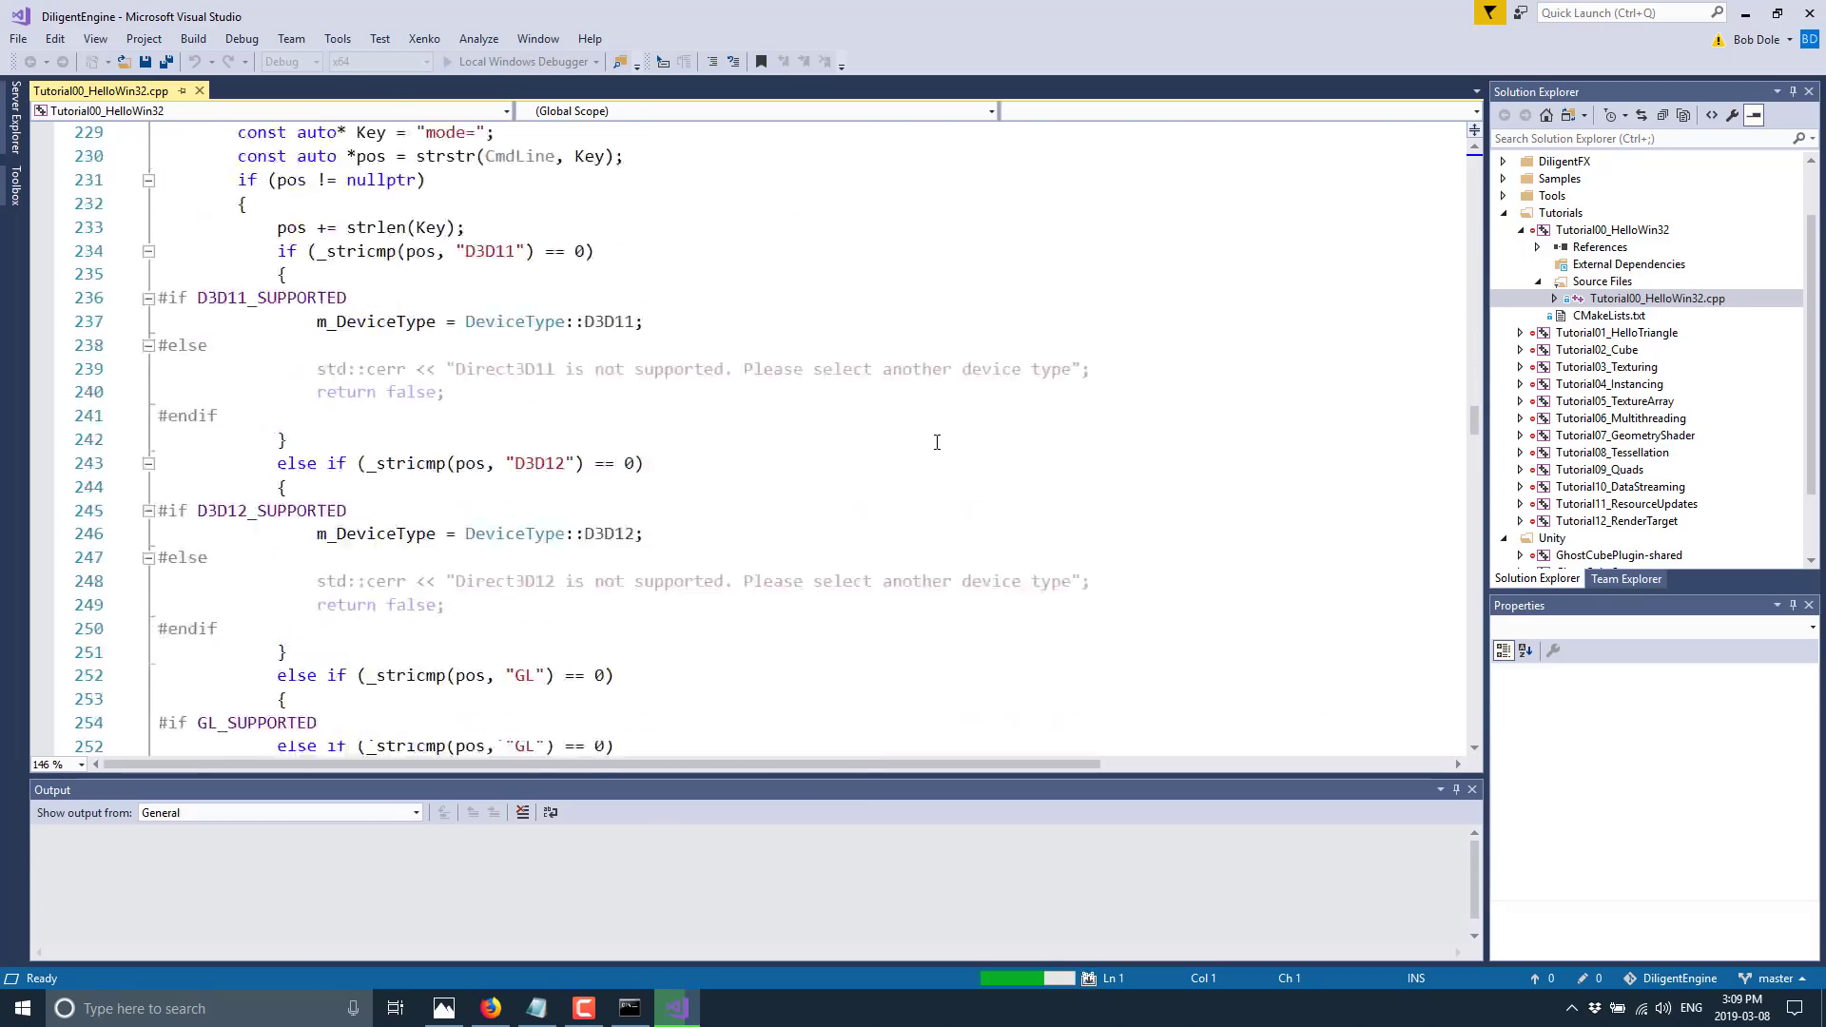
scroll("down", 3)
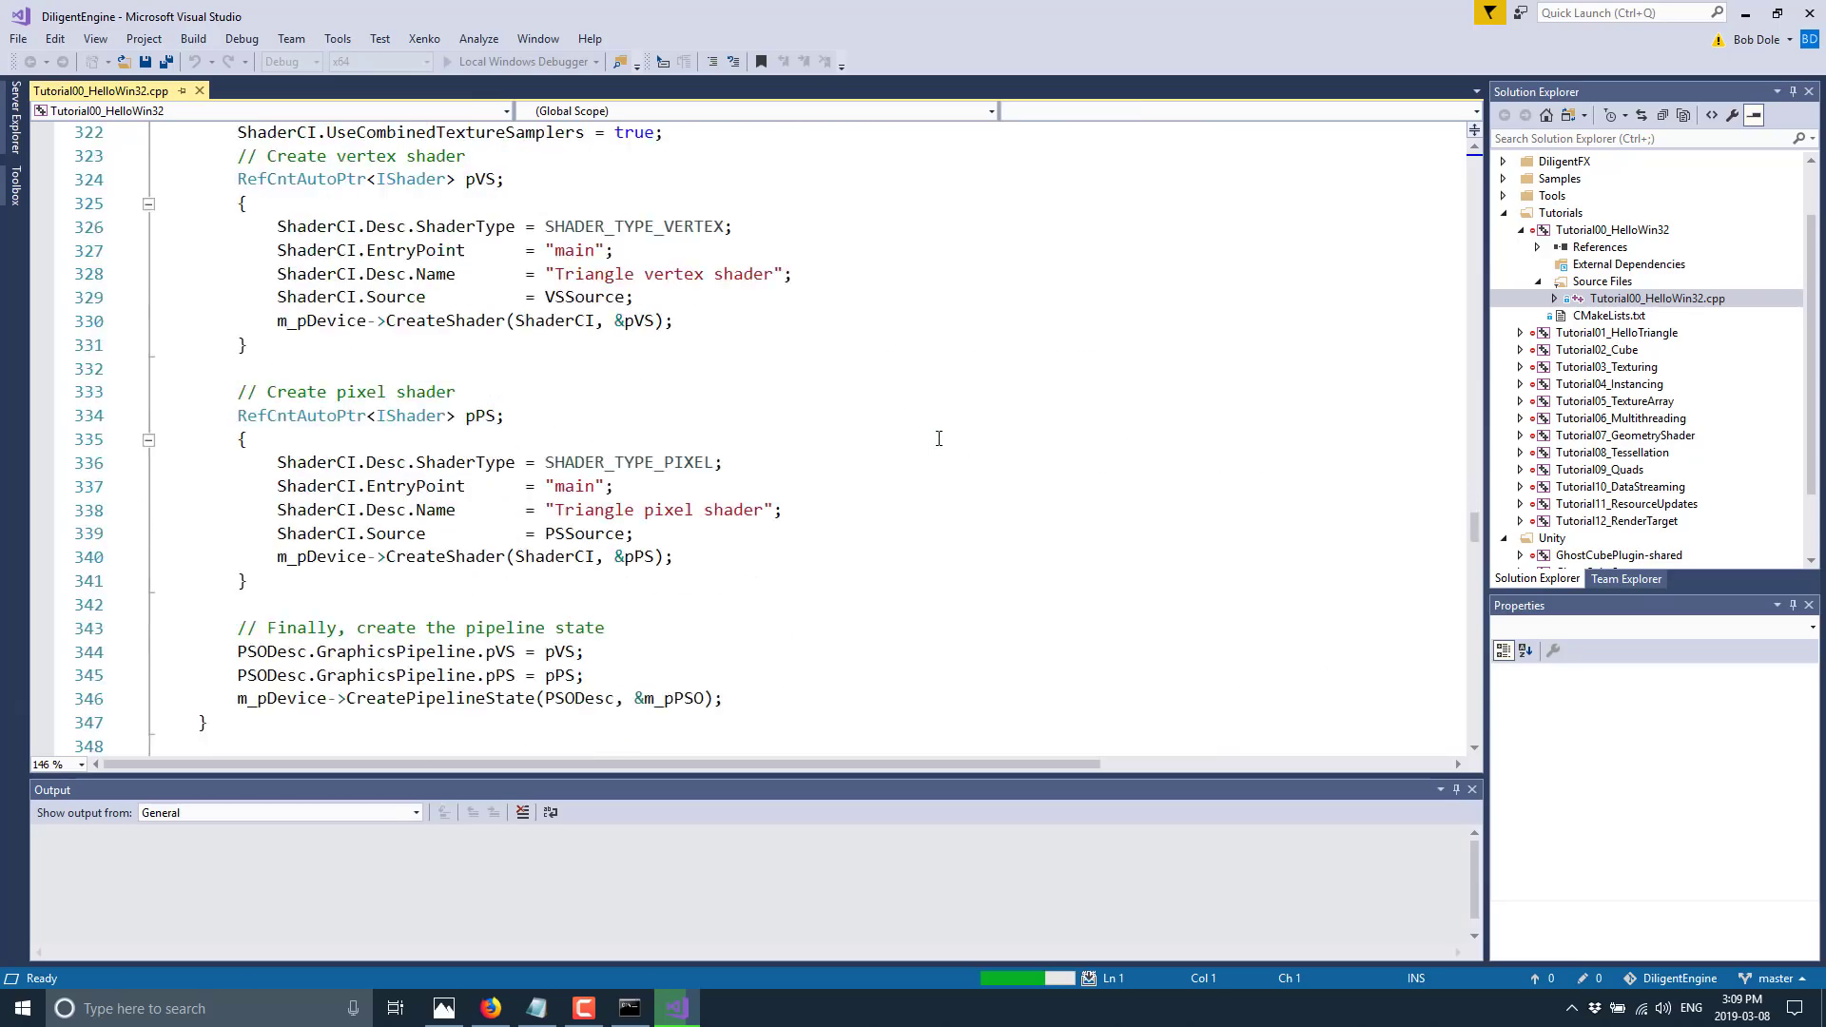
scroll("down", 3)
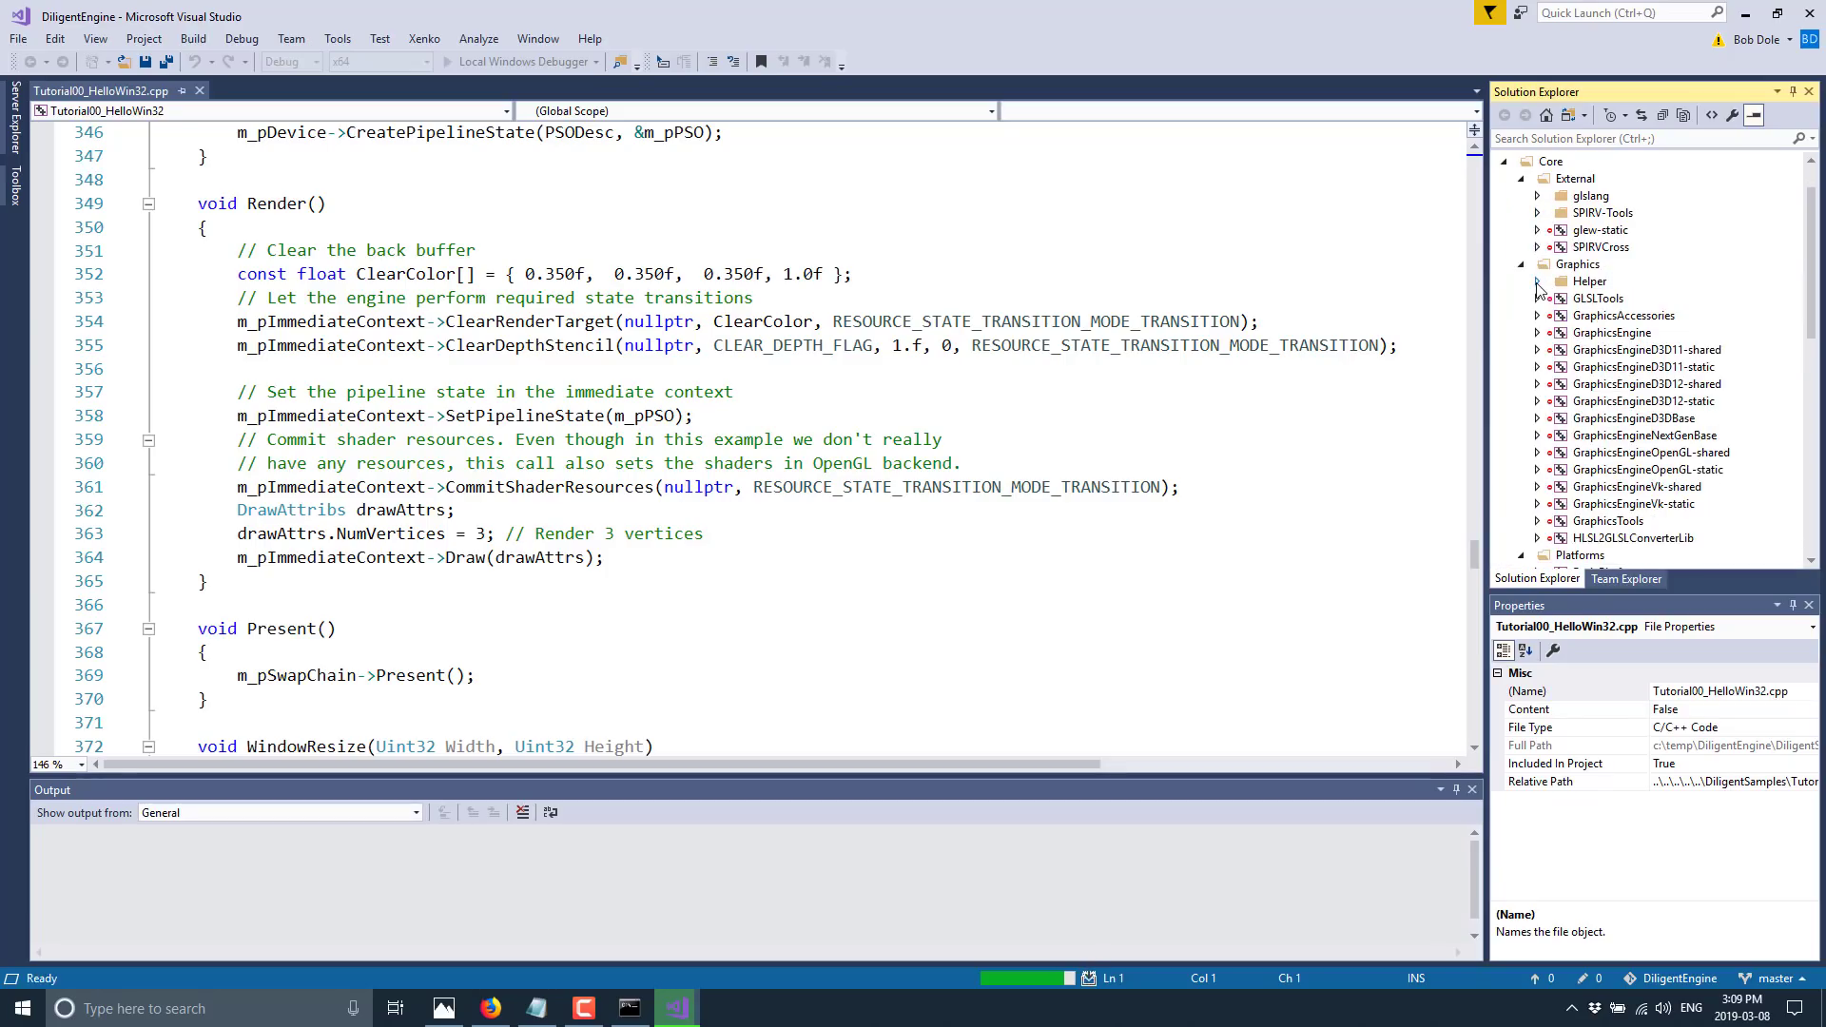
mouse_move(1703, 395)
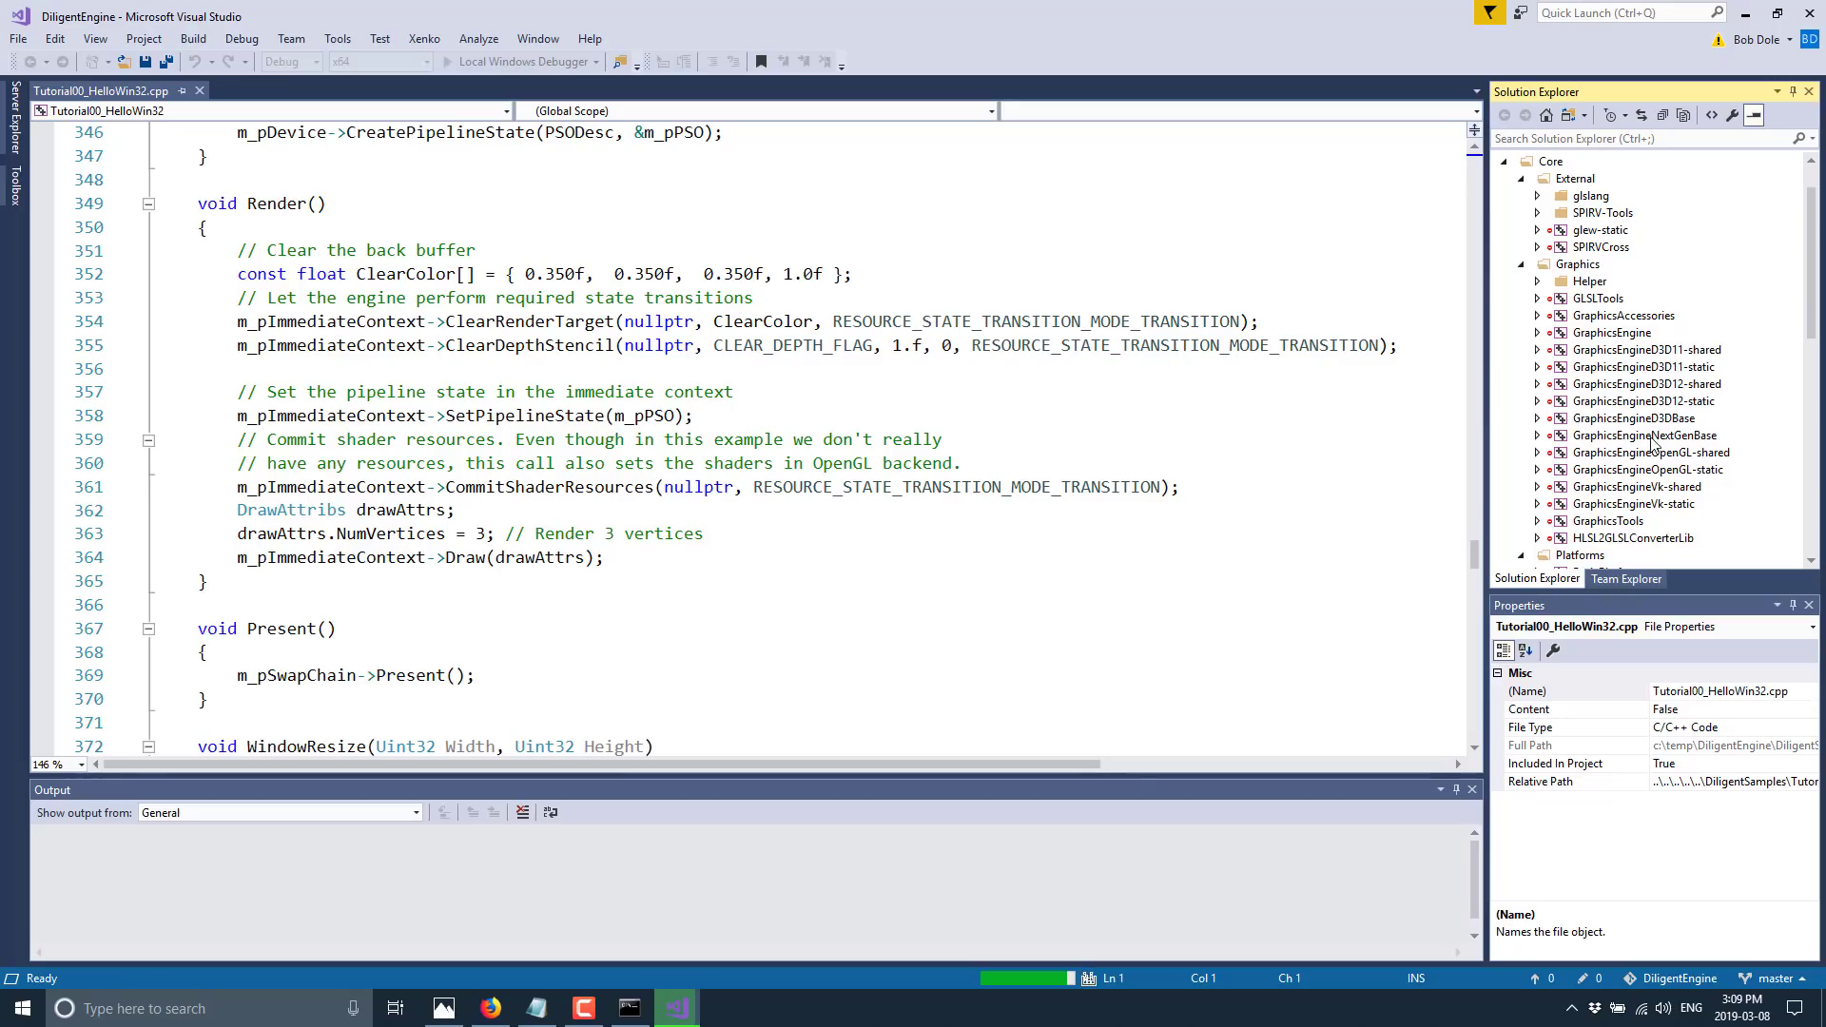
scroll("down", 3)
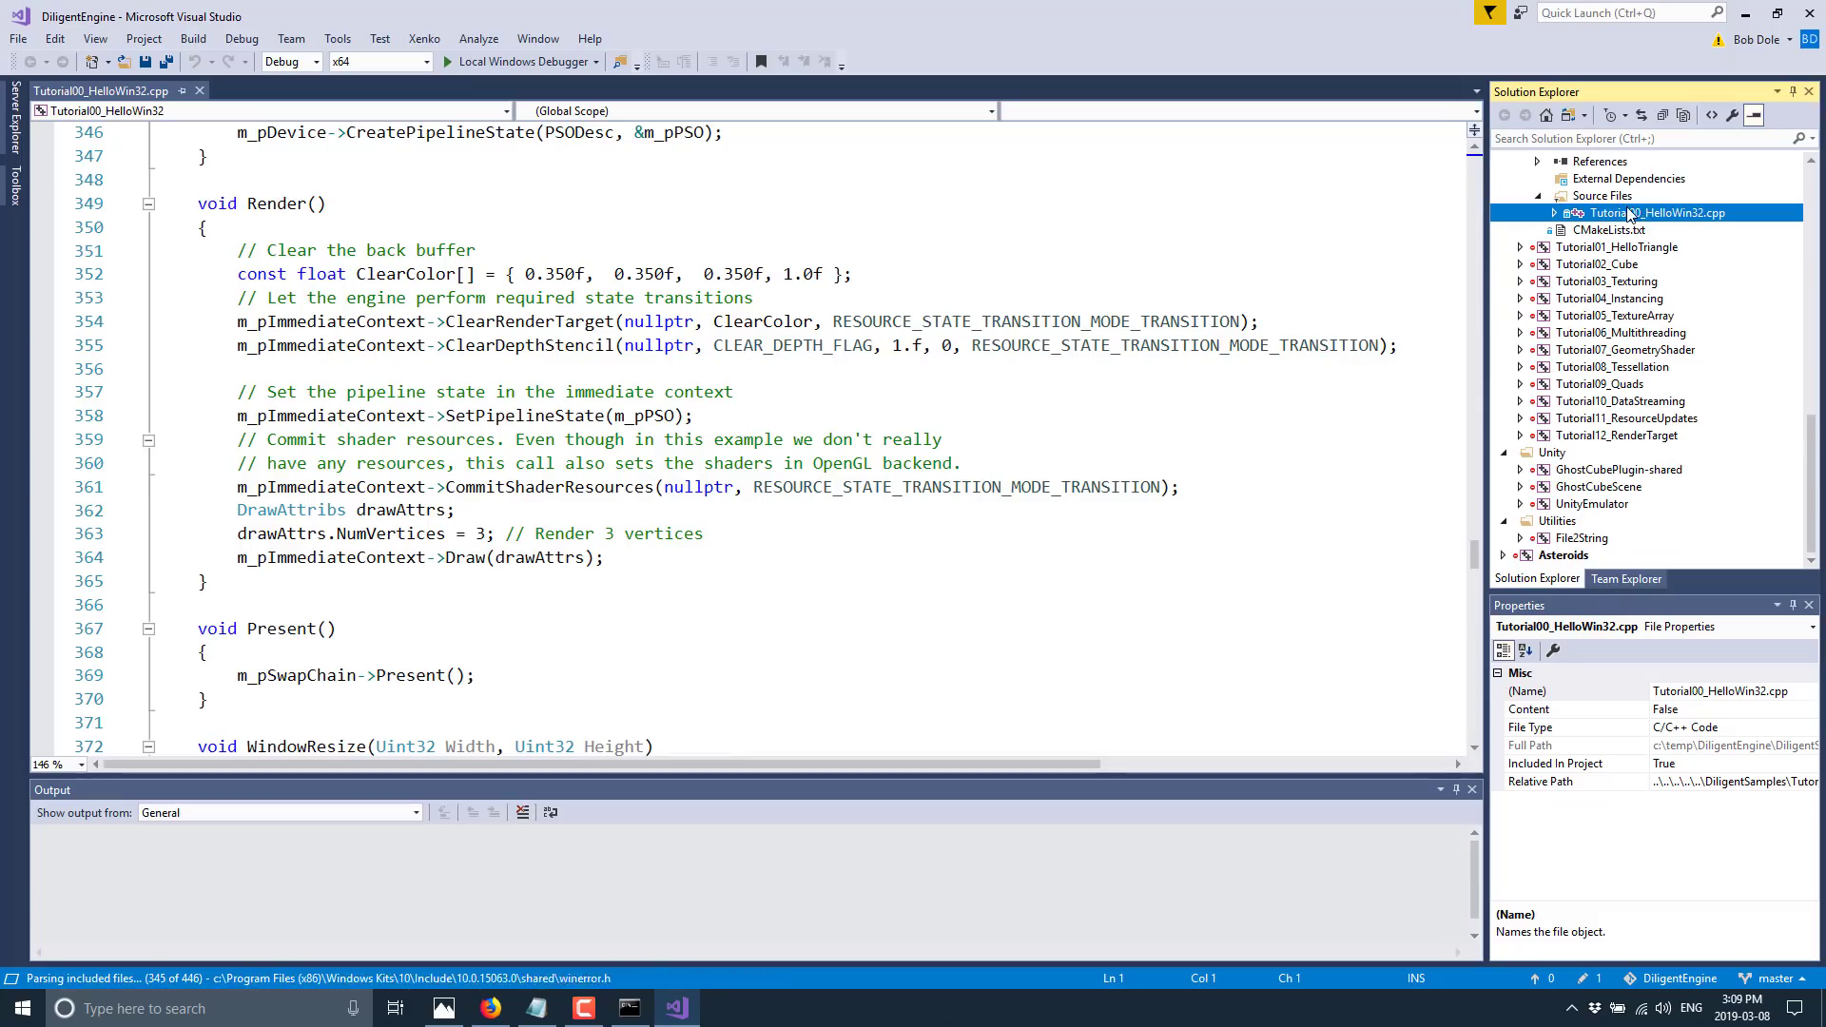
Make Tutorial00_HelloWin32 the startup project, run it, and close the triangle window
left_click(1612, 195)
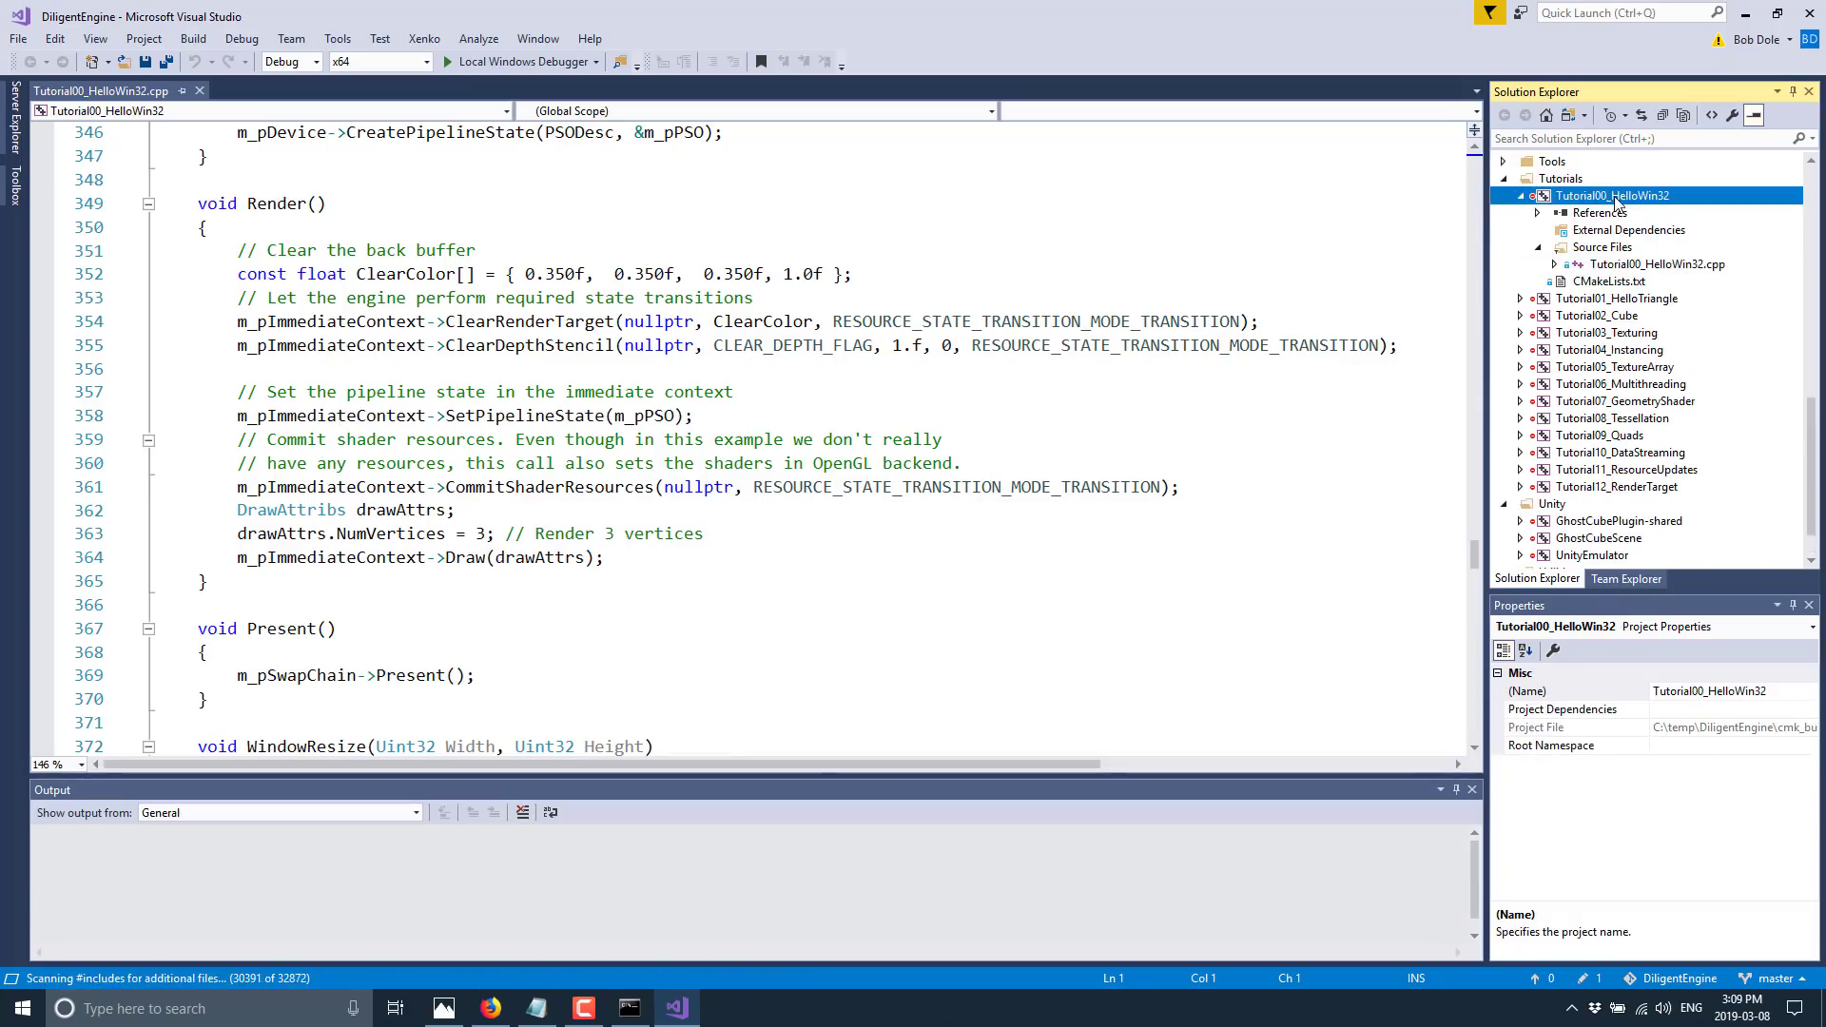
right_click(1613, 196)
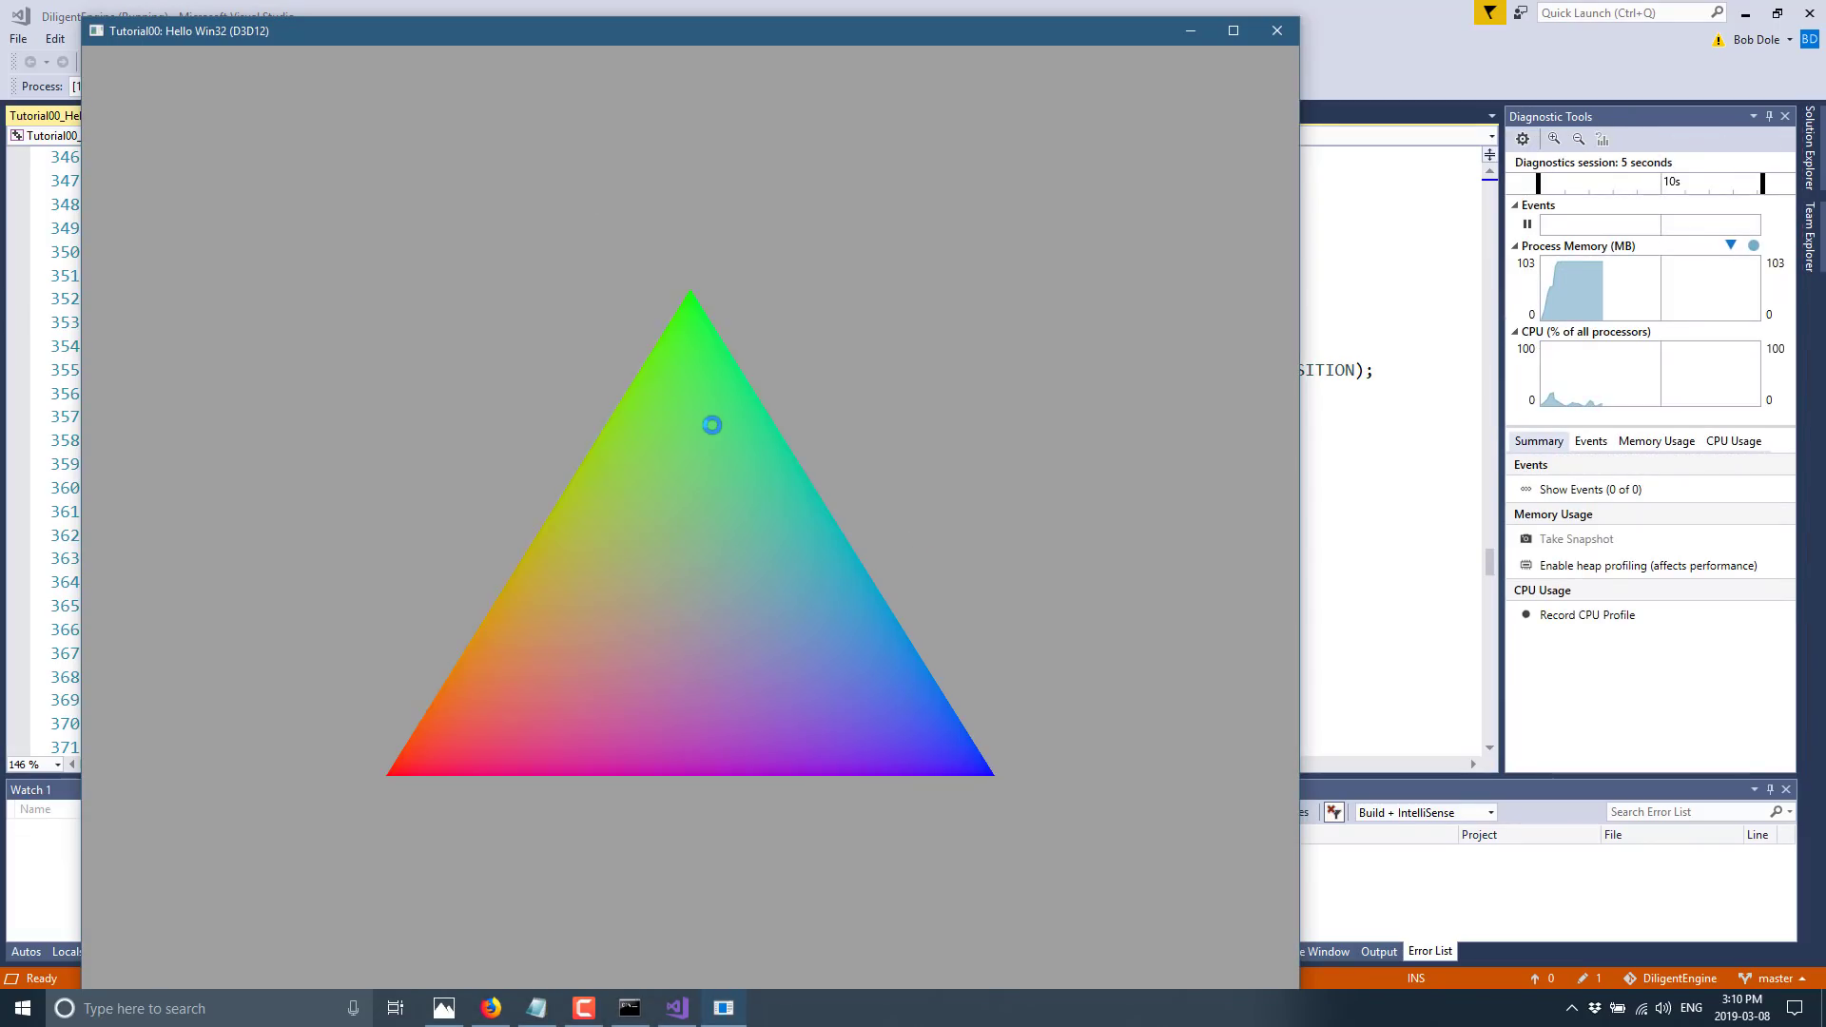
mouse_move(1246, 45)
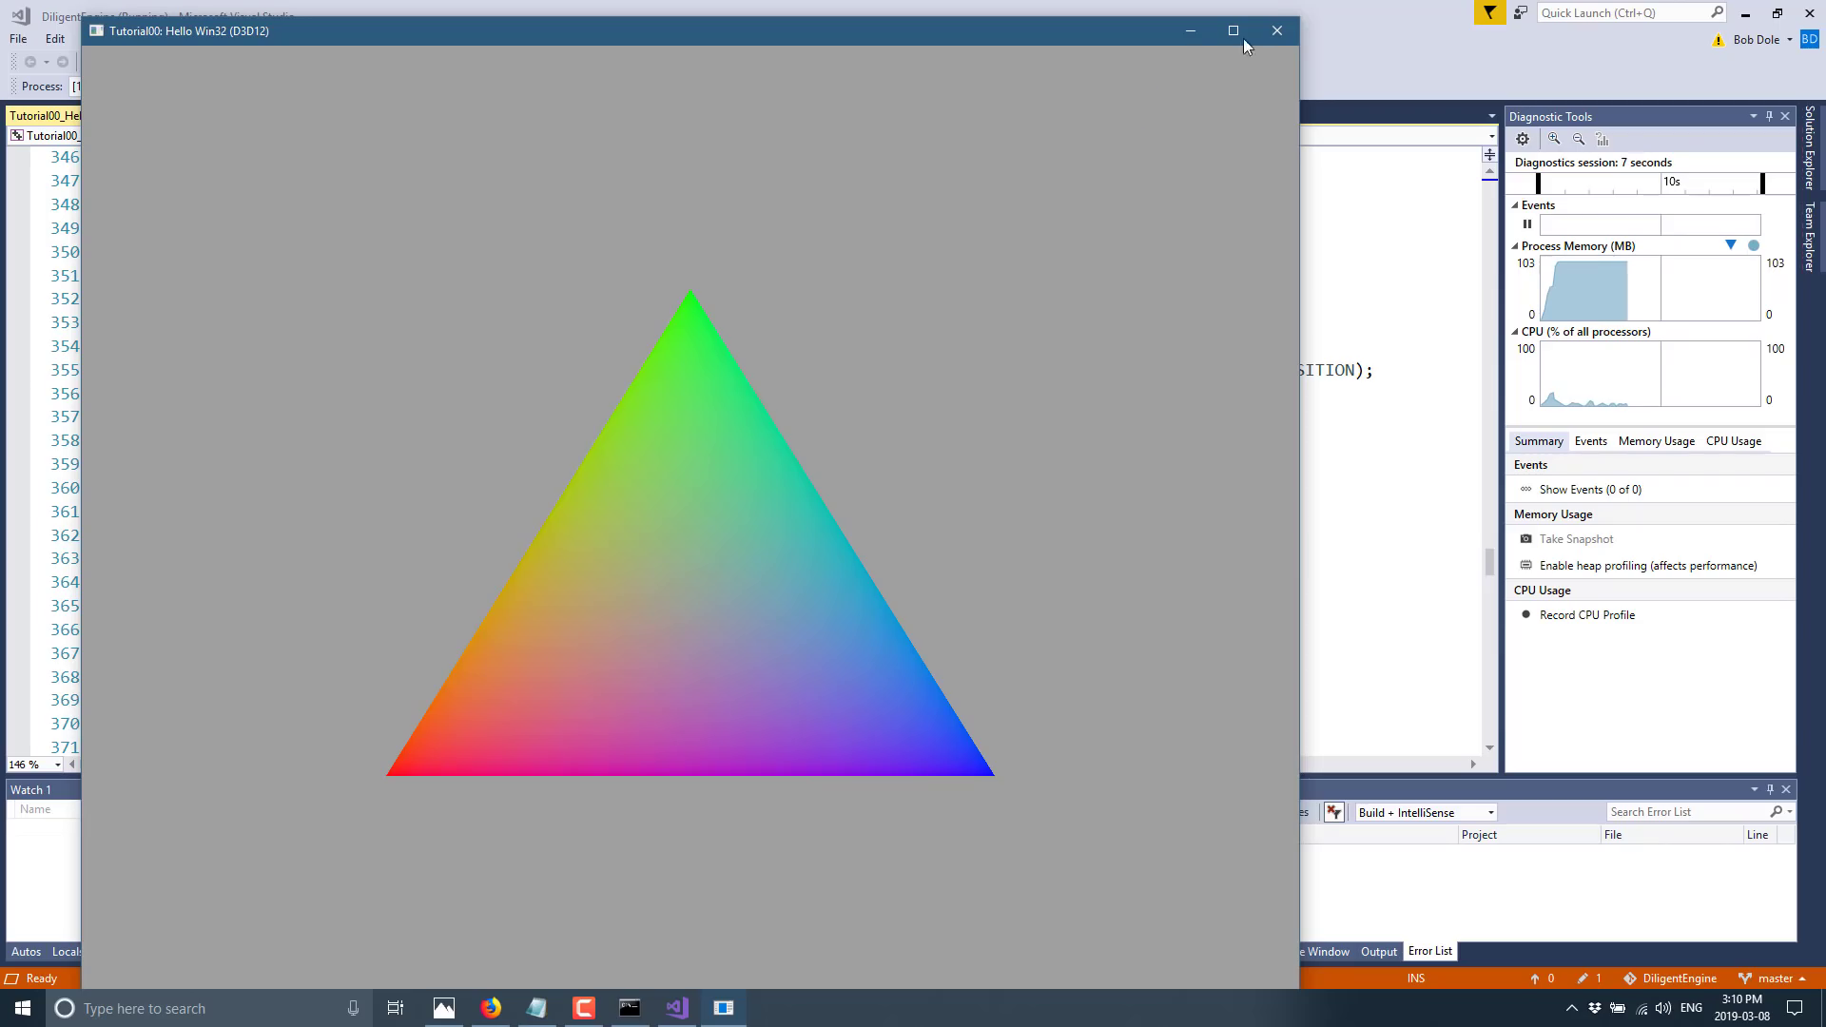
left_click(1276, 31)
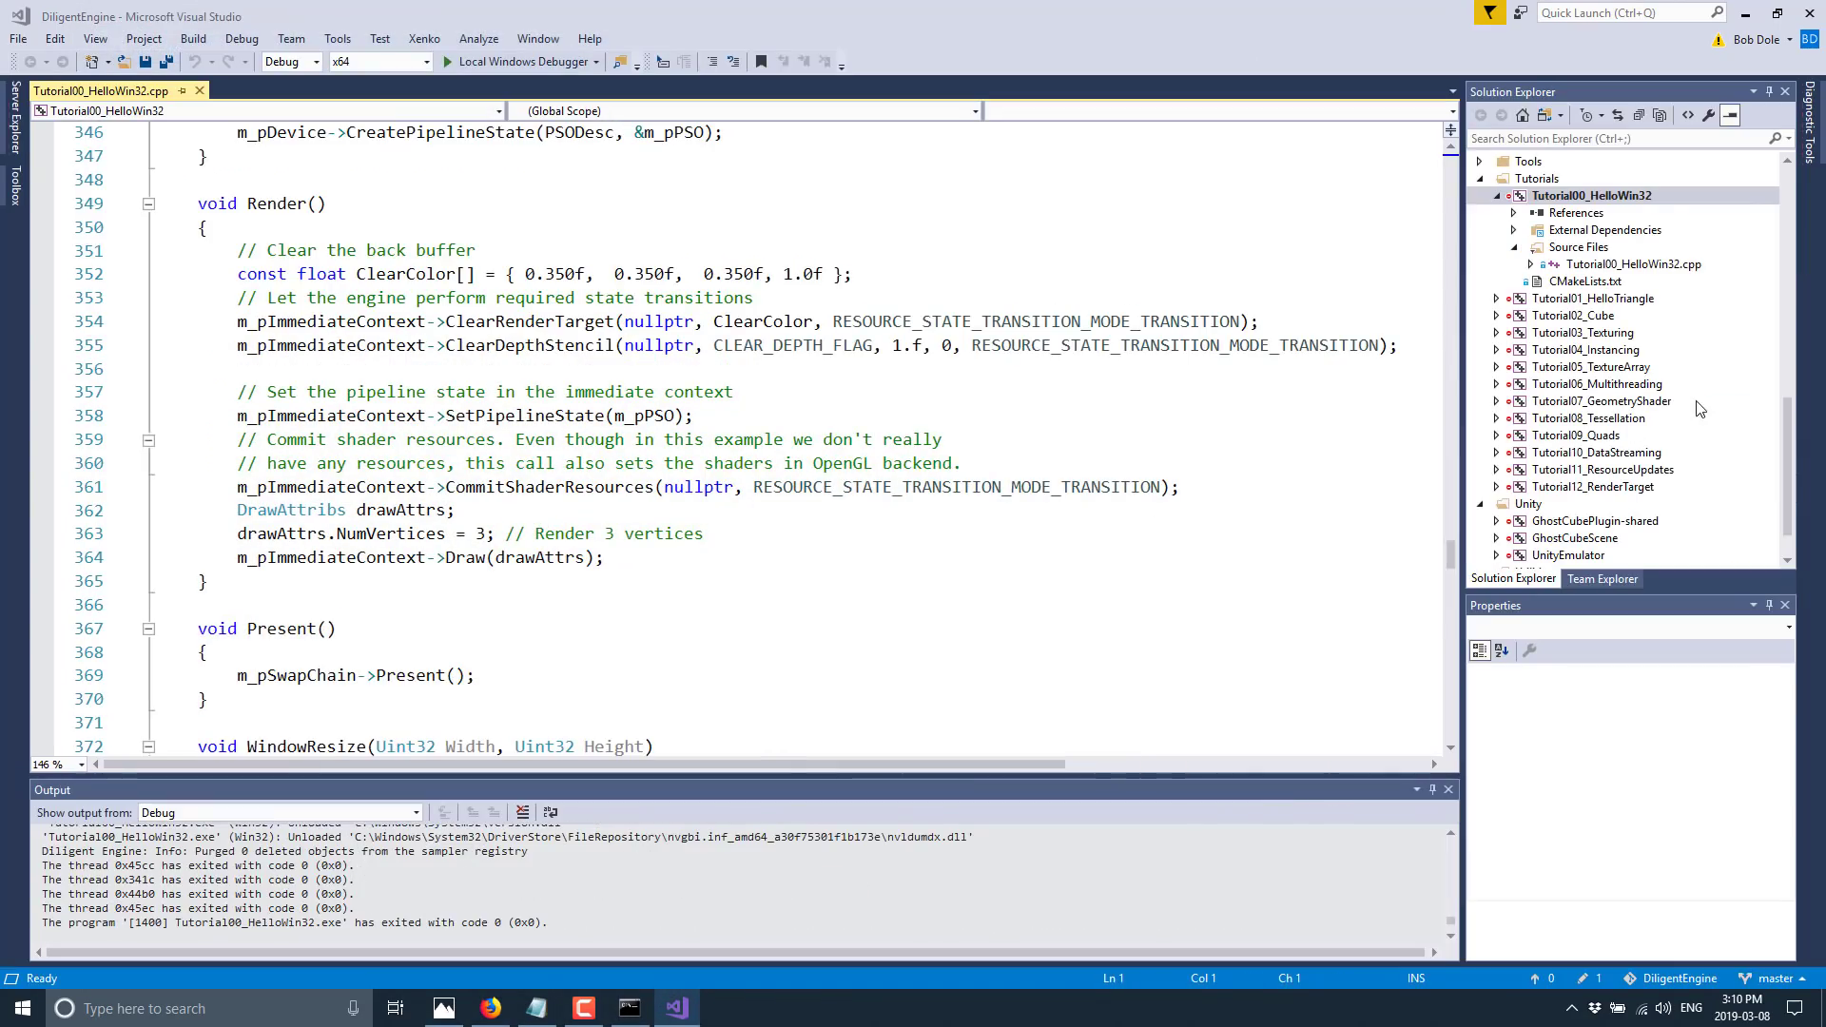
mouse_move(1604, 245)
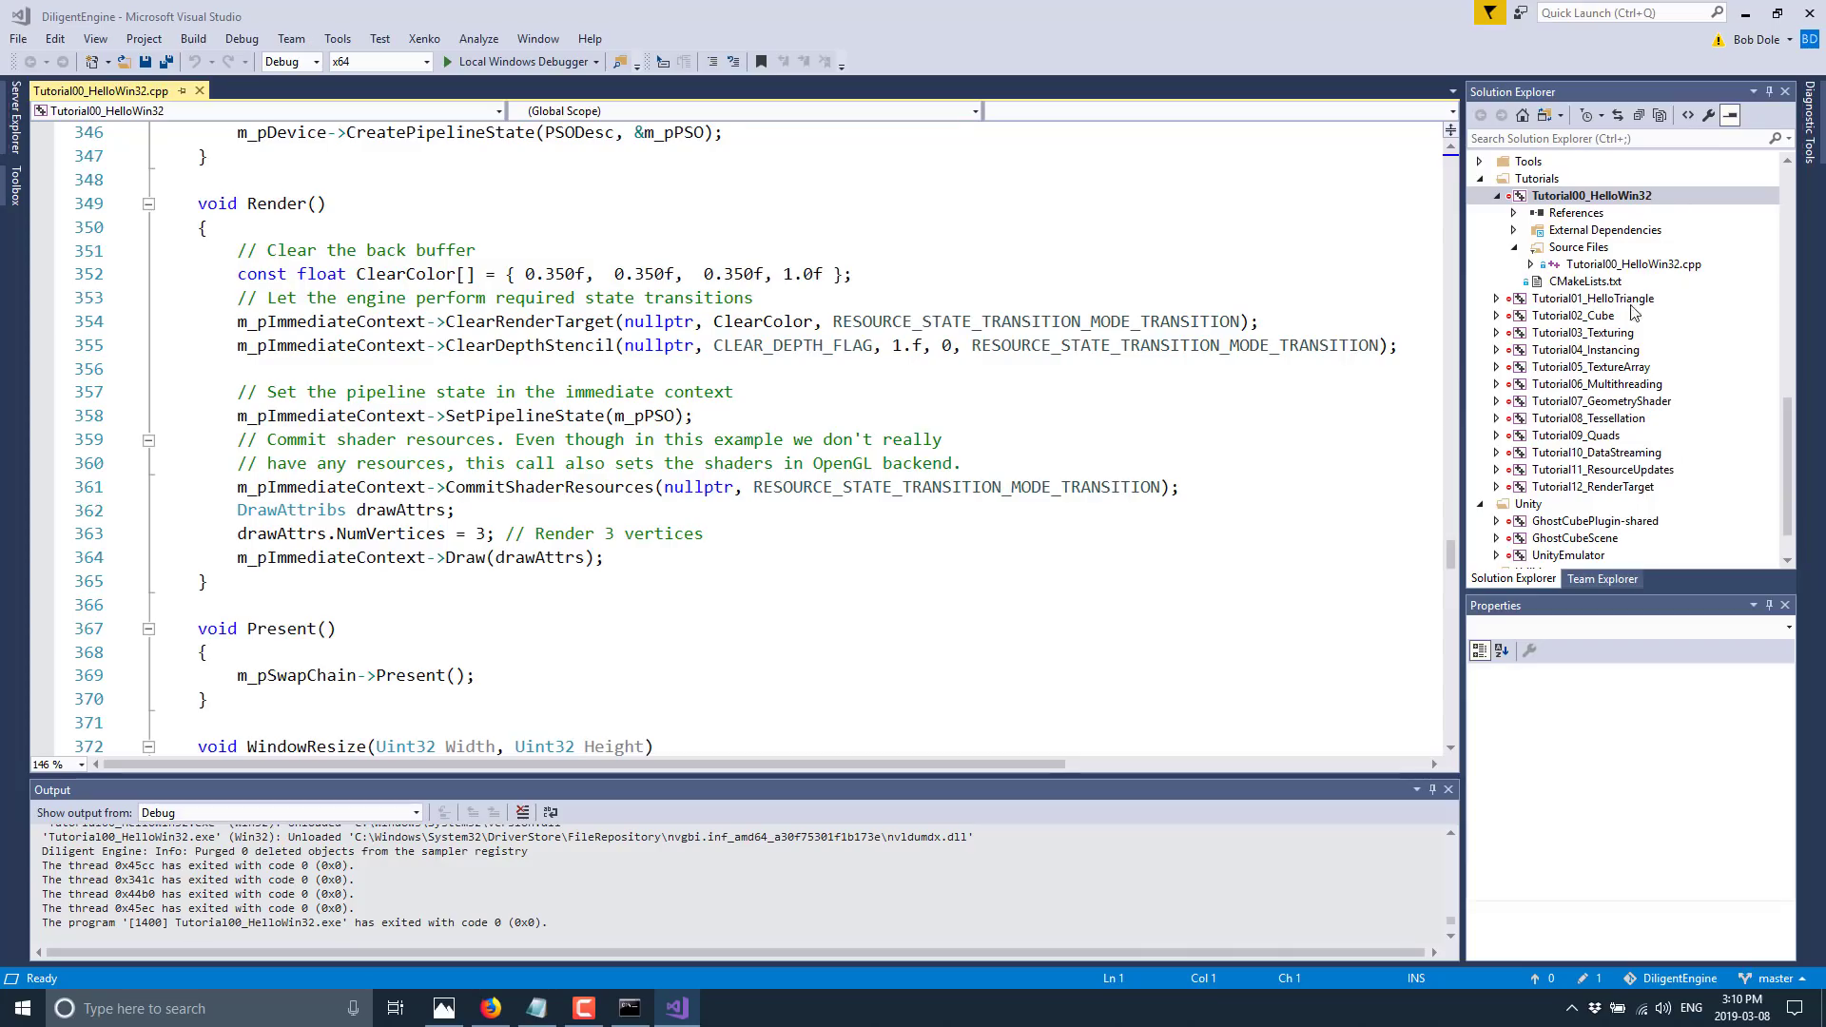
mouse_move(1607, 482)
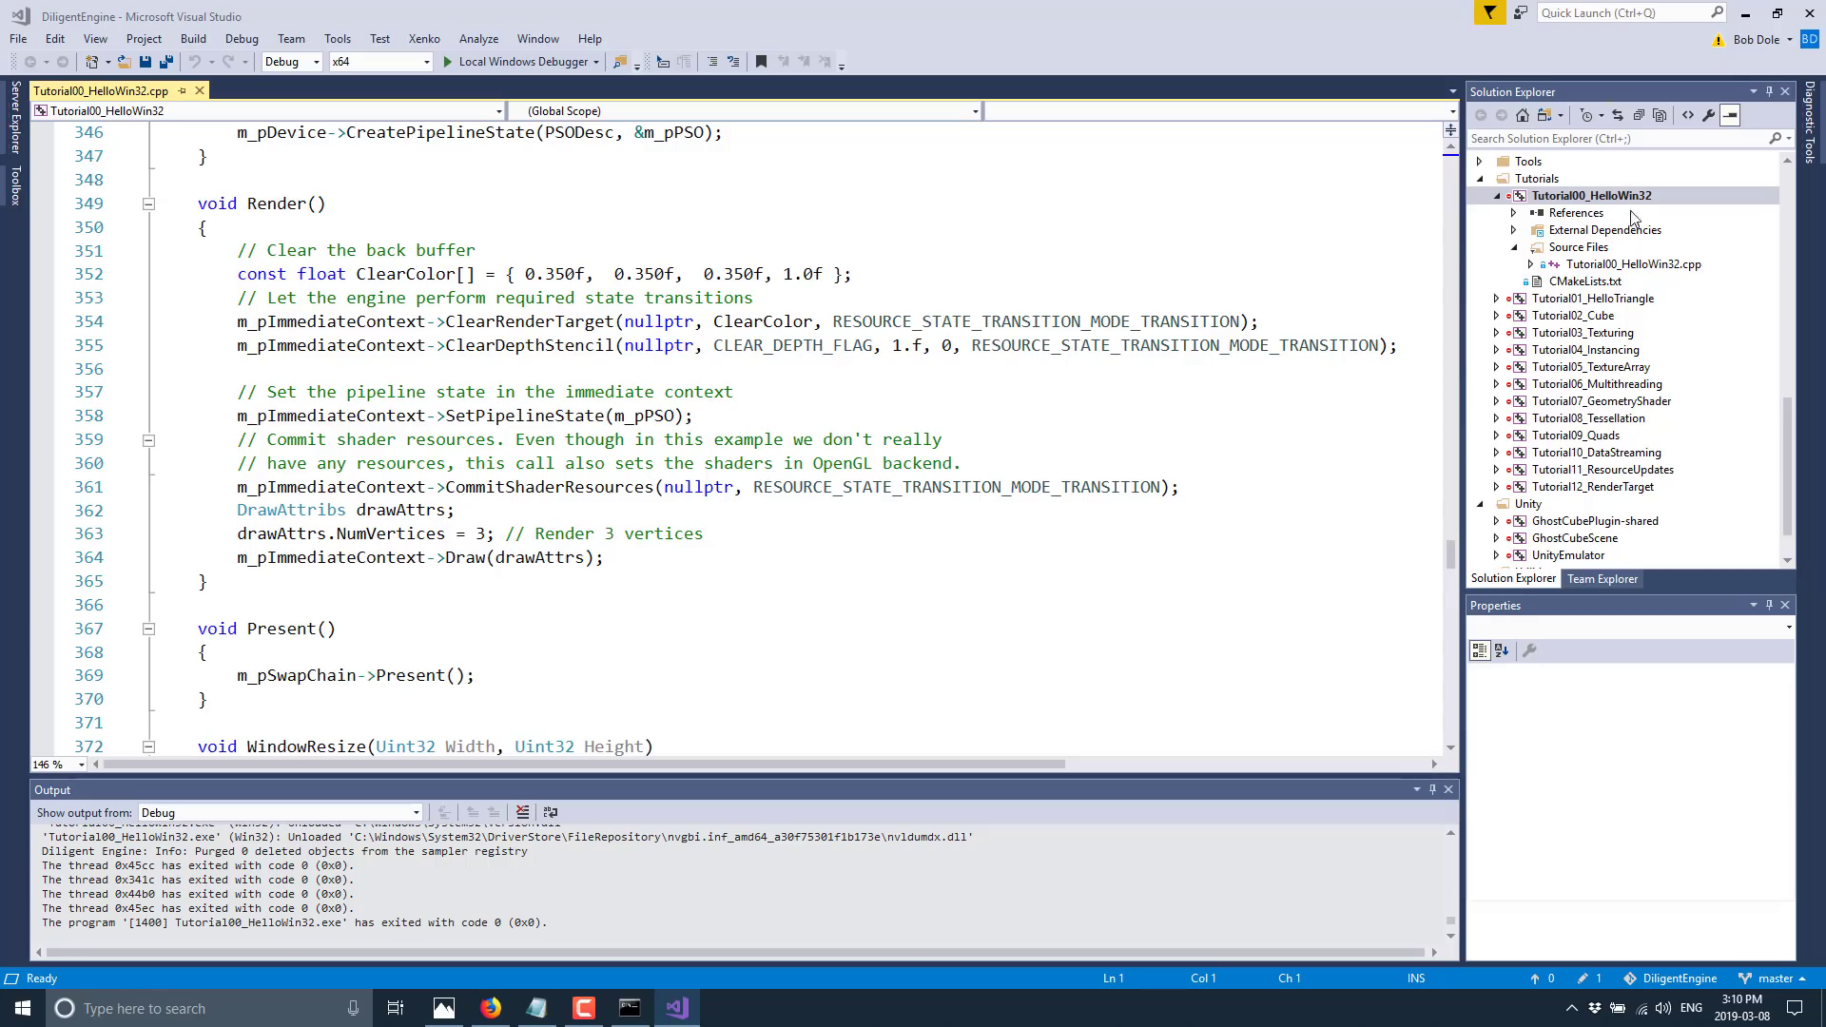
Scroll Solution Explorer to reach the Samples folder
scroll("down", 3)
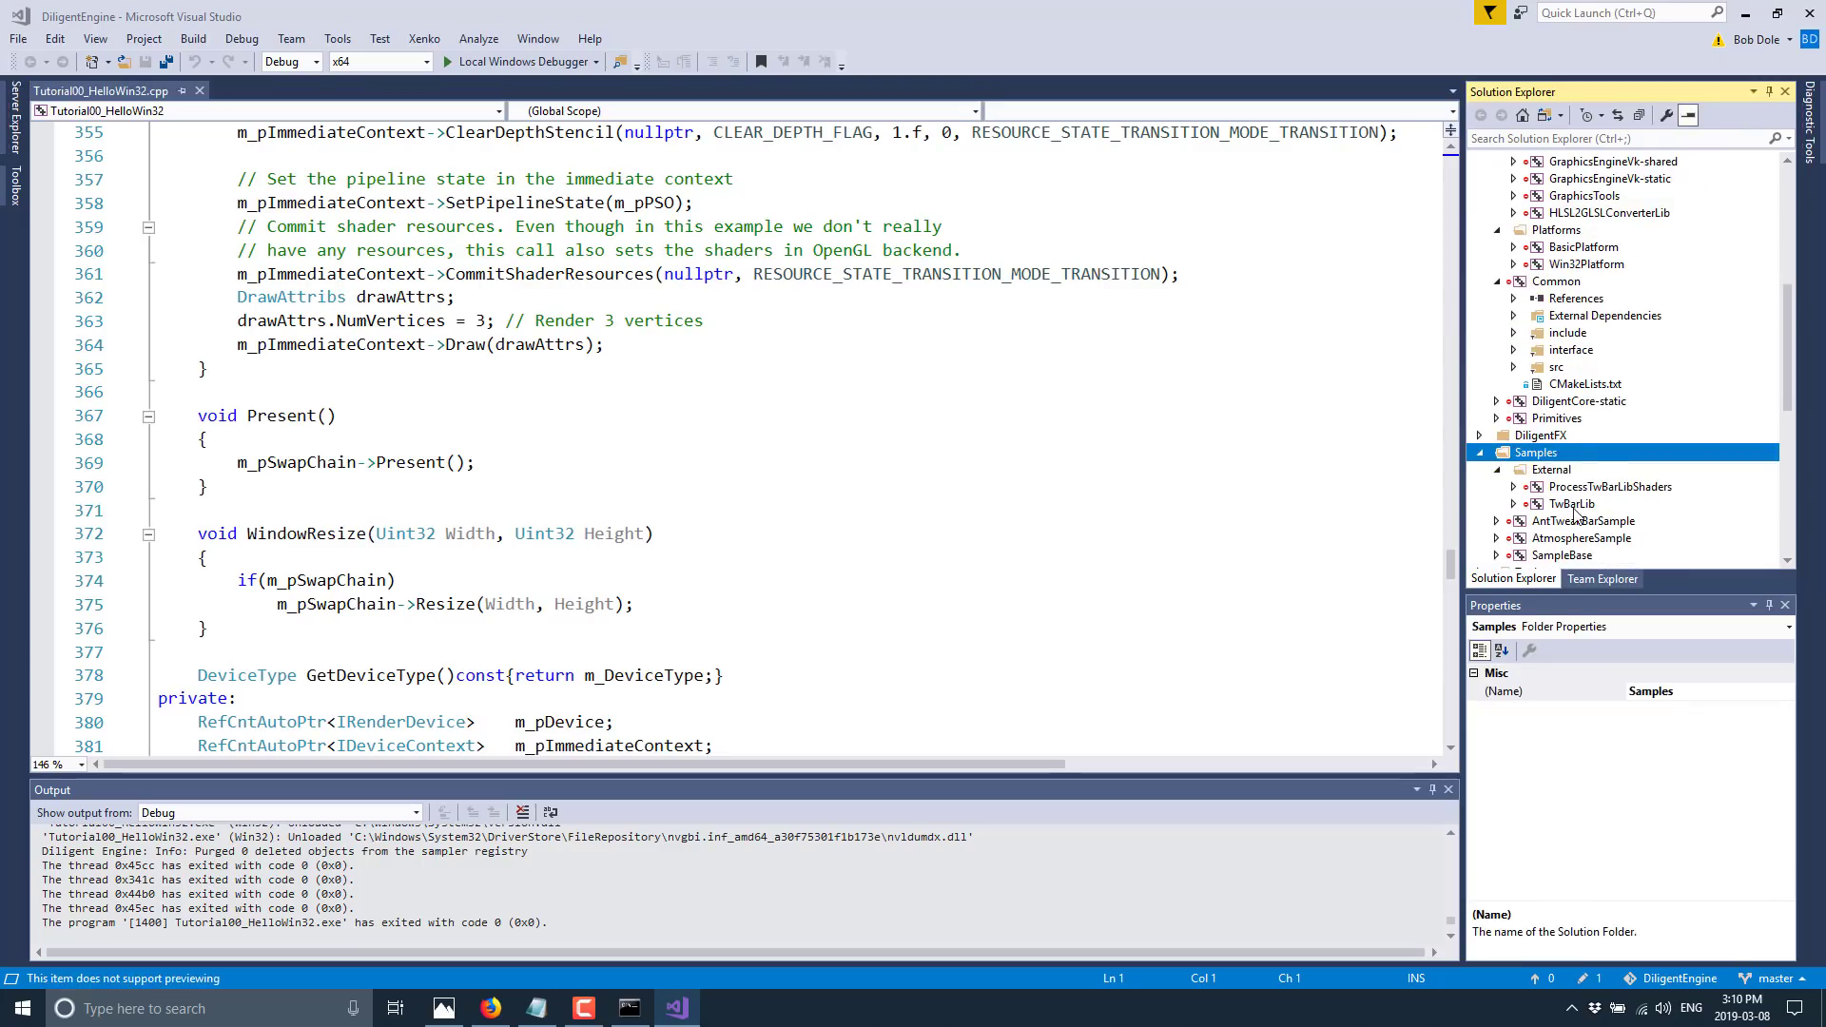
Set AtmosphereSample as startup project and open AtmosphereSample.cpp from its sources
right_click(1581, 536)
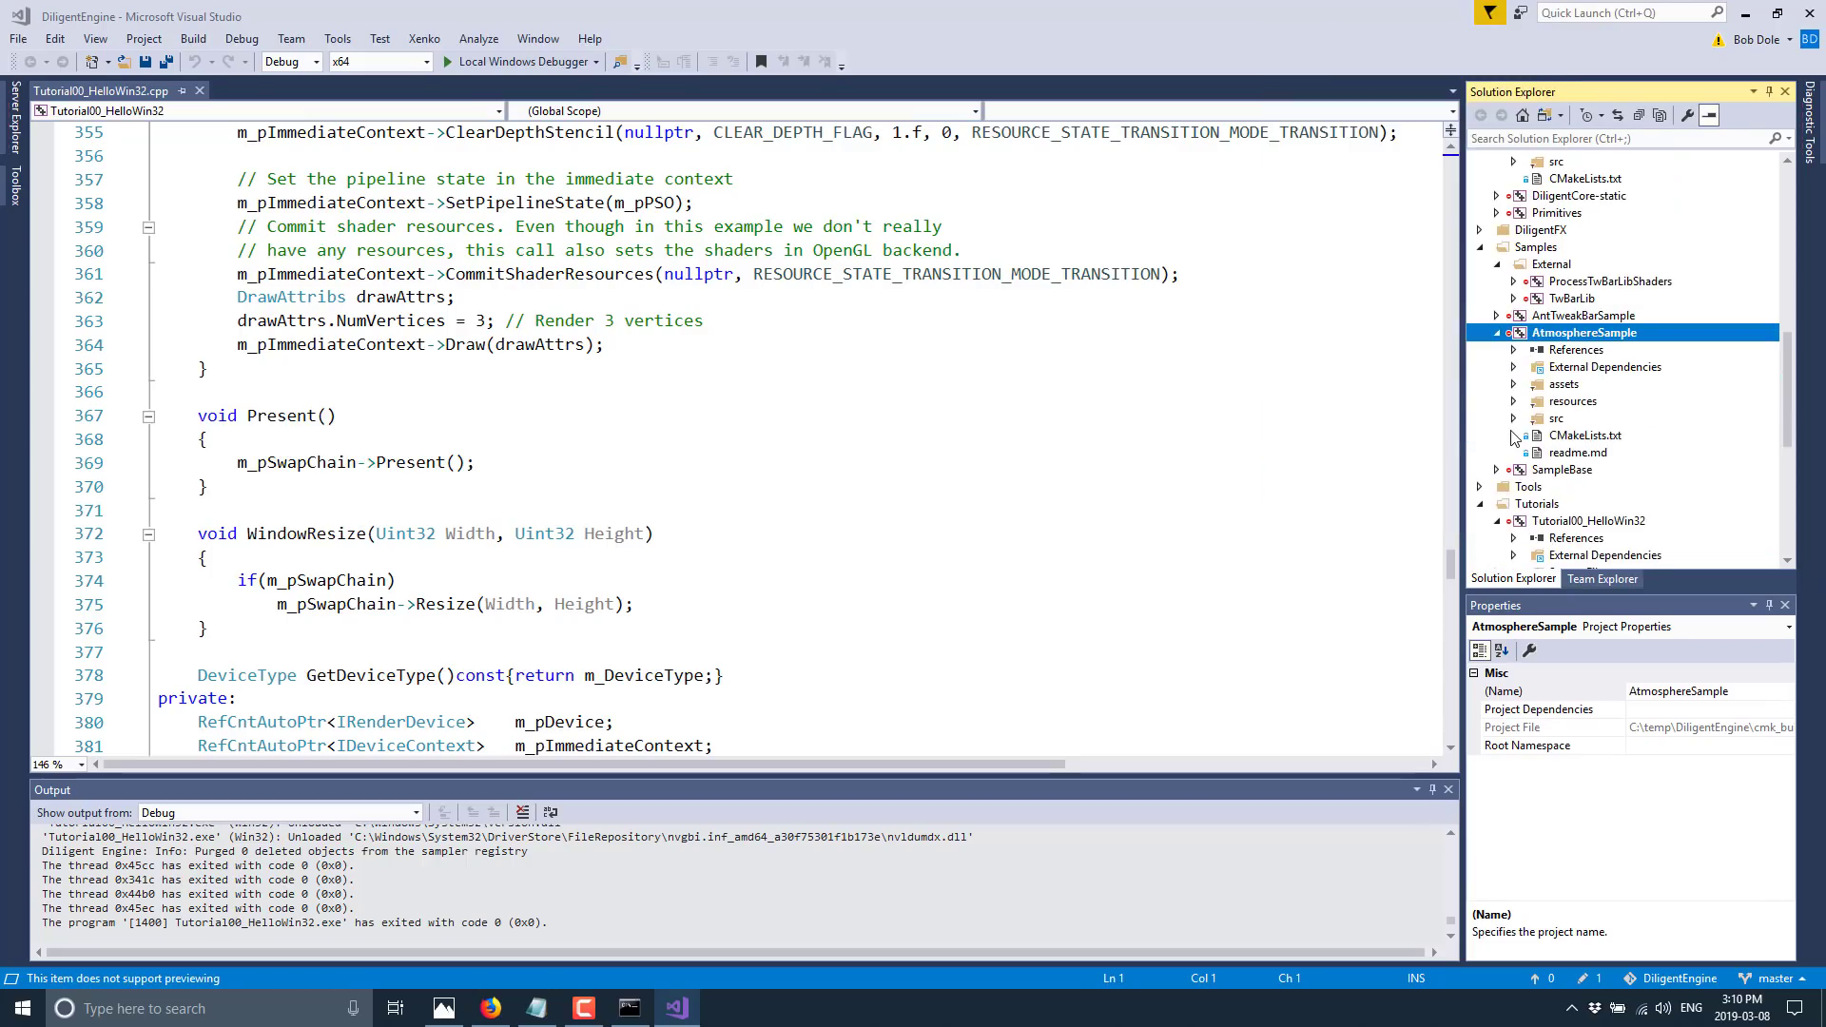
left_click(1514, 416)
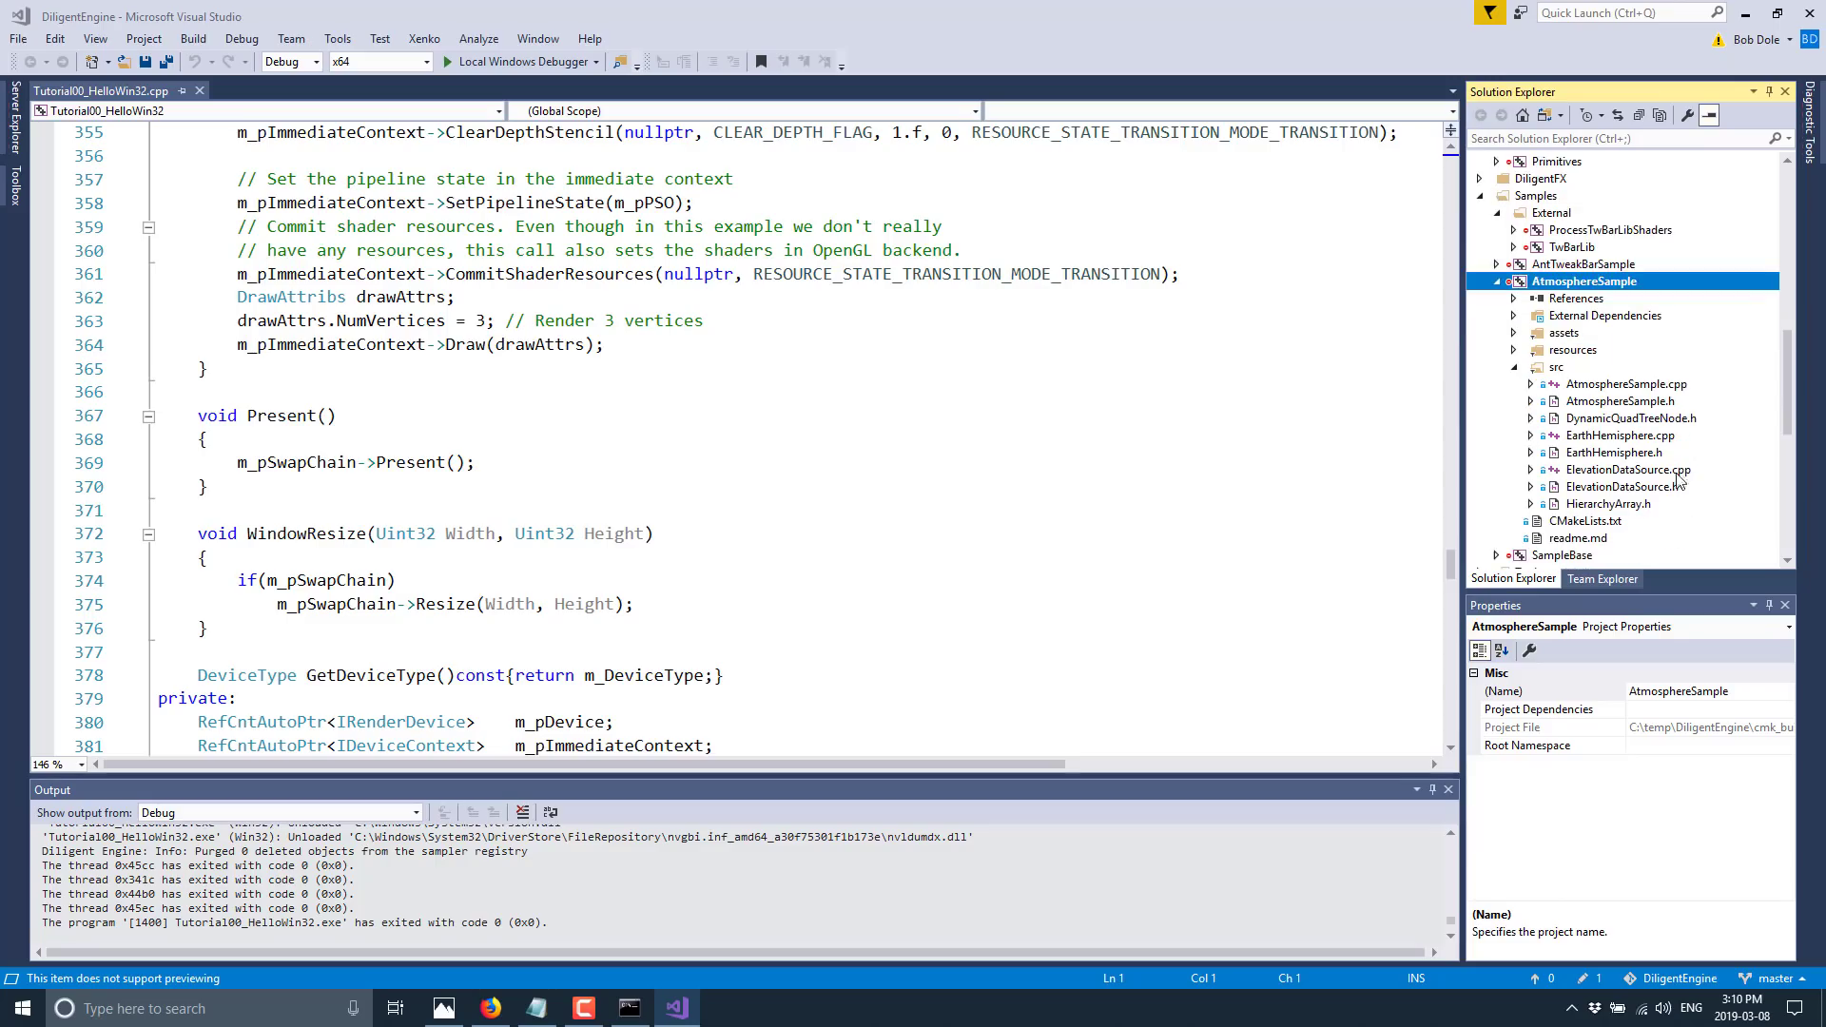
mouse_move(1604, 415)
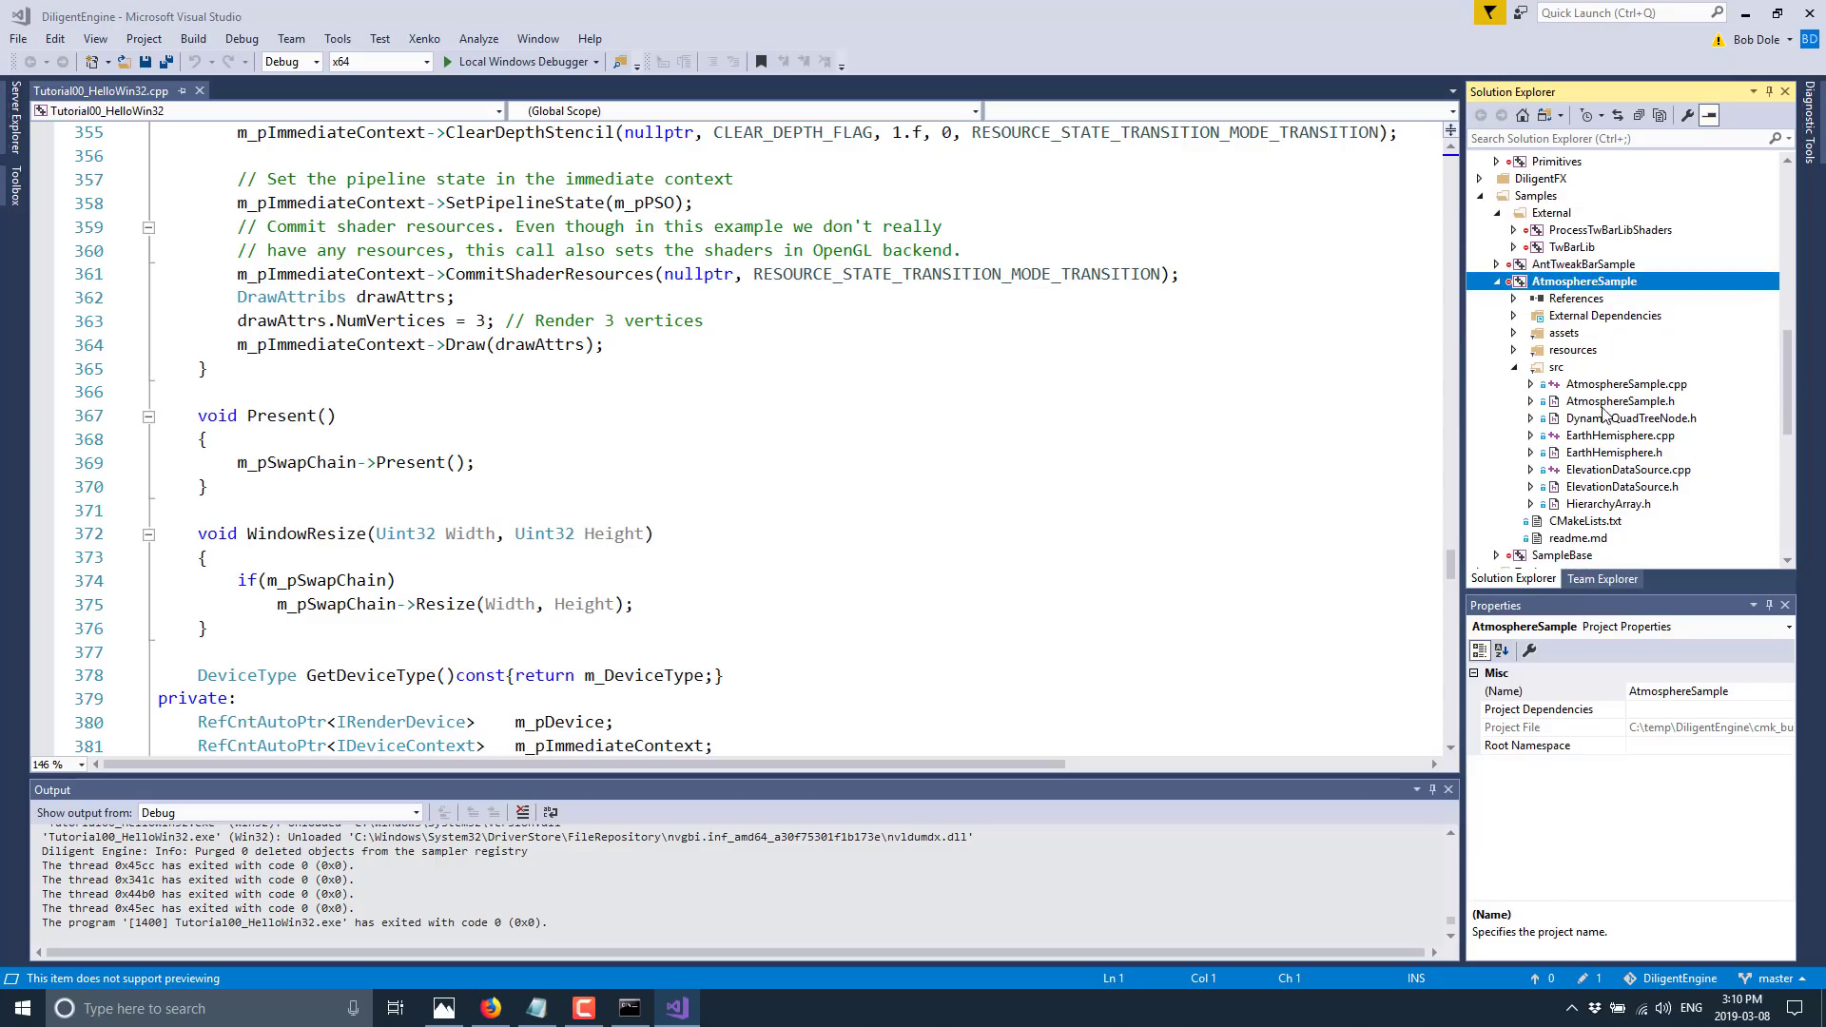
double_click(1627, 383)
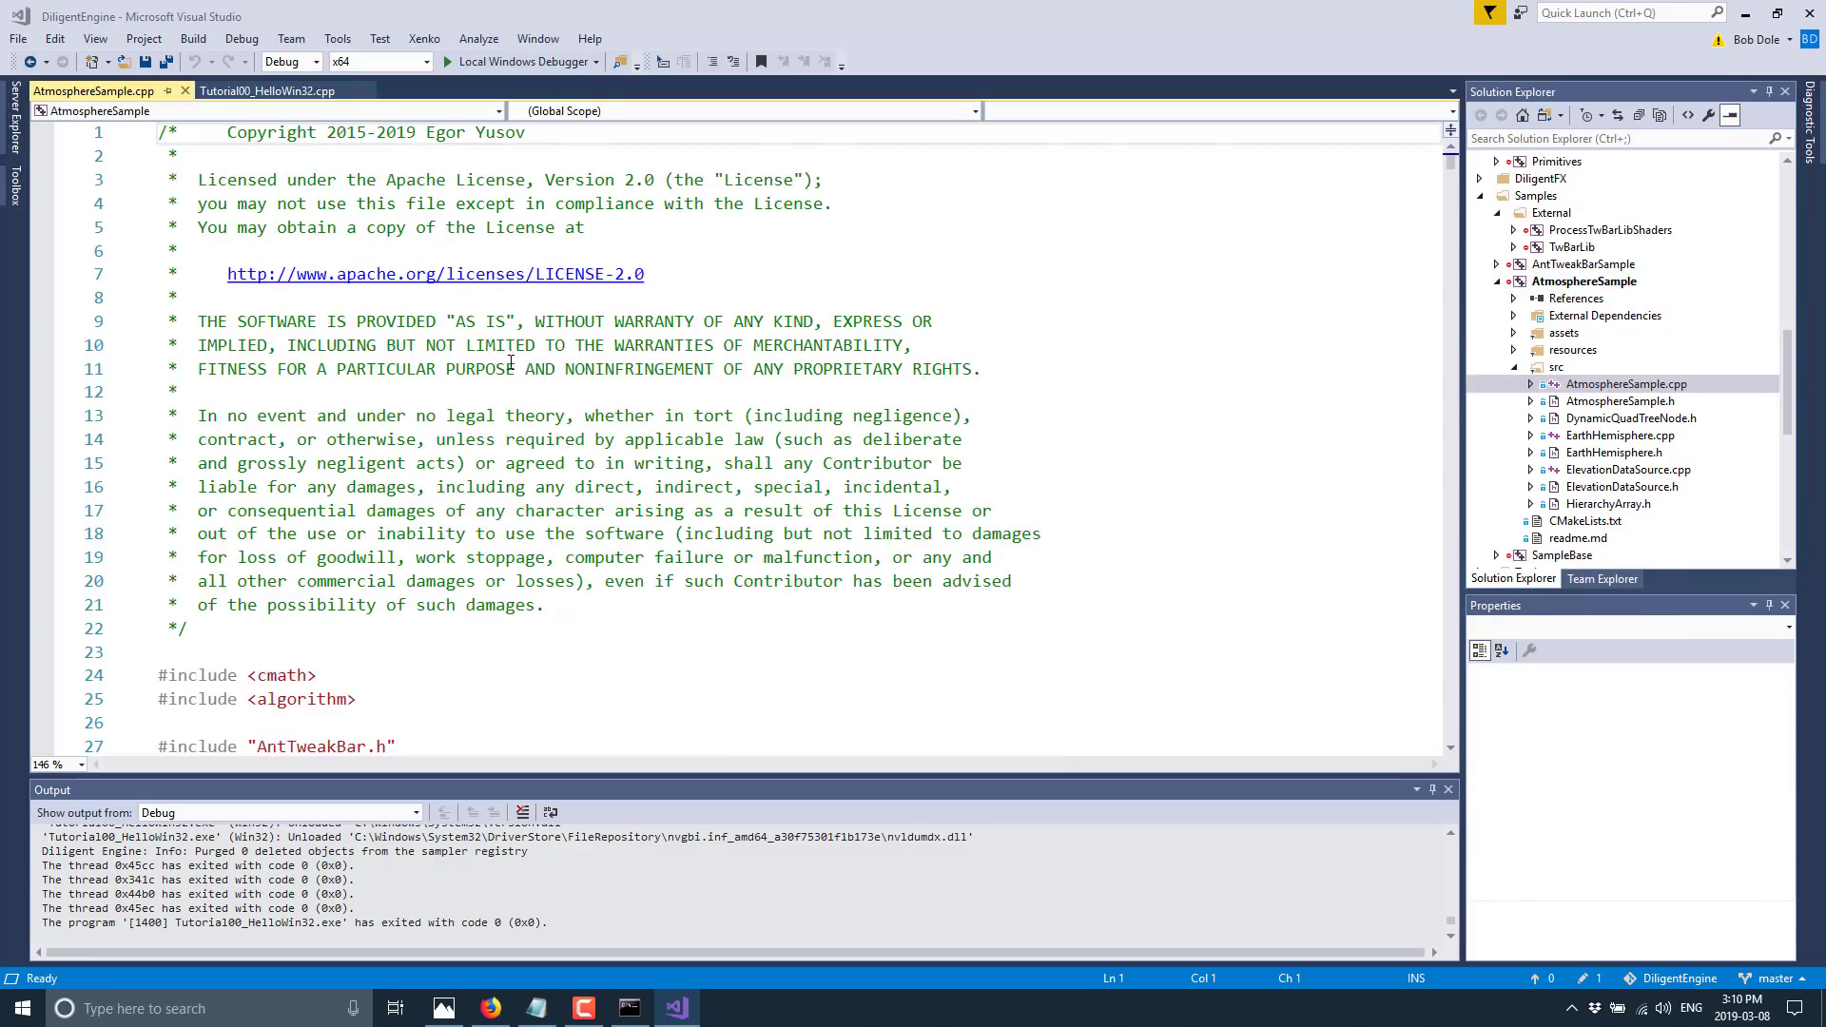
Insert the extern NvOptimusEnablement = 0x00000001 block and change its DWORD type to long
scroll("down", 3)
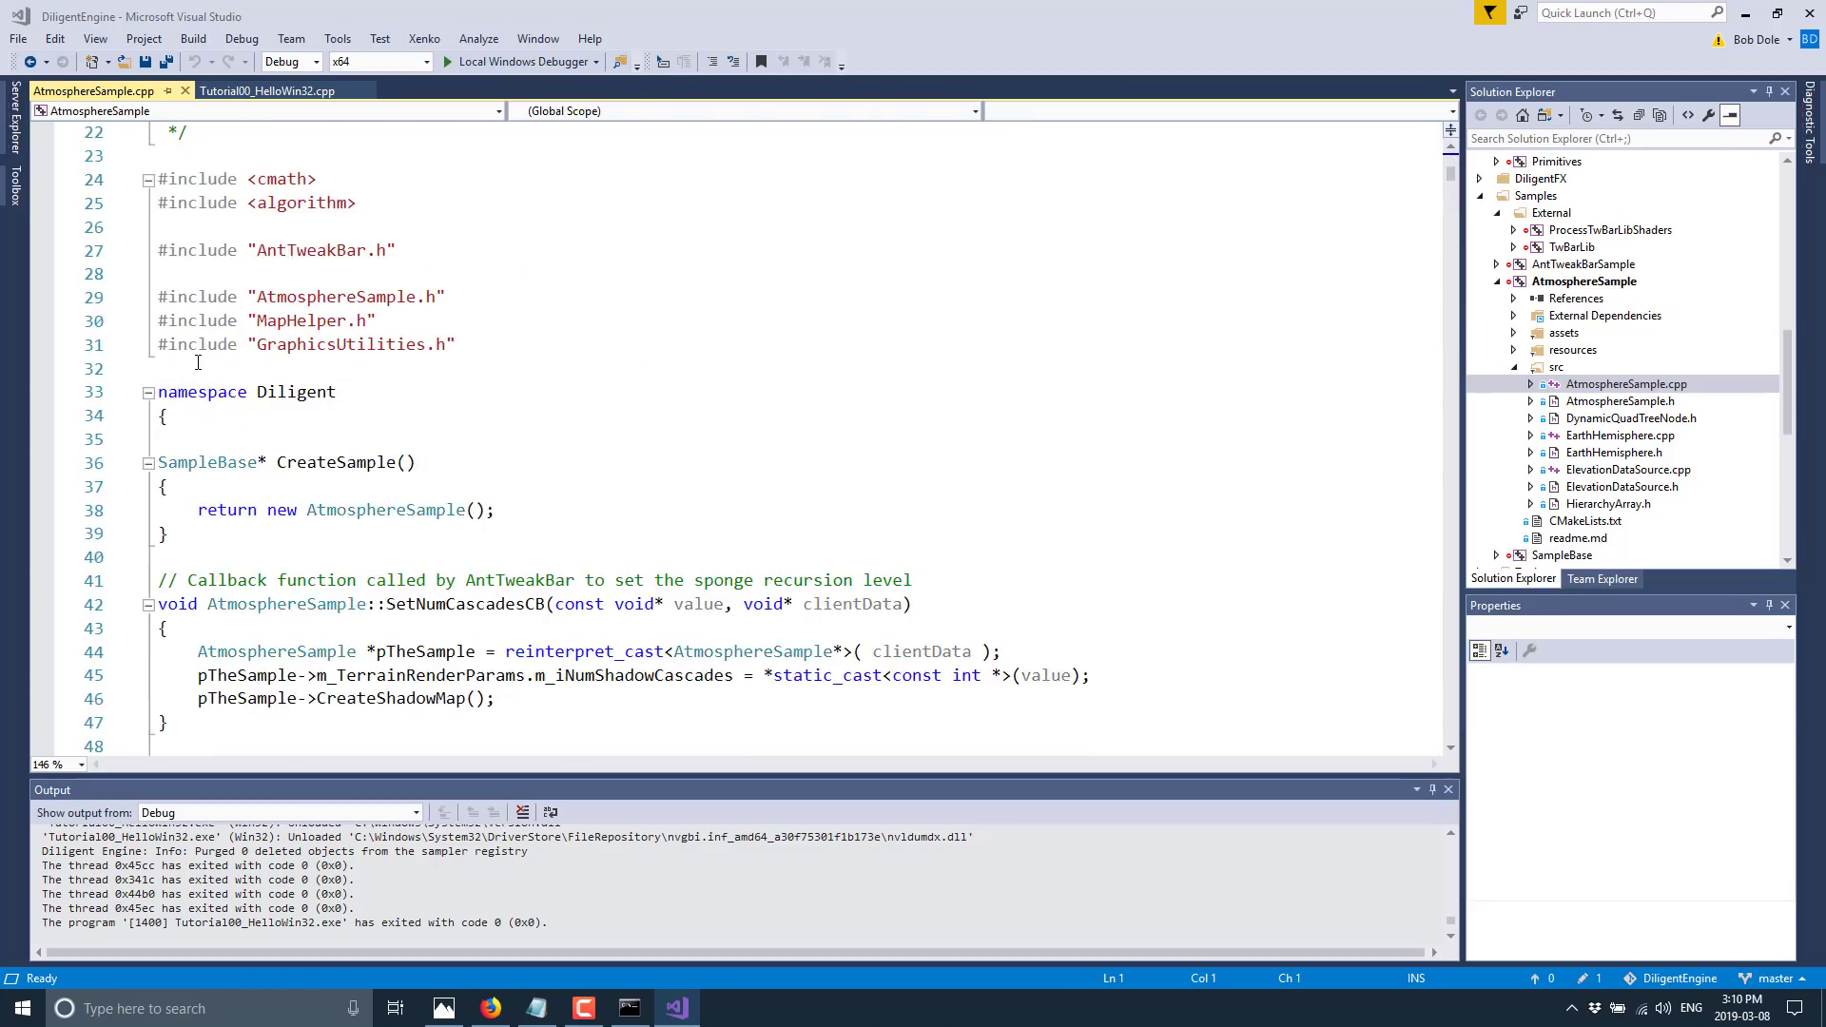
key("enter")
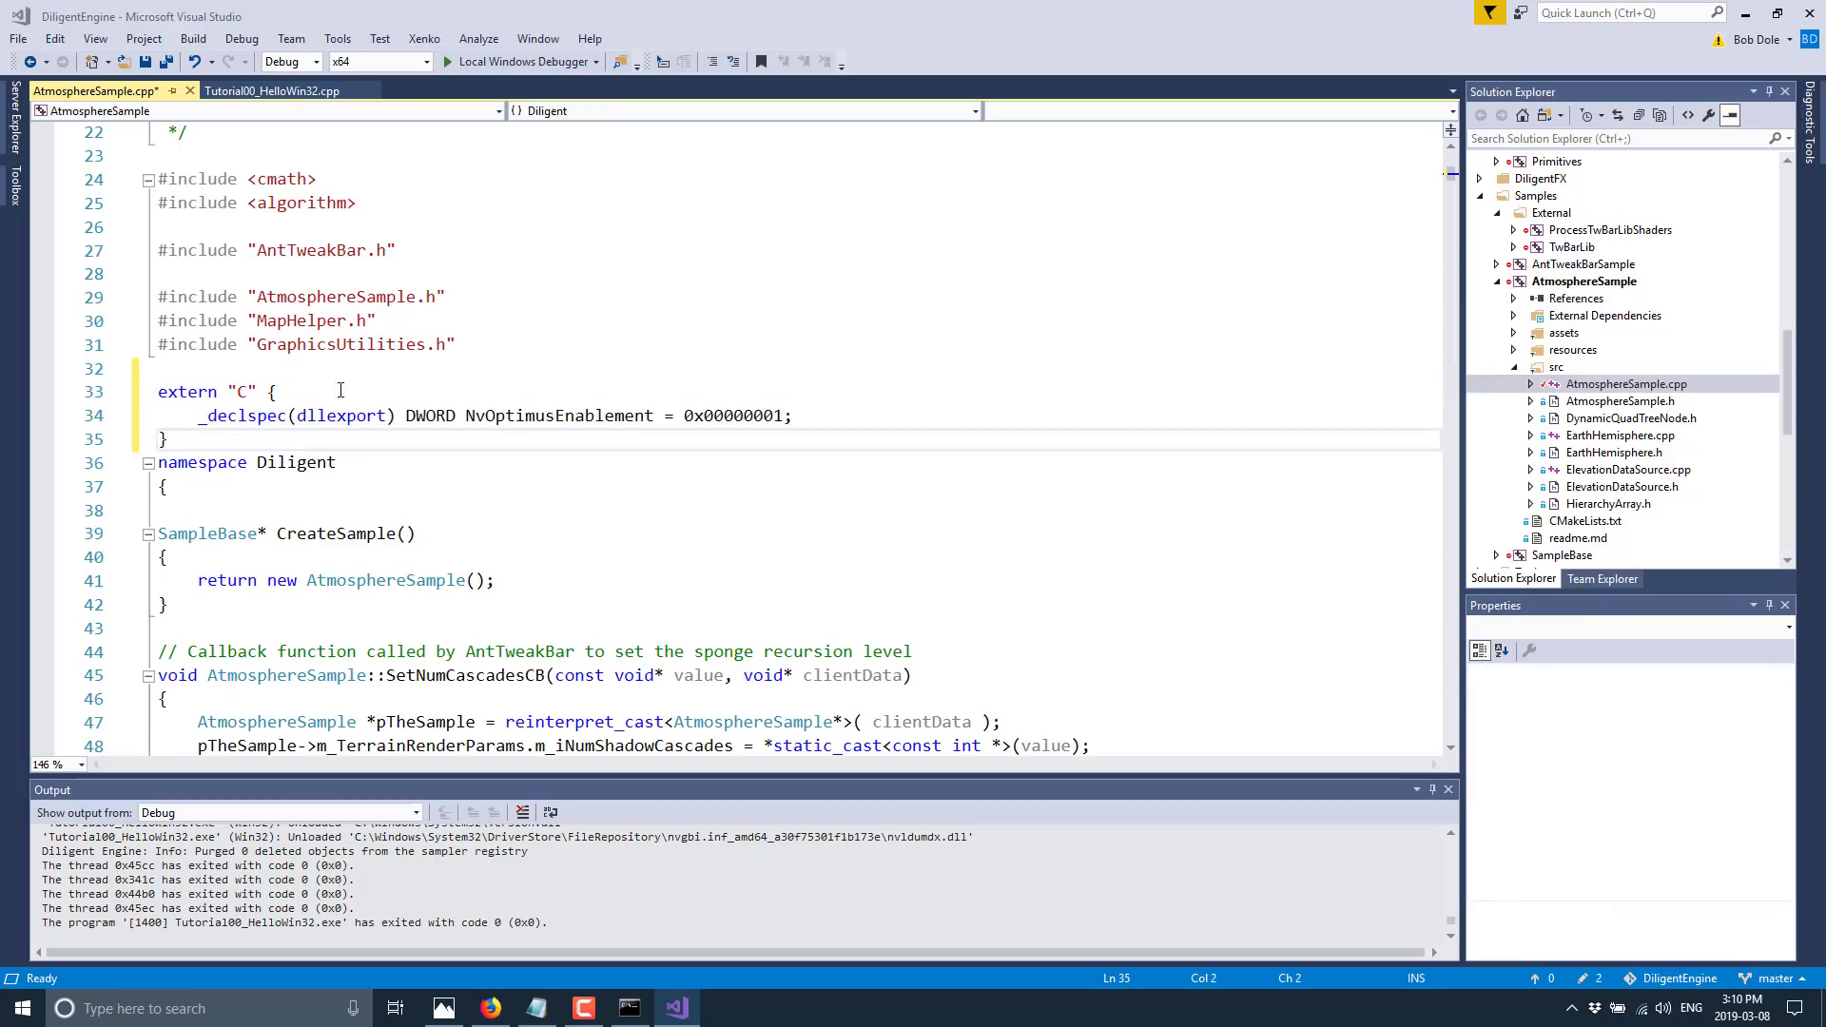
double_click(297, 462)
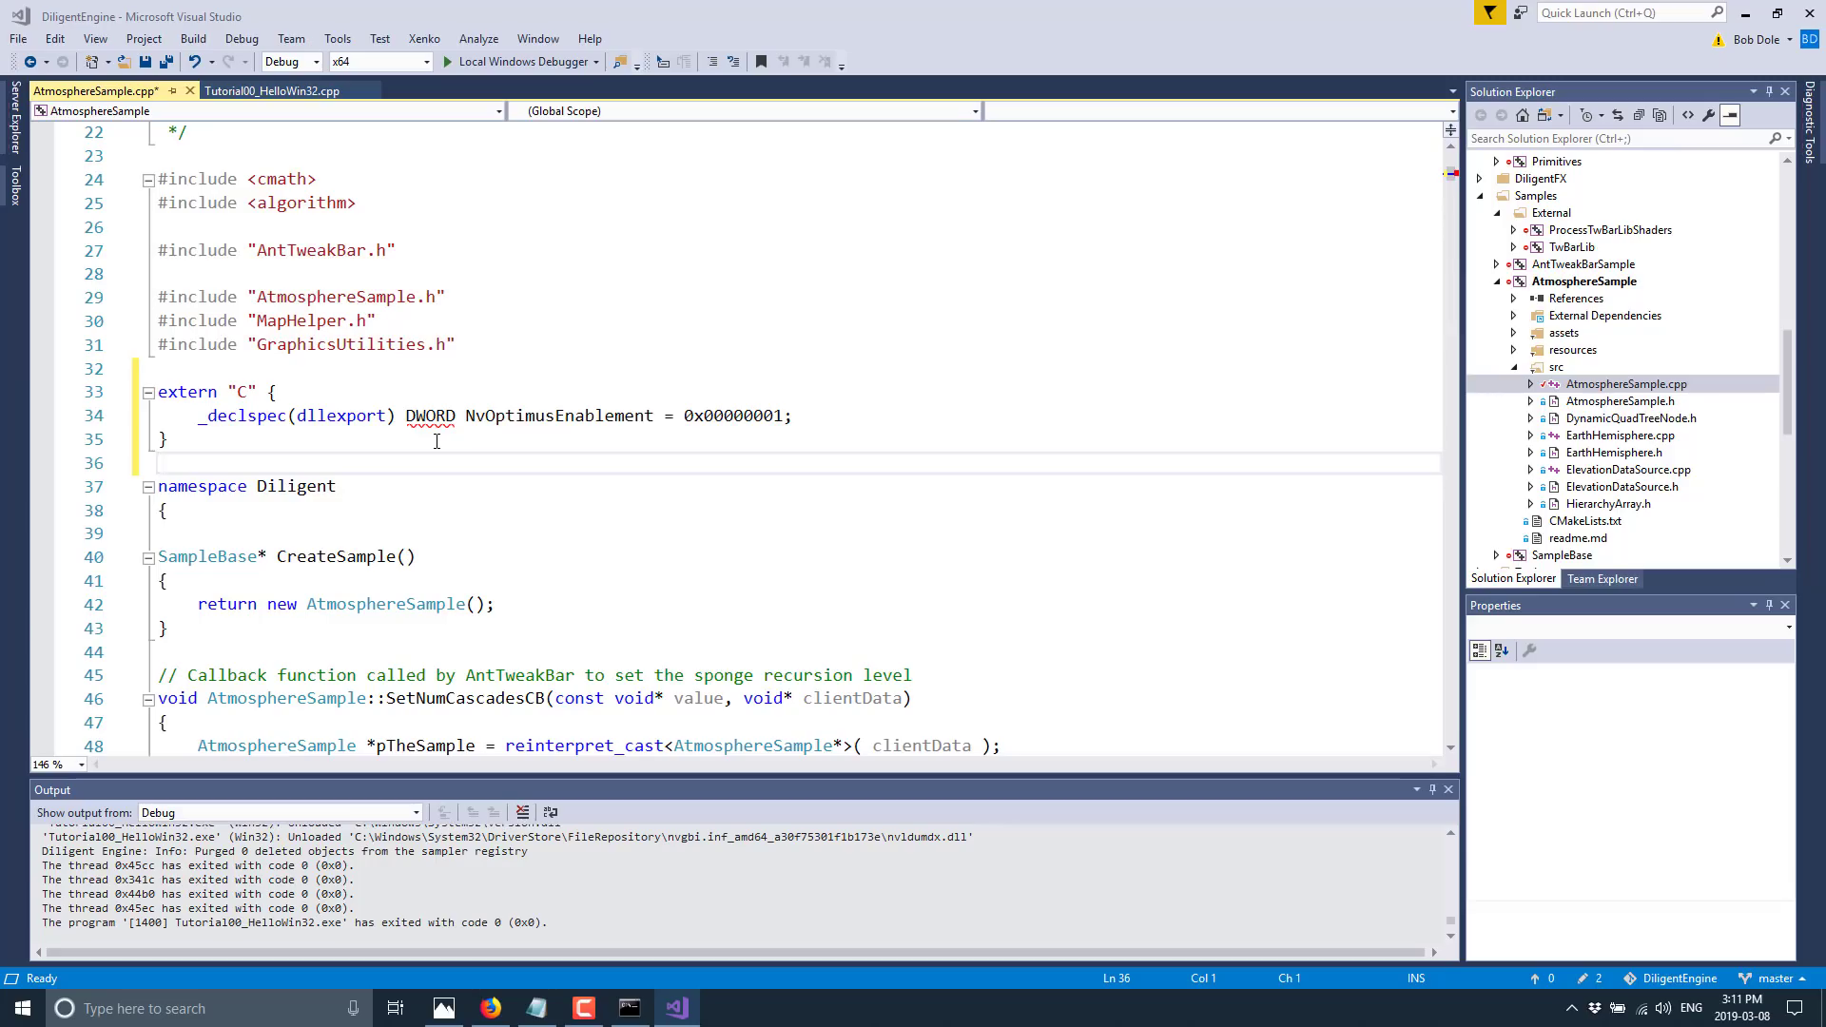
double_click(428, 416)
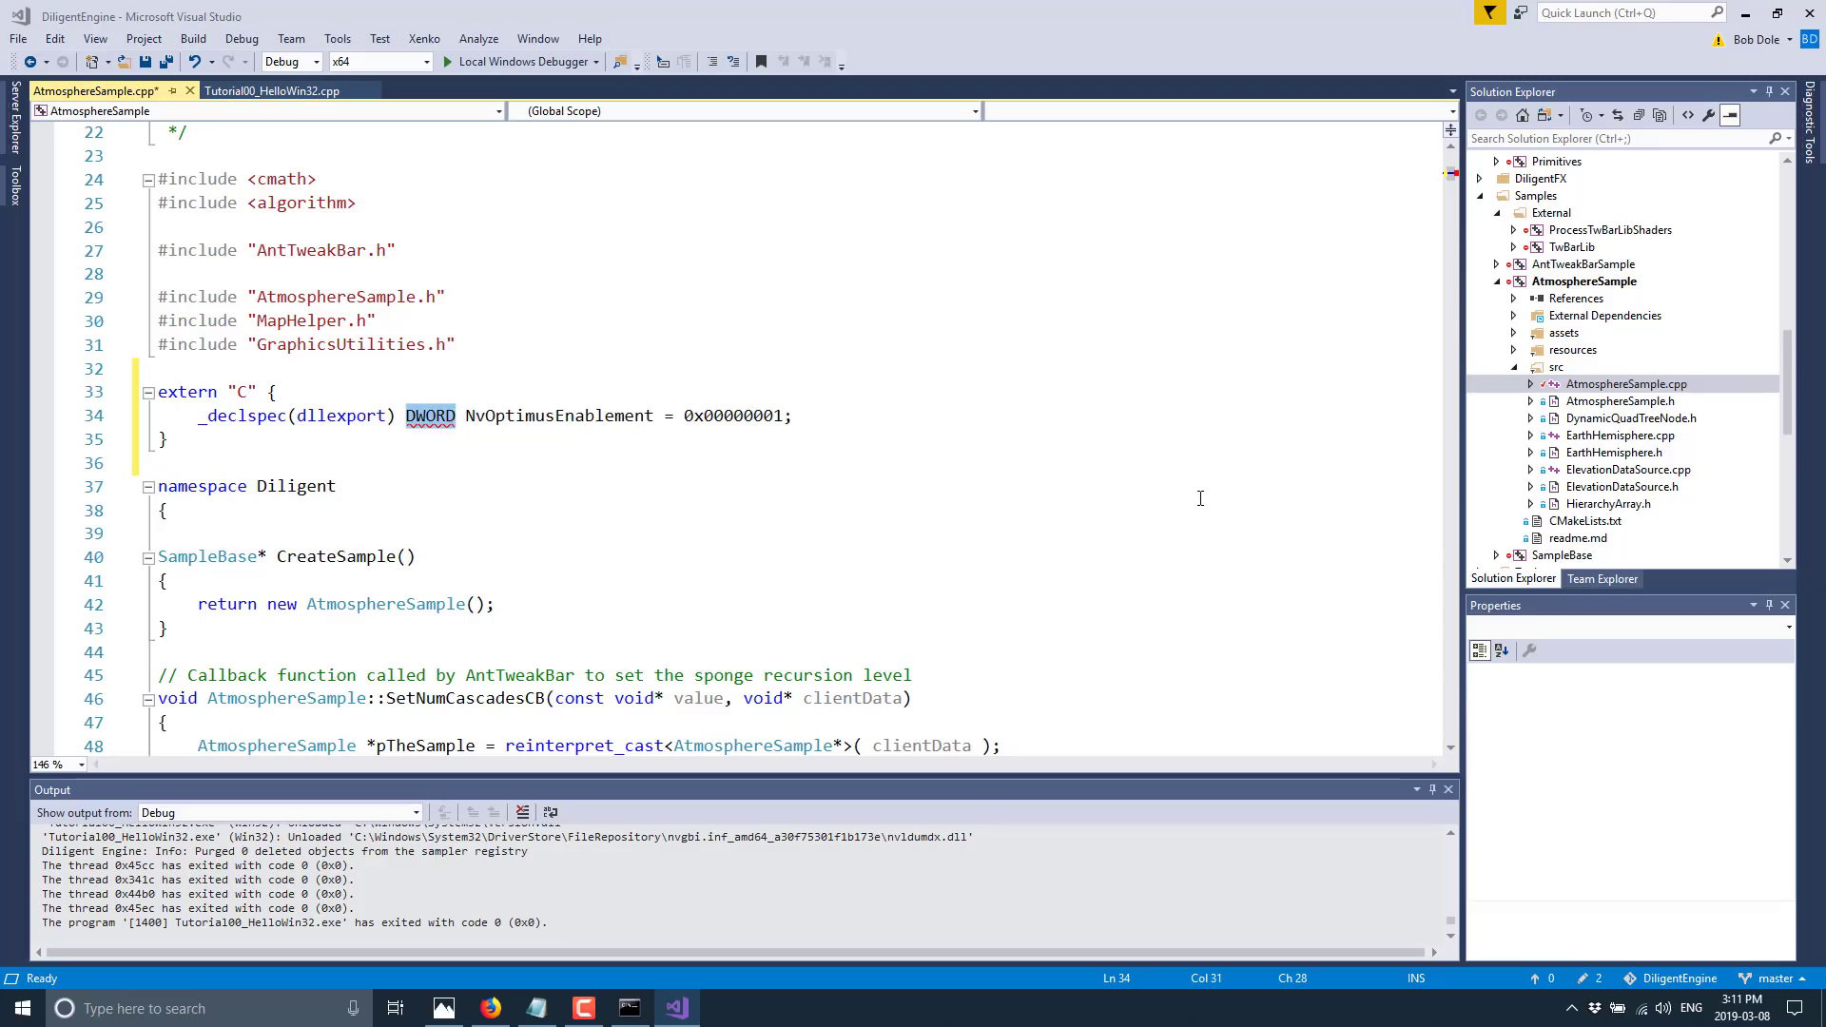
type("long")
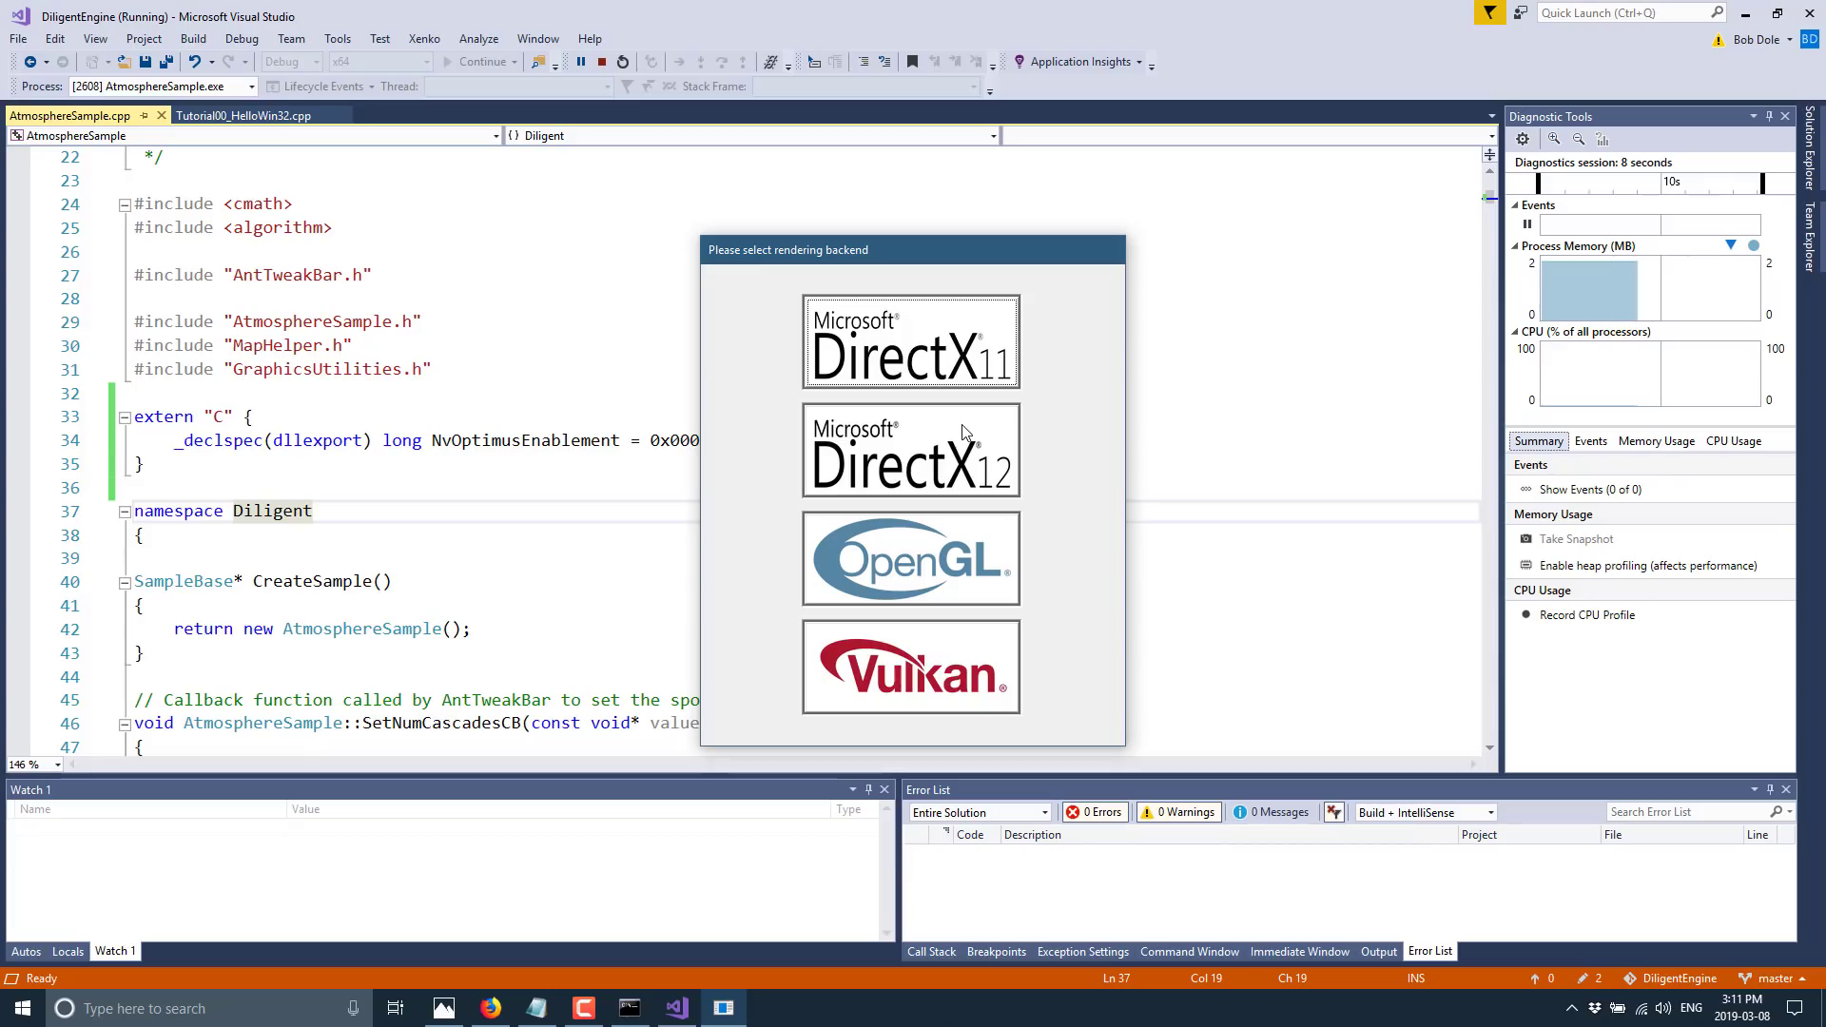
mouse_move(982, 416)
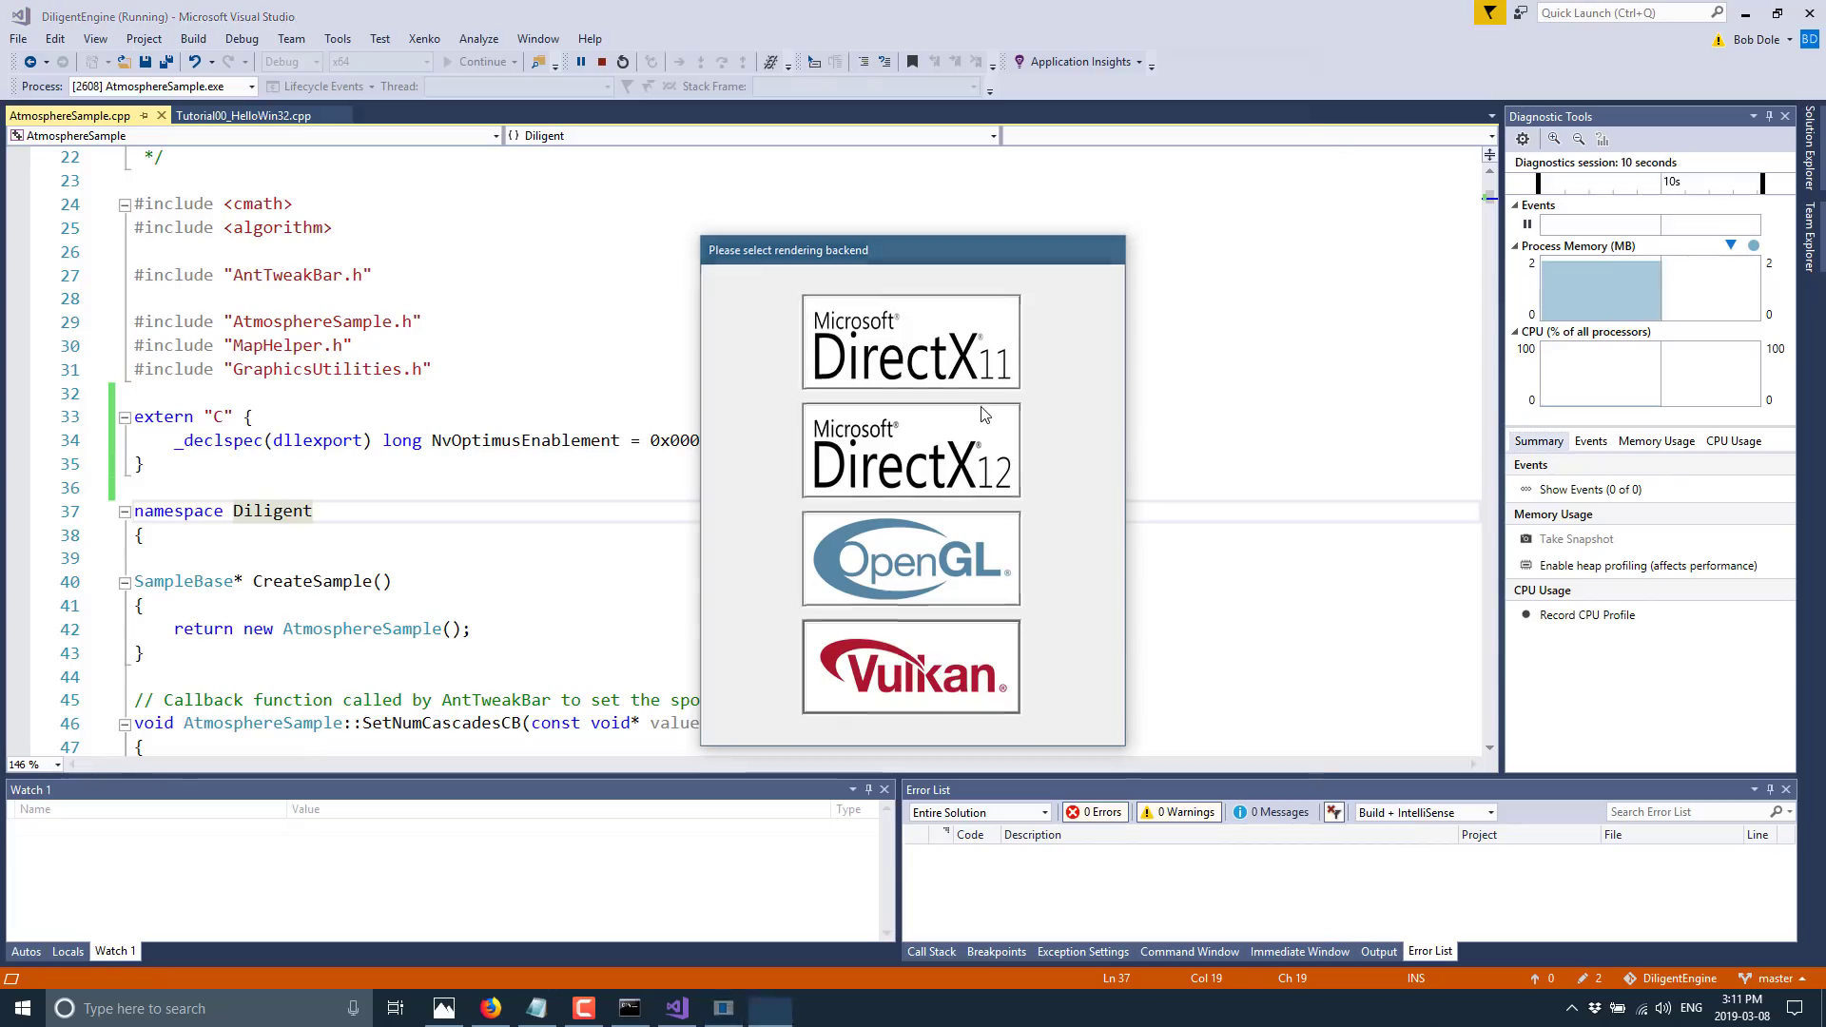
Choose DirectX 12 as AtmosphereSample's rendering backend in the selection dialog
left_click(911, 450)
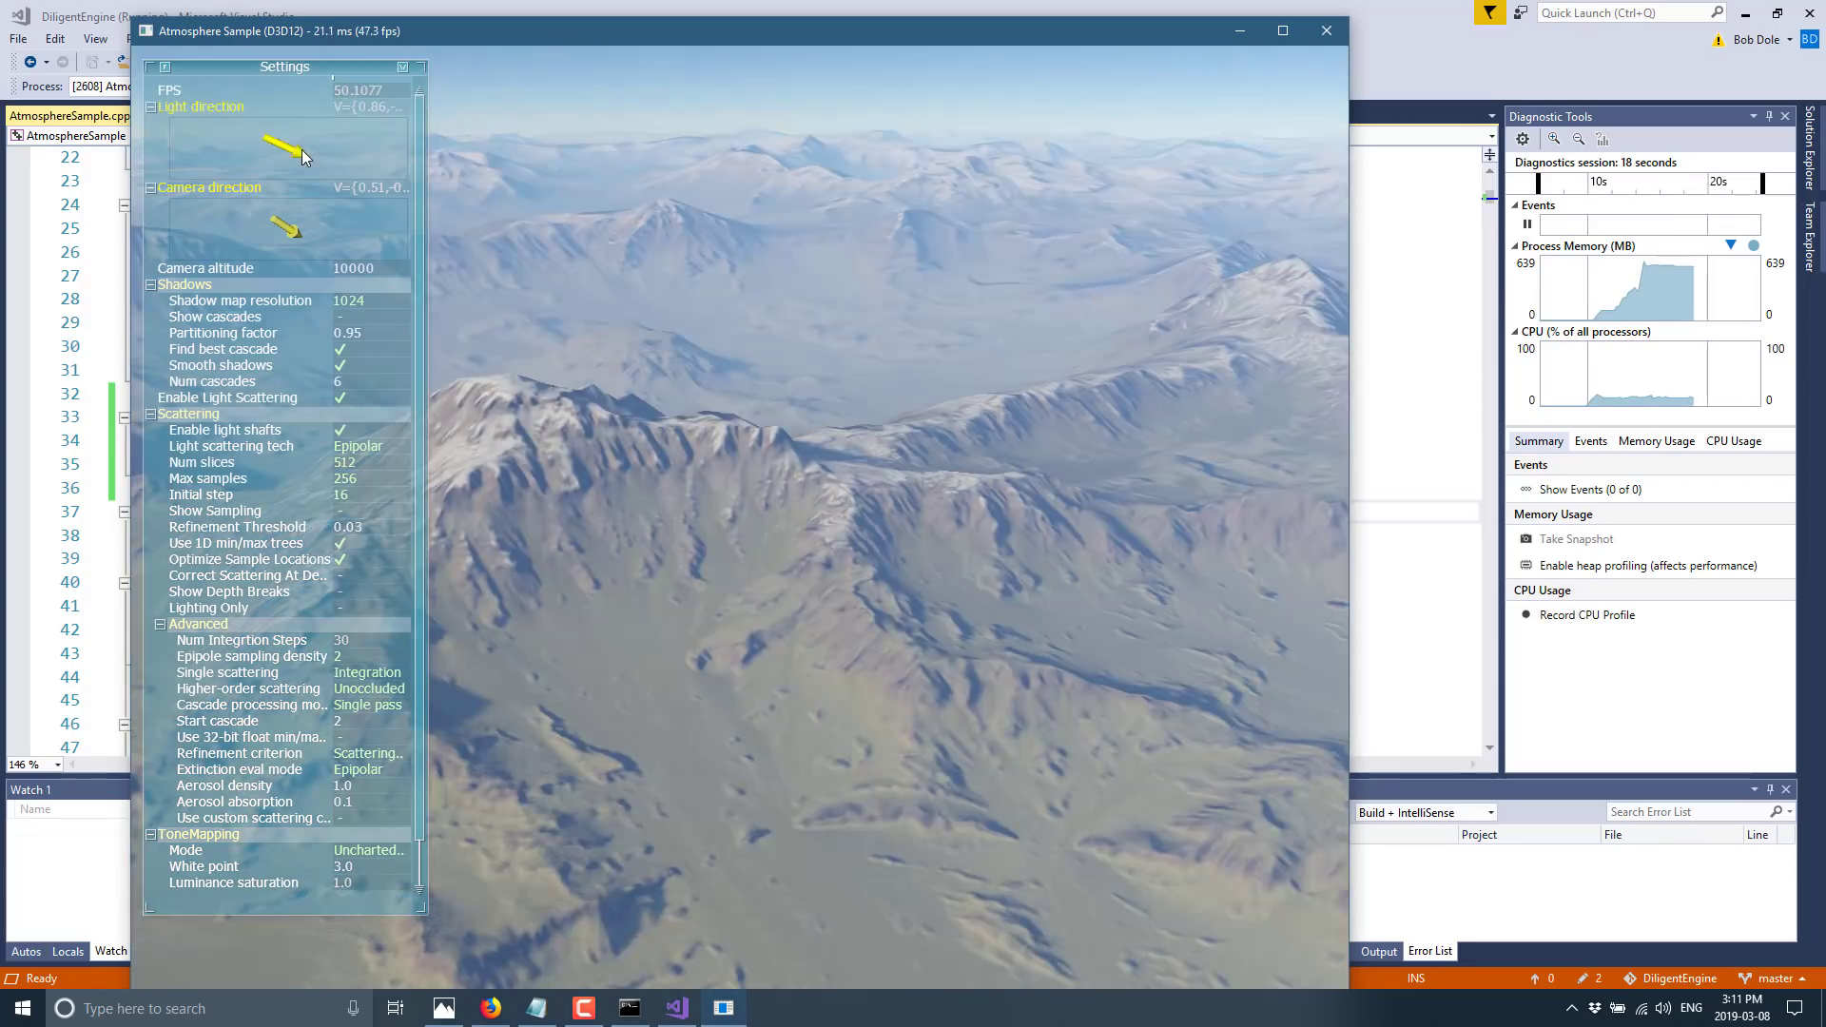
Tweak the sunlight direction and camera view, then lower camera altitude from 10000 to 4400
left_click_drag(300, 157, 289, 145)
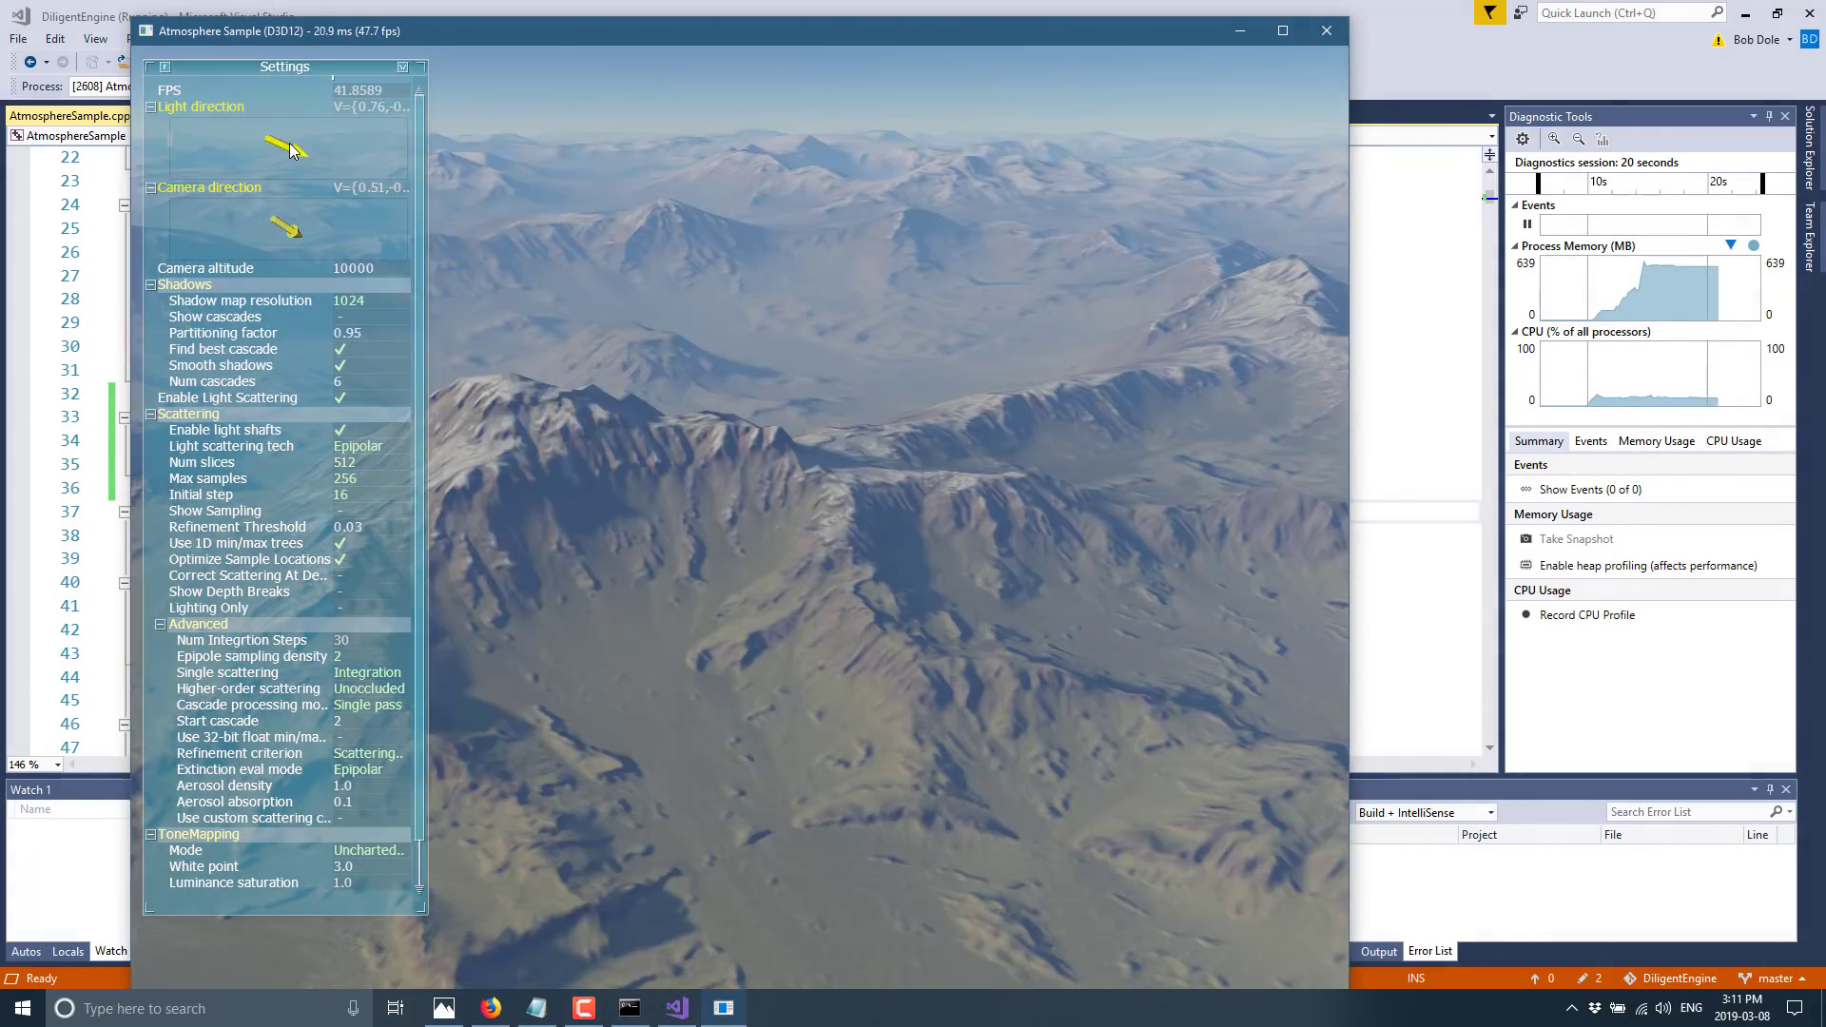
left_click_drag(291, 146, 279, 157)
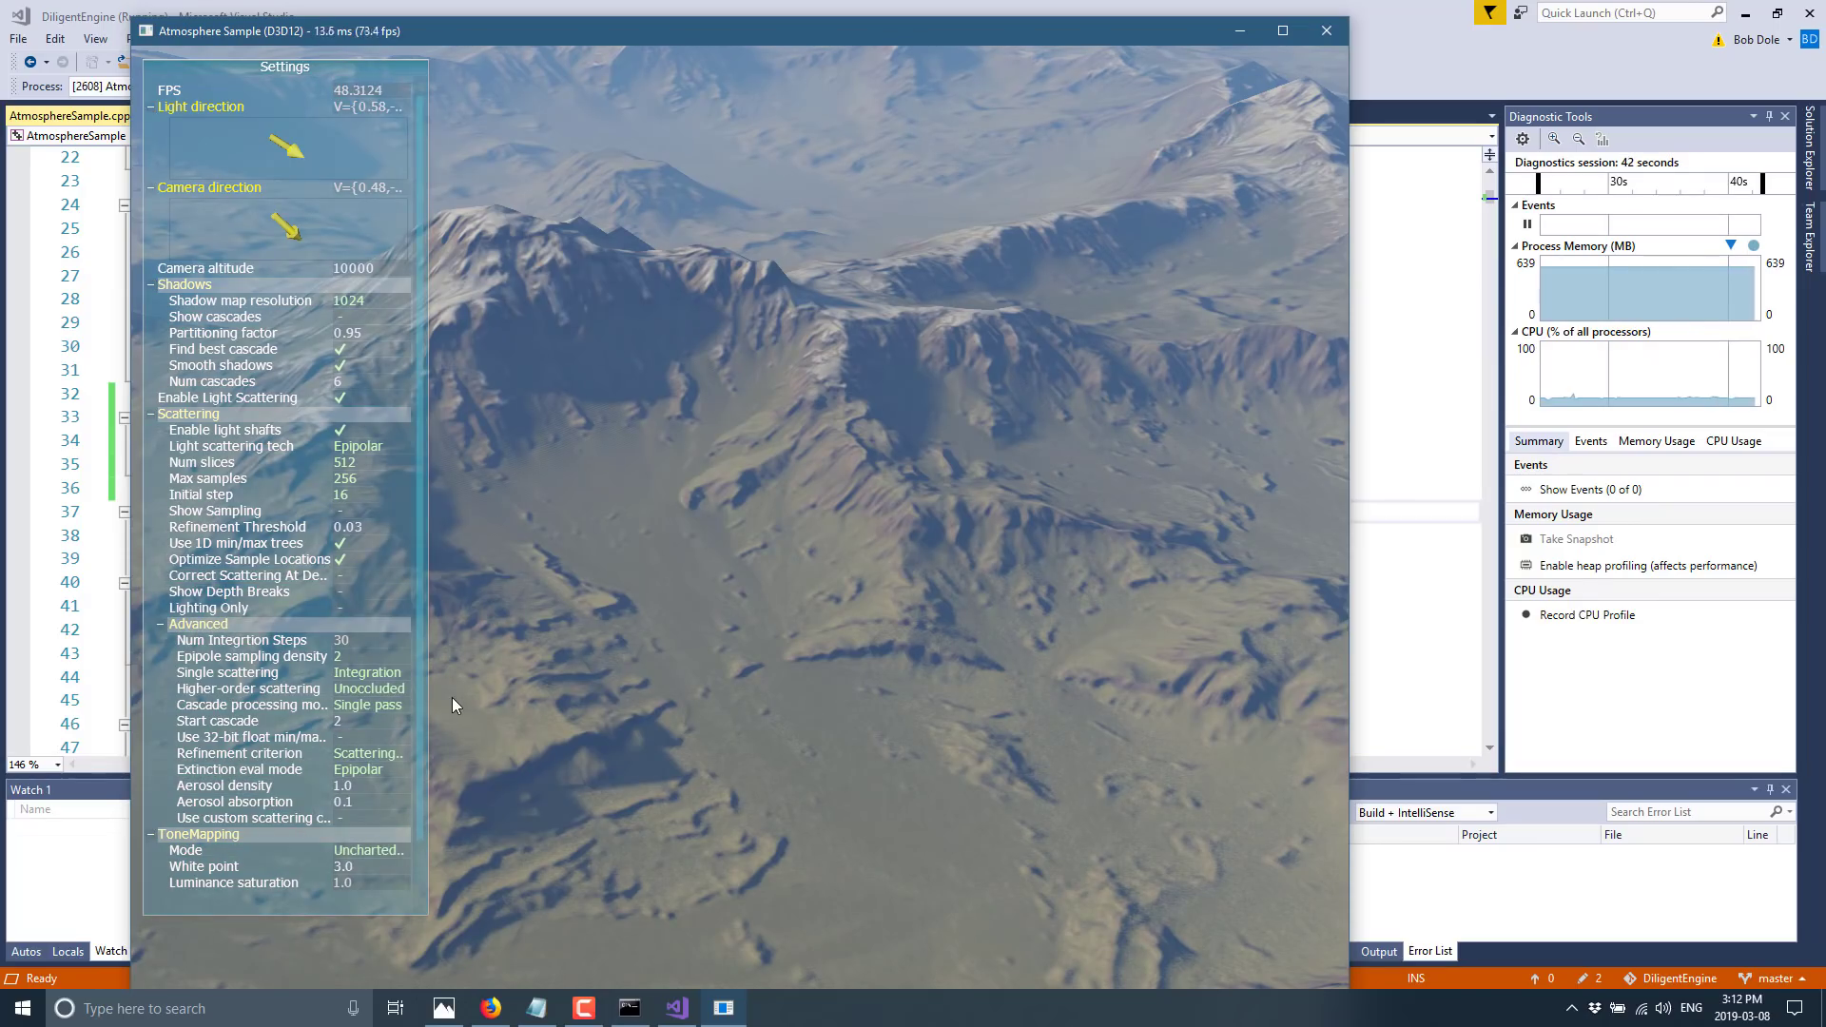
left_click_drag(291, 221, 290, 227)
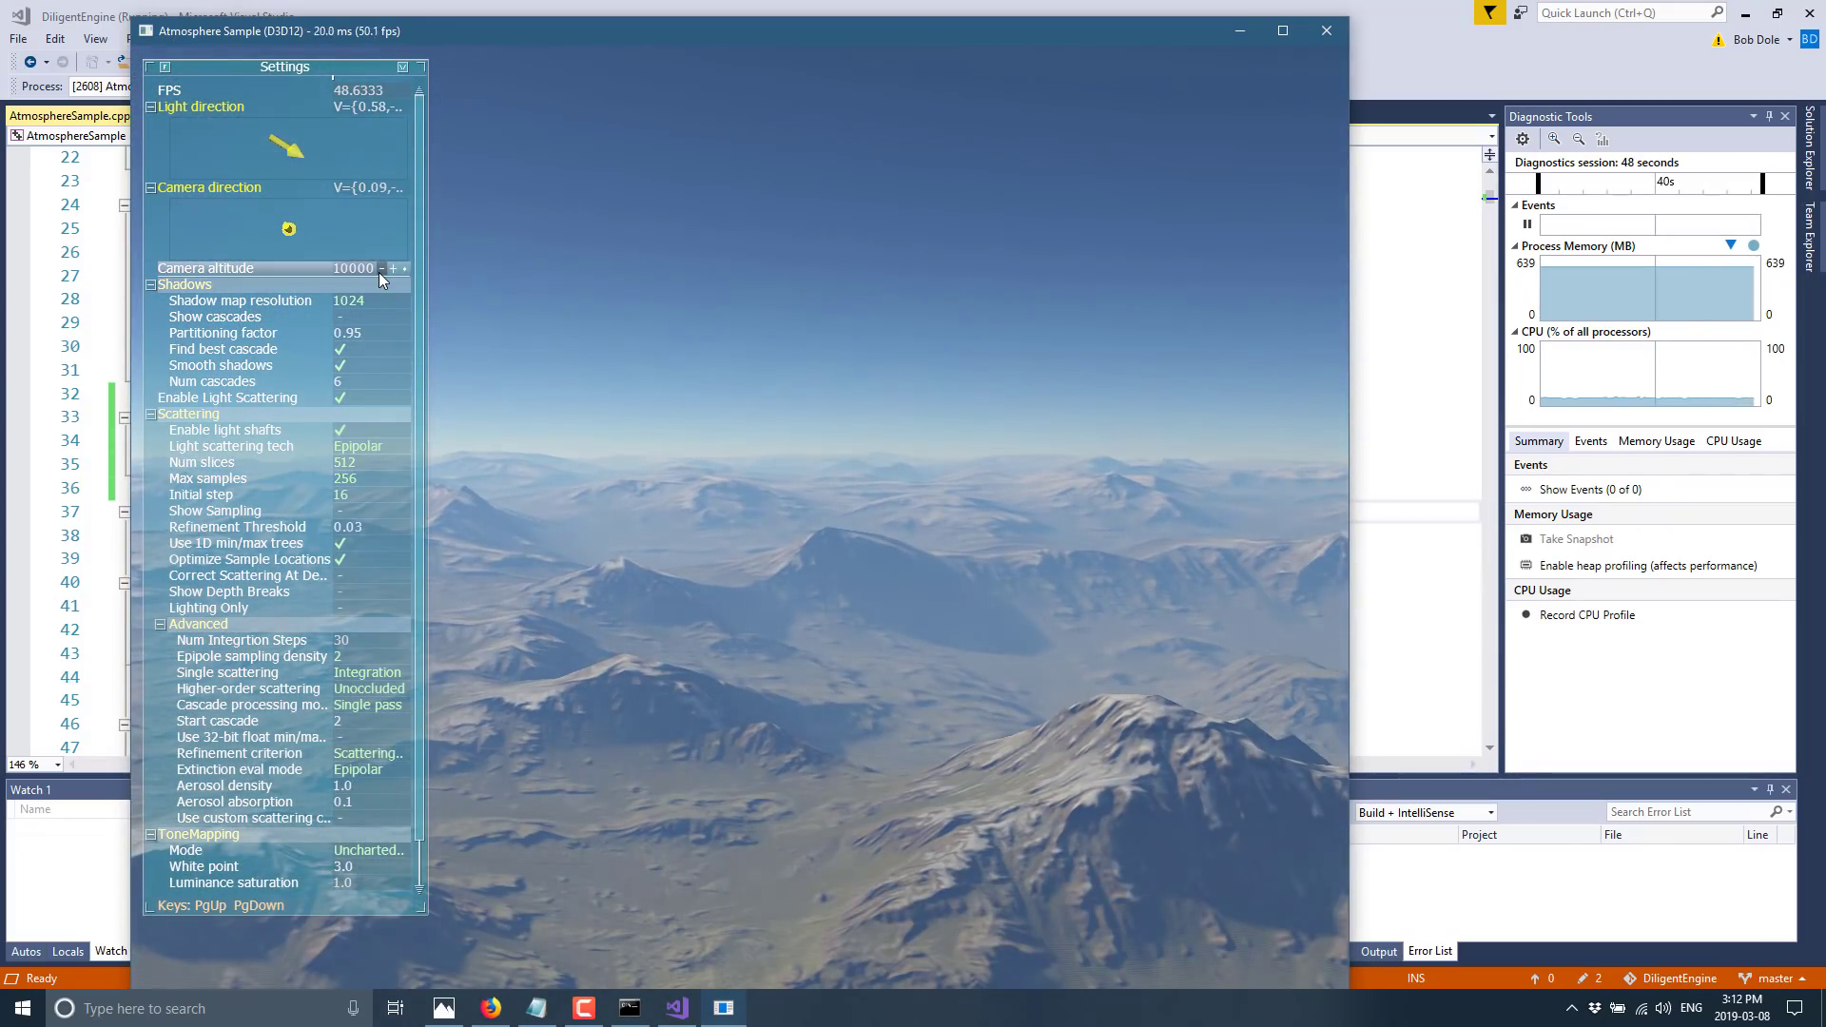
left_click(383, 269)
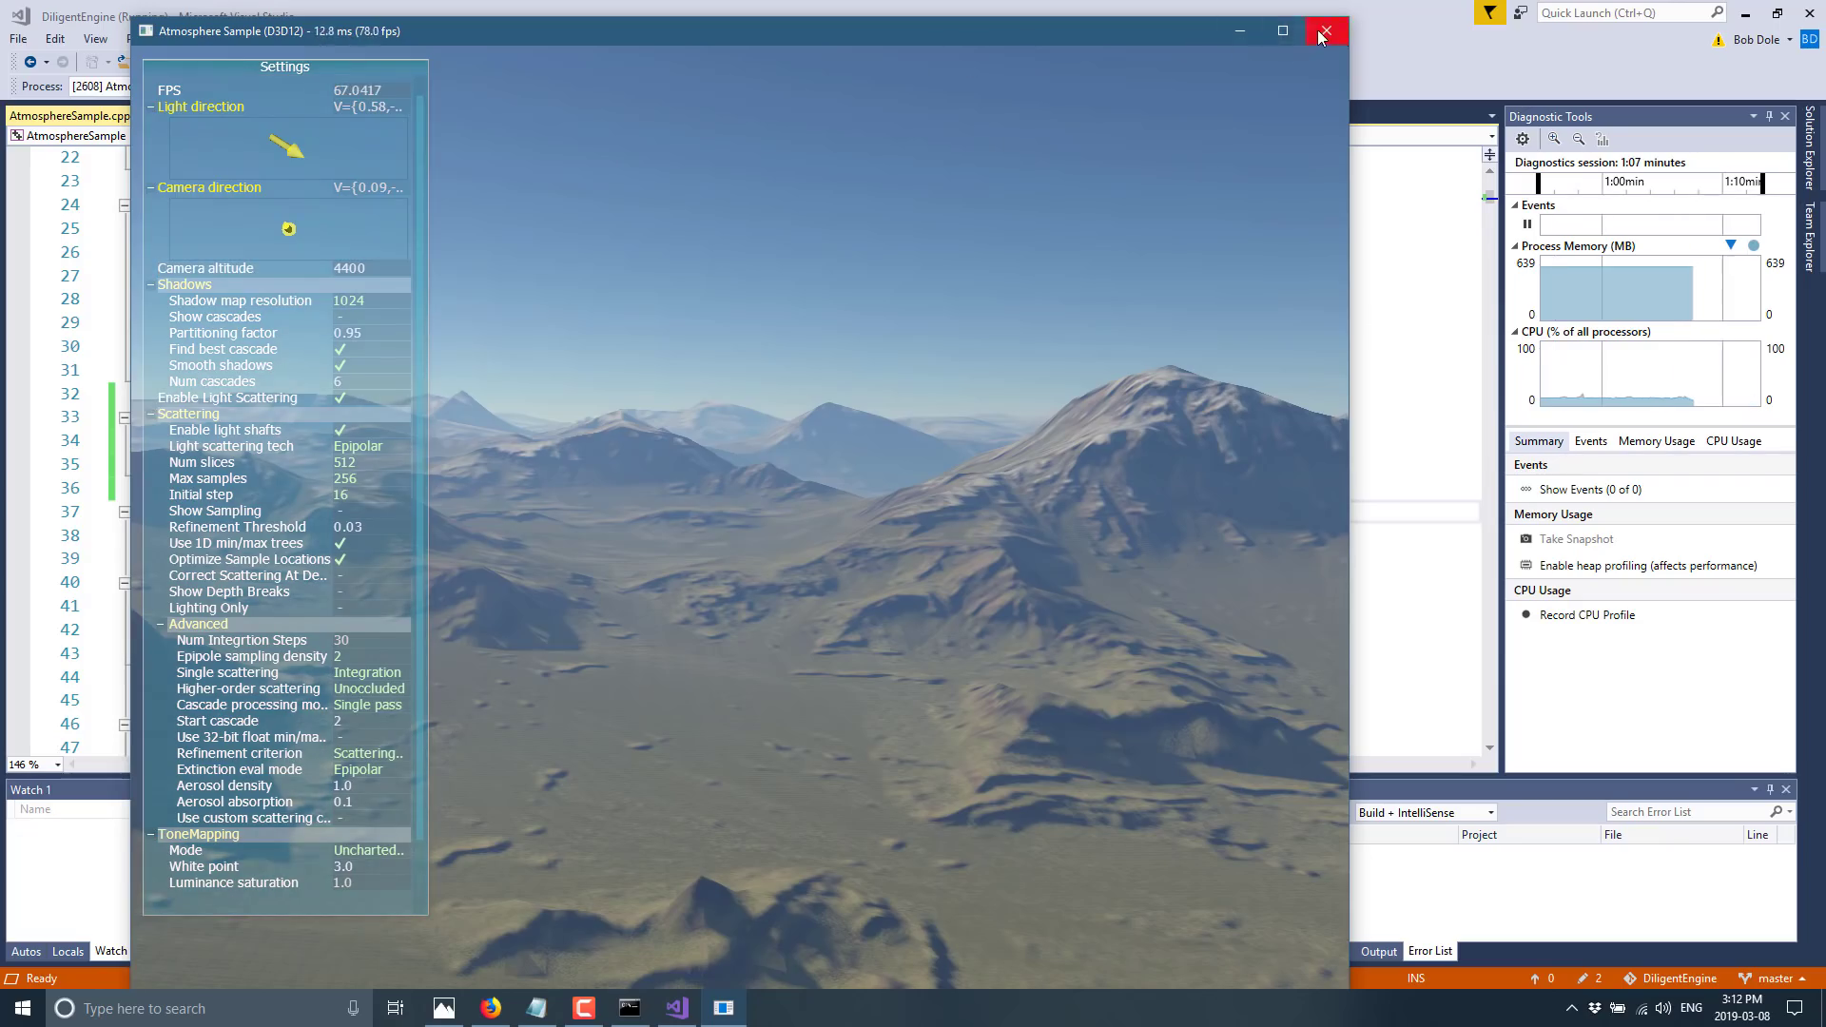
Close the AtmosphereSample window and bring Firefox with the Diligent Graphics site forward
left_click(1324, 32)
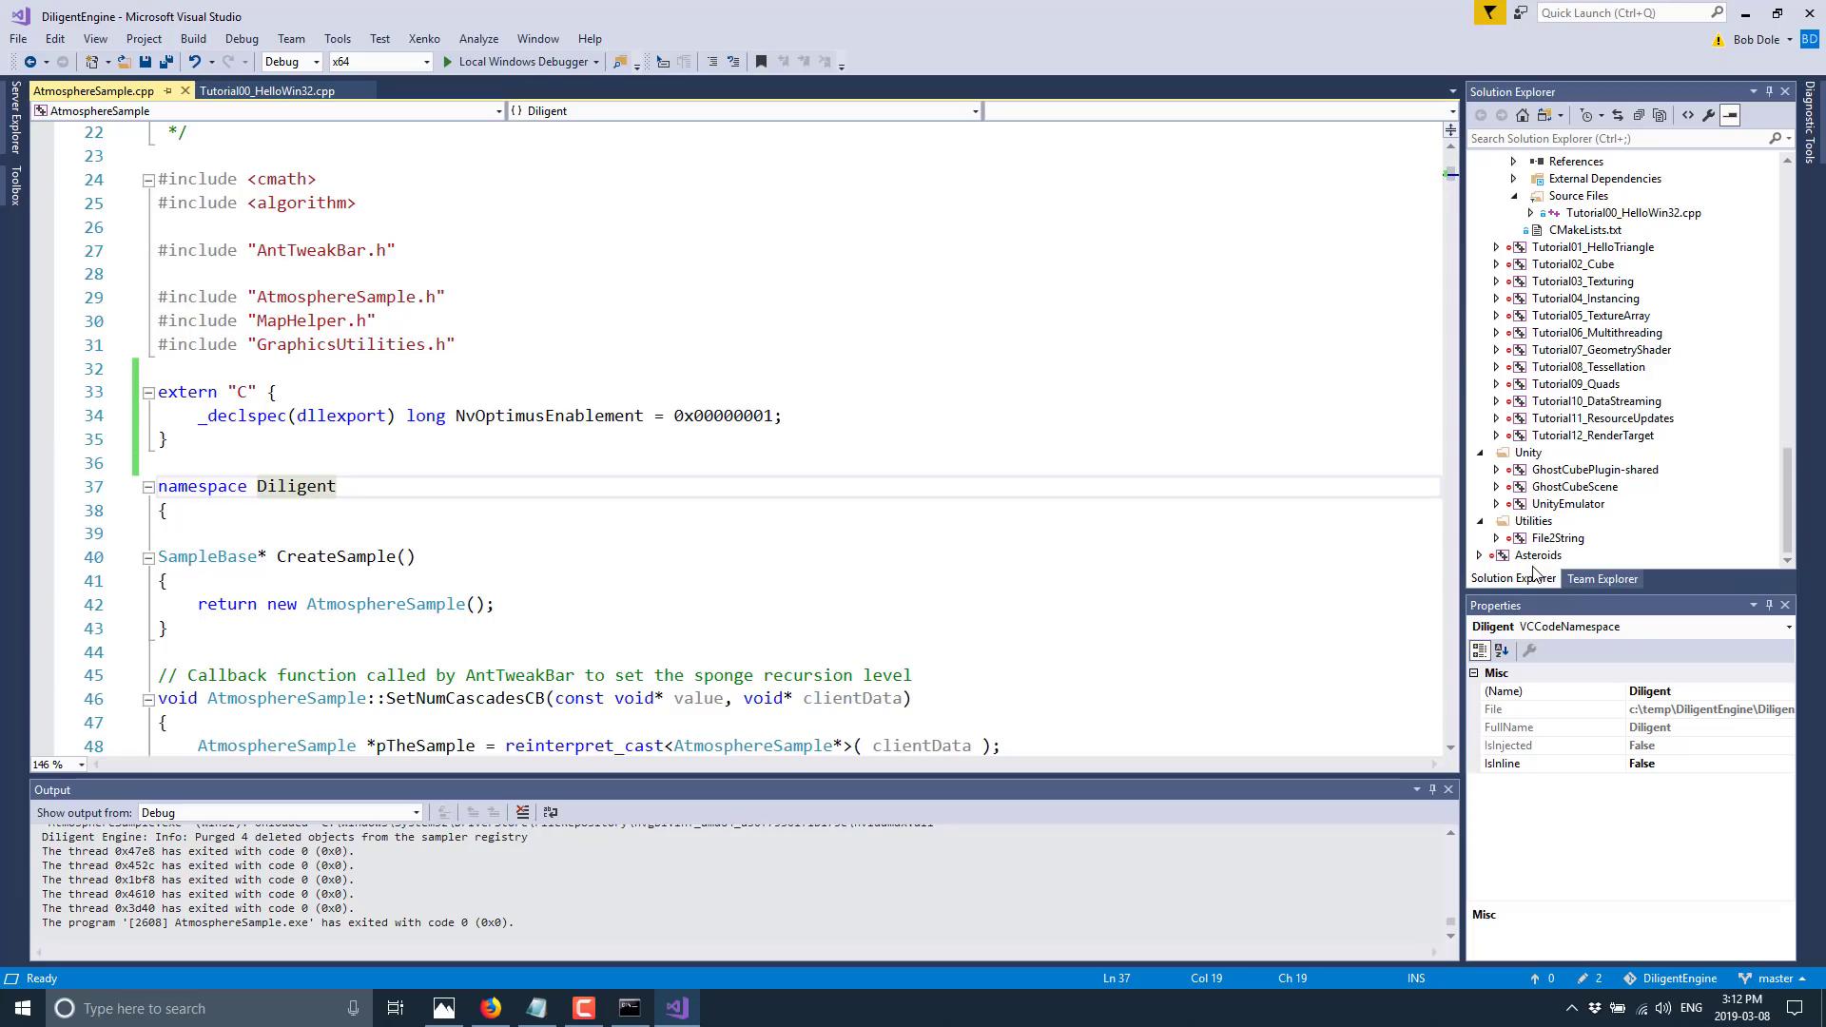
mouse_move(1540, 572)
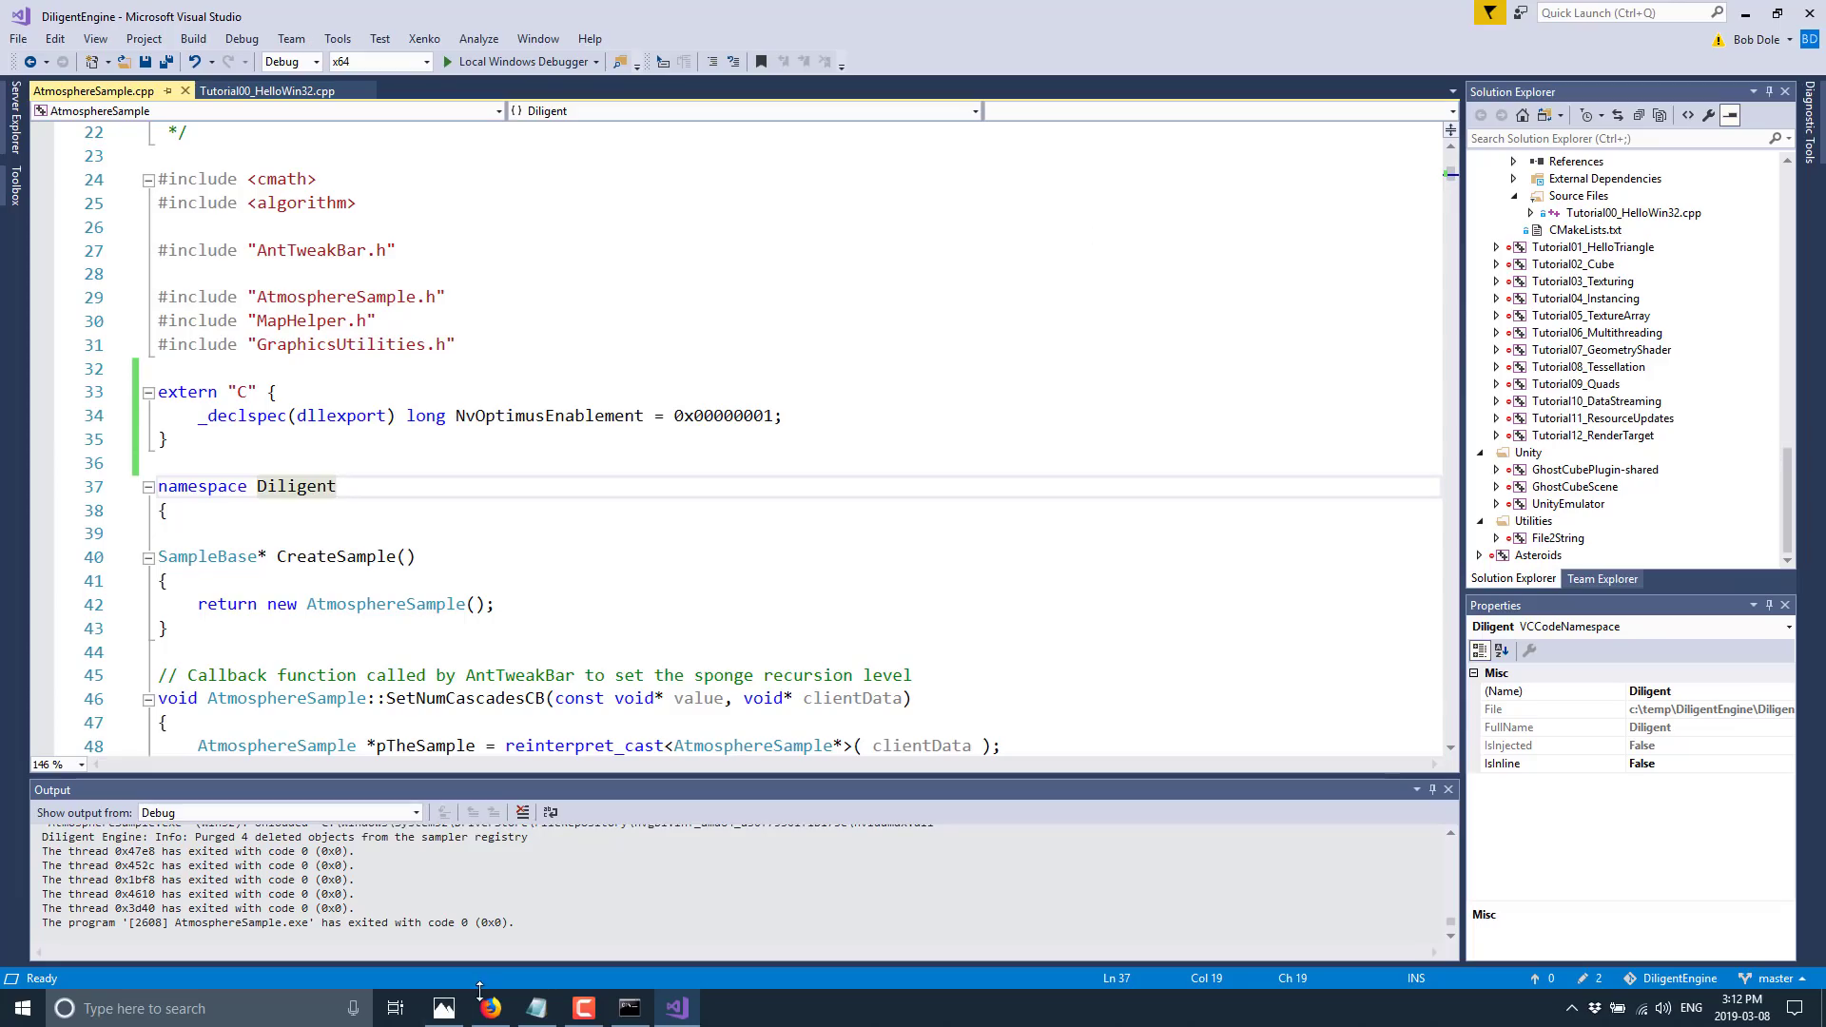
left_click(488, 1008)
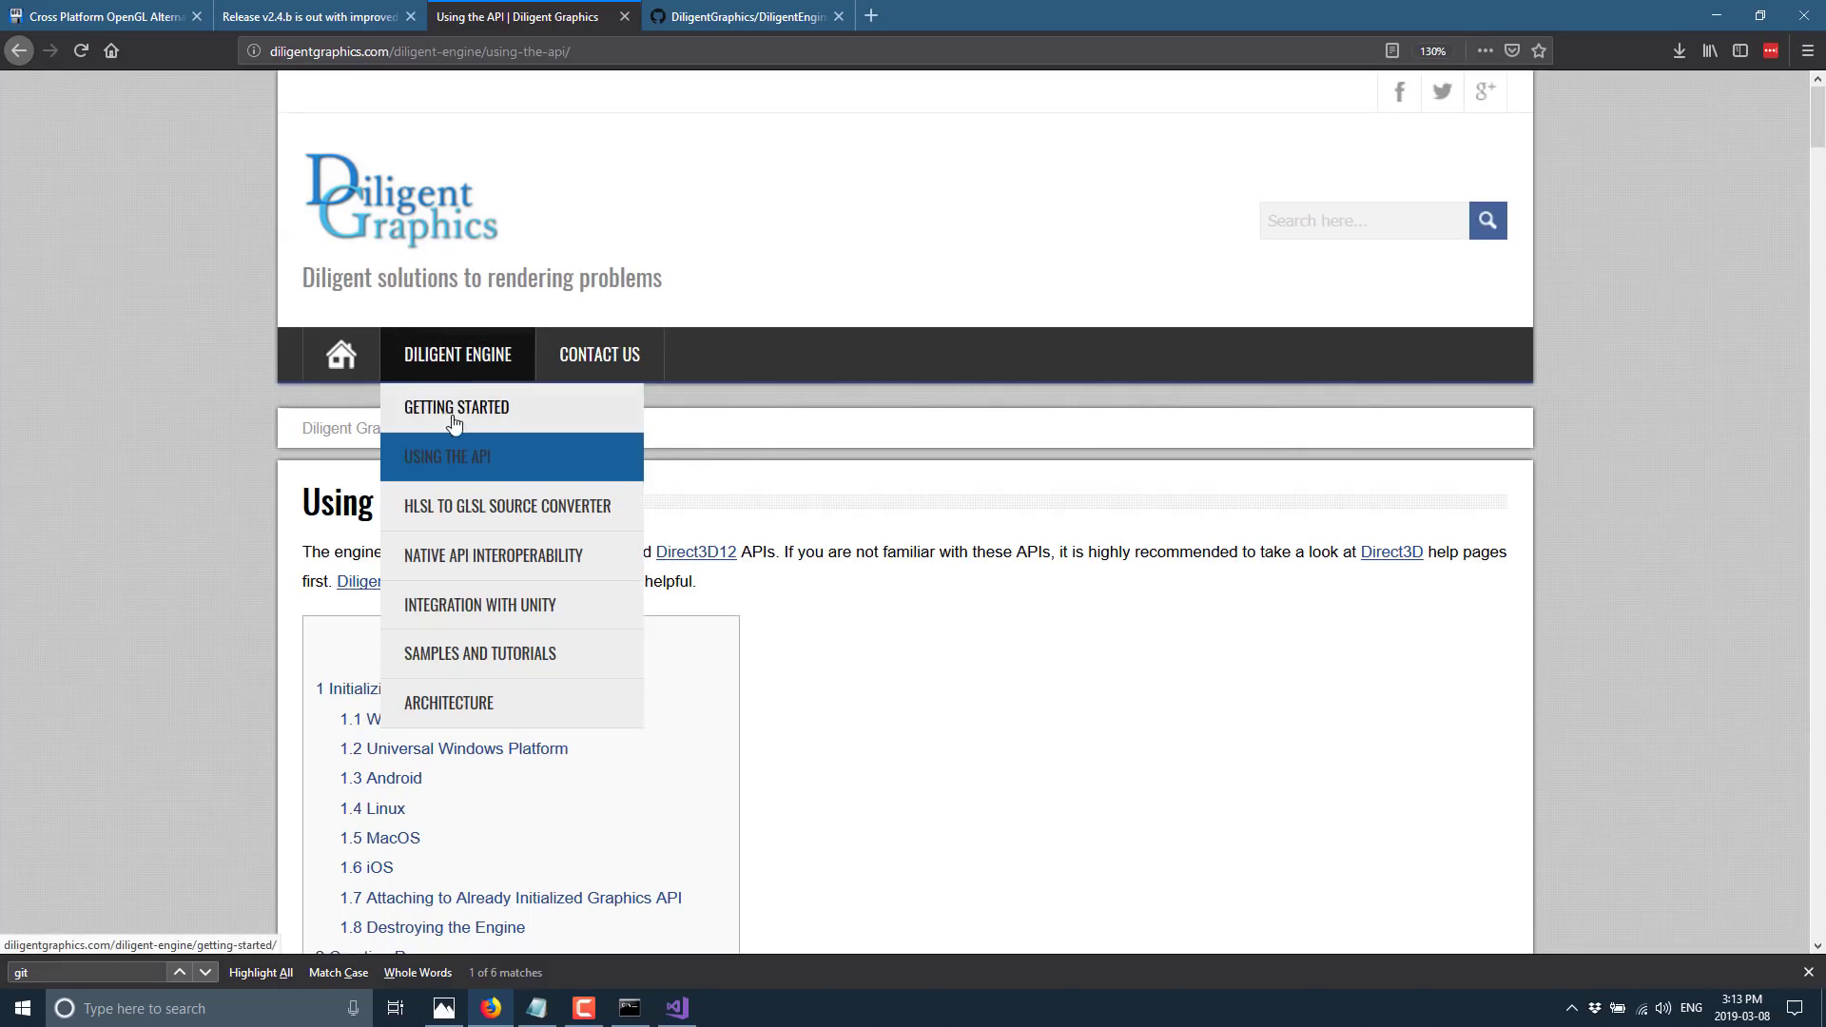
left_click(455, 406)
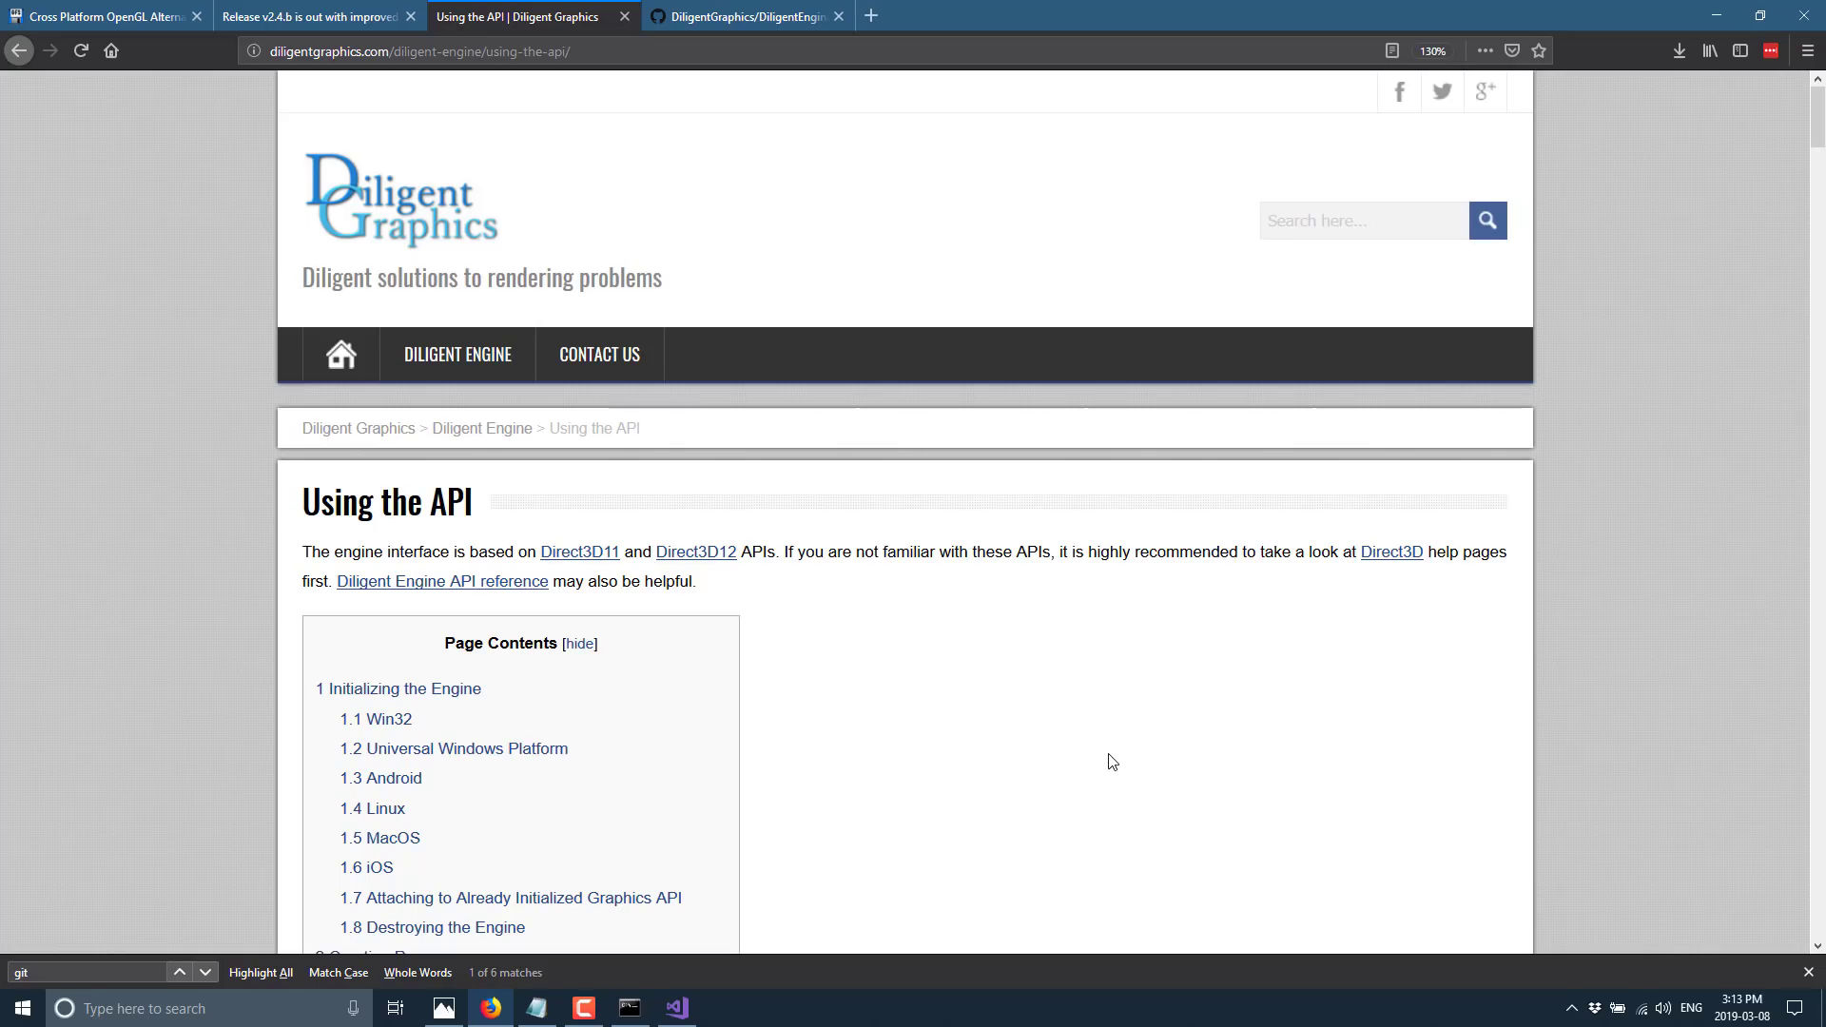
mouse_move(617, 414)
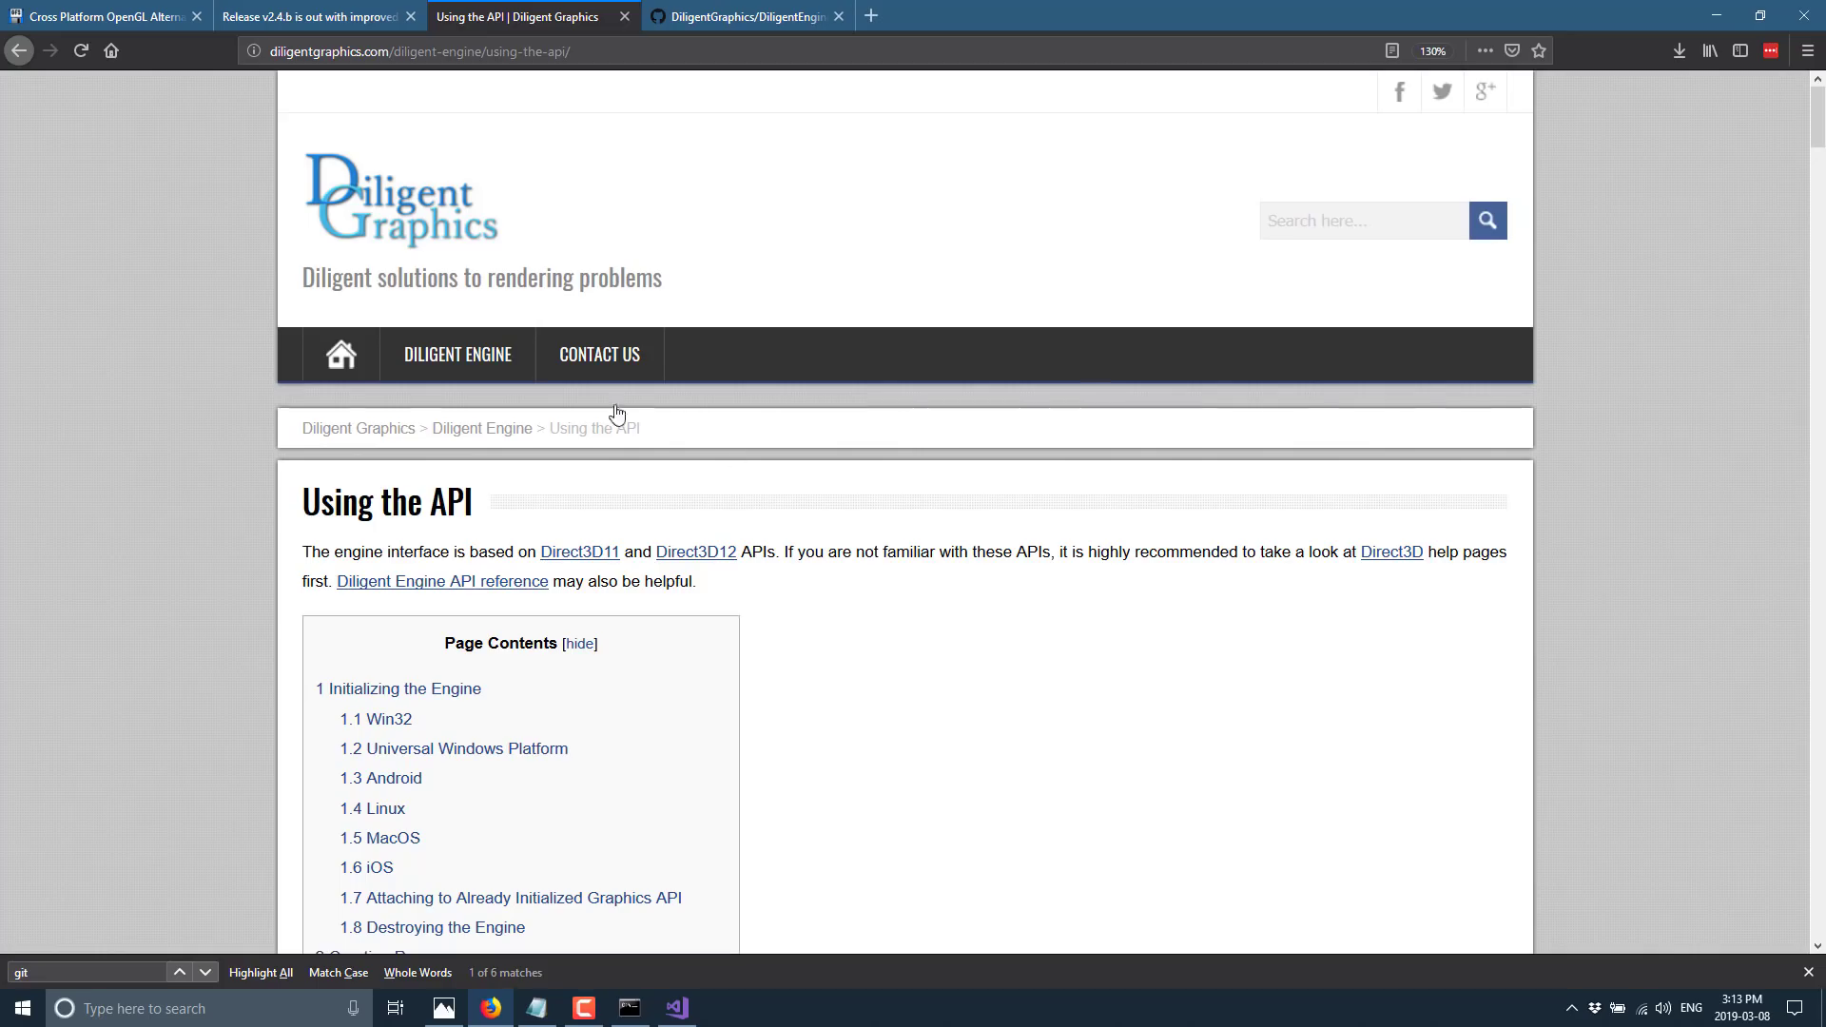
scroll("down", 3)
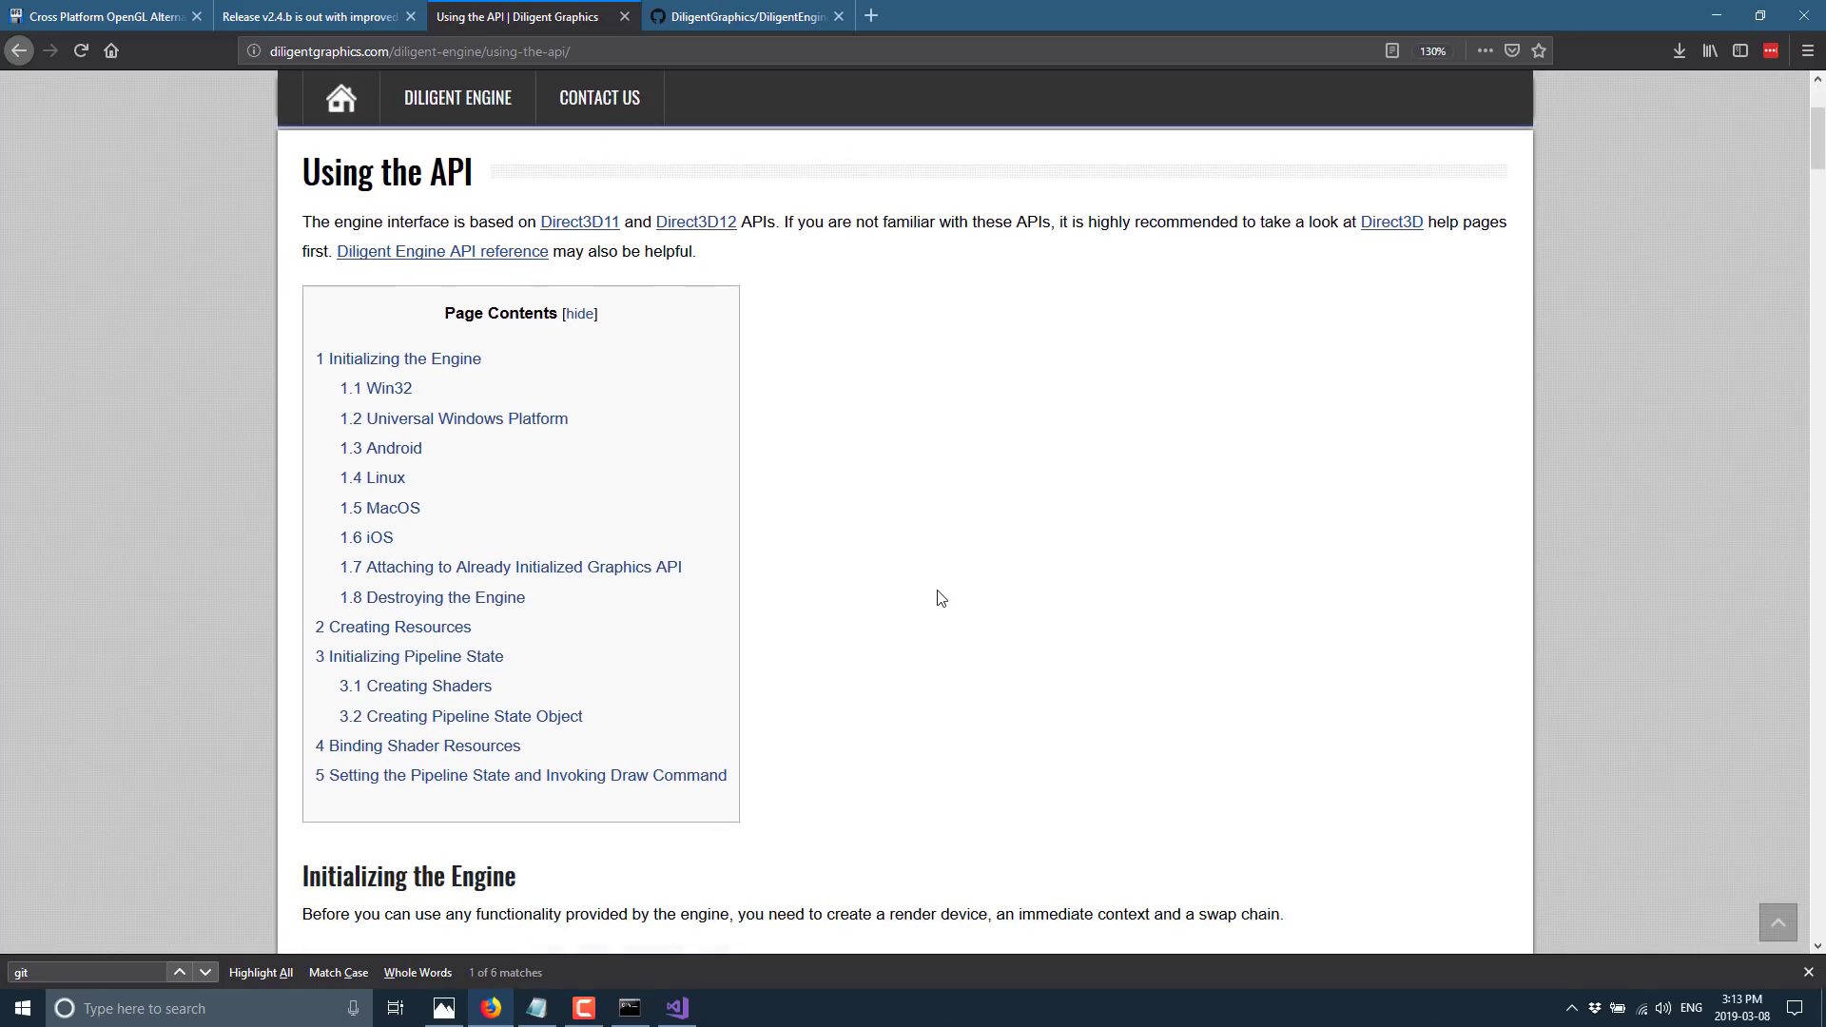
scroll("down", 3)
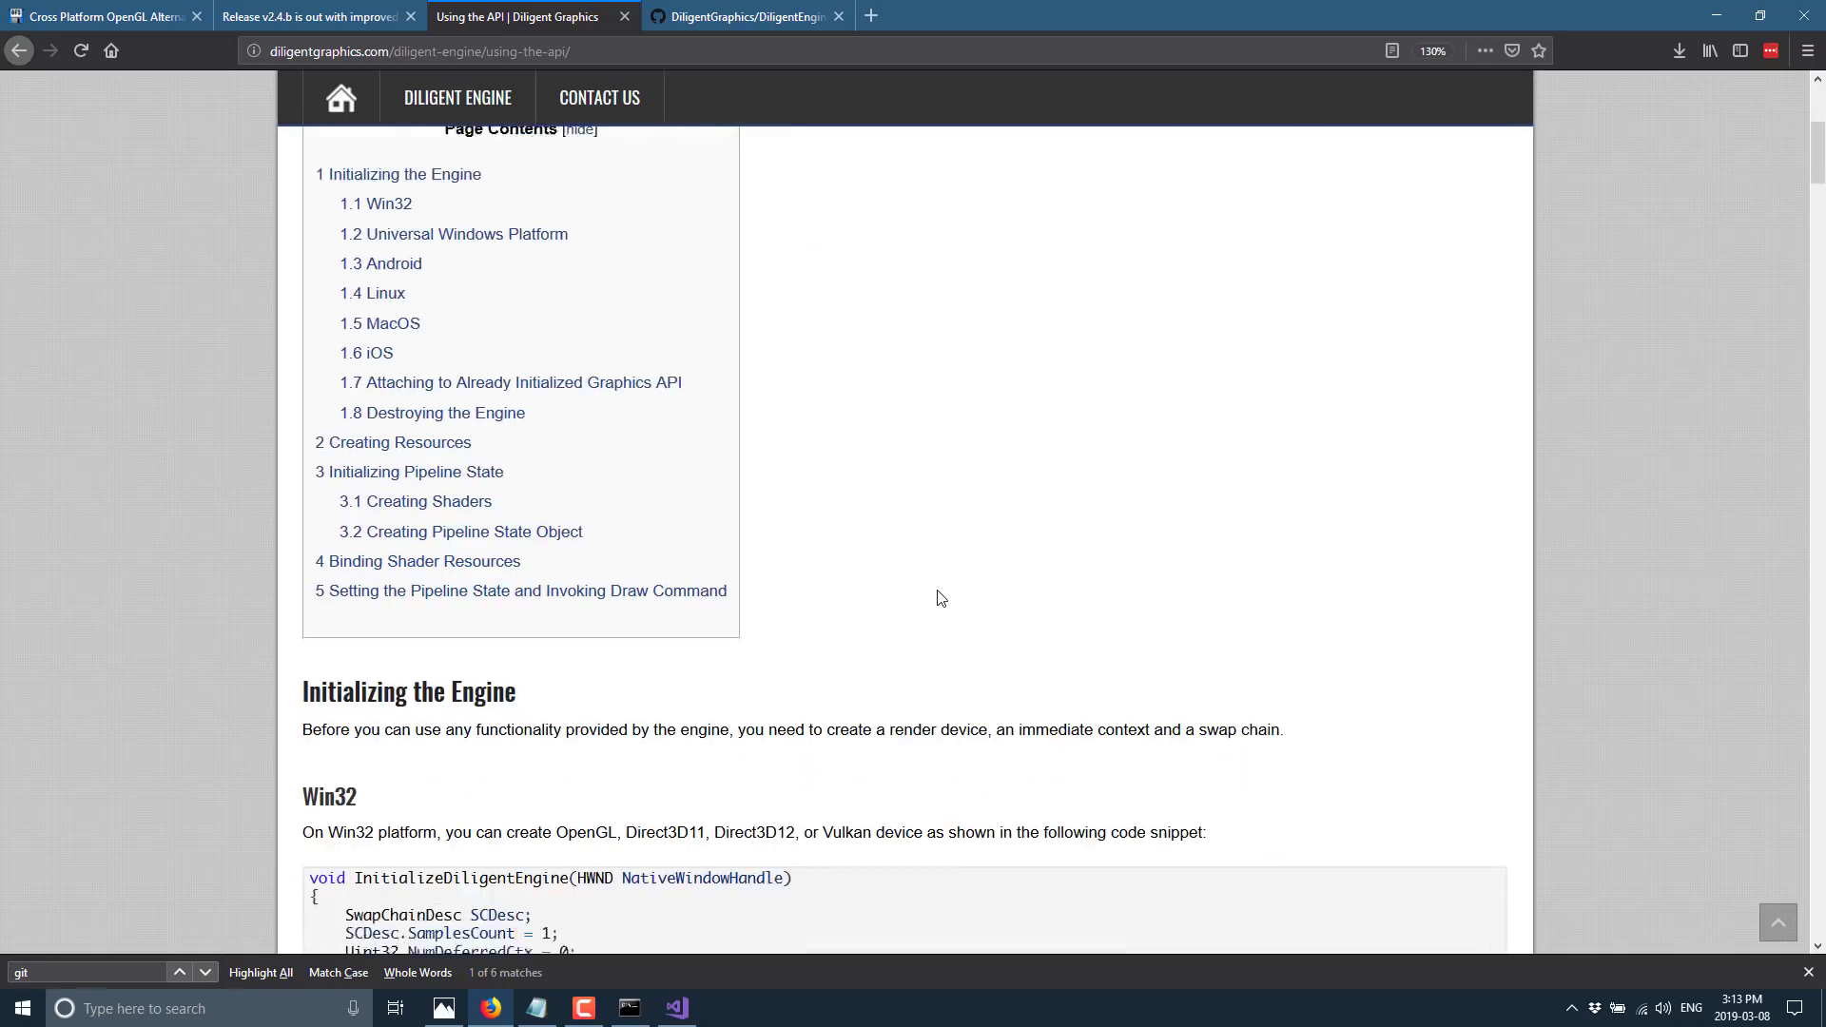
scroll("down", 3)
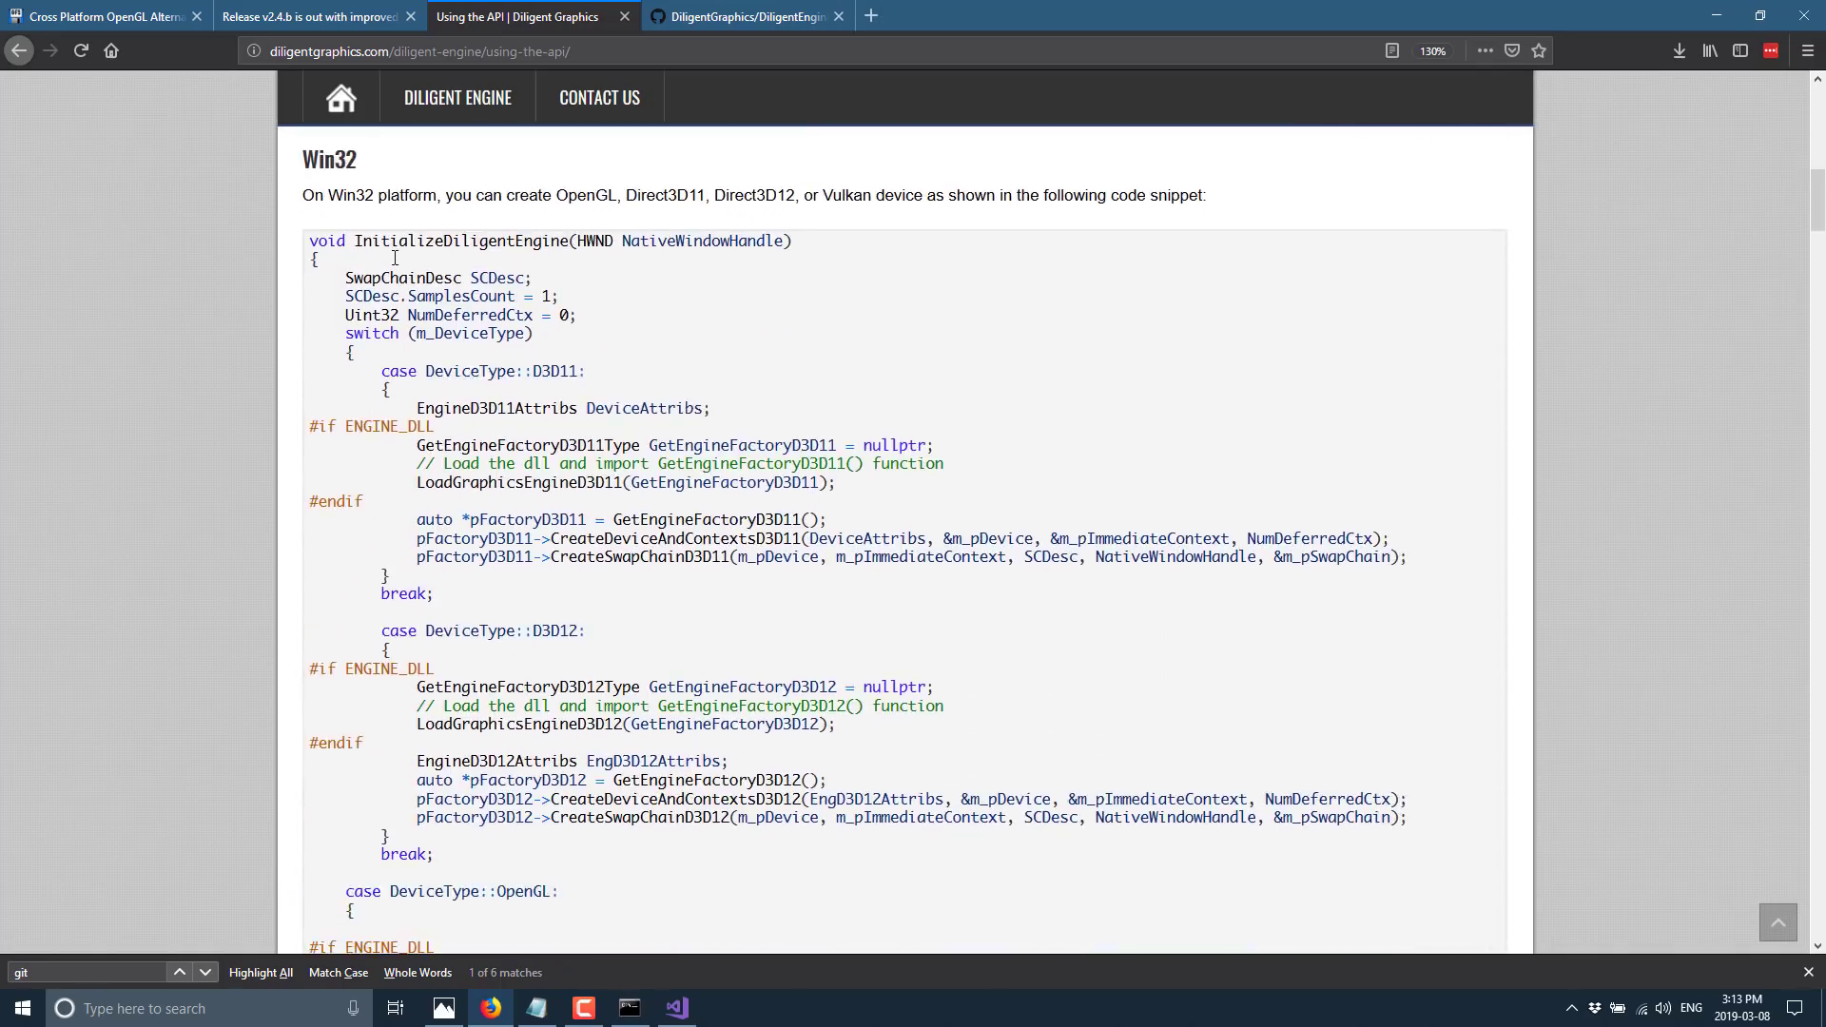
mouse_move(615, 334)
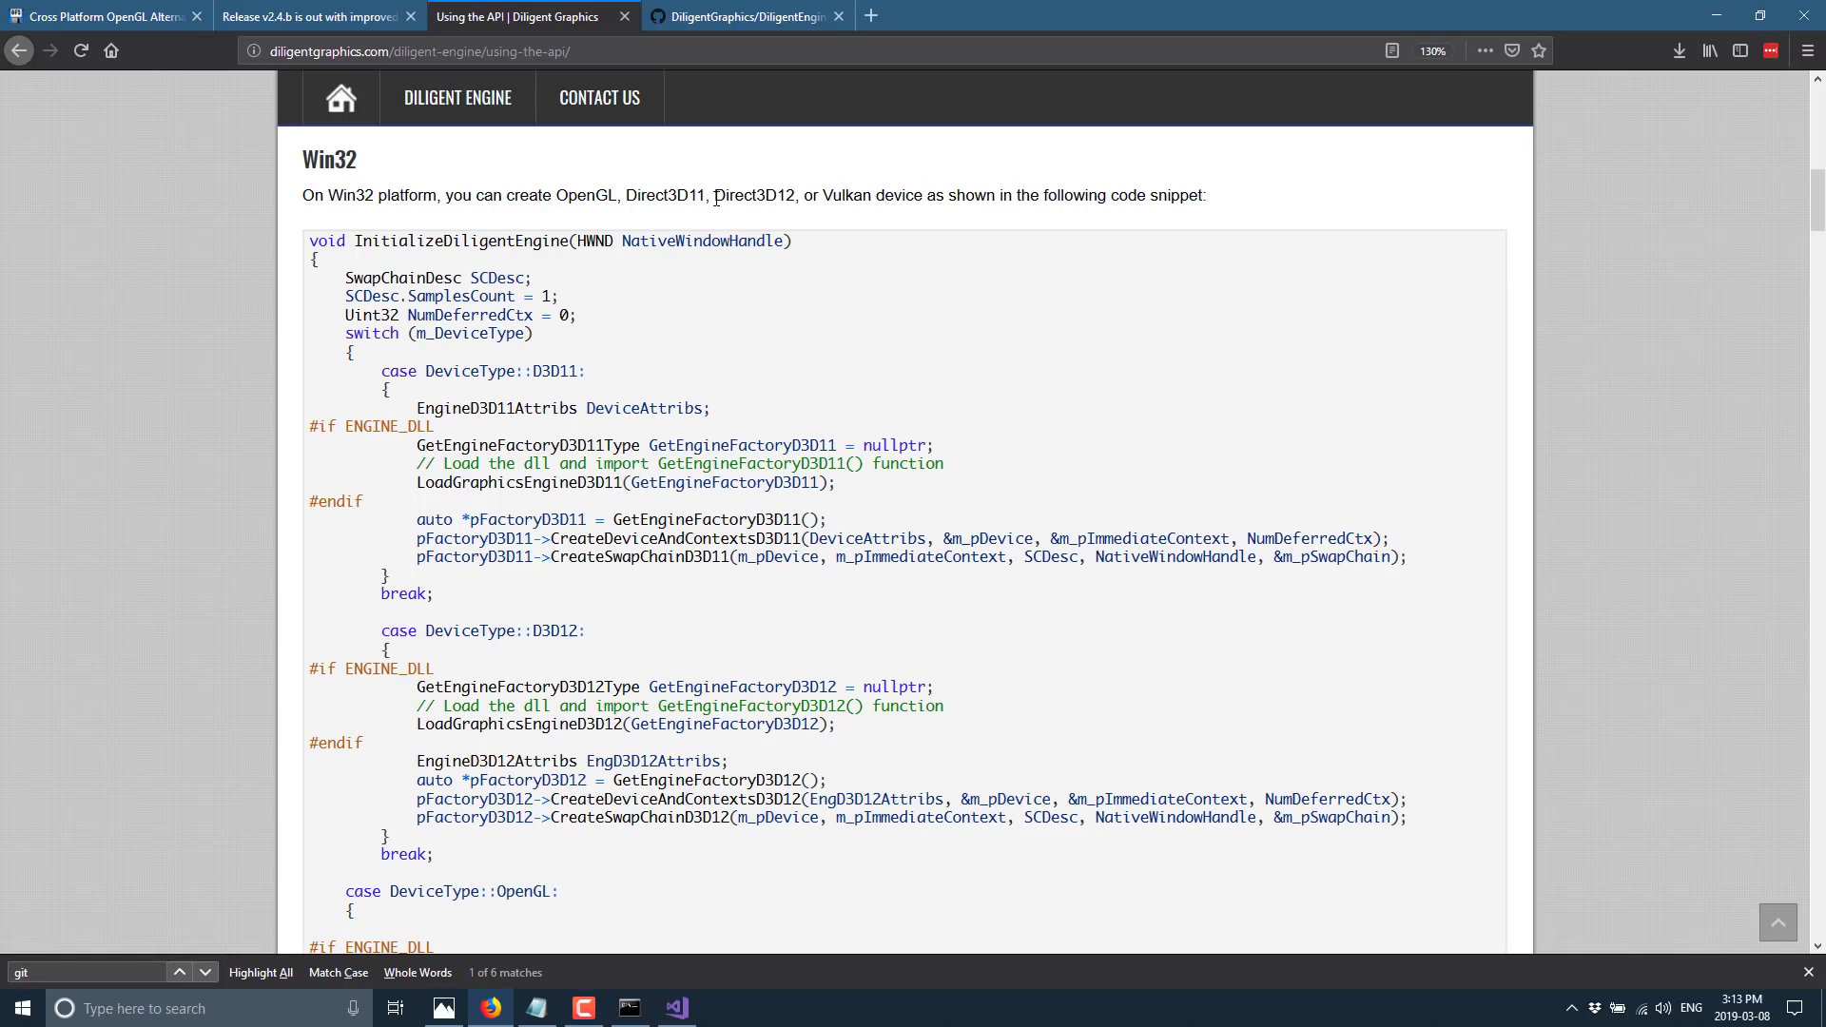
scroll("down", 3)
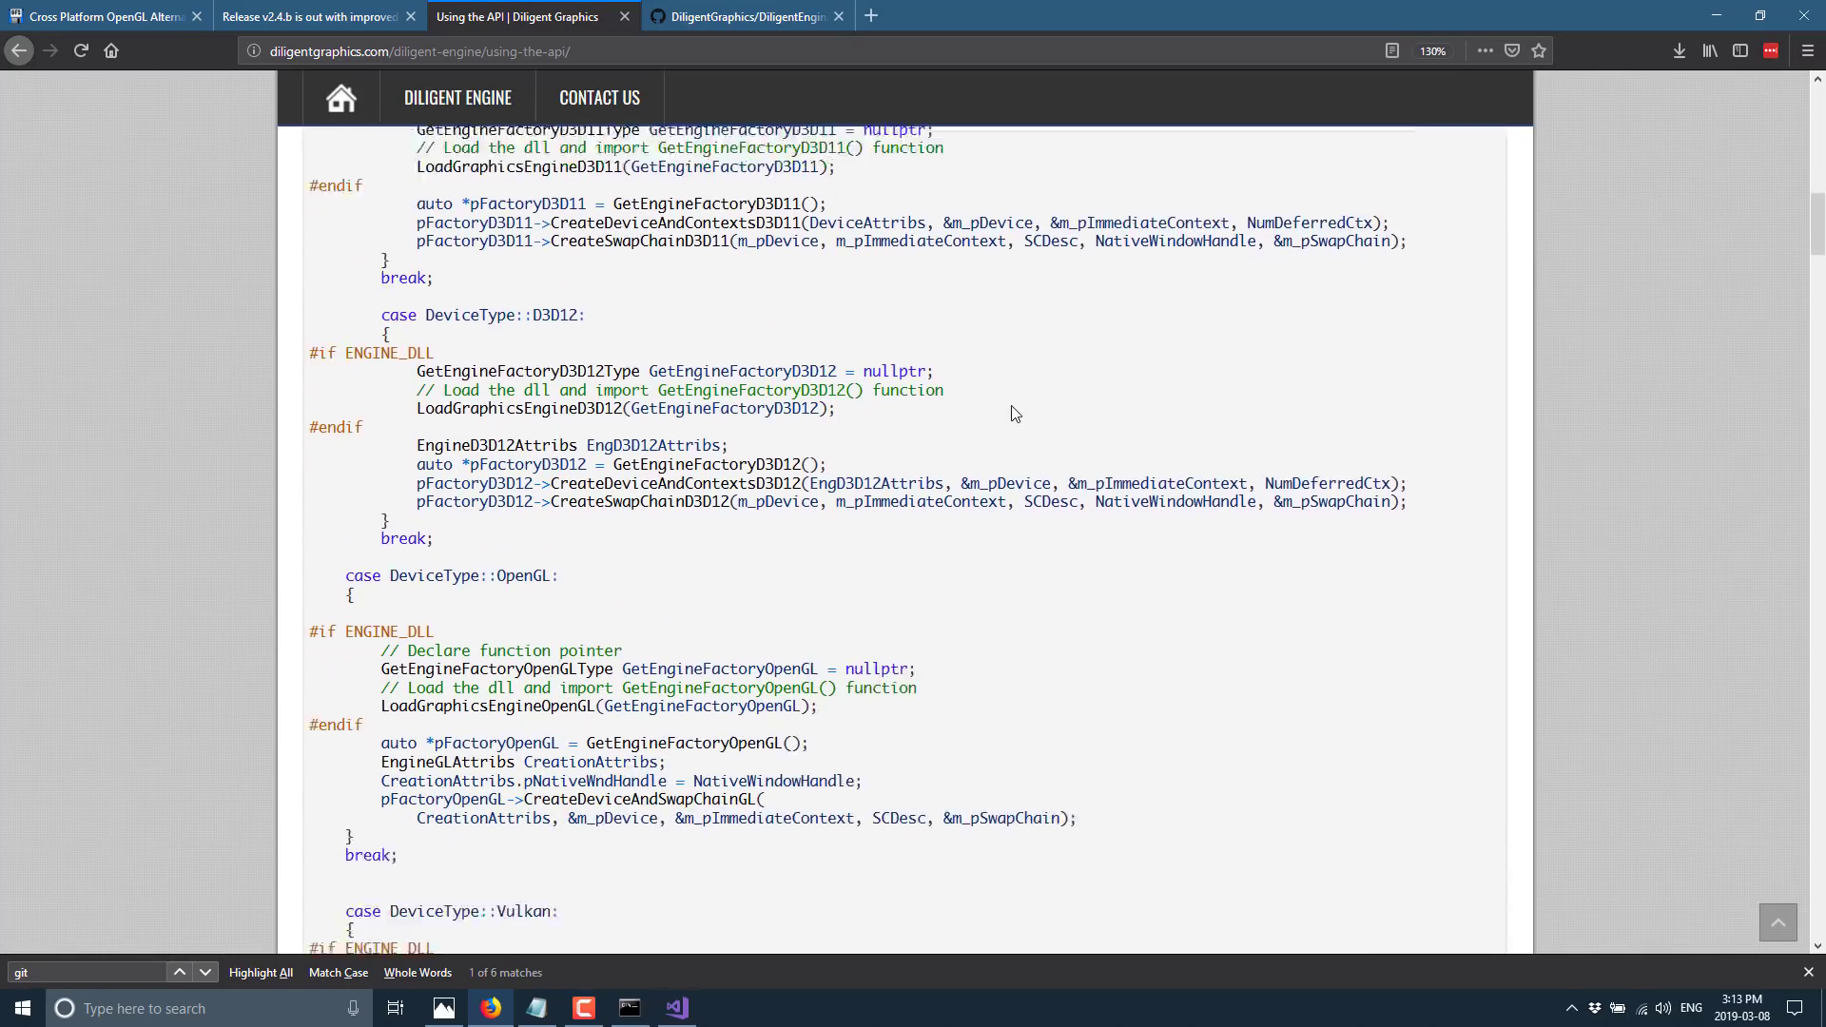
scroll("down", 3)
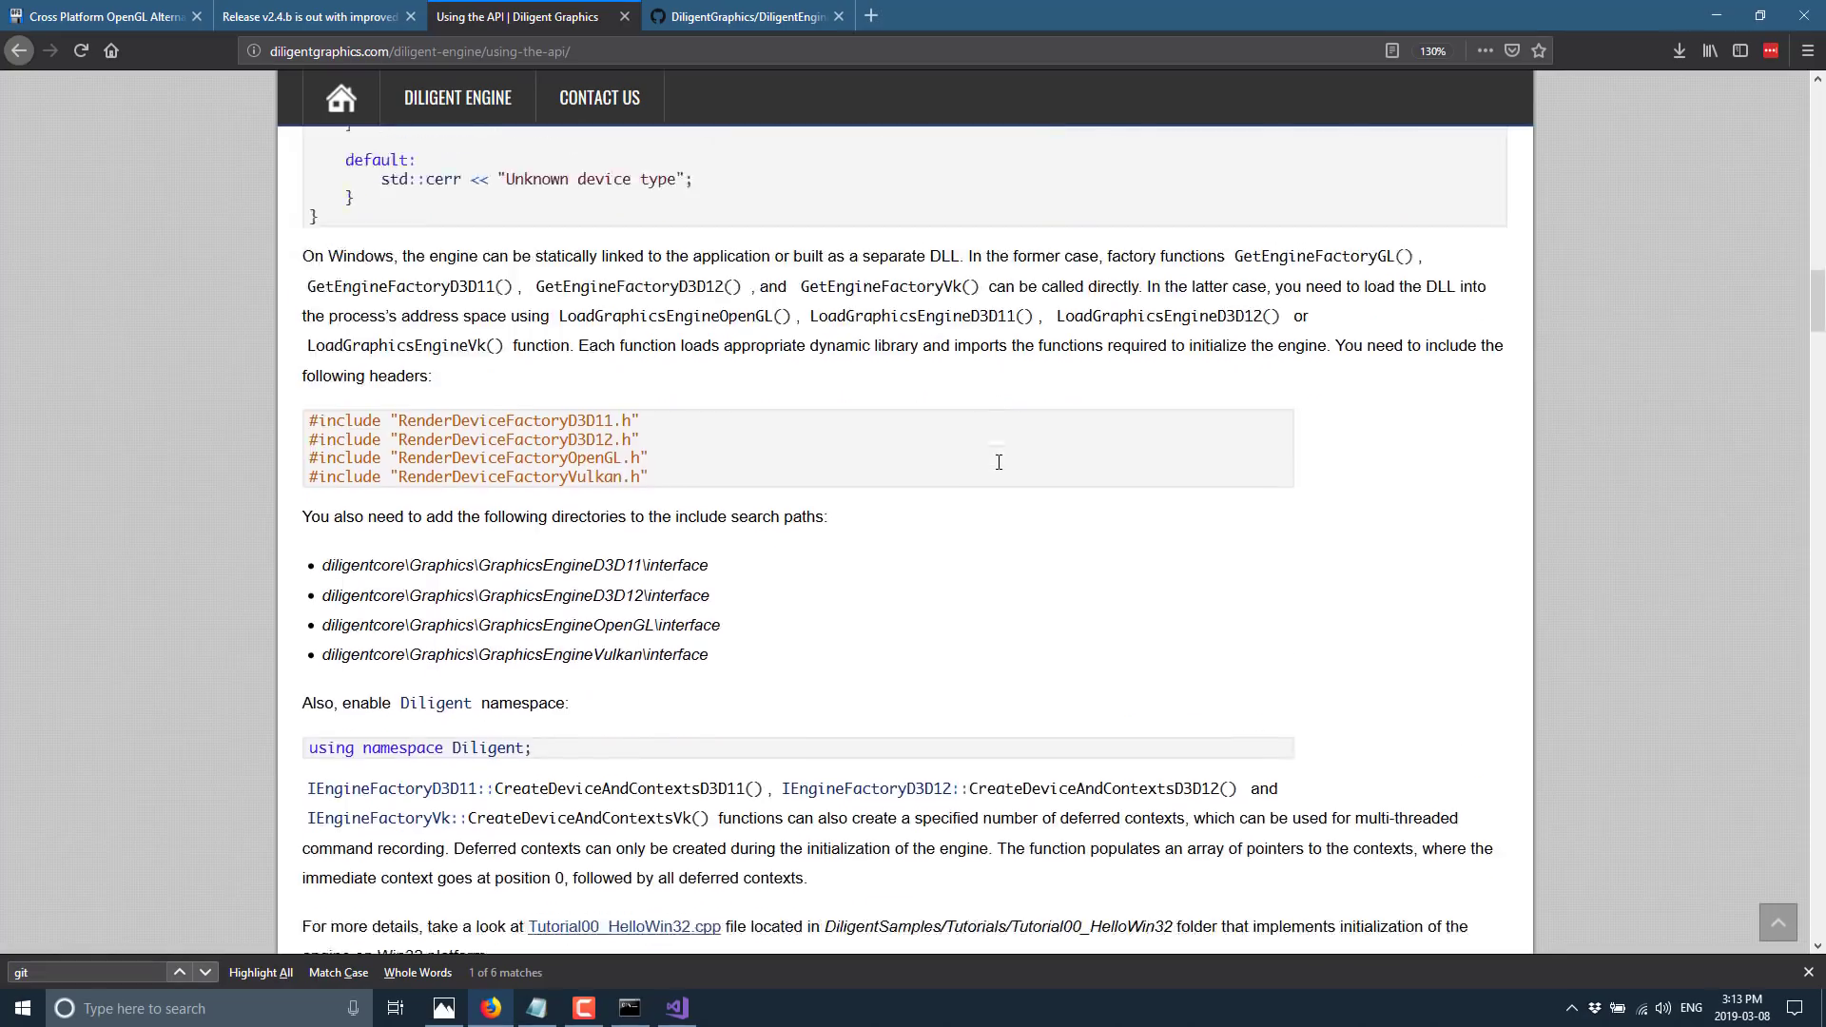
scroll("down", 3)
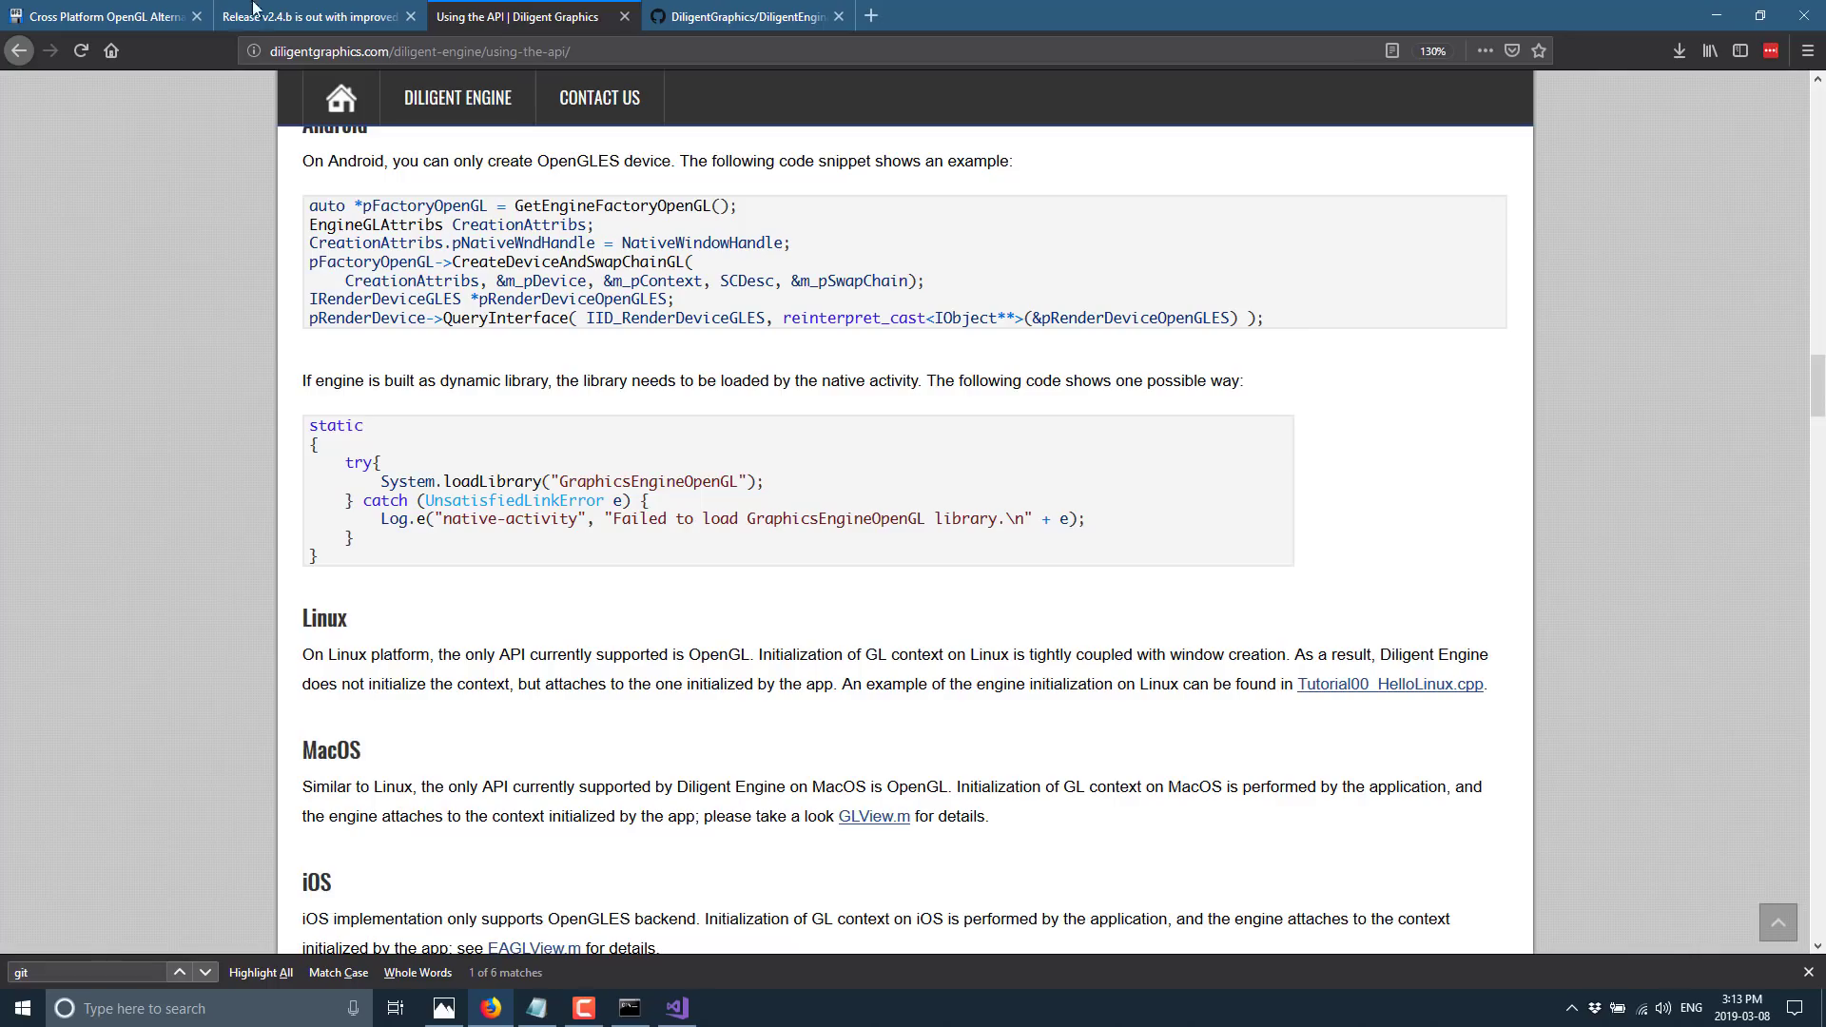
left_click(456, 97)
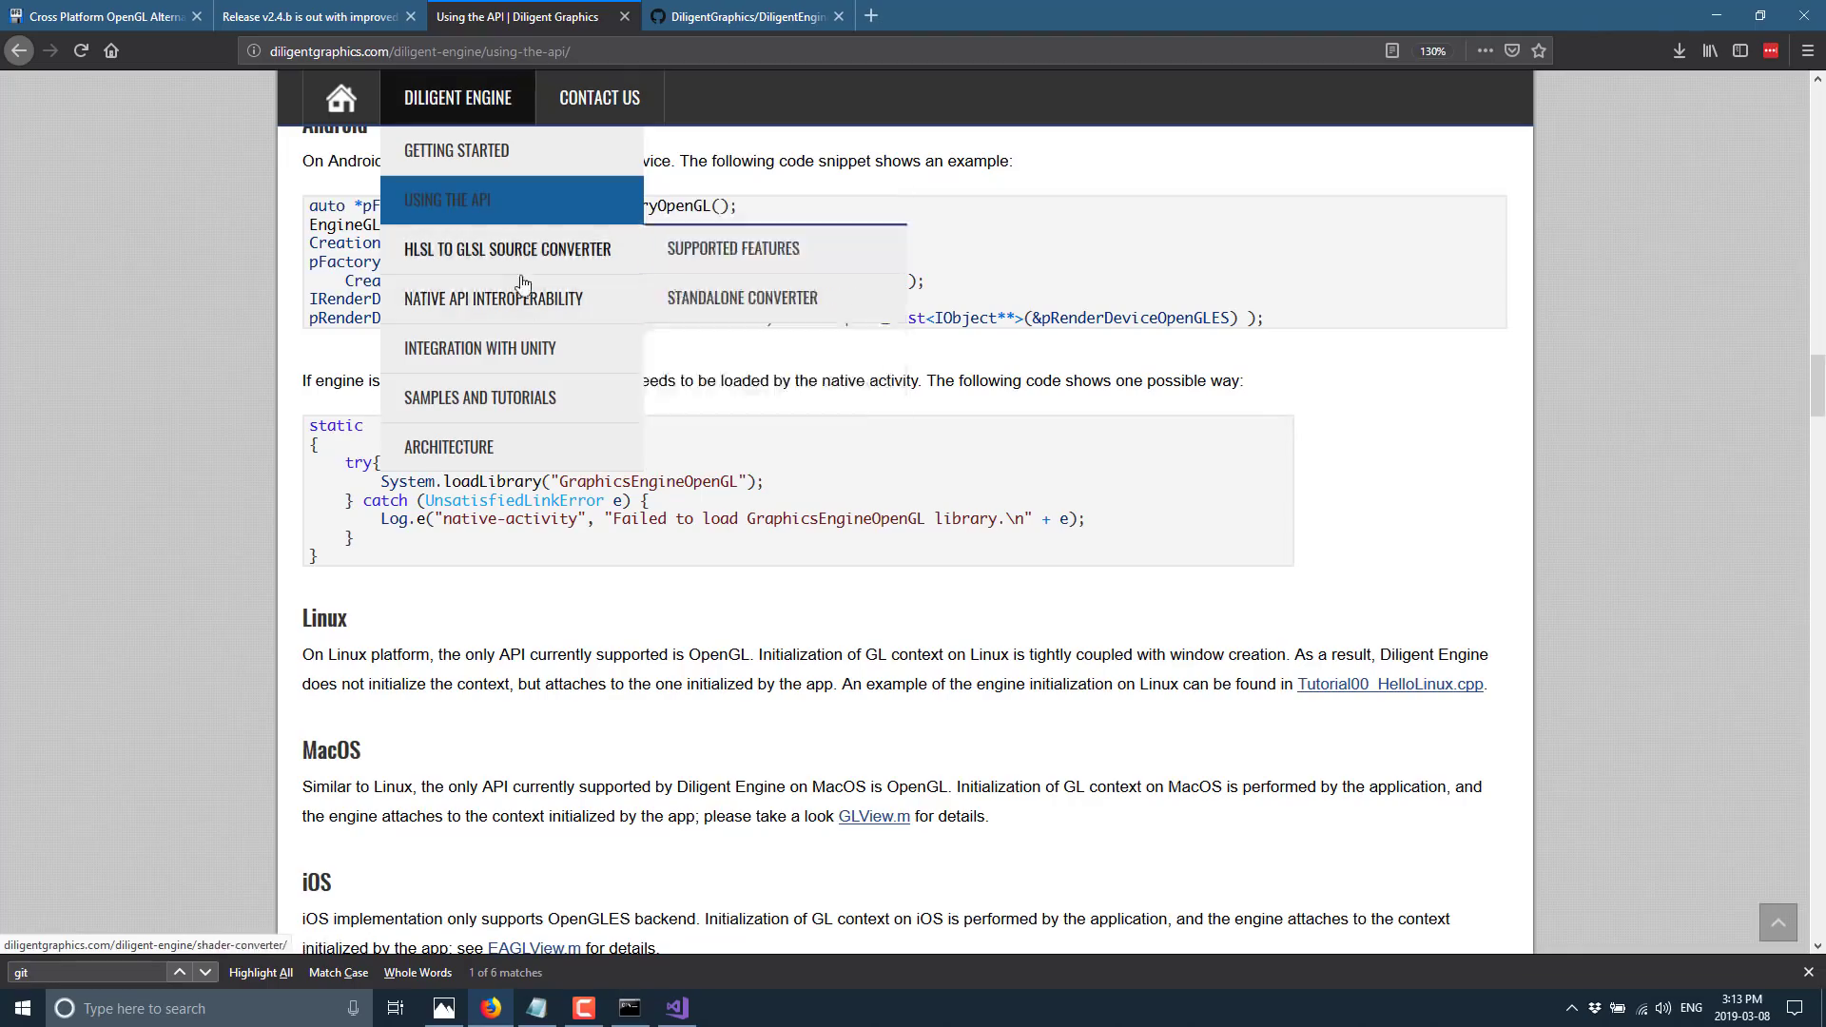
Open the Samples and Tutorials page and read down to the Atmospheric Scattering sample
left_click(479, 397)
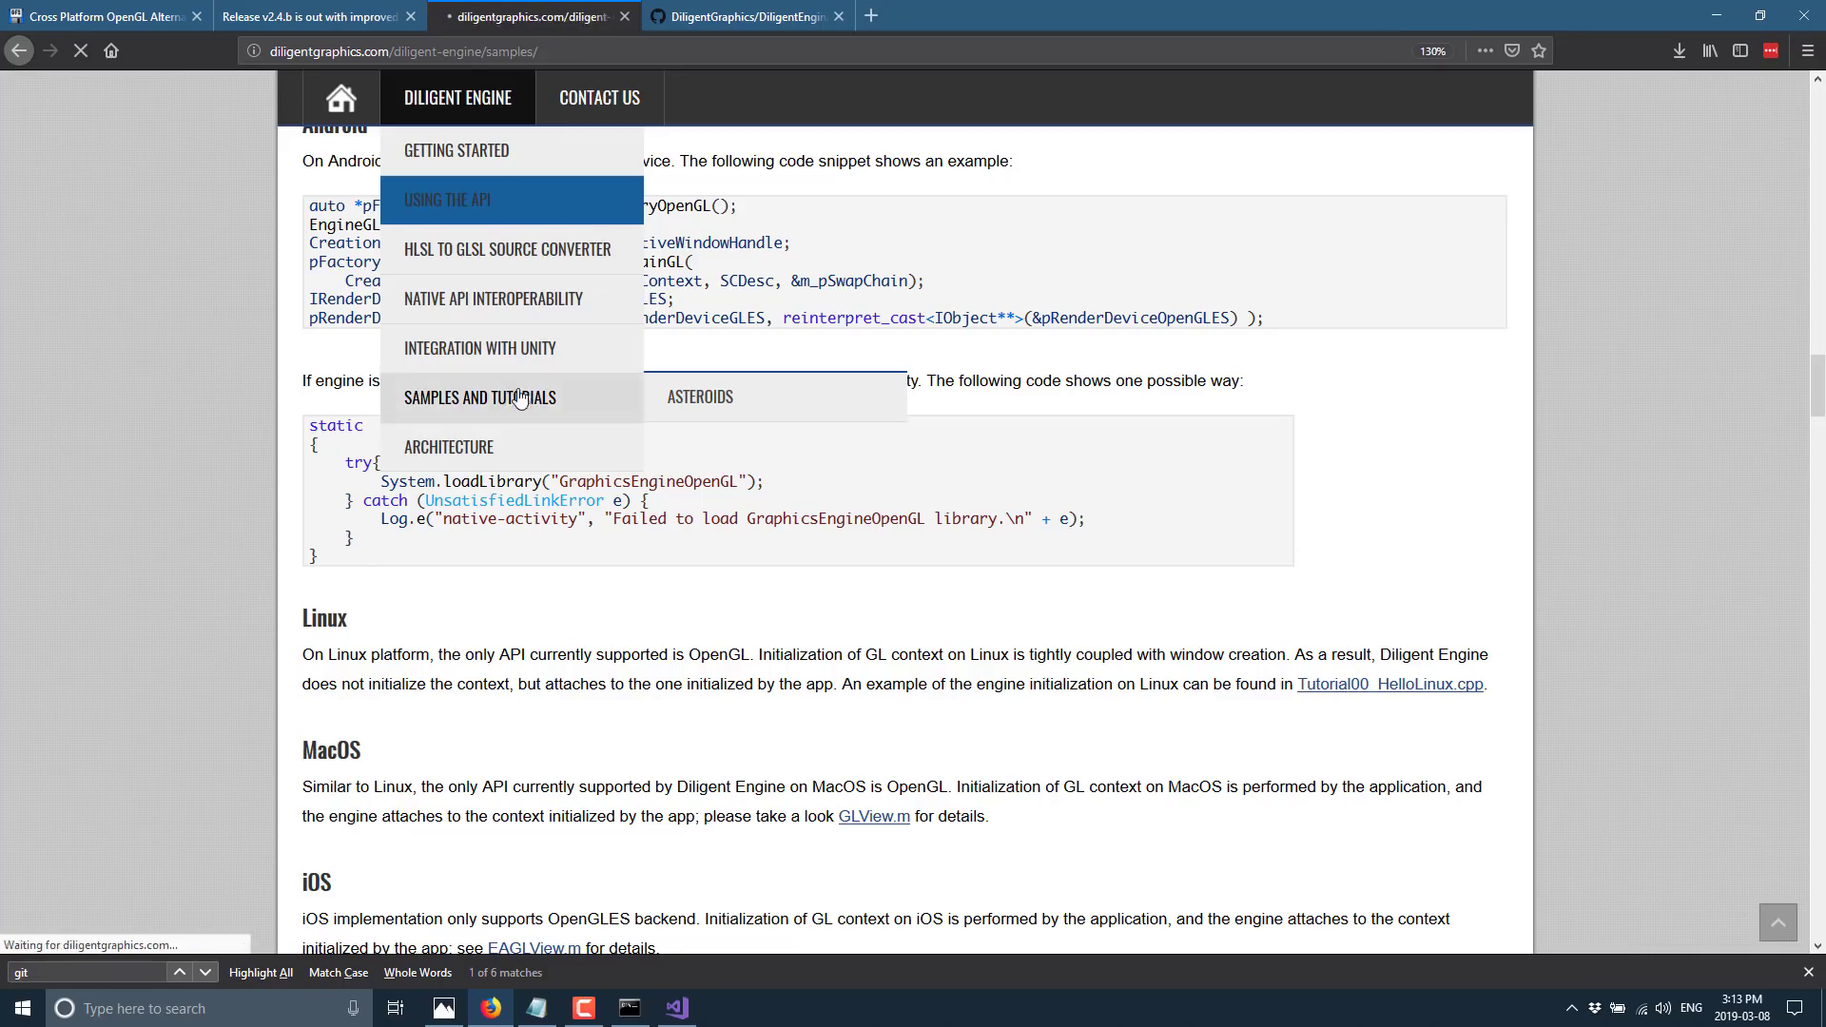
left_click(479, 397)
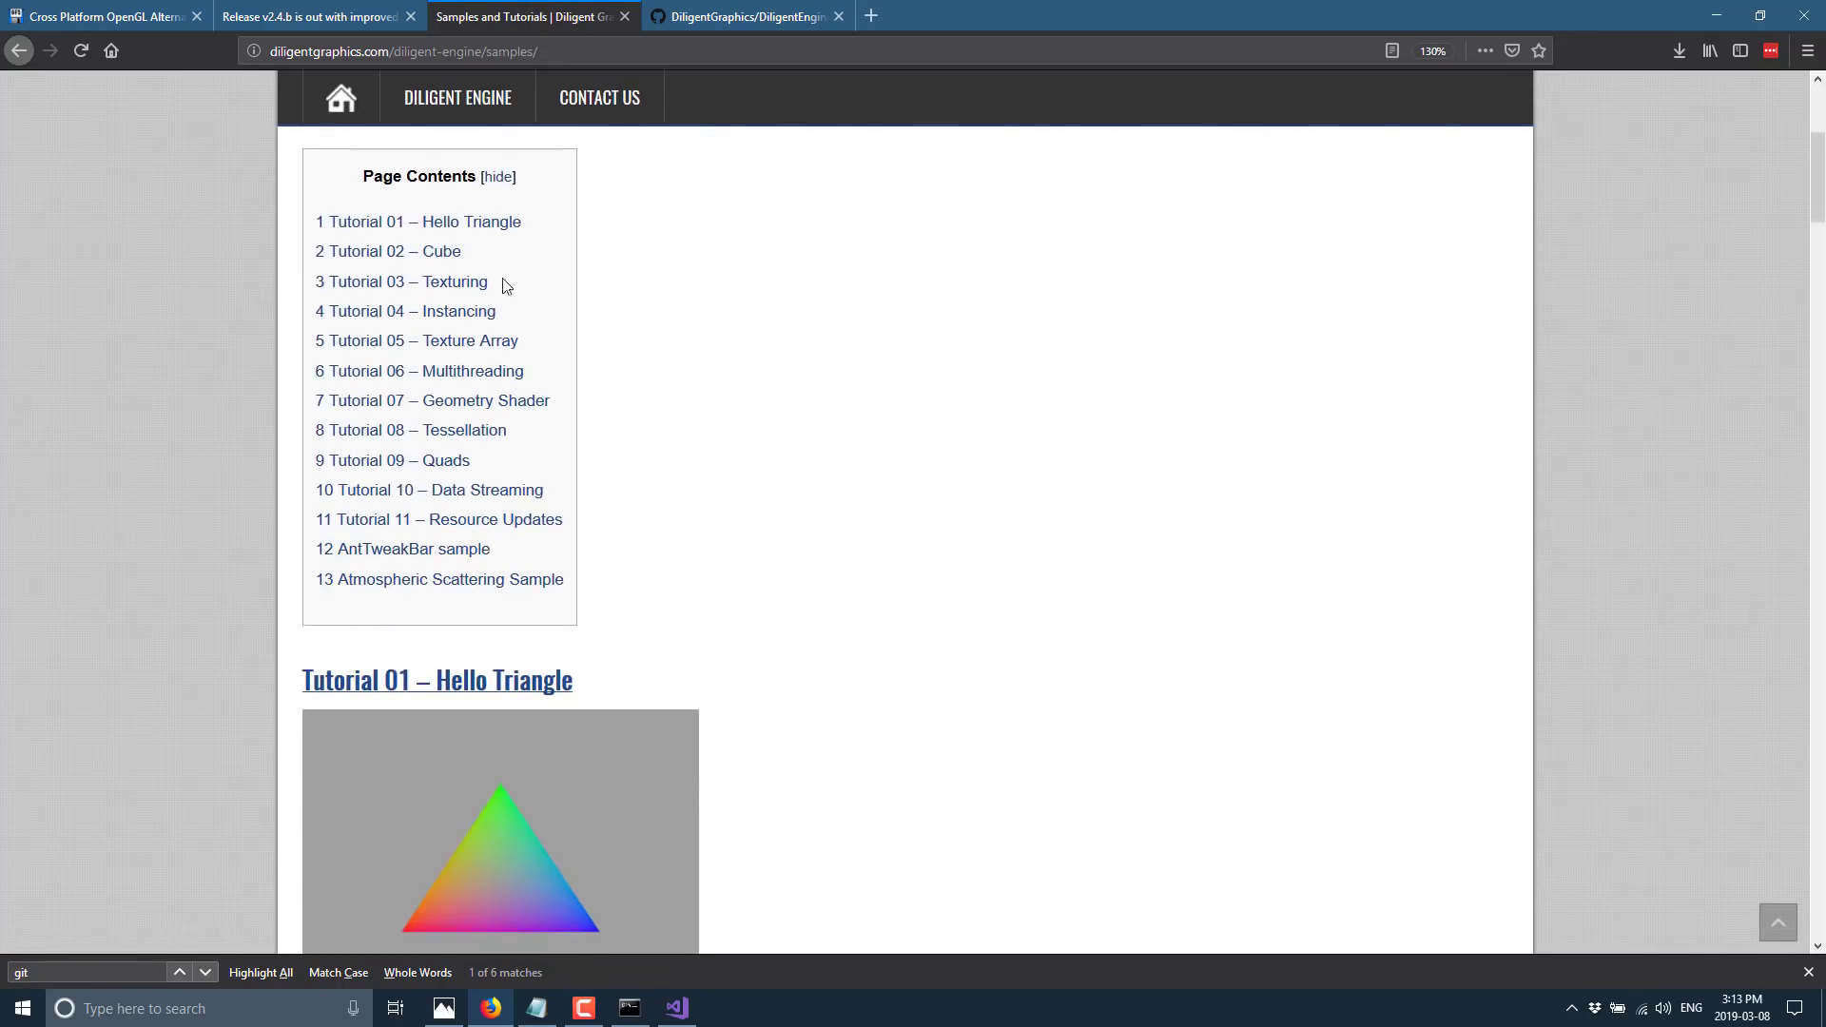
scroll("down", 3)
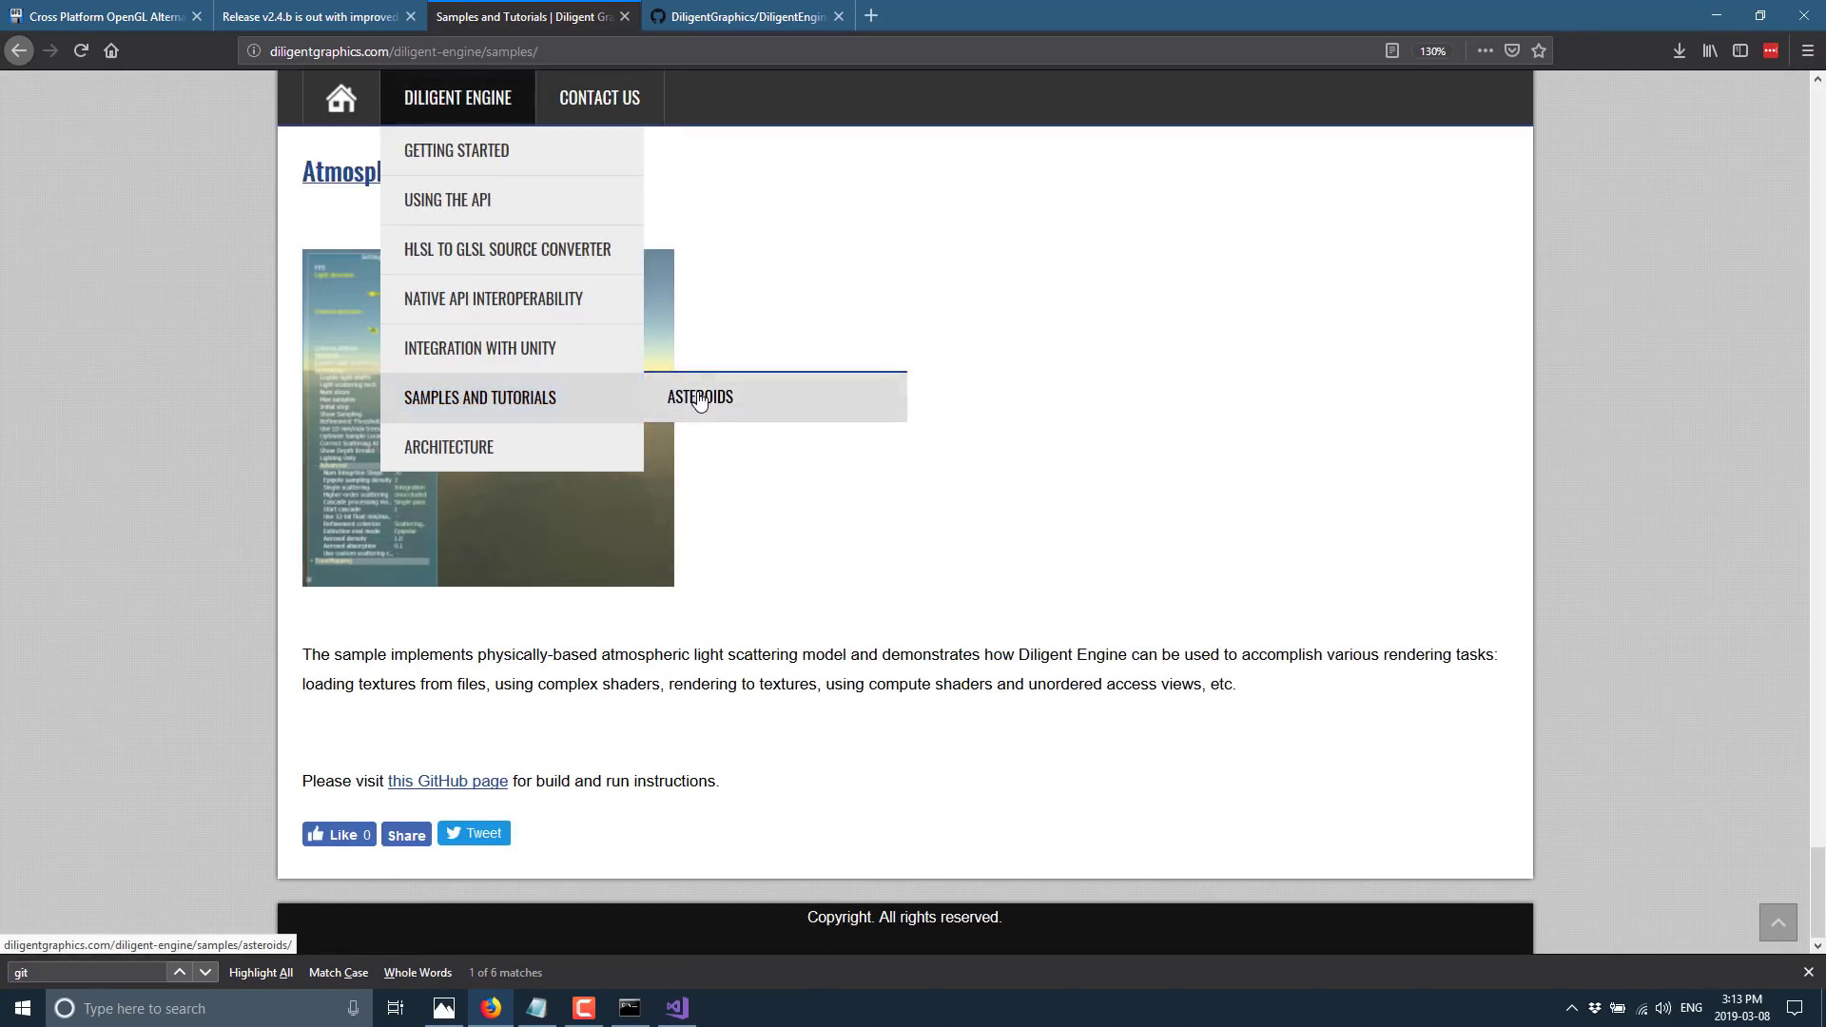
Read through the Asteroids sample page, then return to the Release v2.4.b notes tab
left_click(699, 395)
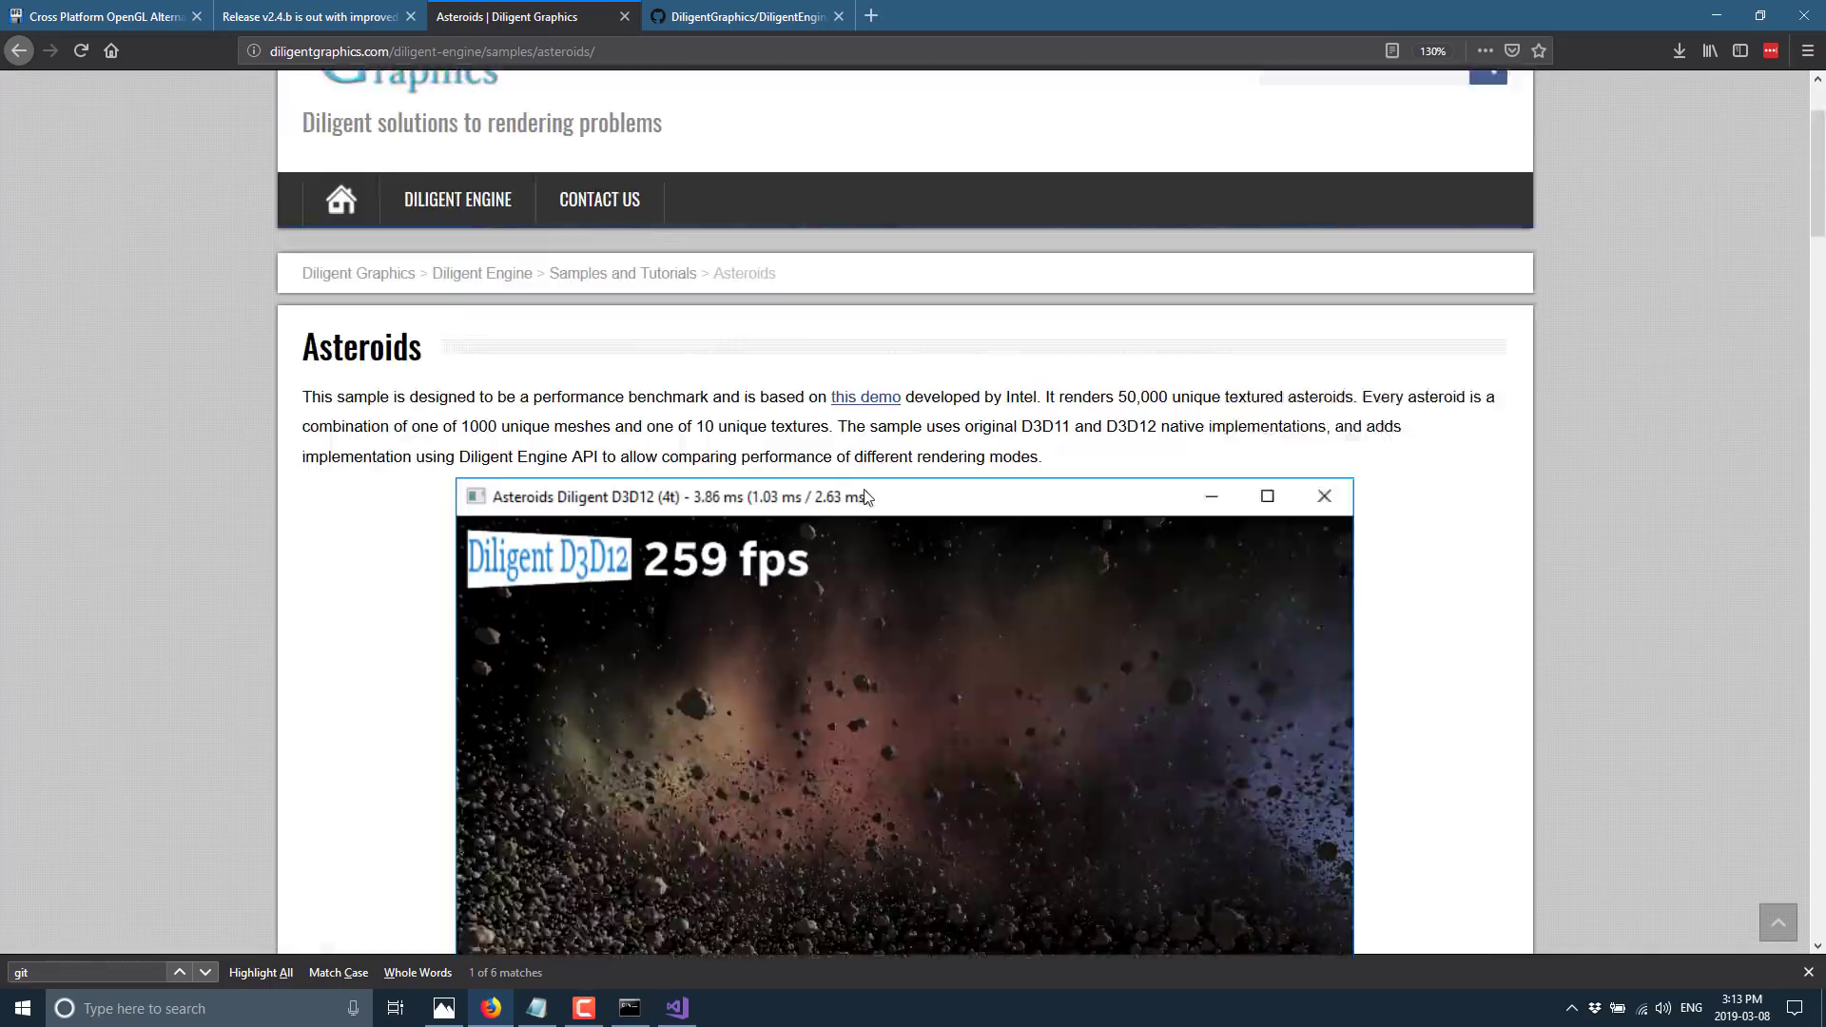
scroll("down", 3)
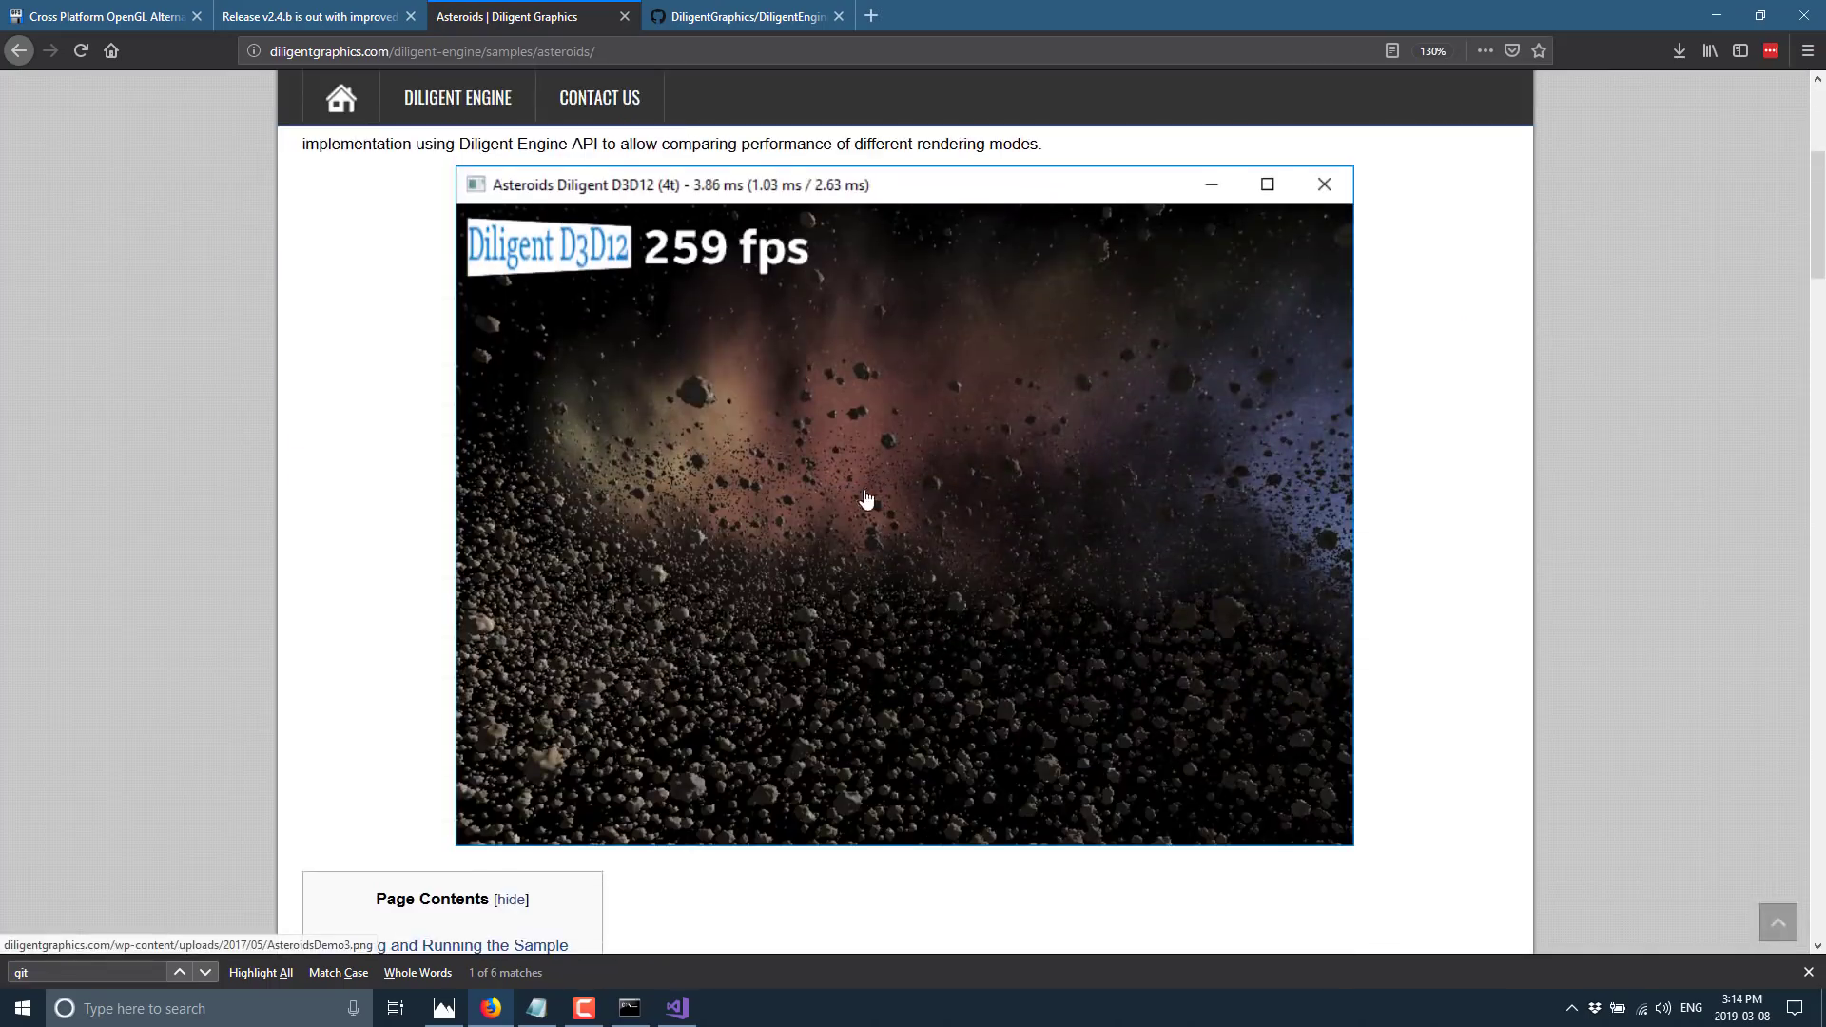
scroll("down", 3)
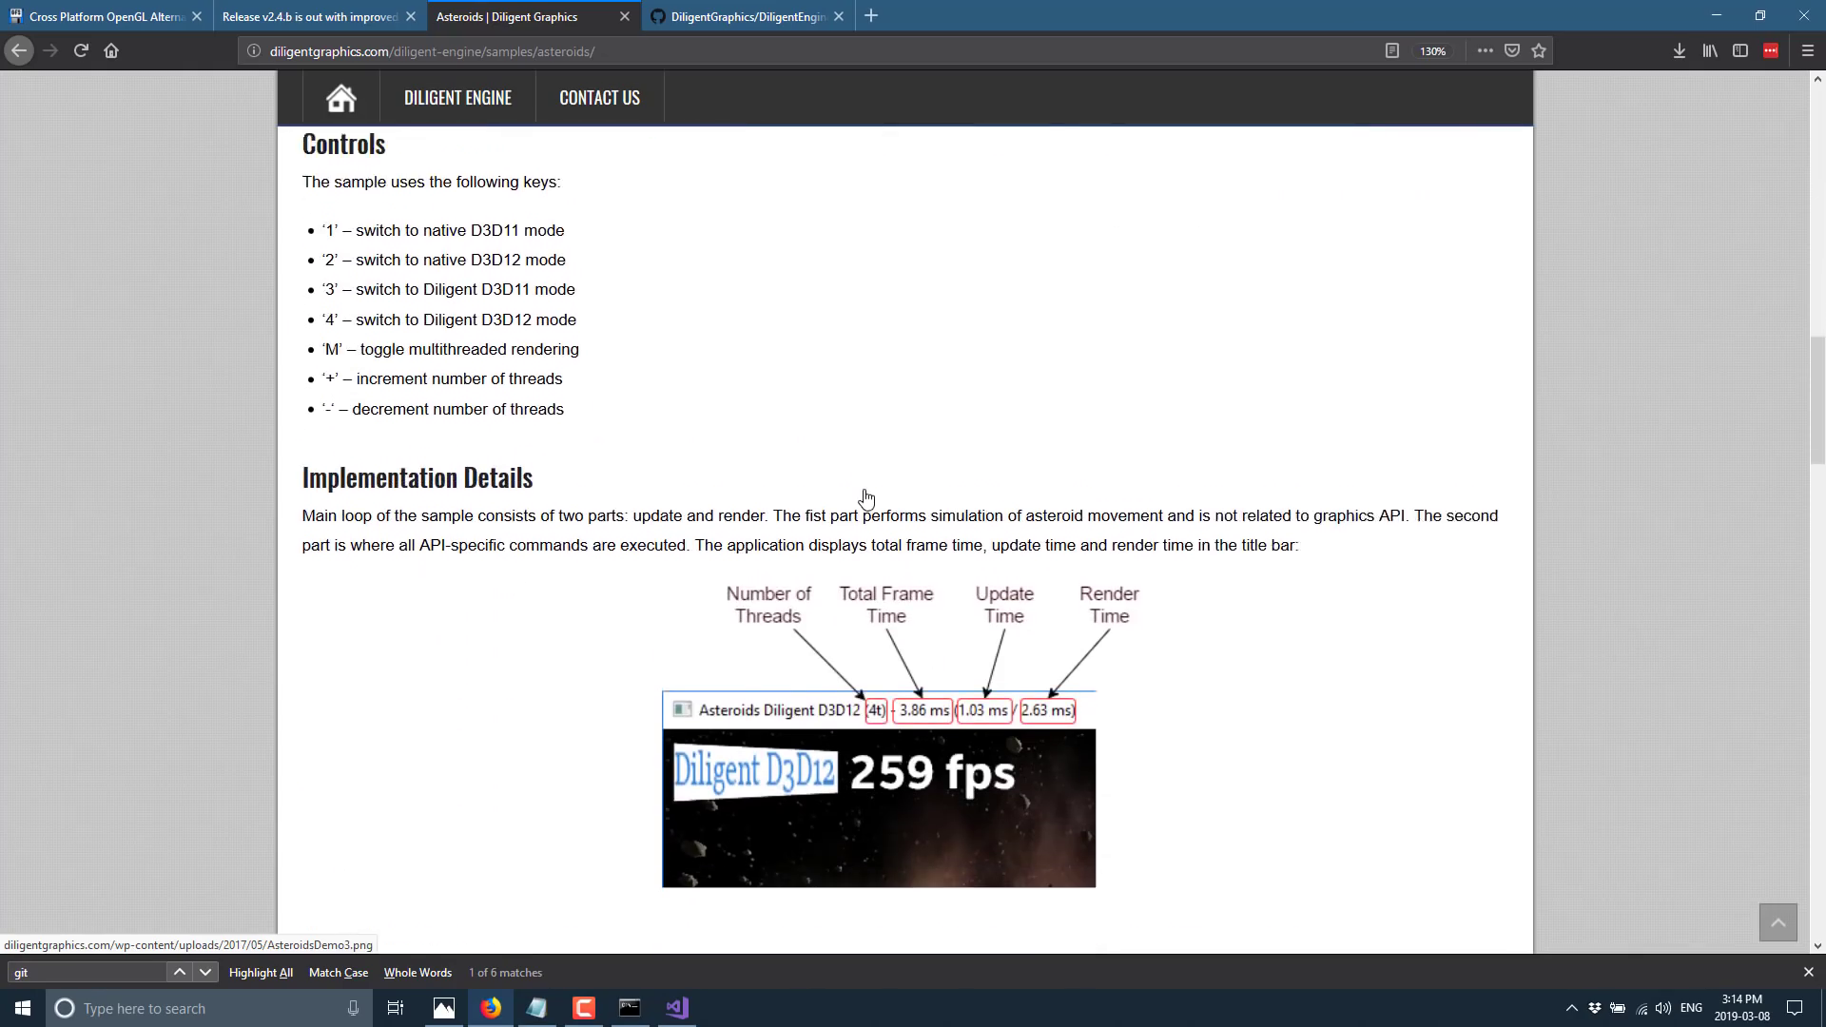
scroll("down", 3)
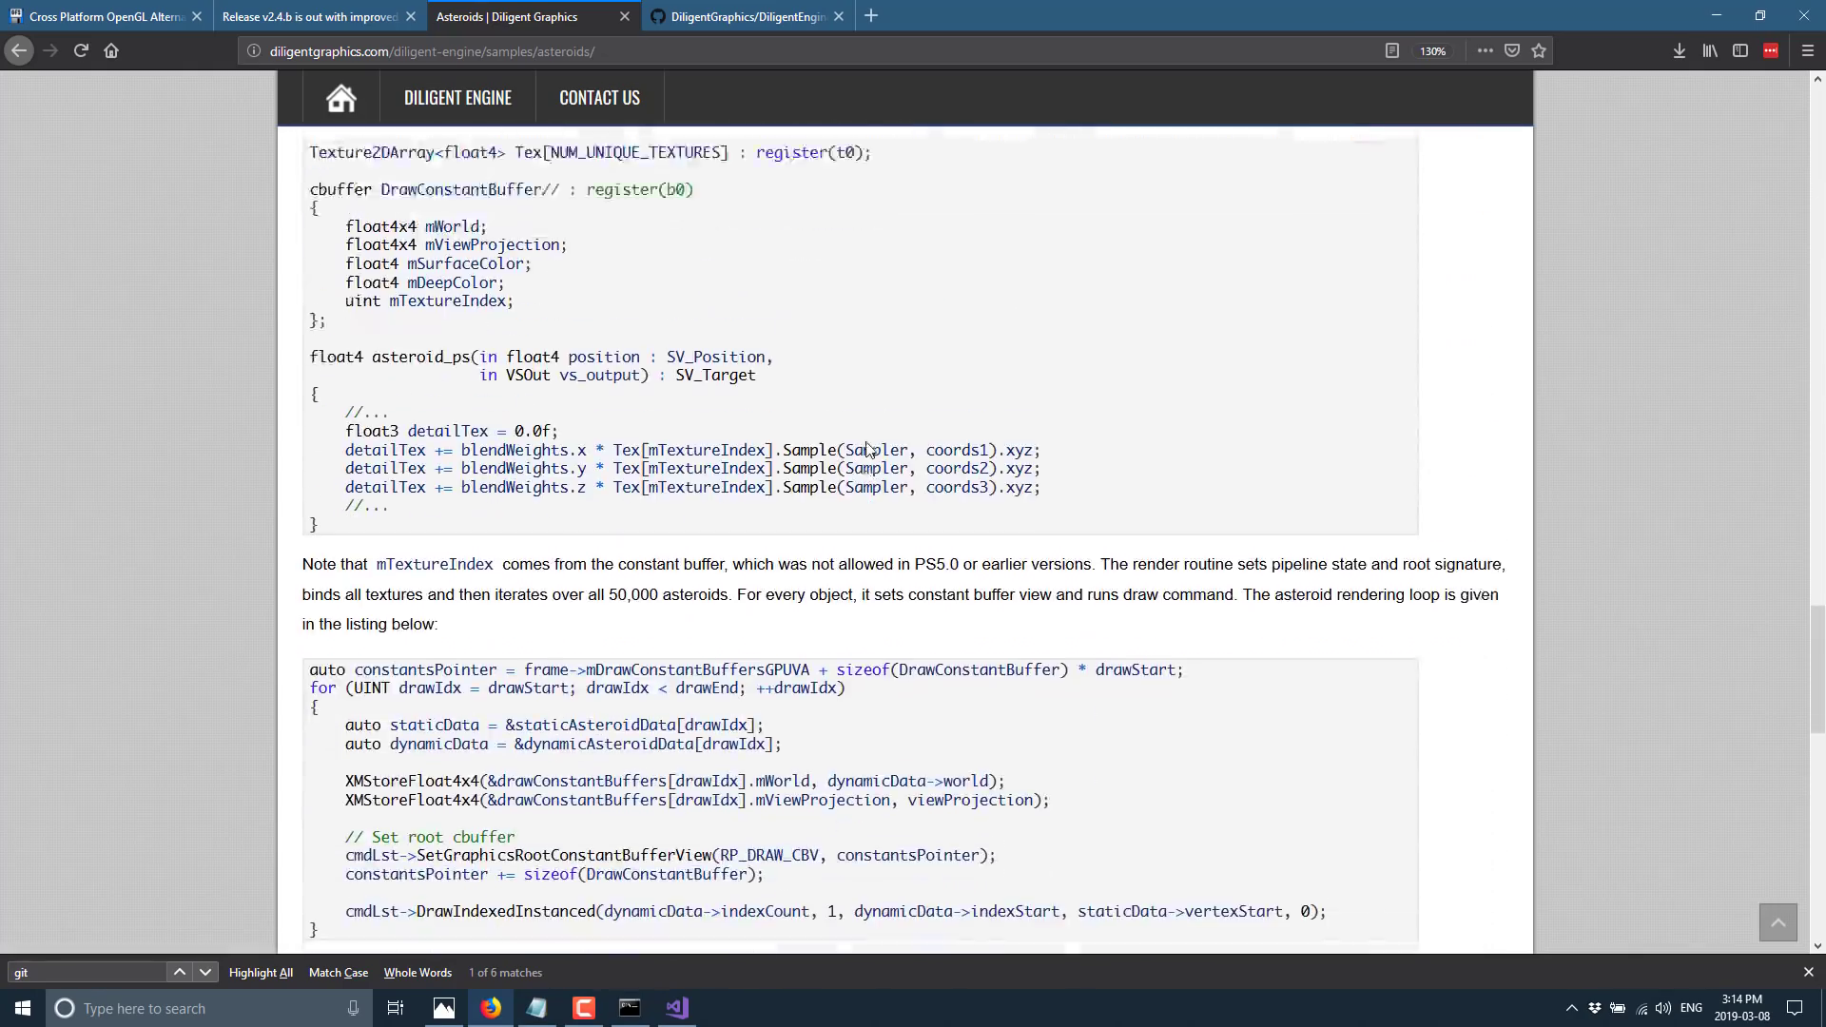
scroll("down", 3)
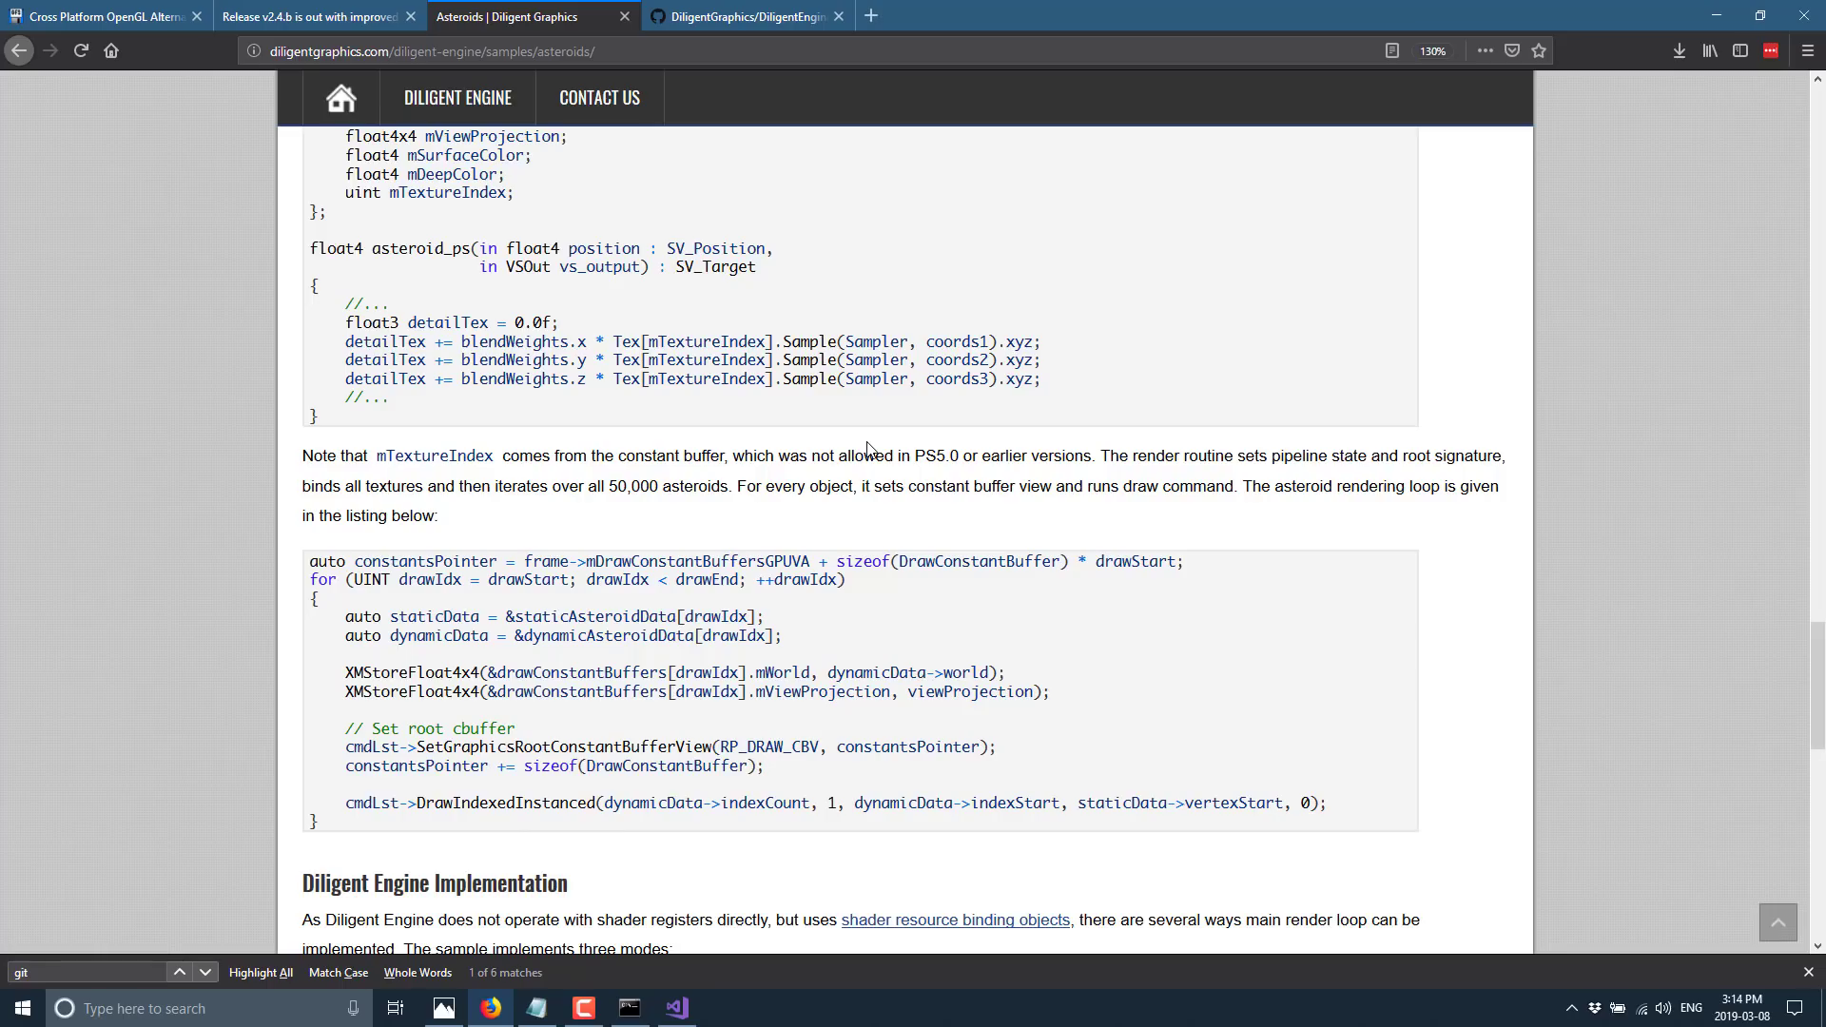
left_click(311, 16)
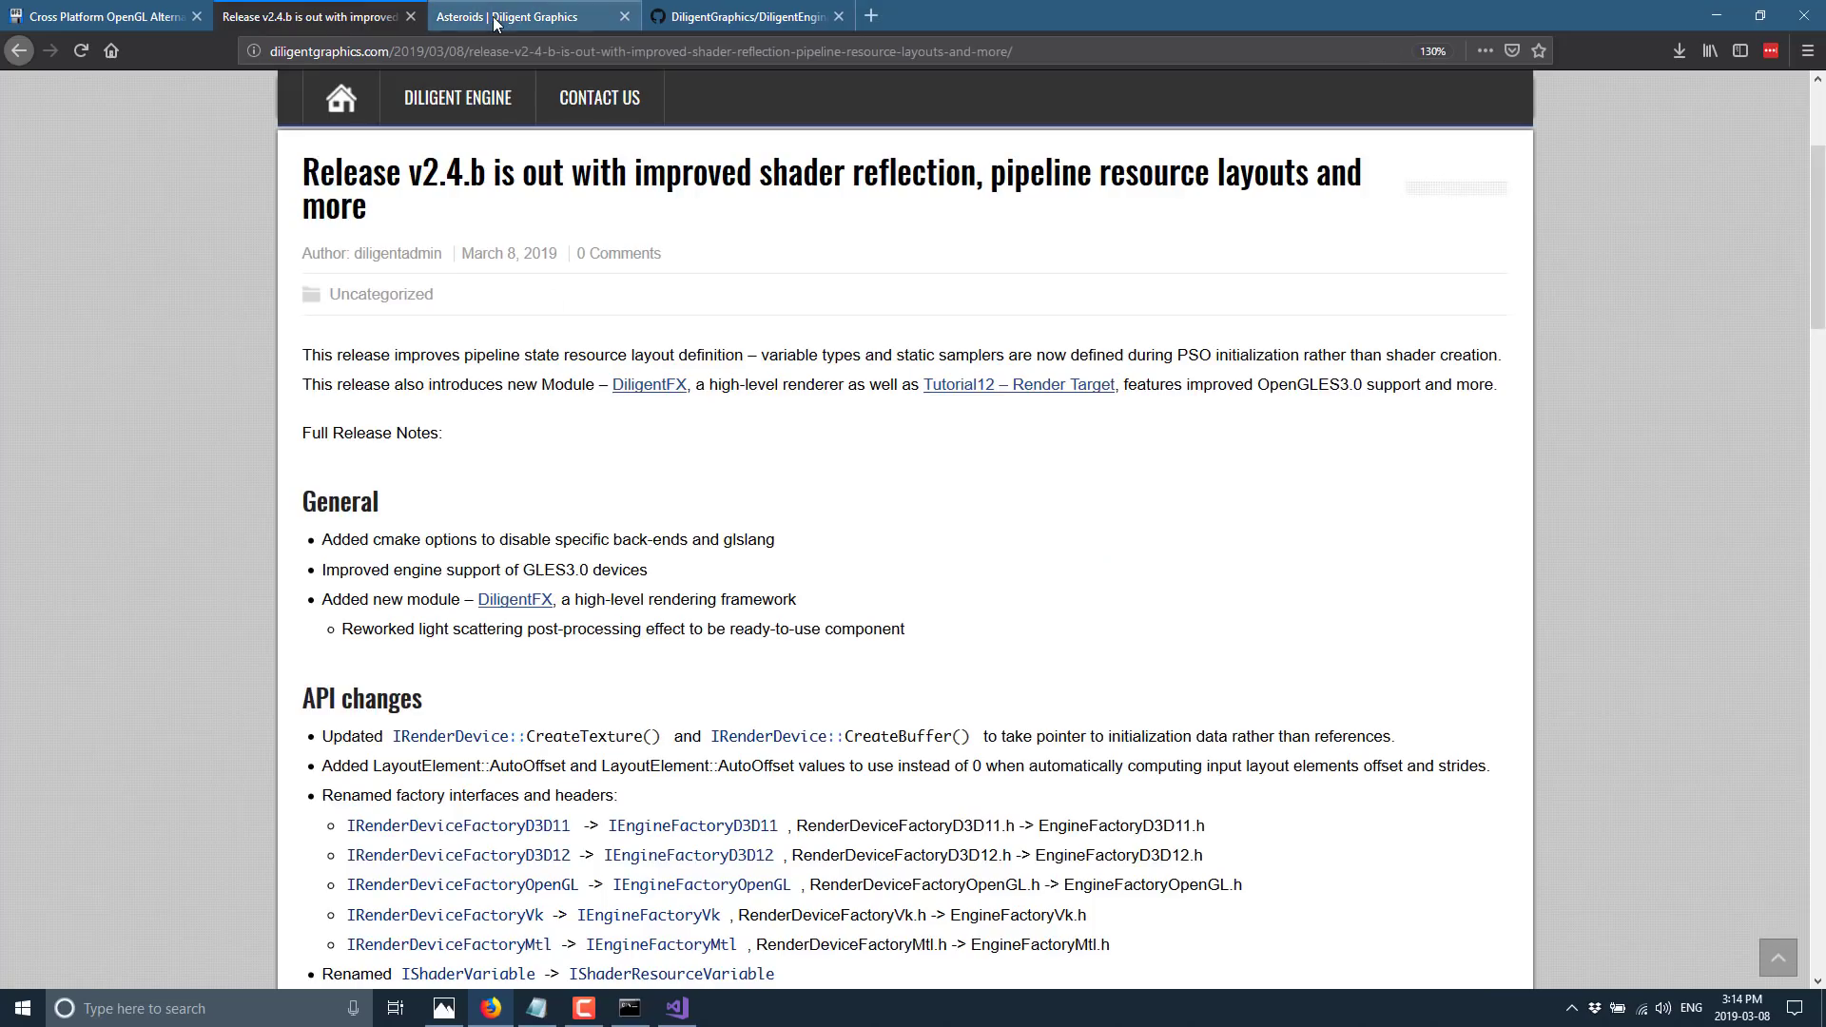
mouse_move(501, 16)
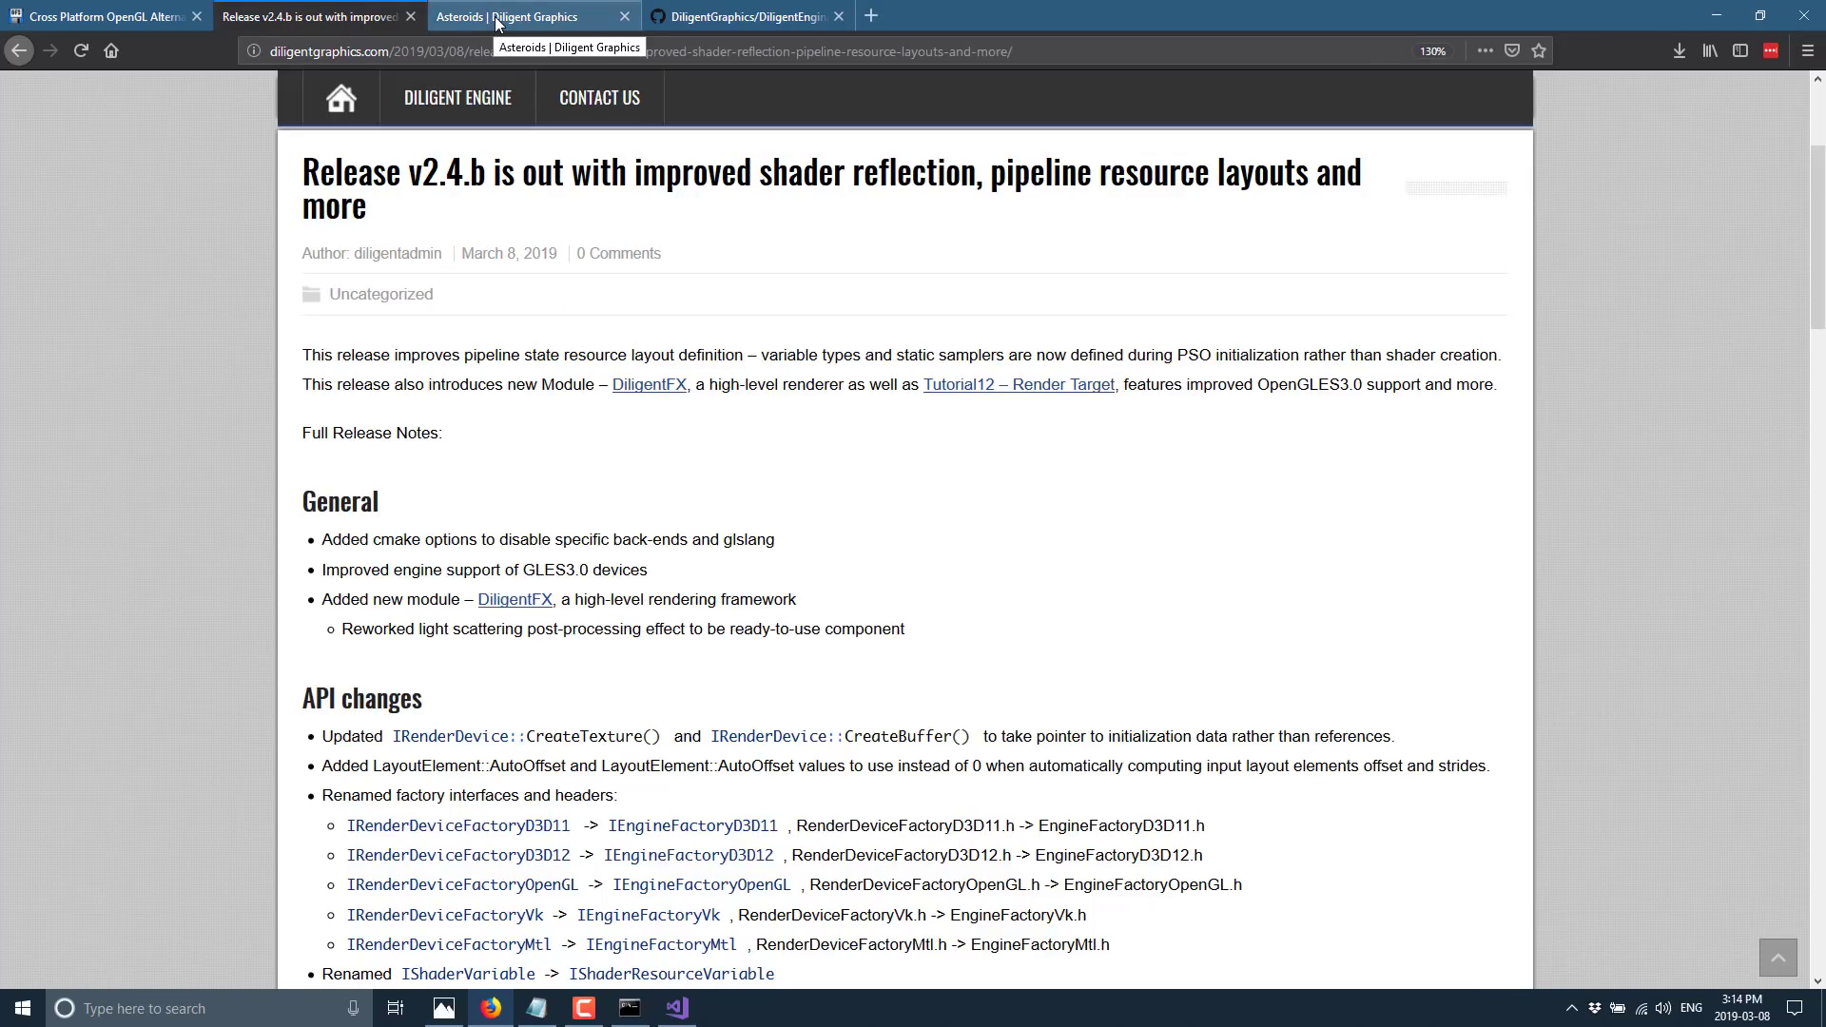